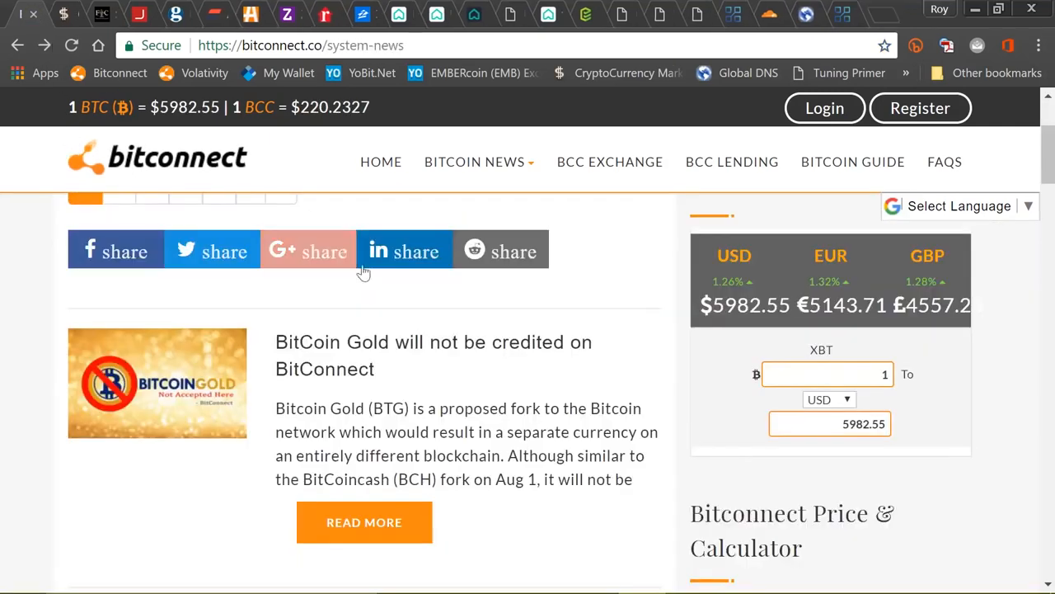
mouse_move(531, 521)
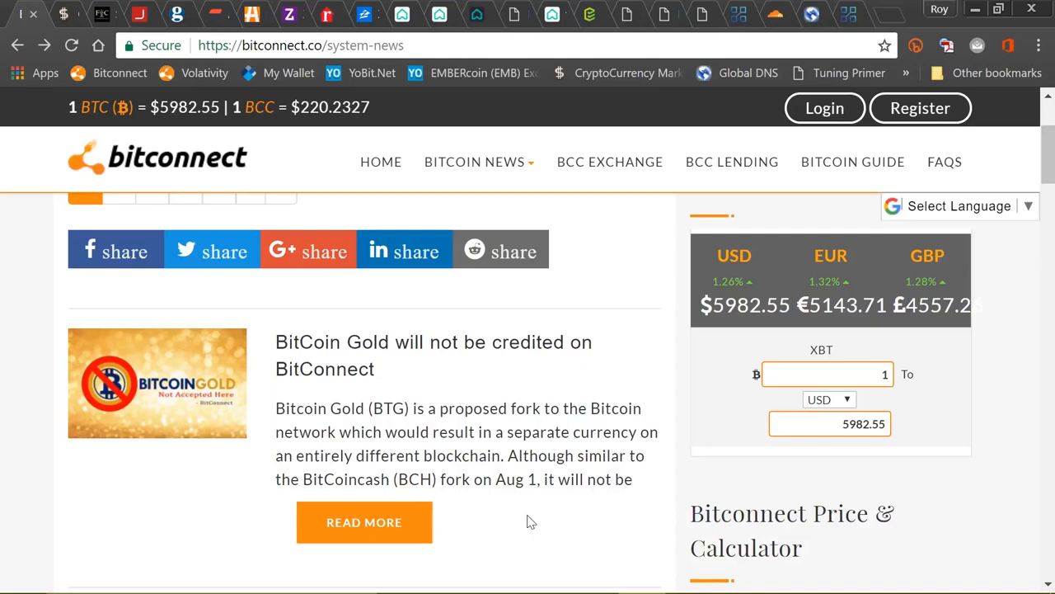
Scroll the system-news page to the annual ceremony in Thailand article.
scroll("down", 3)
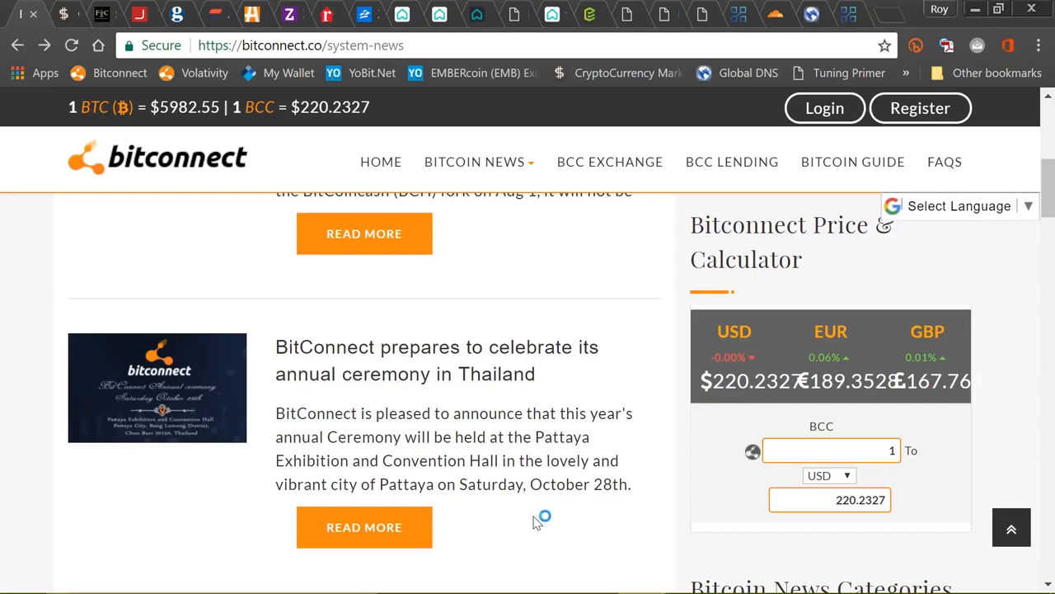
mouse_move(534, 522)
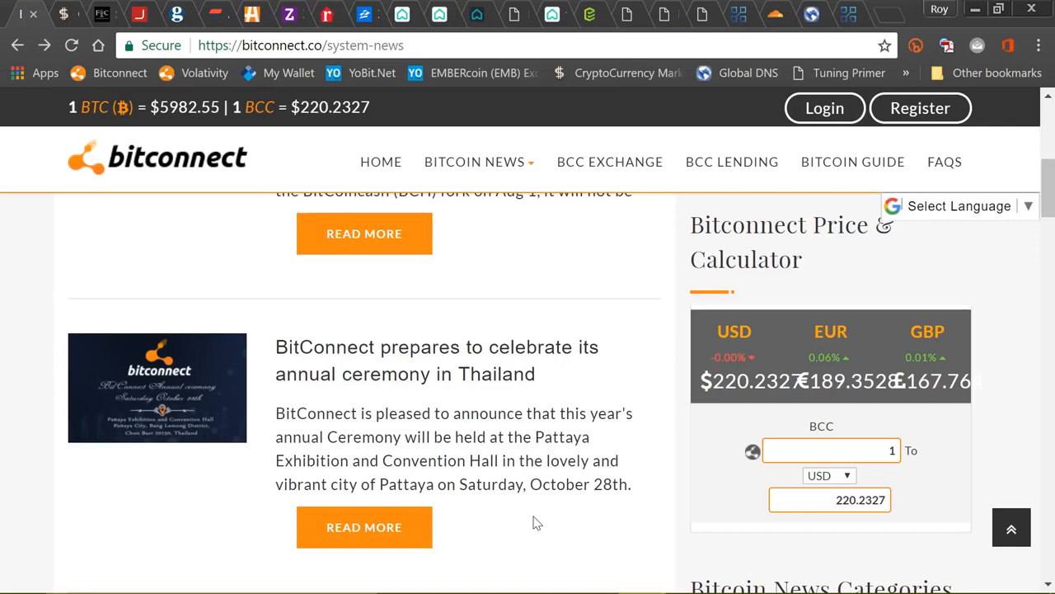
scroll("down", 3)
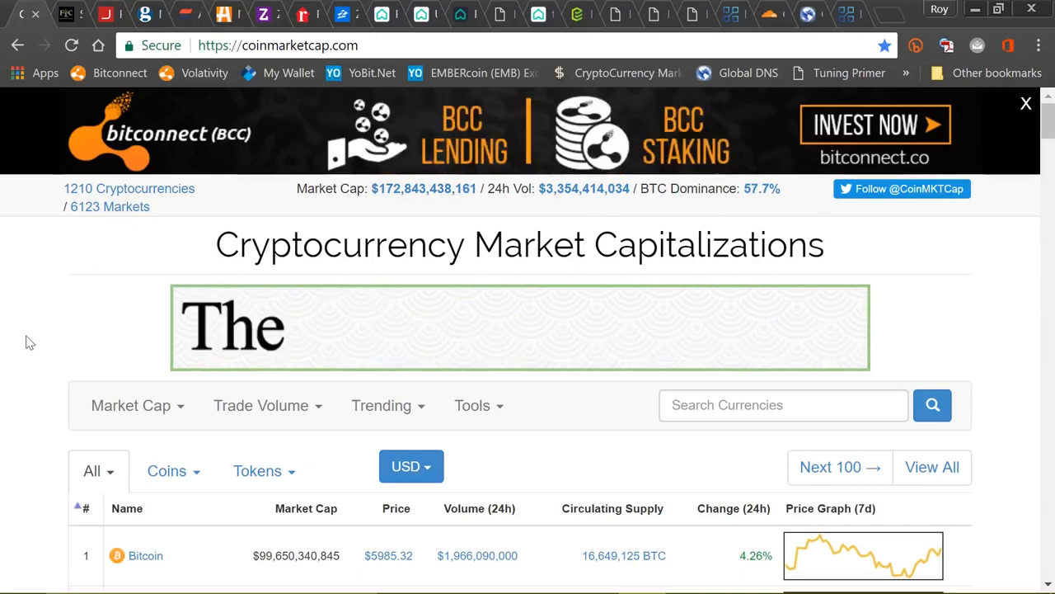
Scroll the rankings table down past the top ten to BitConnect in eighth place.
scroll("down", 3)
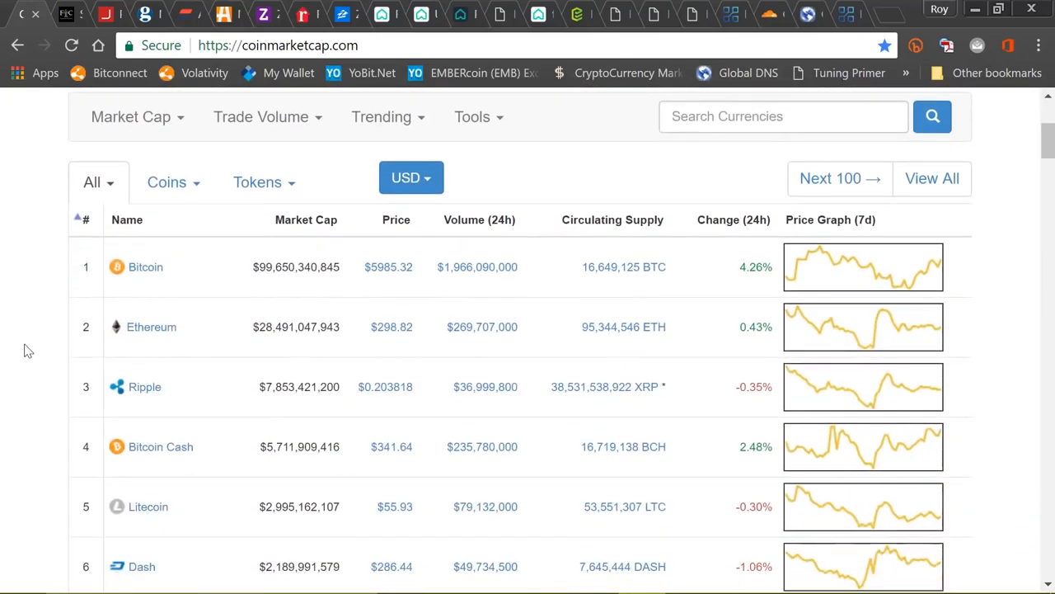
mouse_move(146, 266)
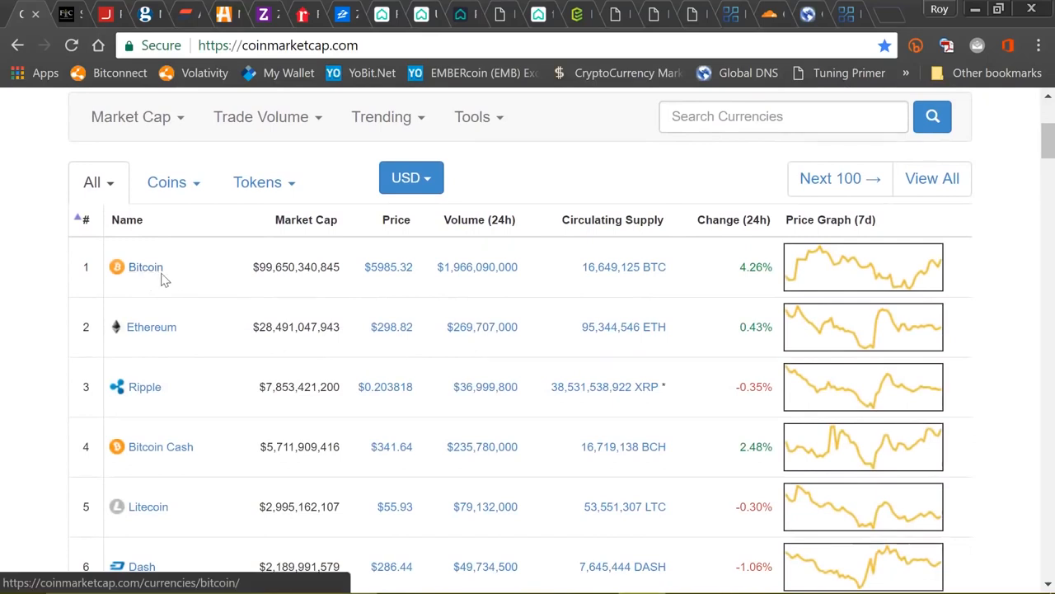
scroll("down", 3)
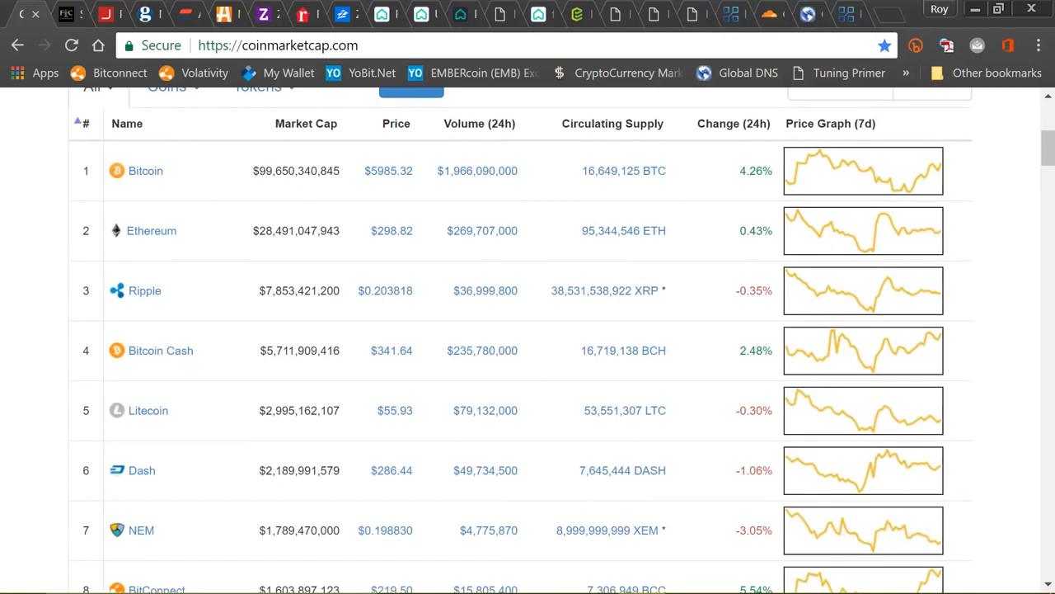
mouse_move(370, 193)
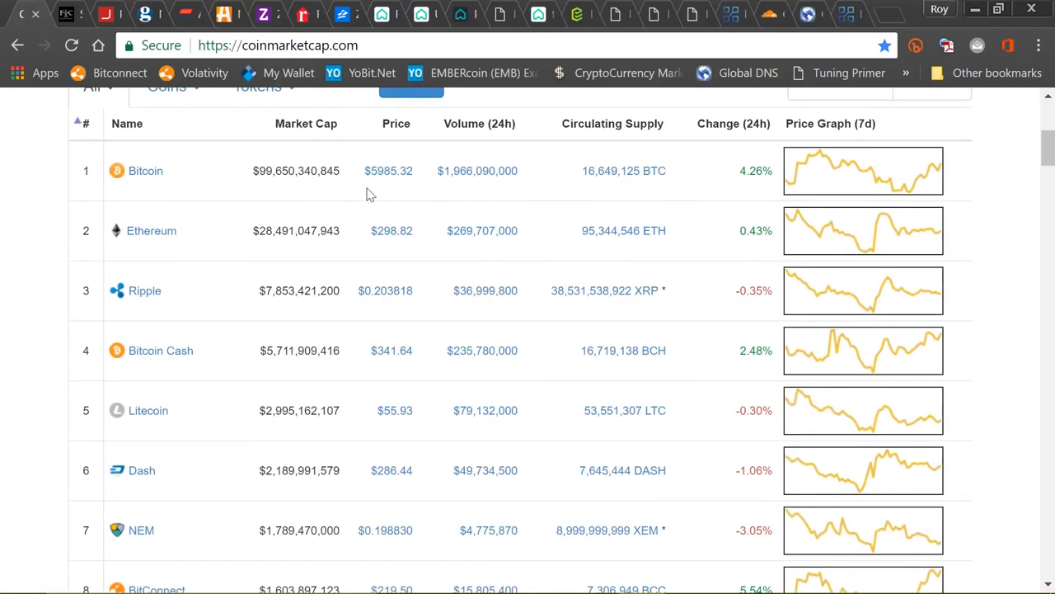
mouse_move(382, 185)
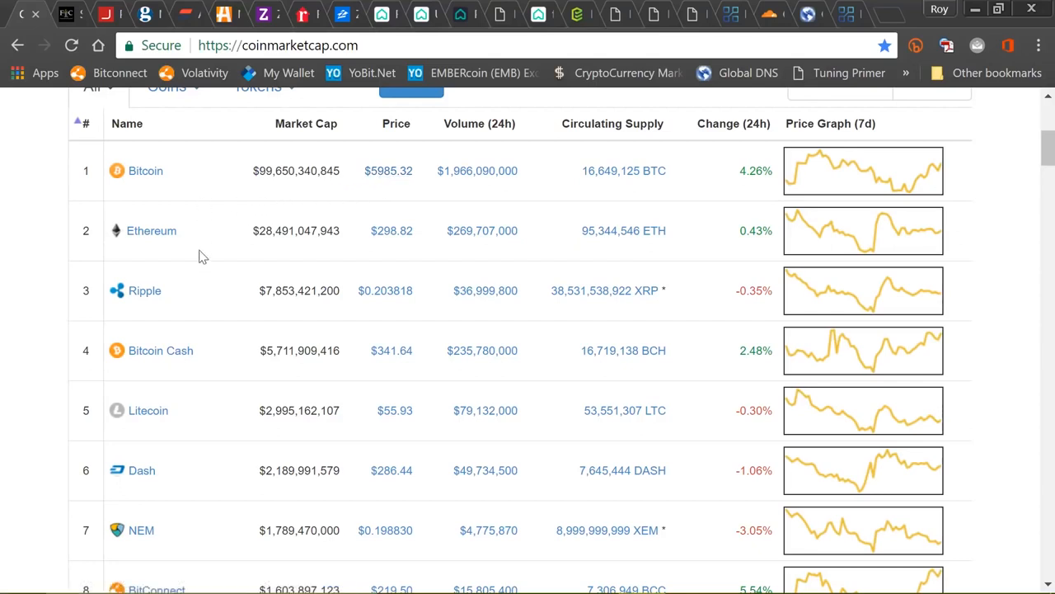
mouse_move(221, 257)
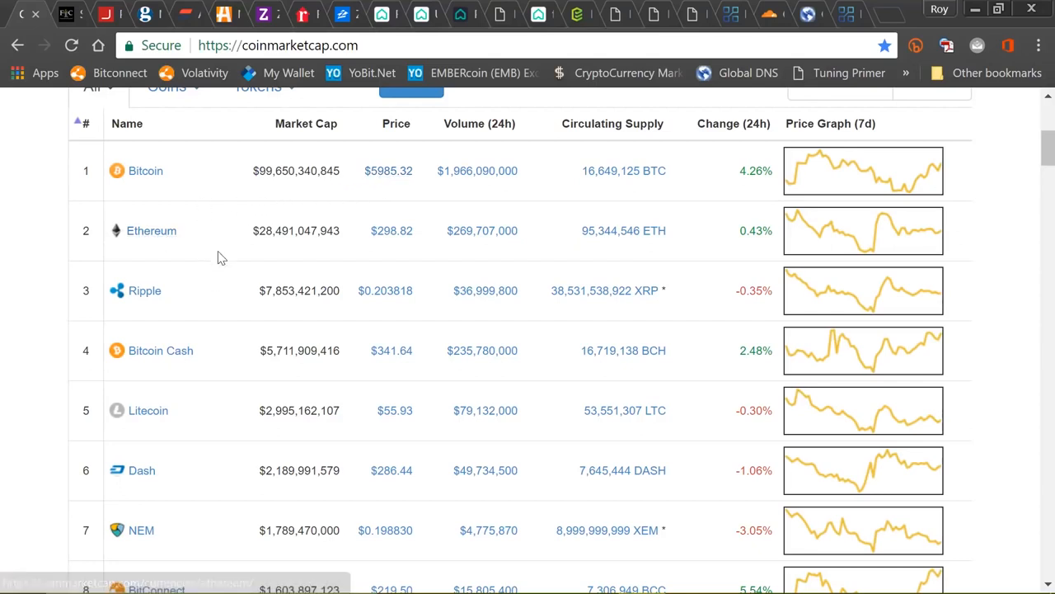
scroll("down", 3)
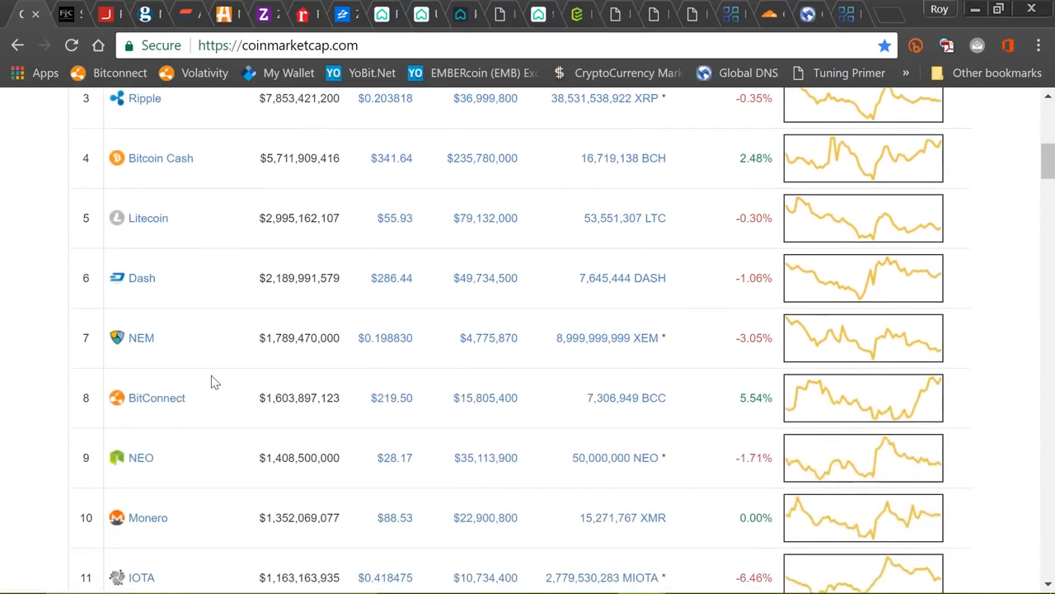
mouse_move(177, 408)
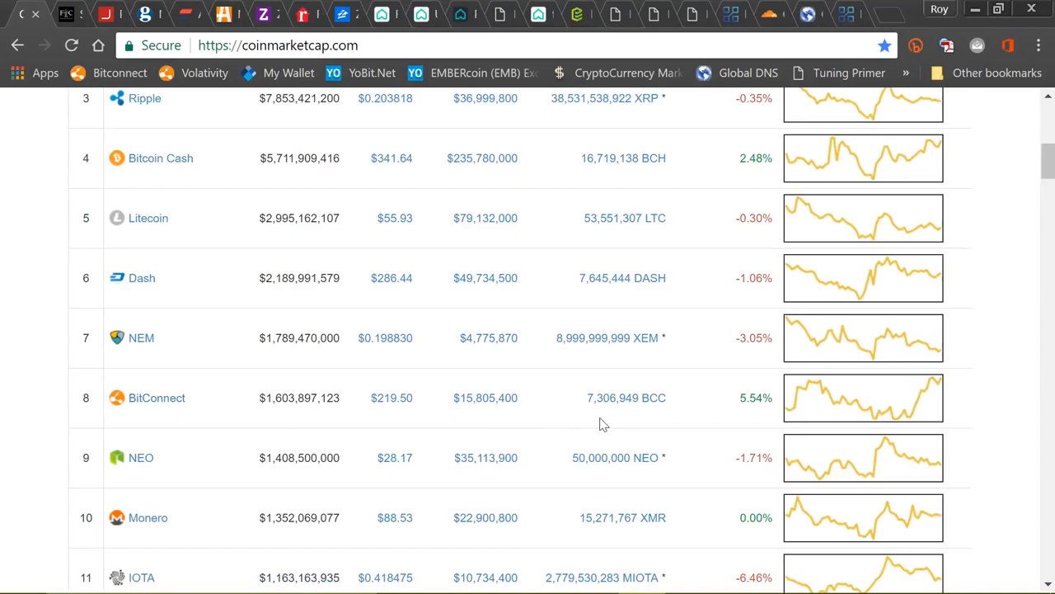
mouse_move(392, 421)
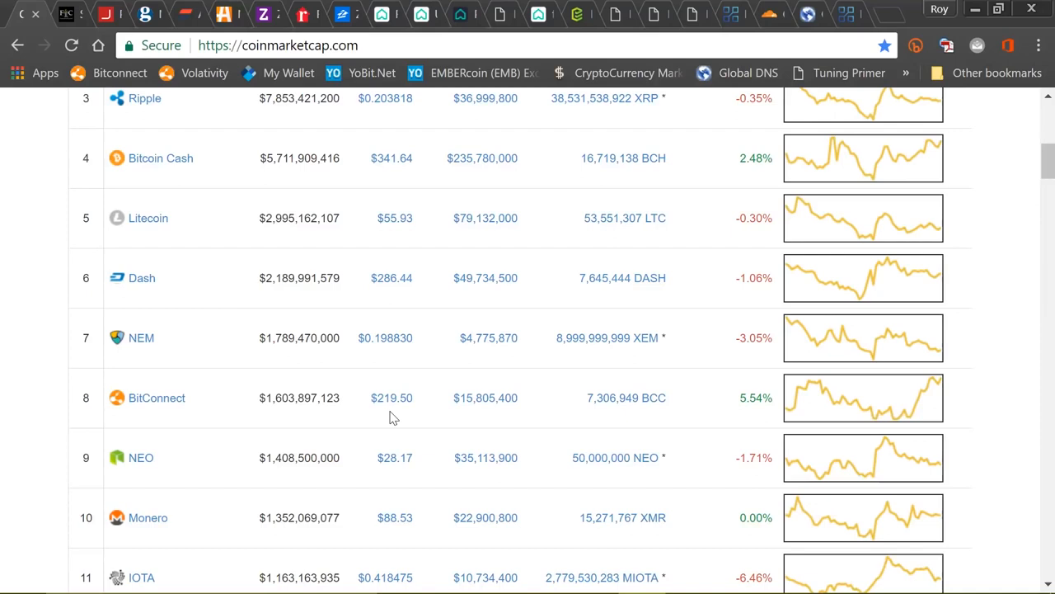
mouse_move(191, 113)
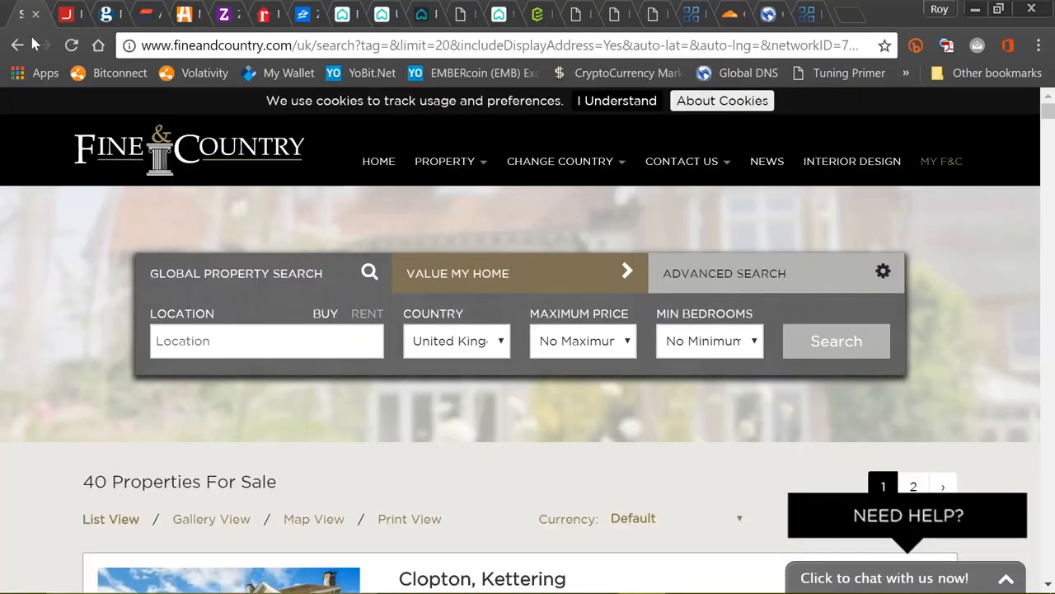
mouse_move(589, 232)
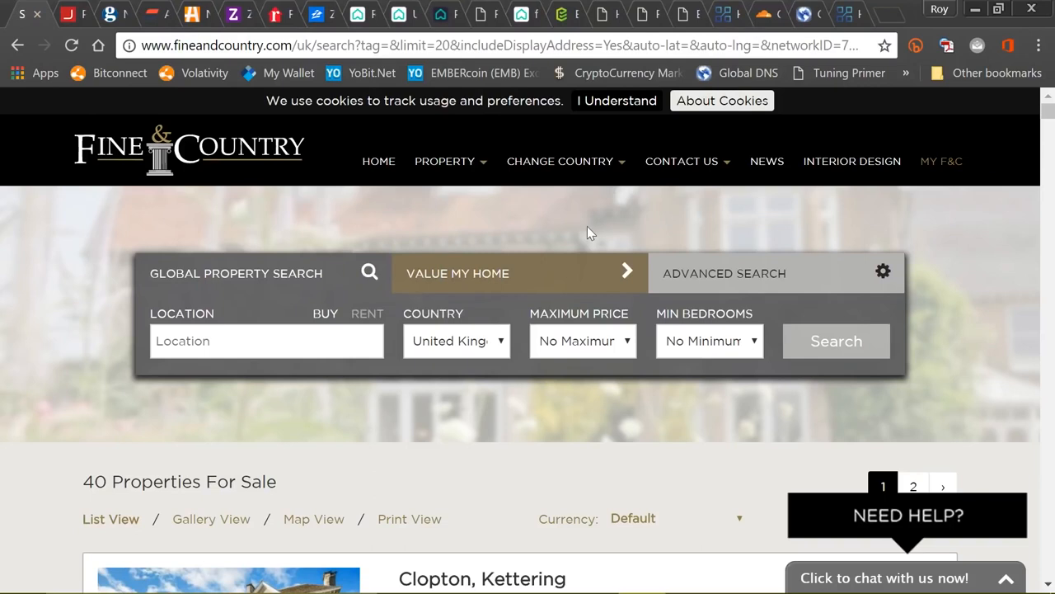
mouse_move(584, 232)
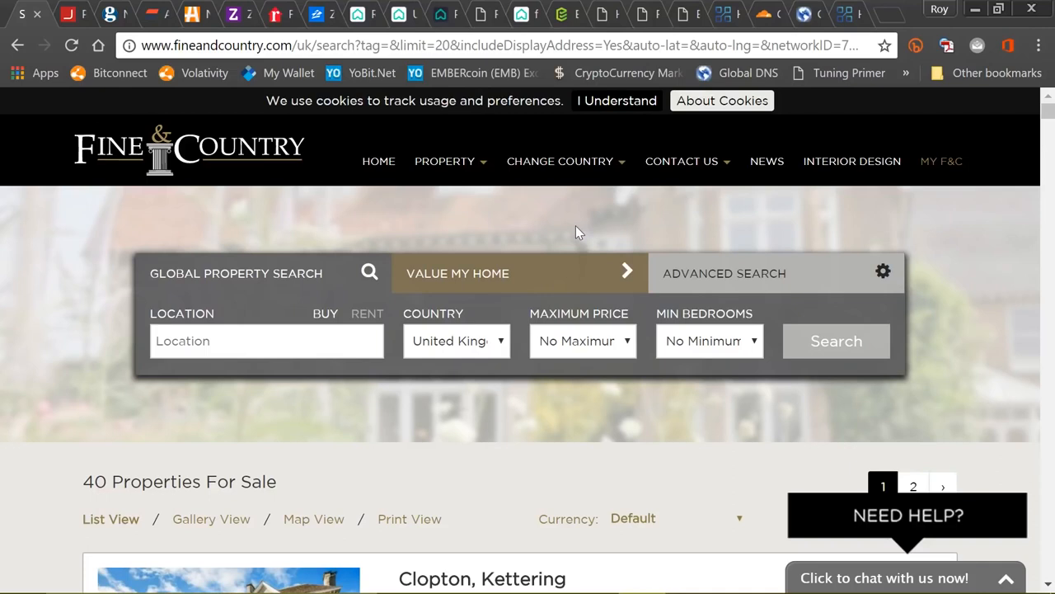
mouse_move(573, 235)
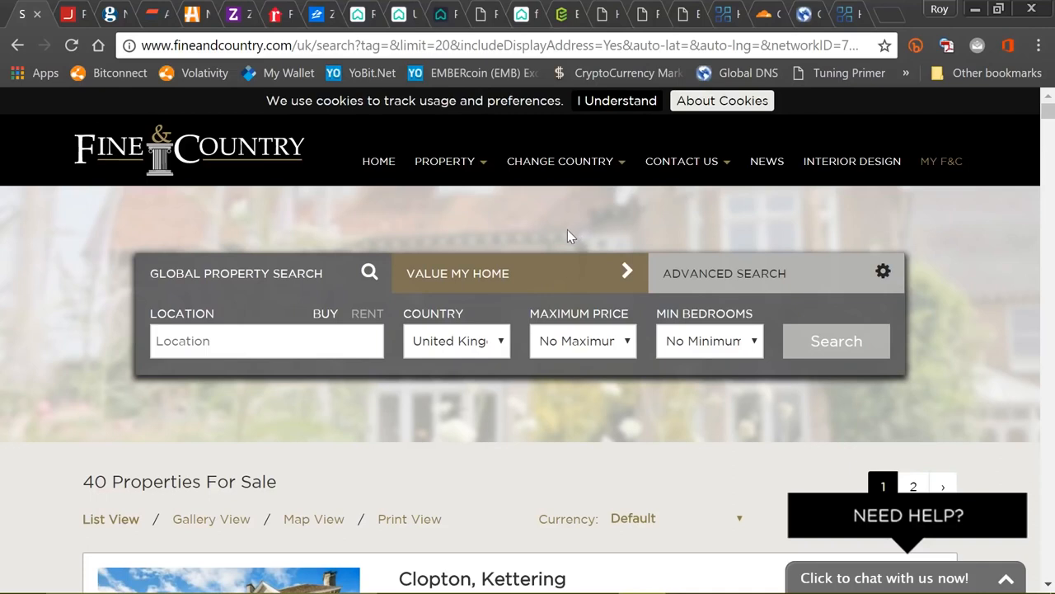
mouse_move(554, 238)
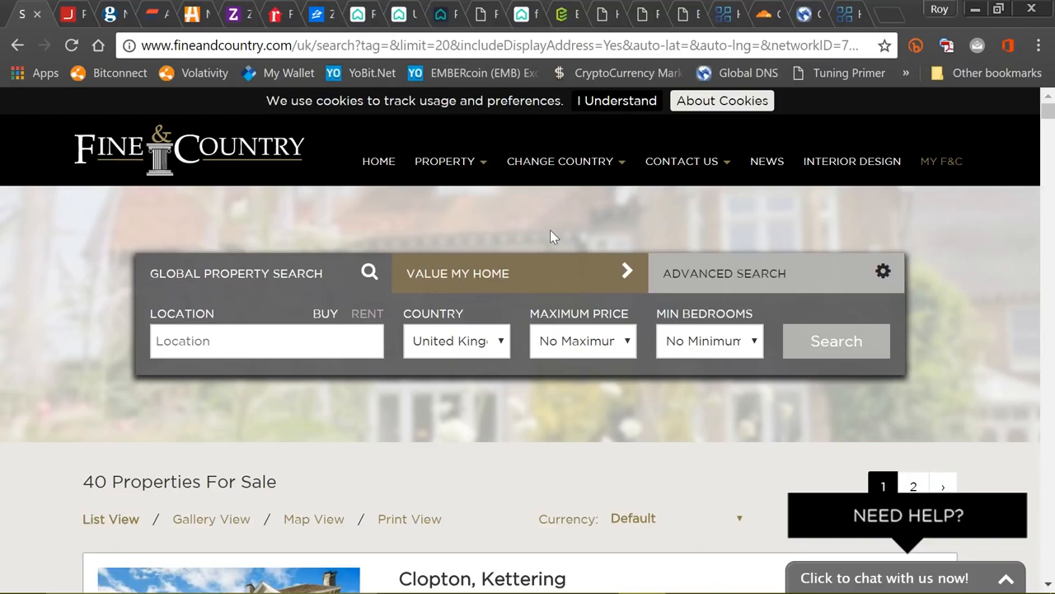
mouse_move(530, 237)
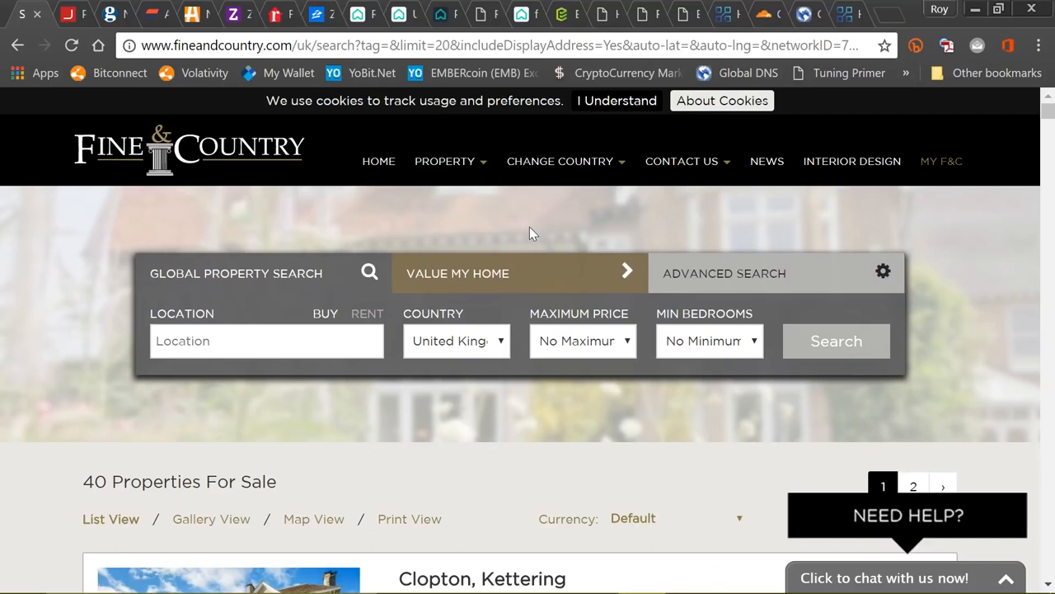
Scroll the Fine & Country listings down to Bedford Road, Rushden at £1,100,000.
scroll("down", 3)
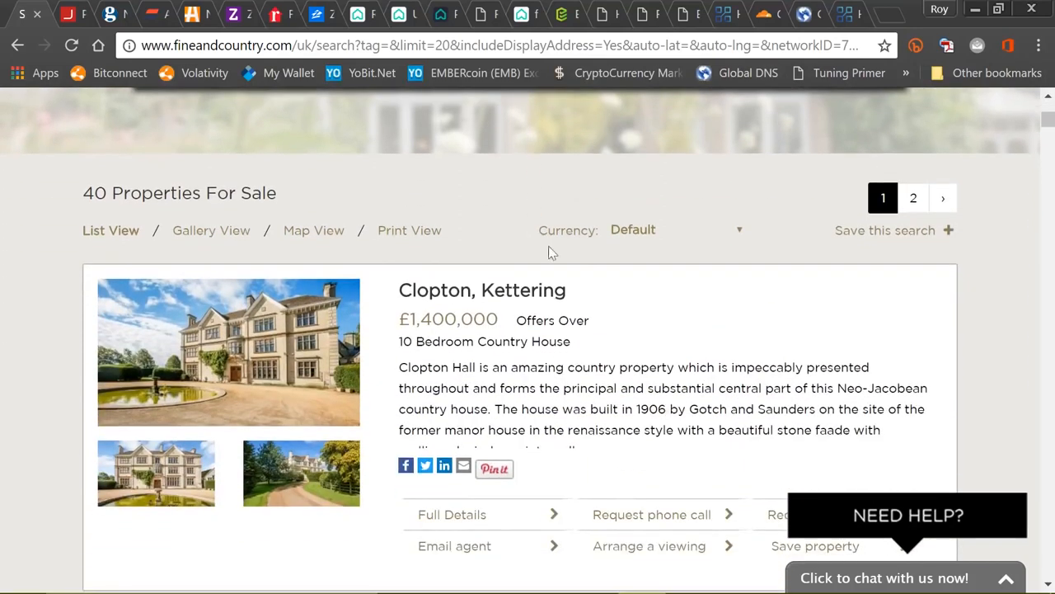
mouse_move(624, 293)
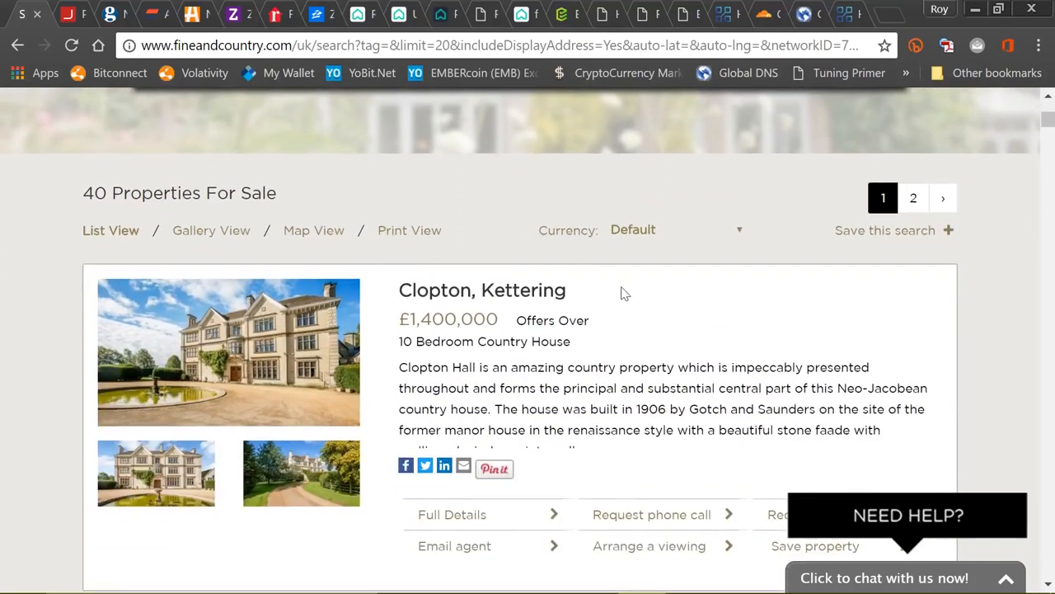
mouse_move(617, 298)
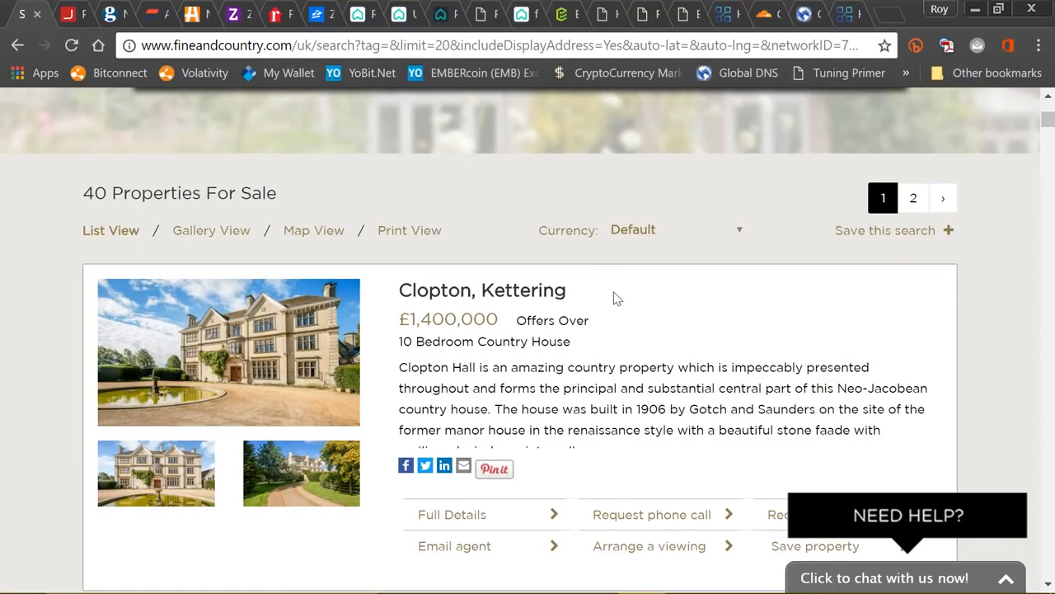
scroll("down", 3)
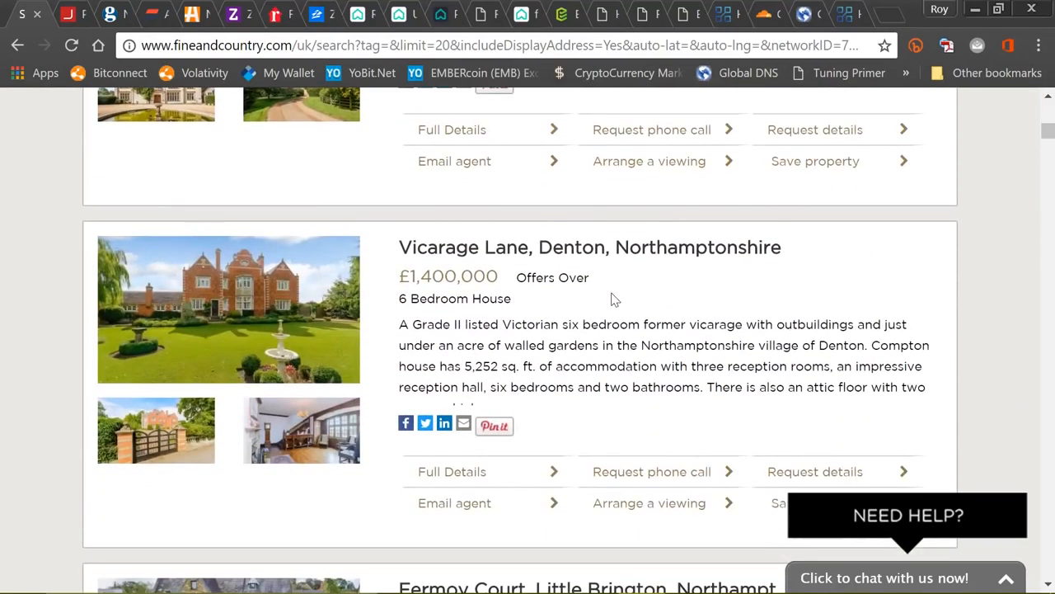
mouse_move(618, 299)
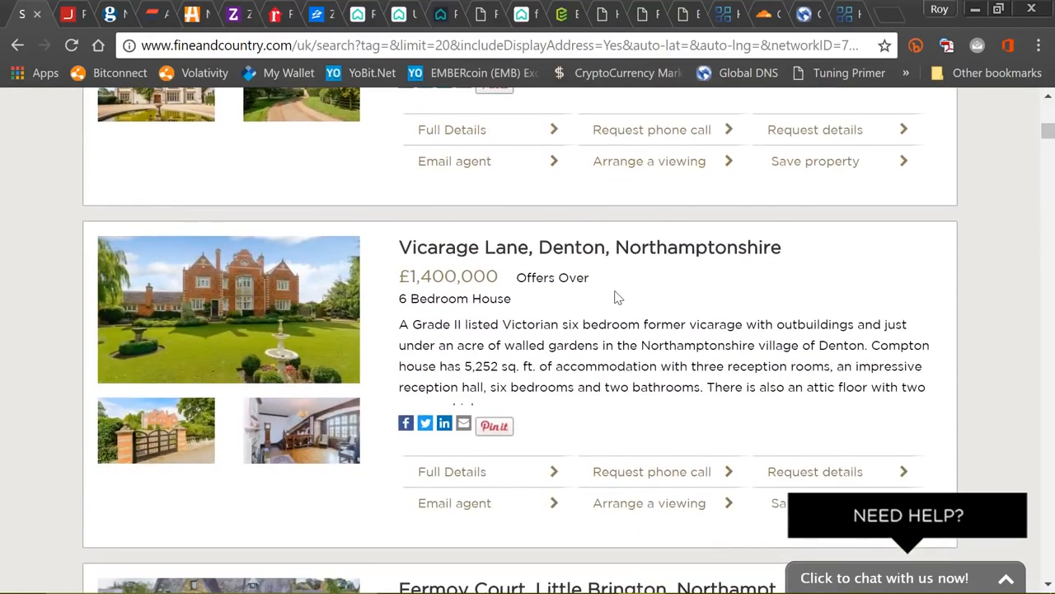
scroll("down", 3)
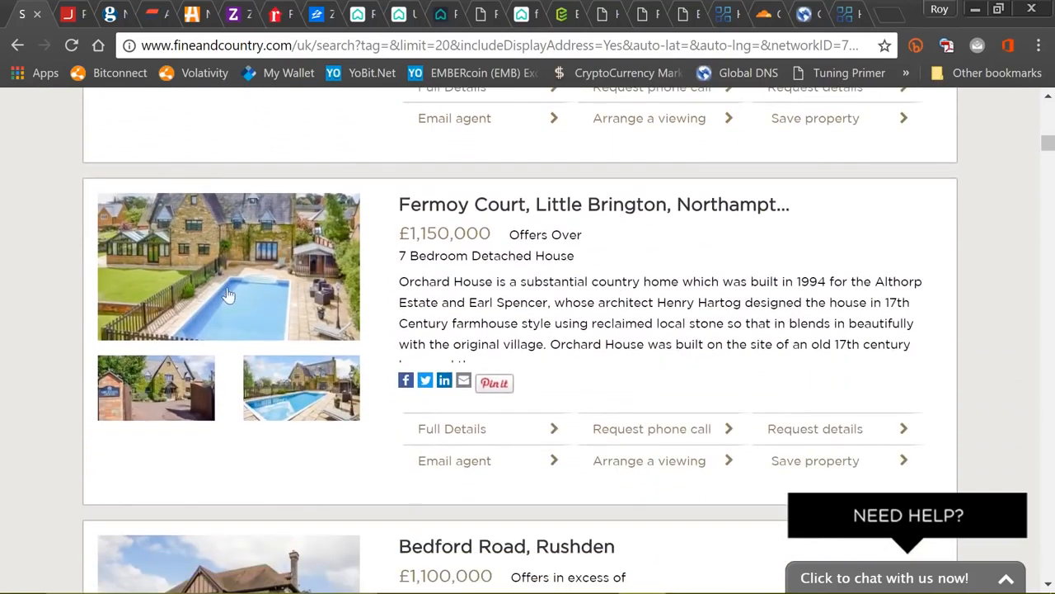
scroll("down", 3)
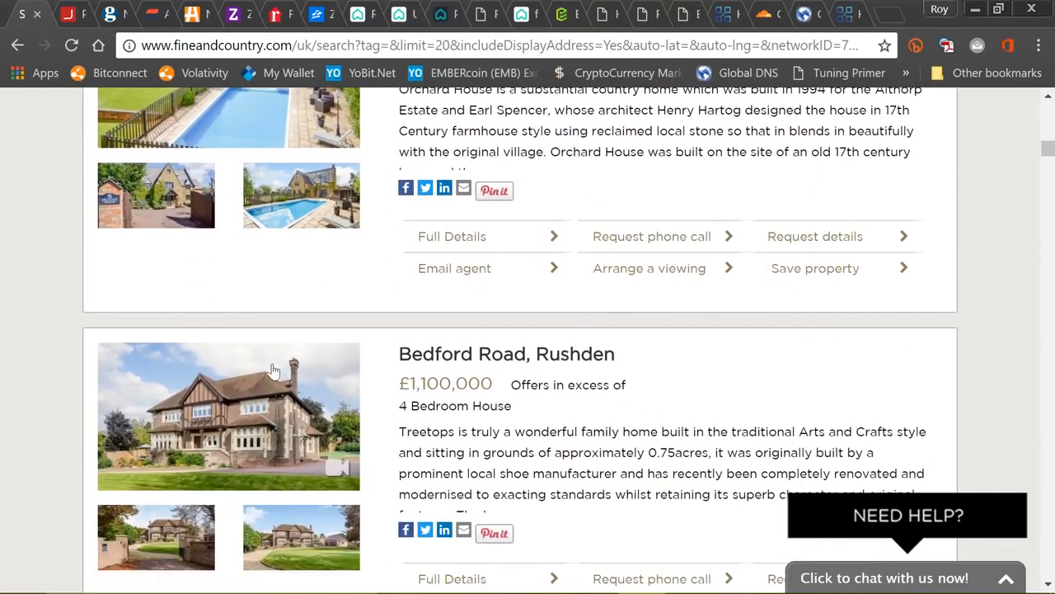
mouse_move(280, 400)
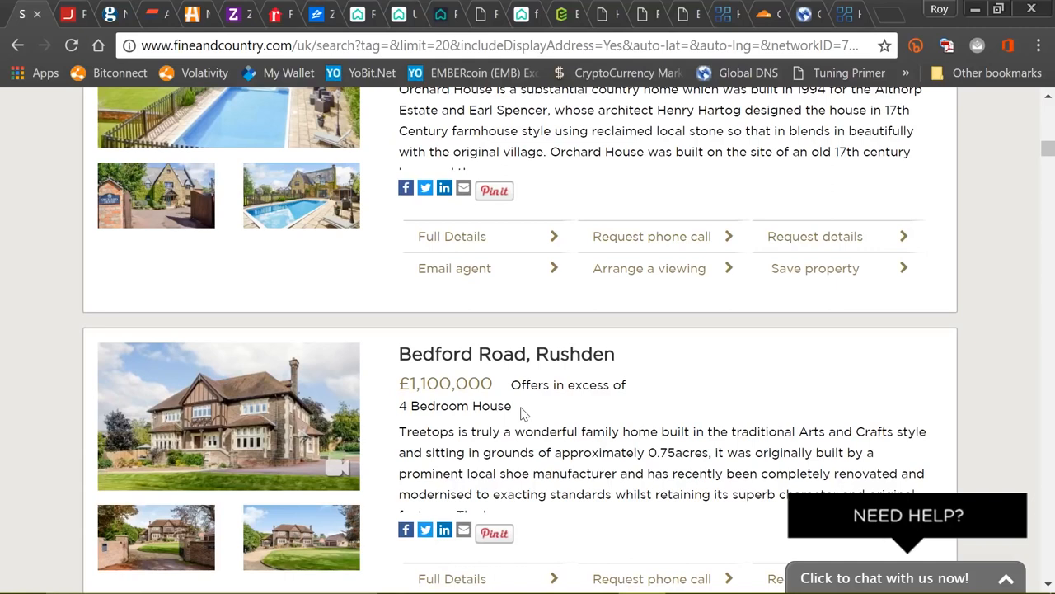
mouse_move(272, 427)
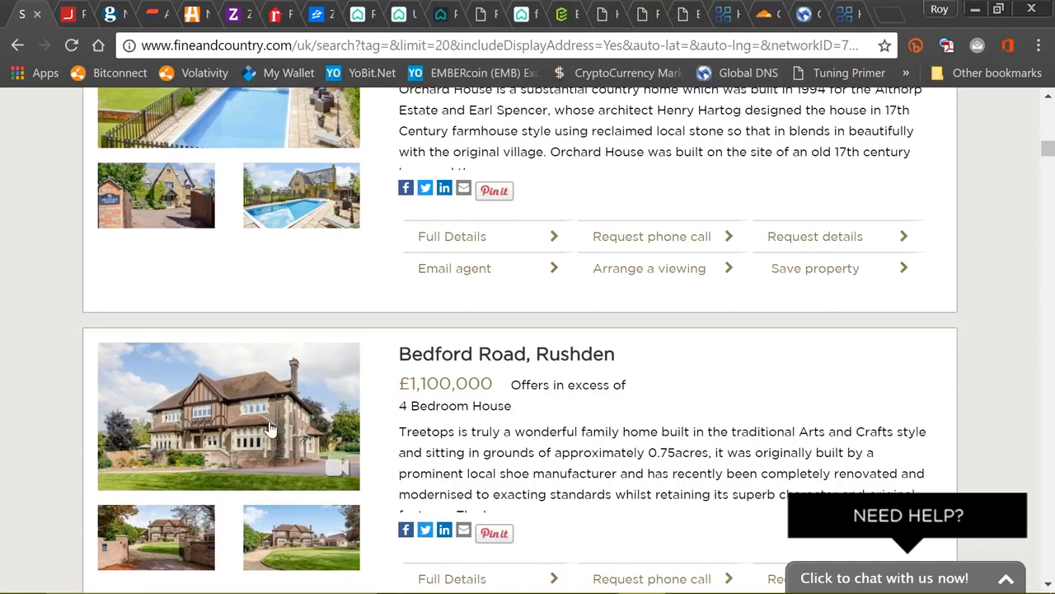
mouse_move(346, 413)
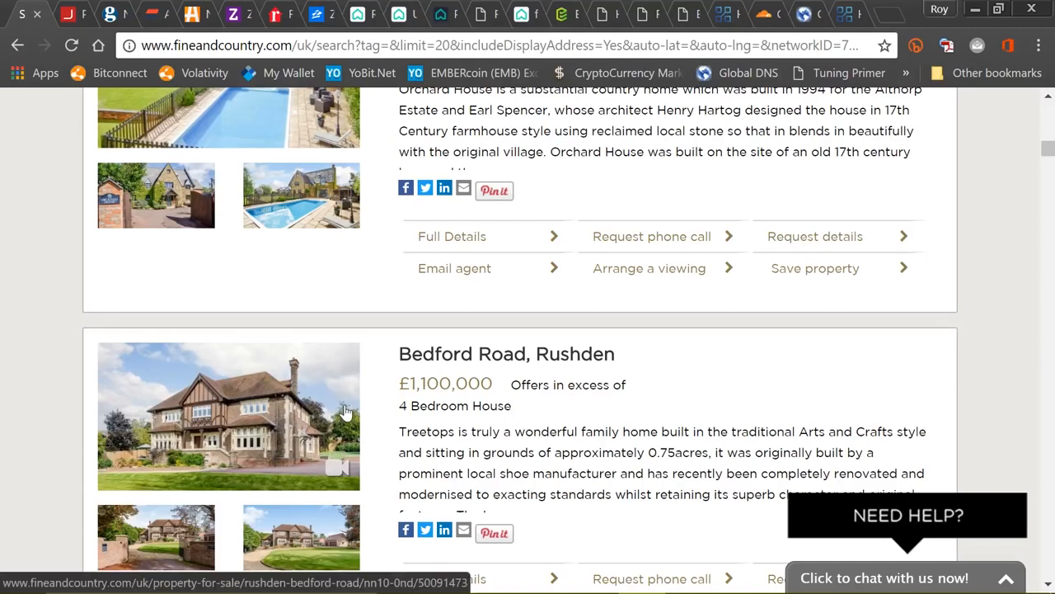
mouse_move(295, 416)
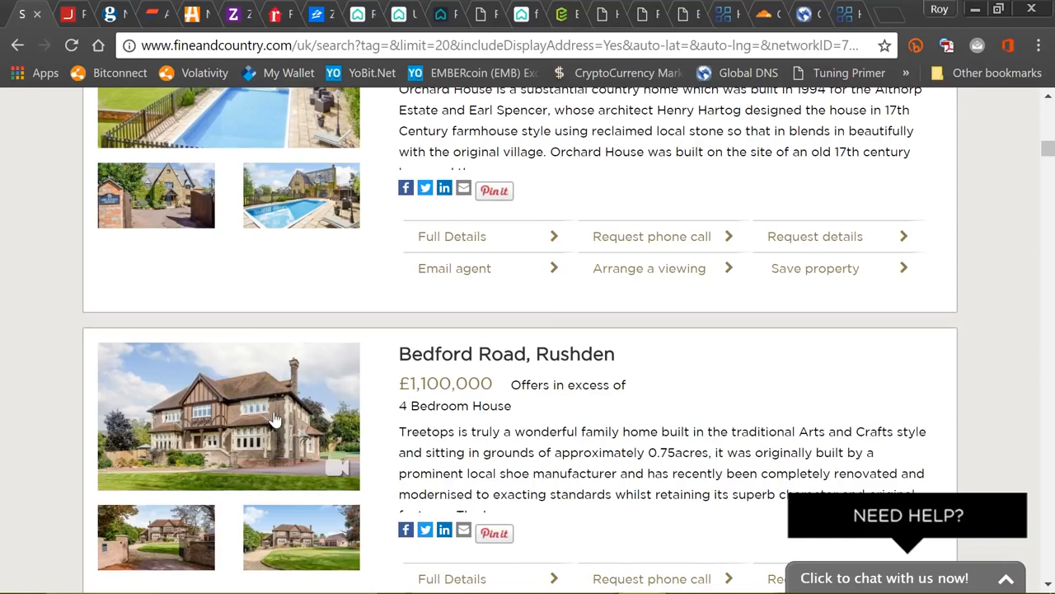
scroll("down", 3)
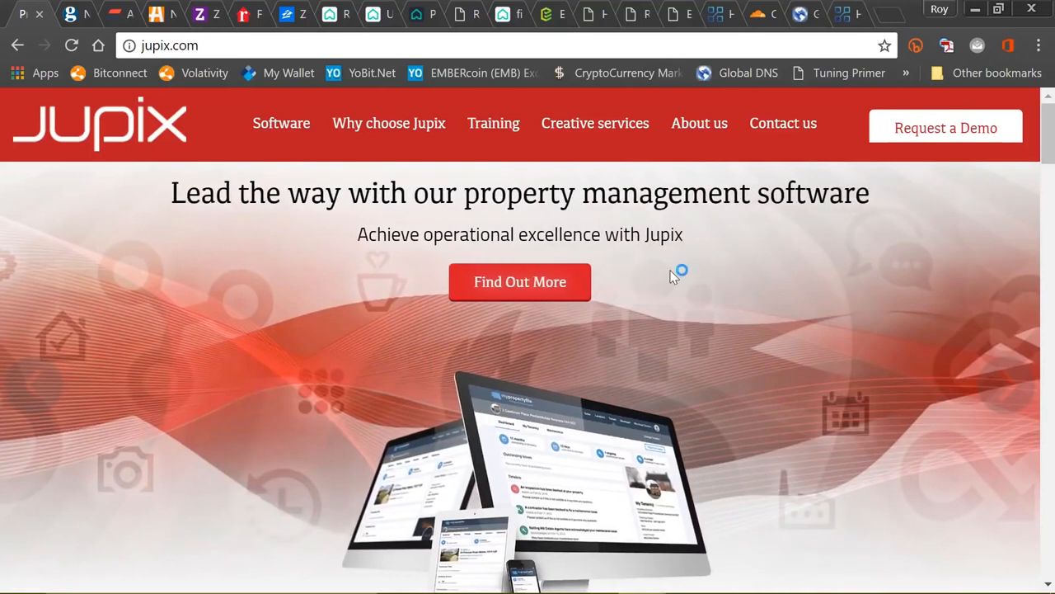
mouse_move(674, 277)
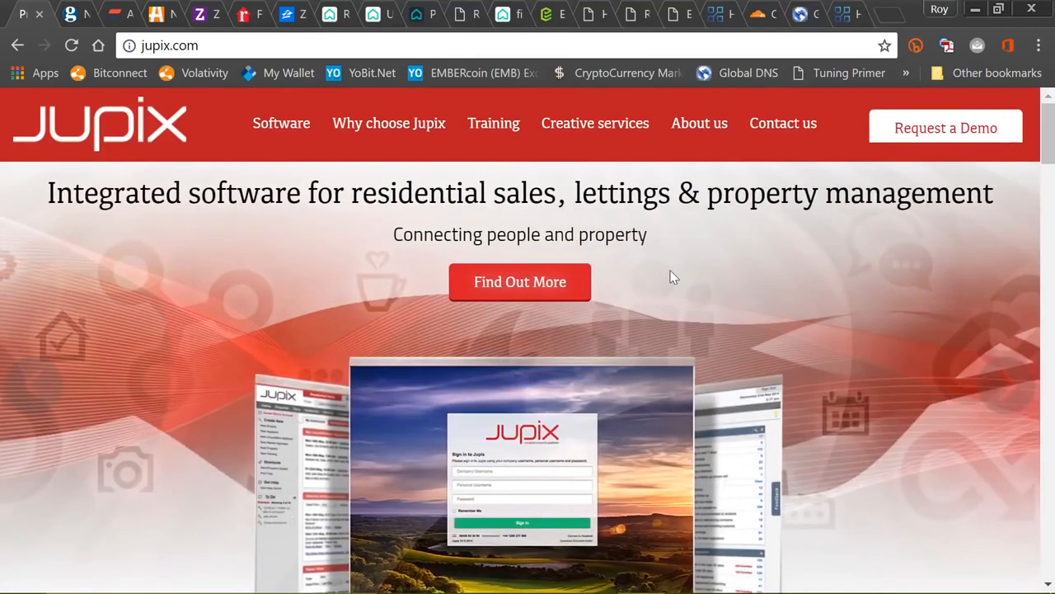
mouse_move(631, 262)
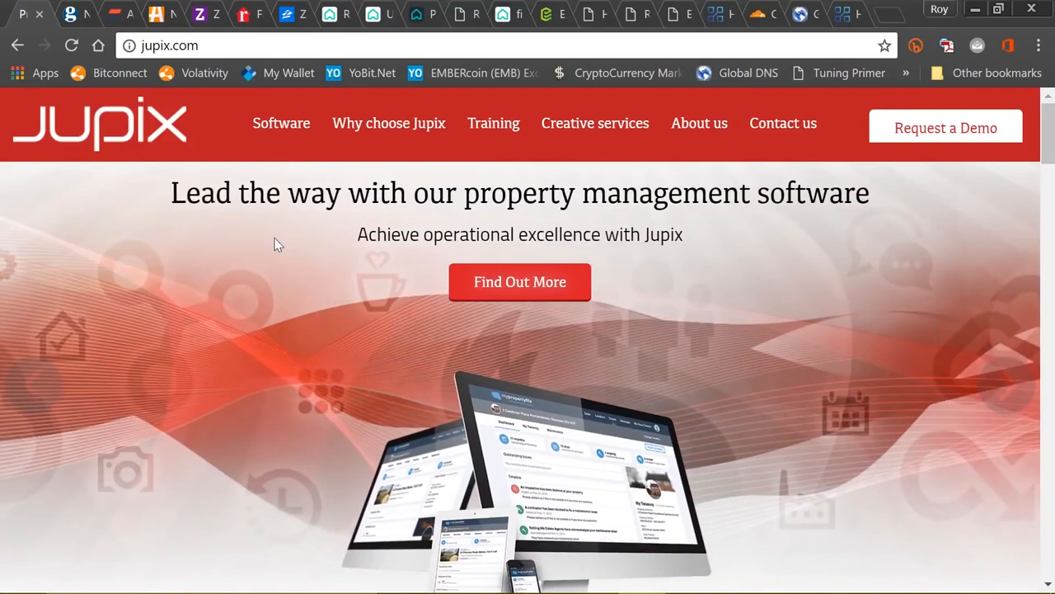
mouse_move(219, 148)
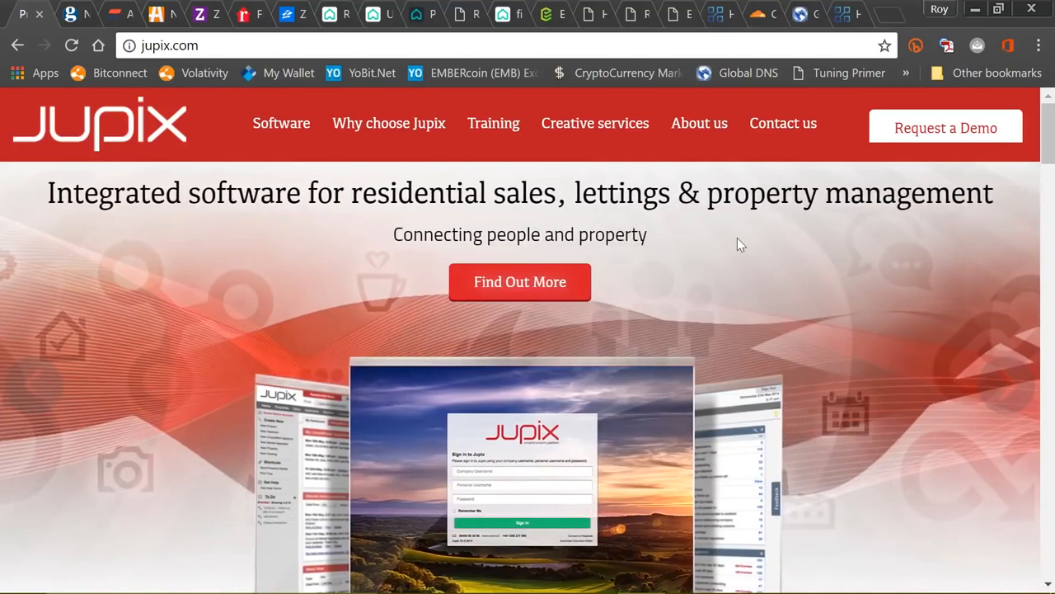
mouse_move(729, 244)
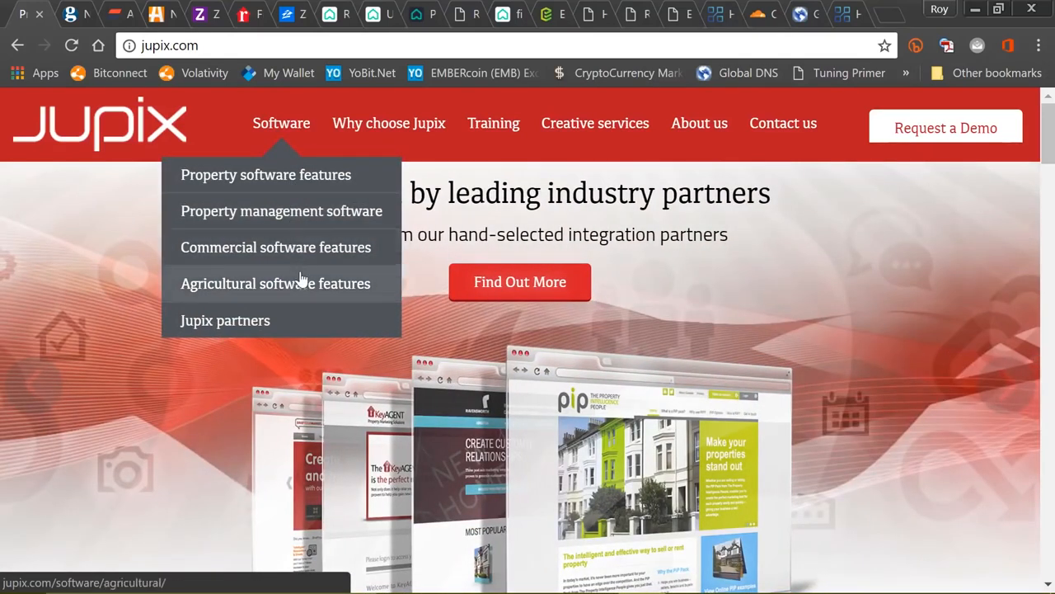
mouse_move(515, 155)
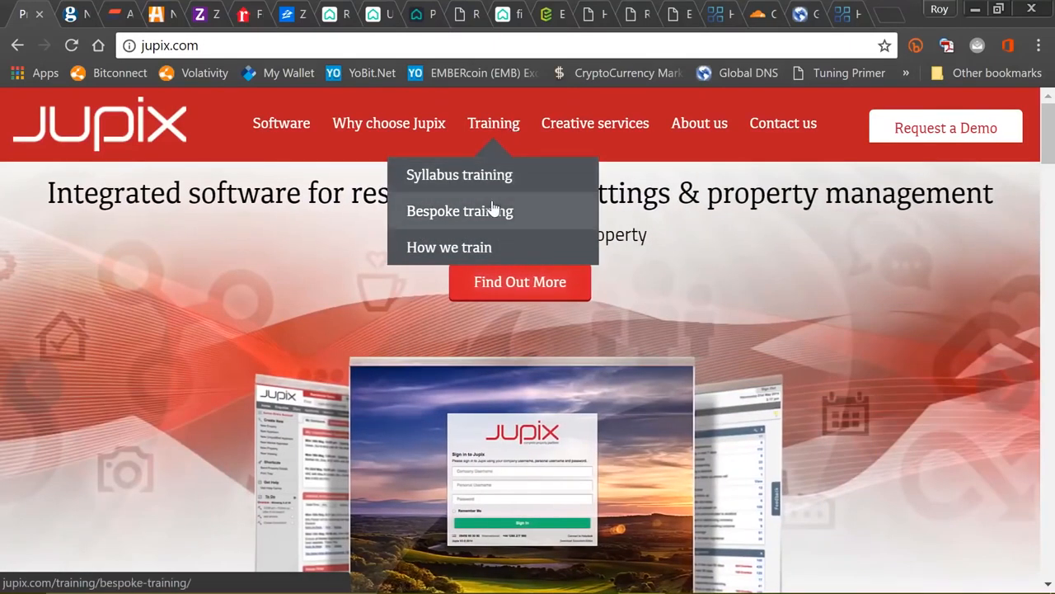
mouse_move(598, 142)
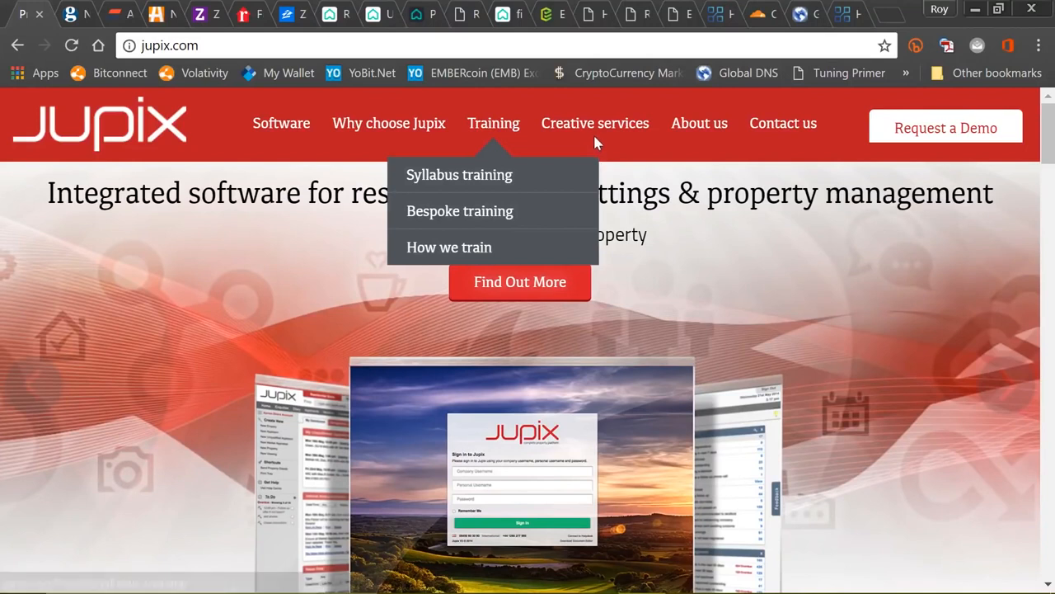
mouse_move(596, 123)
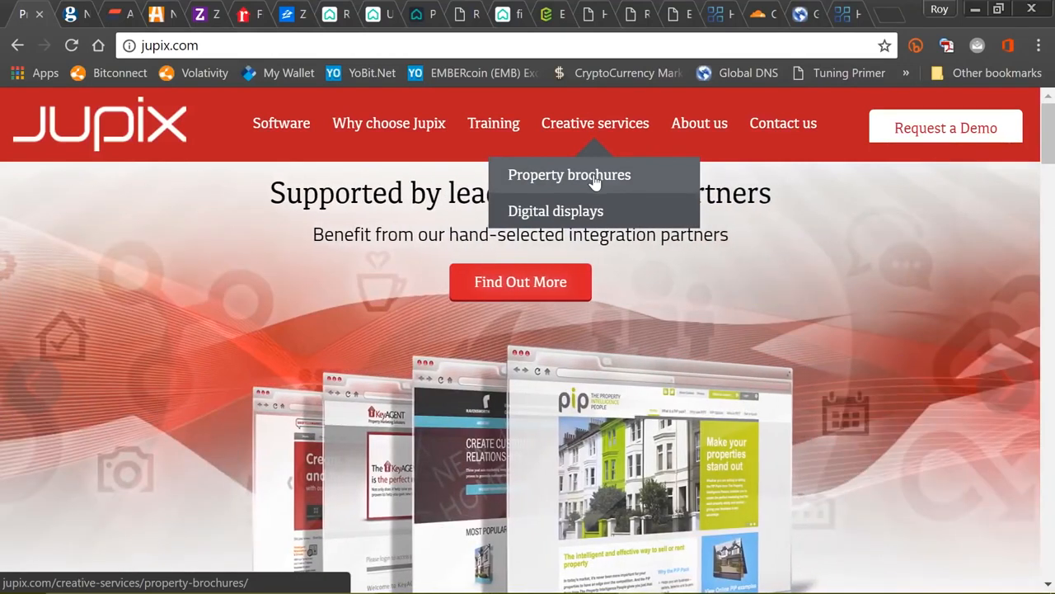
mouse_move(556, 211)
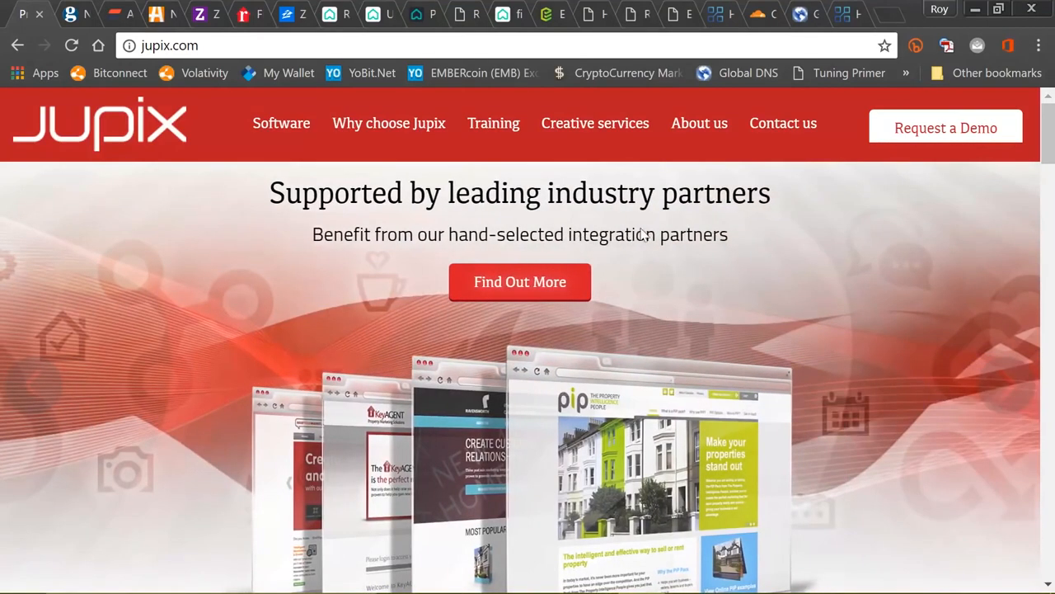
mouse_move(746, 233)
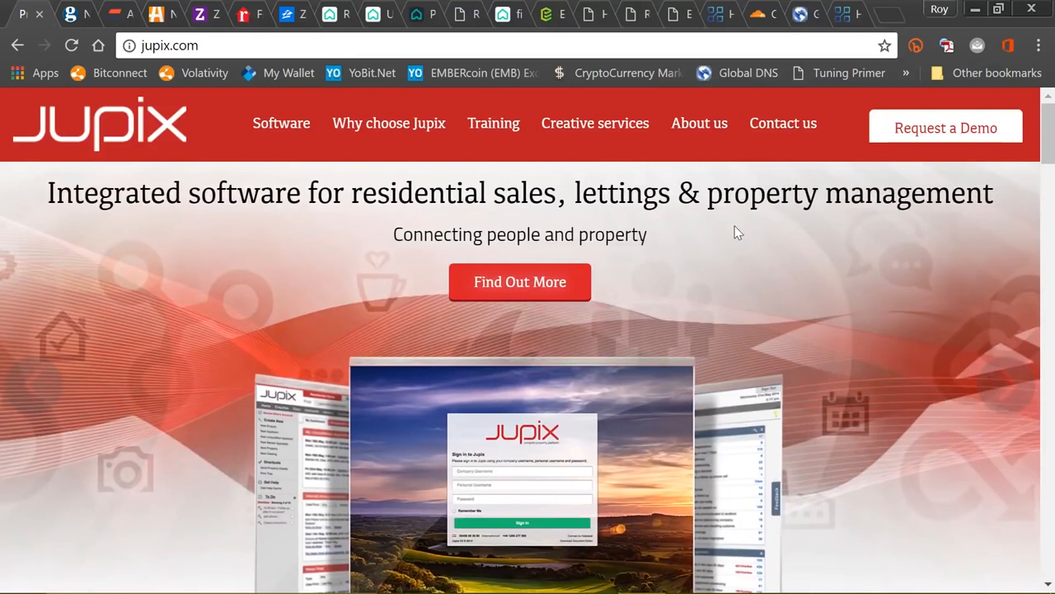
mouse_move(670, 239)
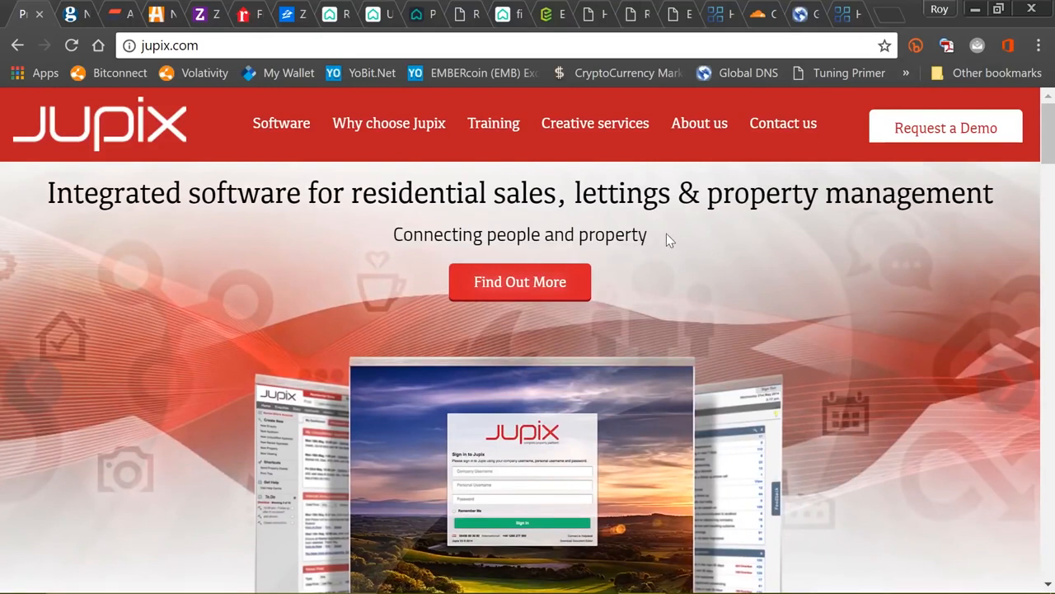
Scroll the Jupix homepage sideways across its property software banner.
scroll("right", 3)
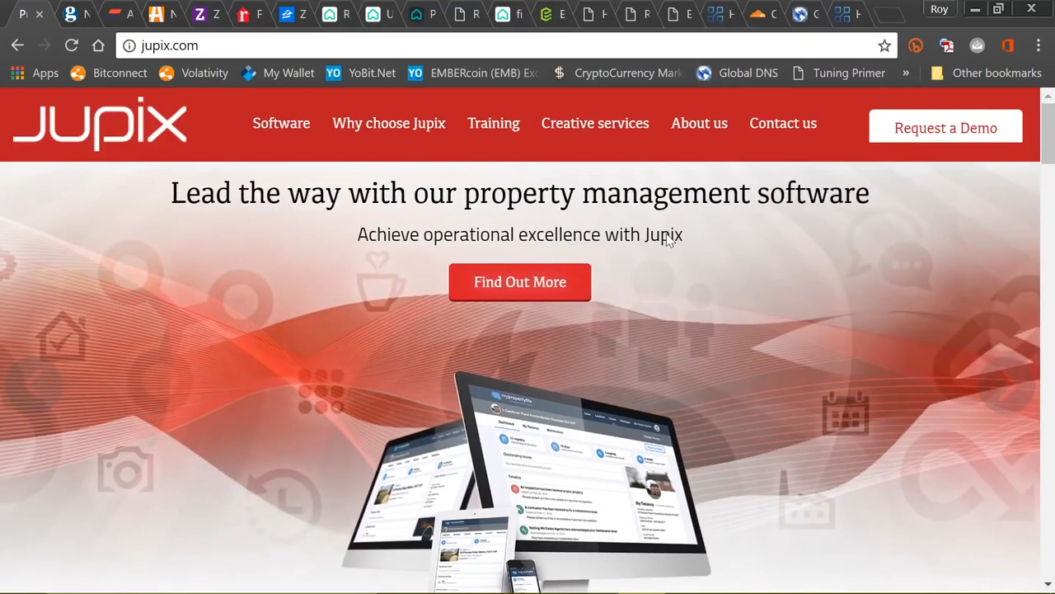
mouse_move(693, 239)
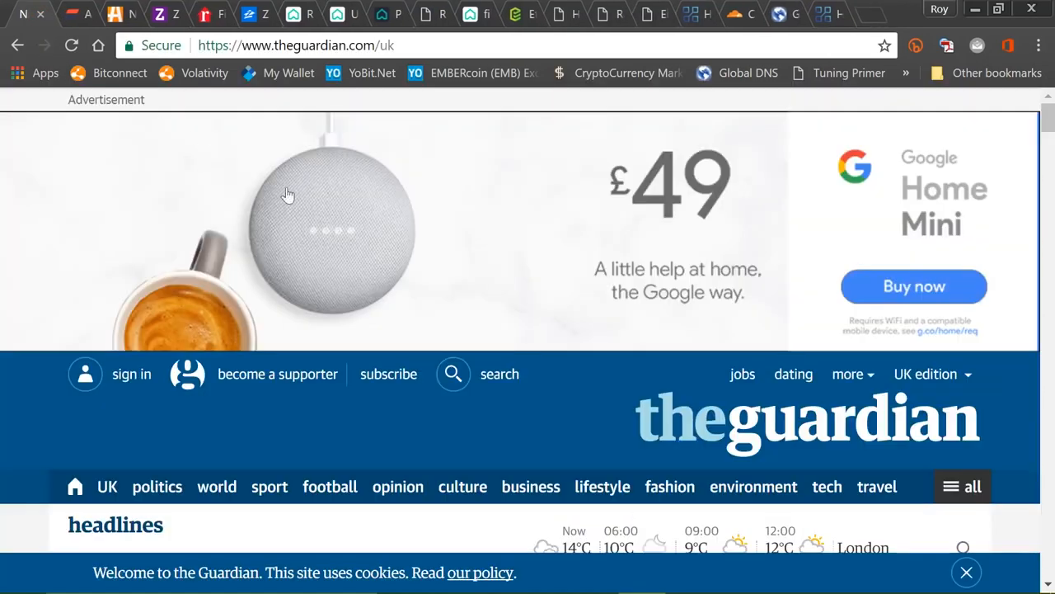
Scroll down The Guardian UK front page before leaving it.
scroll("down", 3)
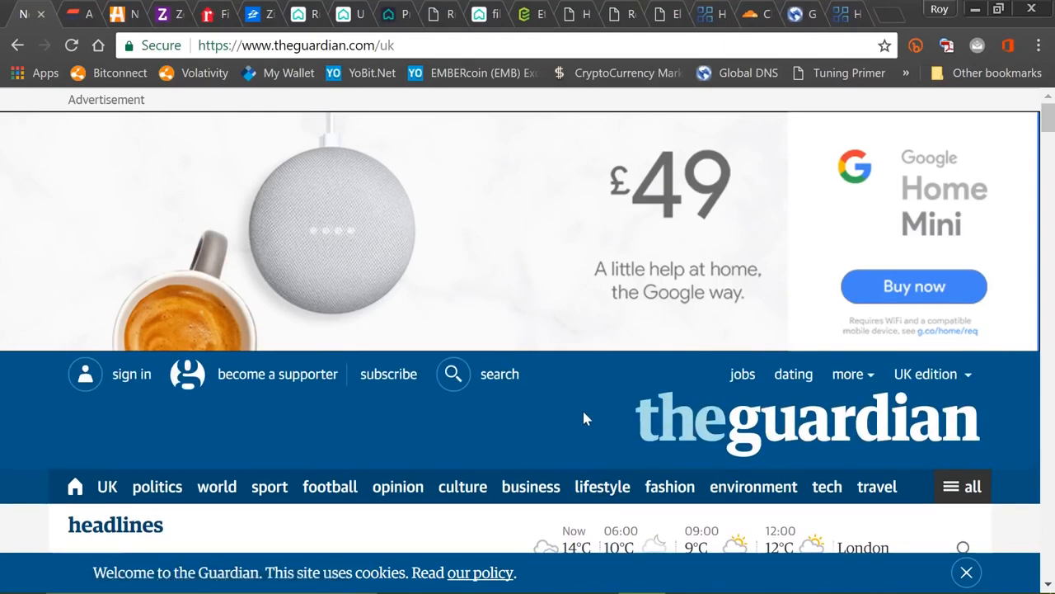
mouse_move(577, 423)
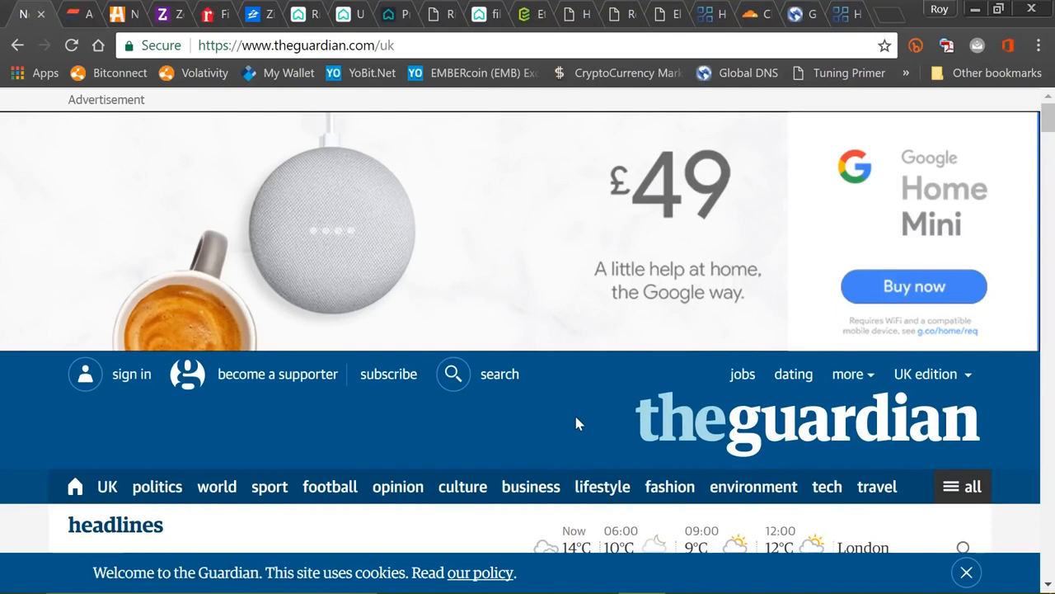
mouse_move(555, 427)
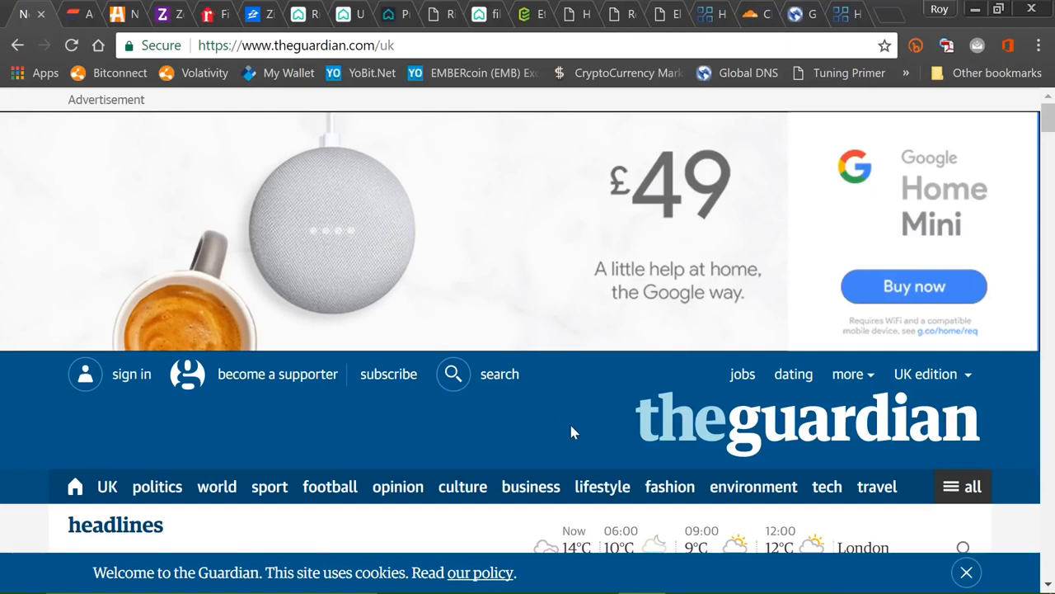
scroll("down", 3)
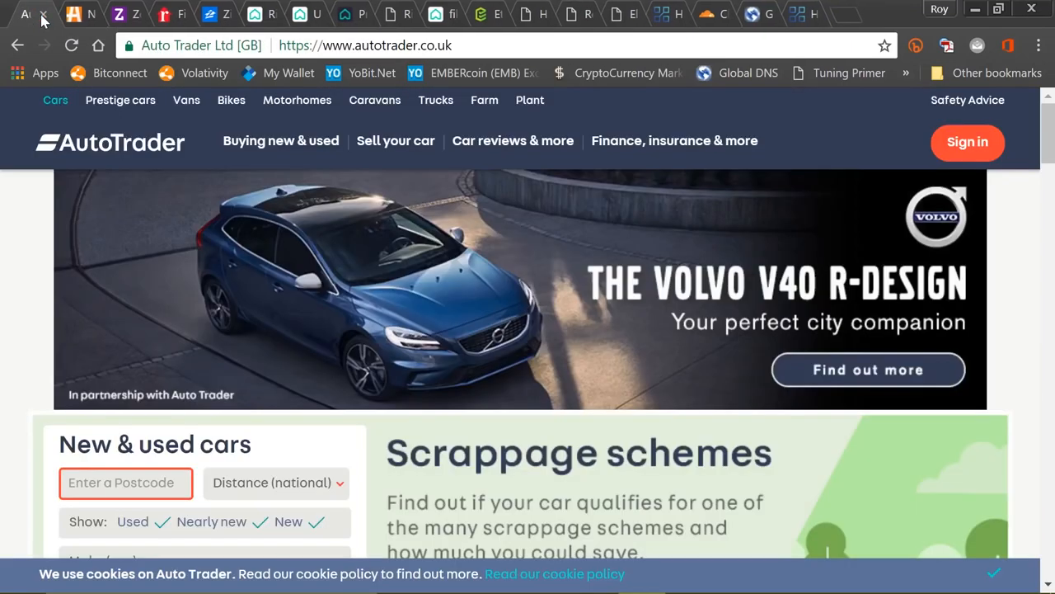
mouse_move(558, 271)
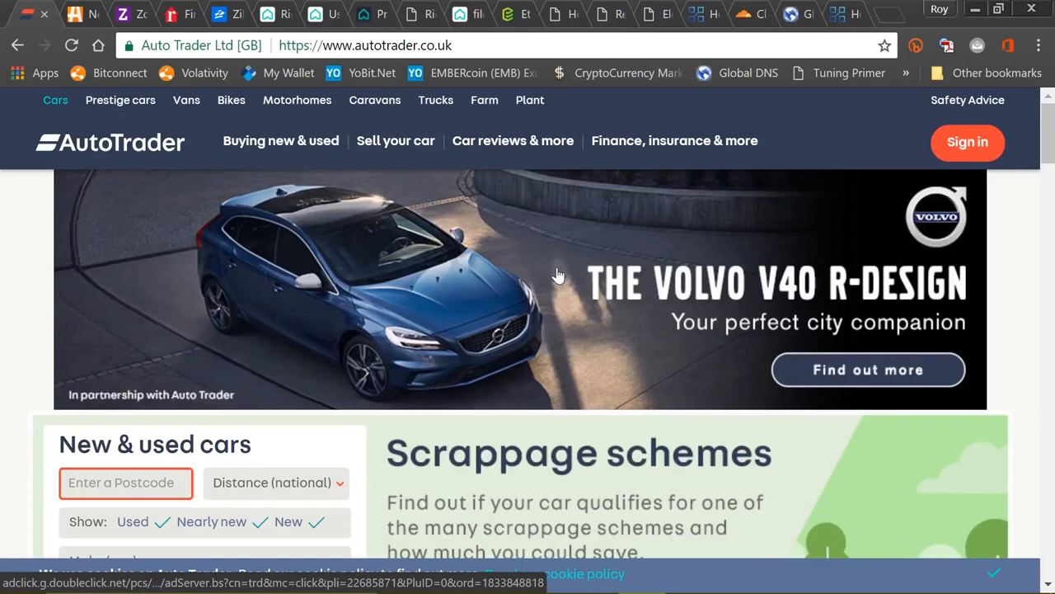
mouse_move(554, 271)
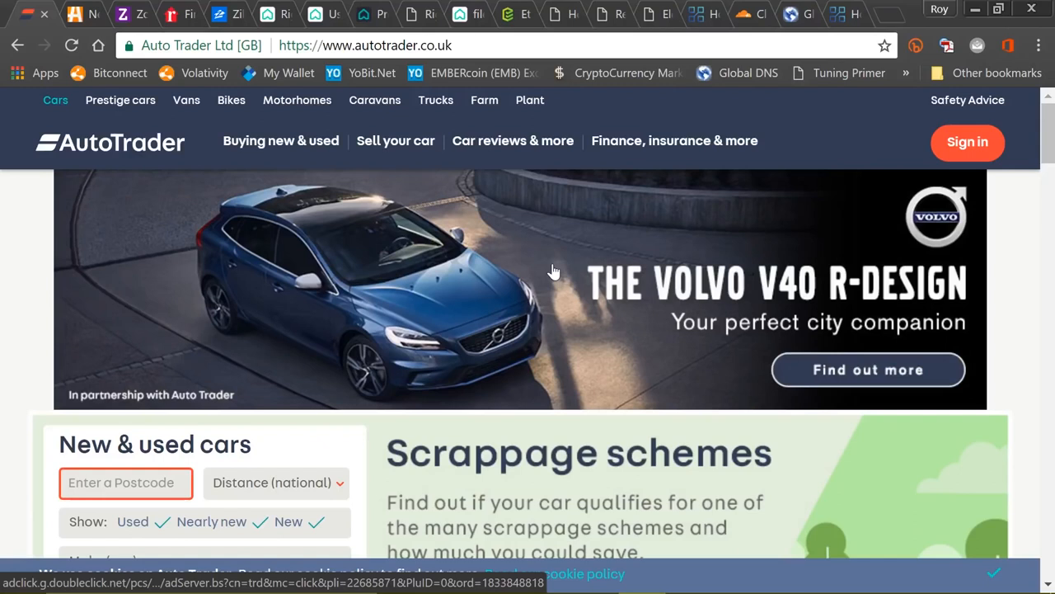
mouse_move(382, 293)
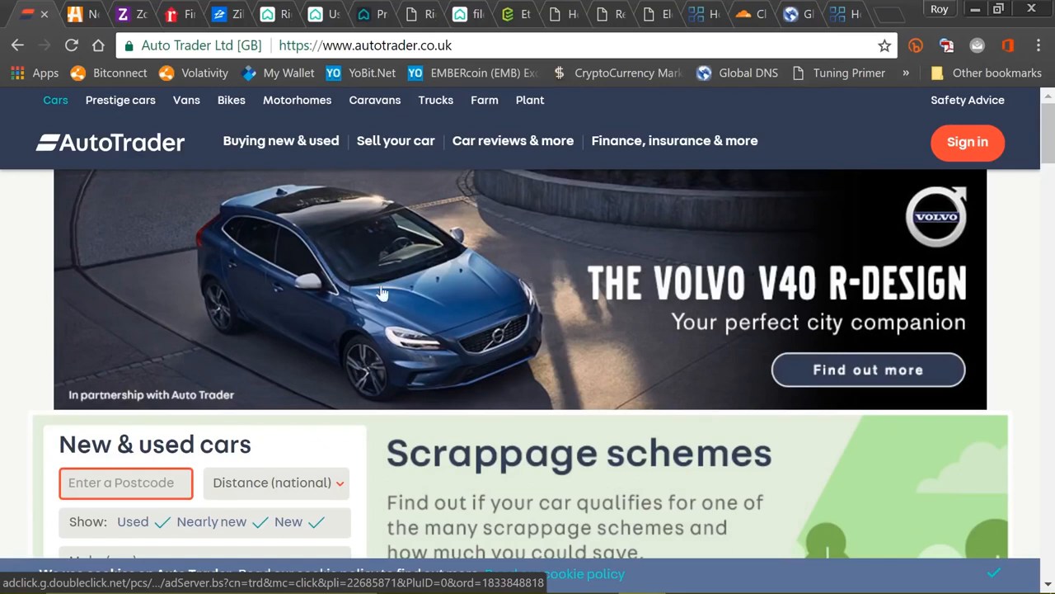
mouse_move(556, 253)
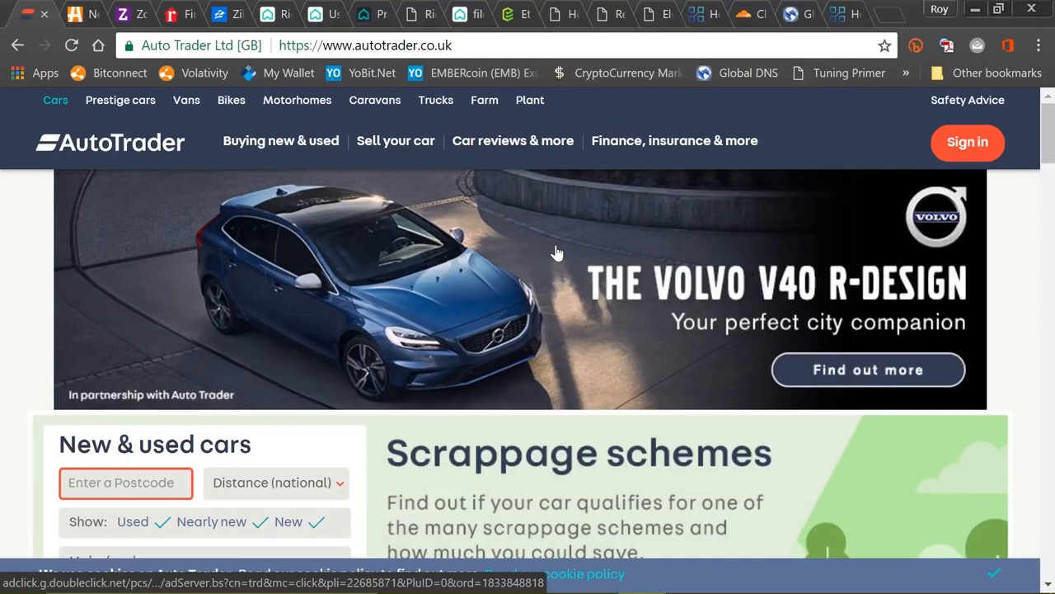
mouse_move(559, 253)
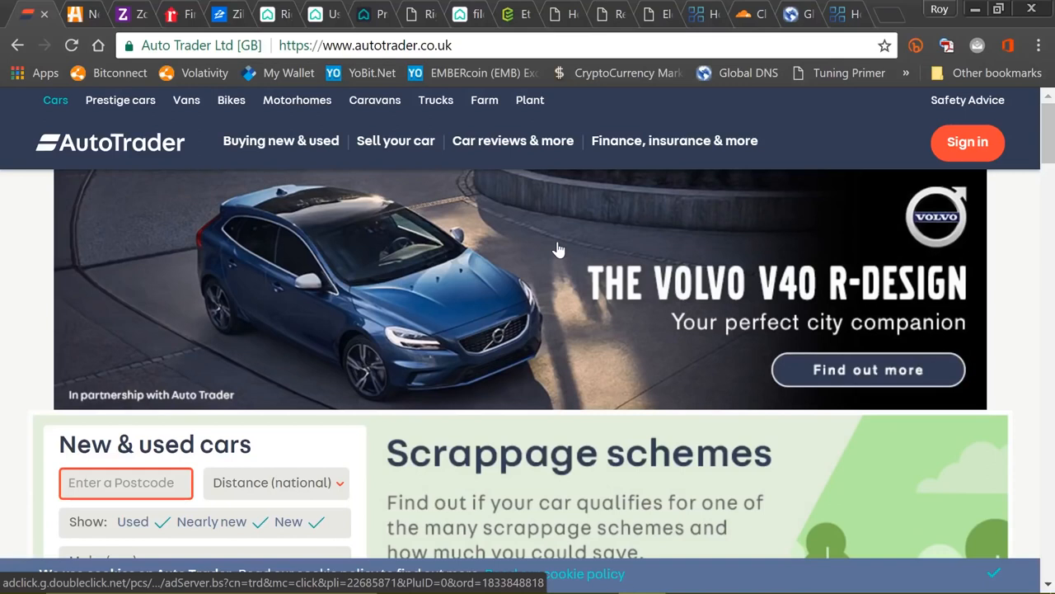
scroll("down", 3)
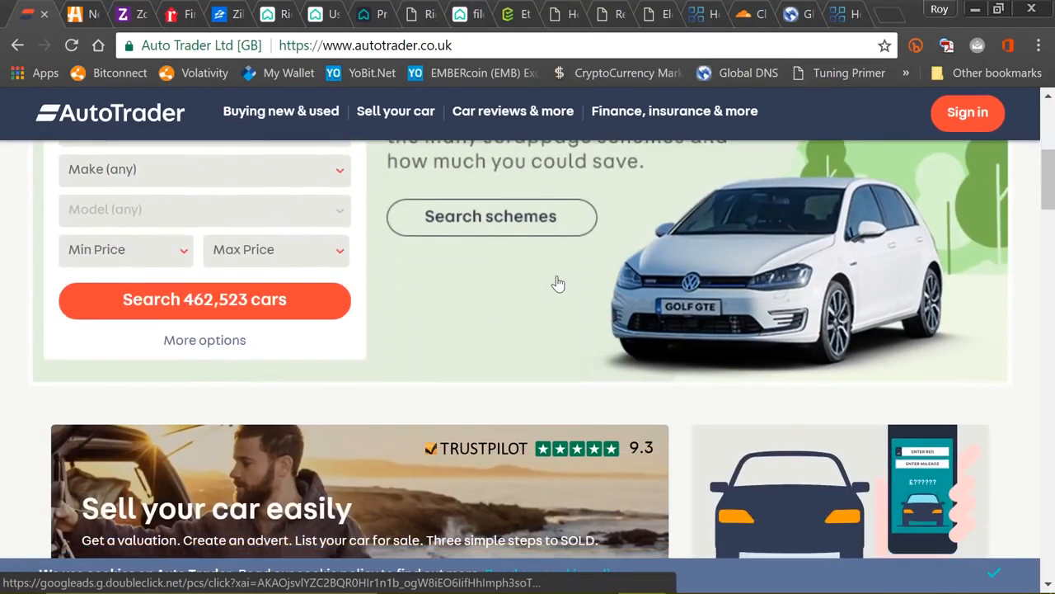
scroll("up", 3)
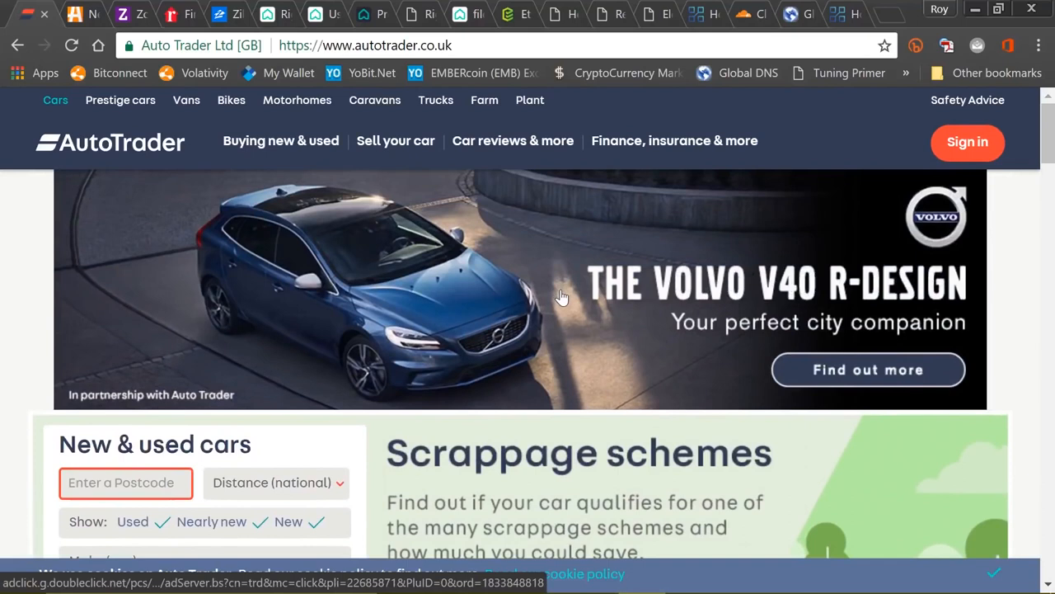
mouse_move(575, 246)
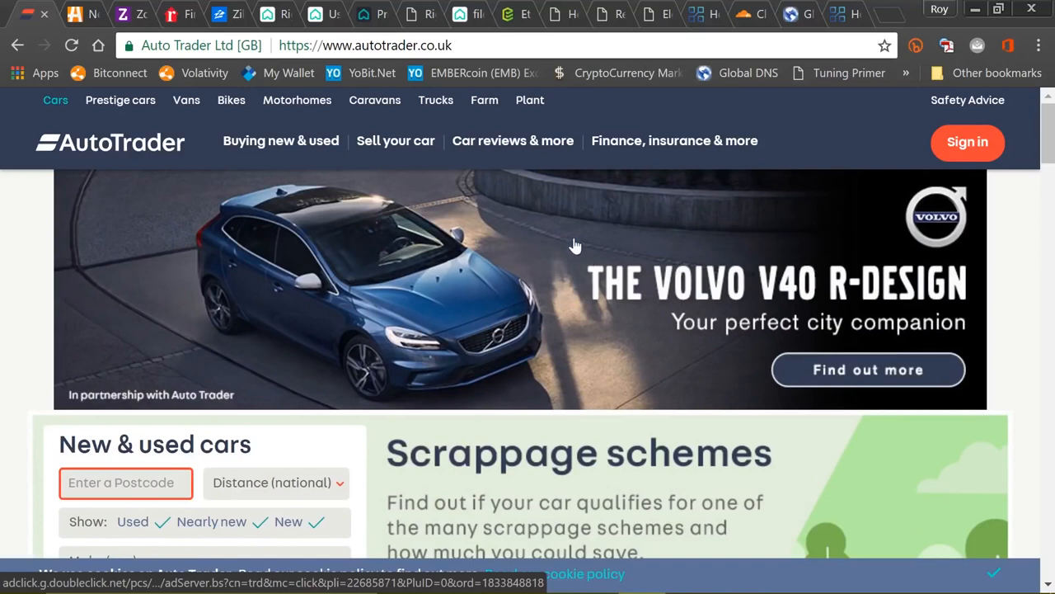
mouse_move(556, 242)
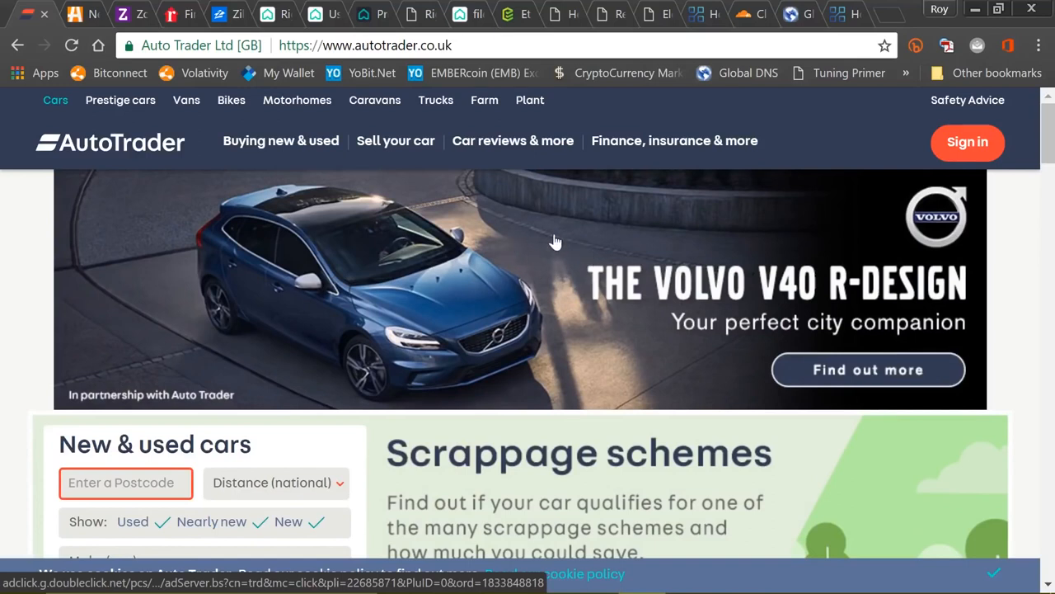
mouse_move(552, 243)
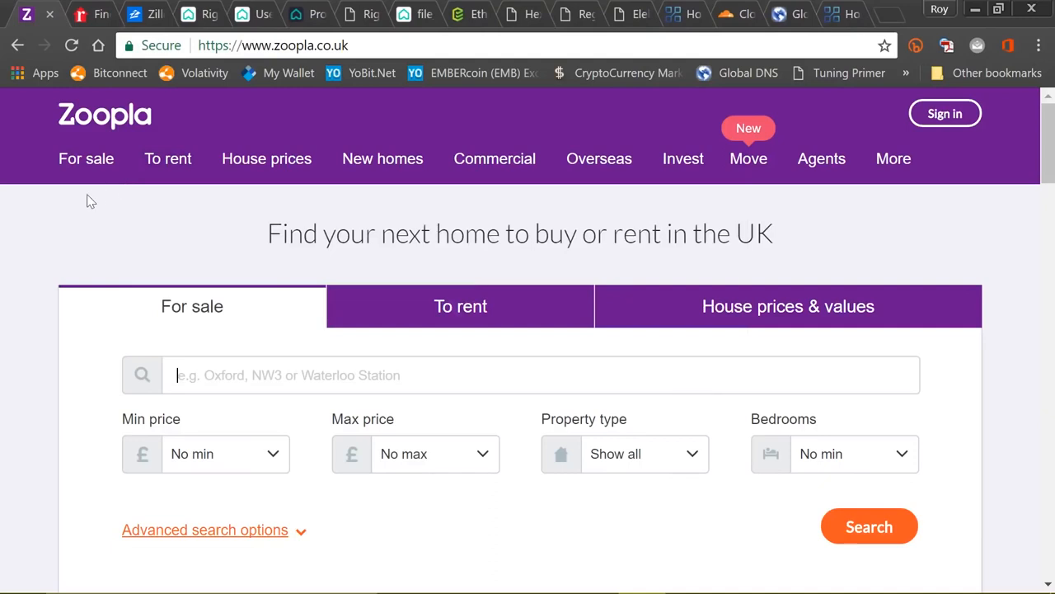
mouse_move(74, 230)
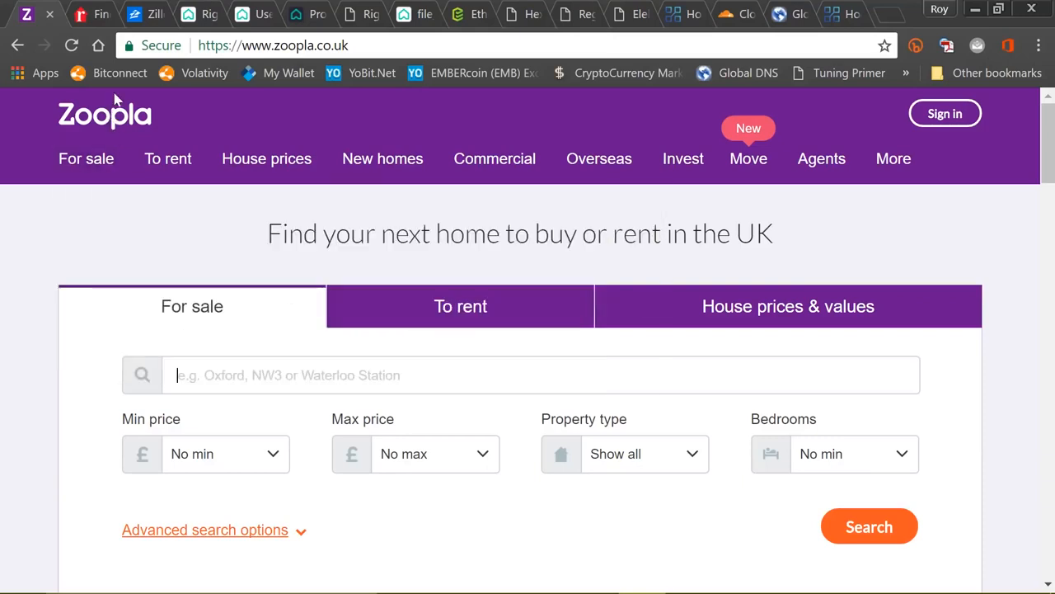
left_click(86, 159)
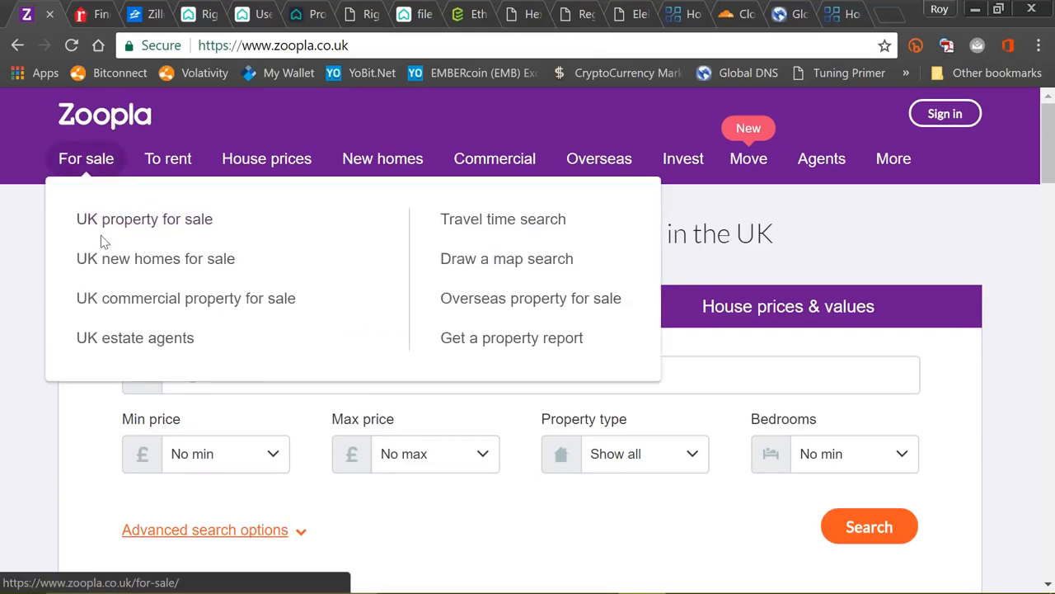
mouse_move(45, 326)
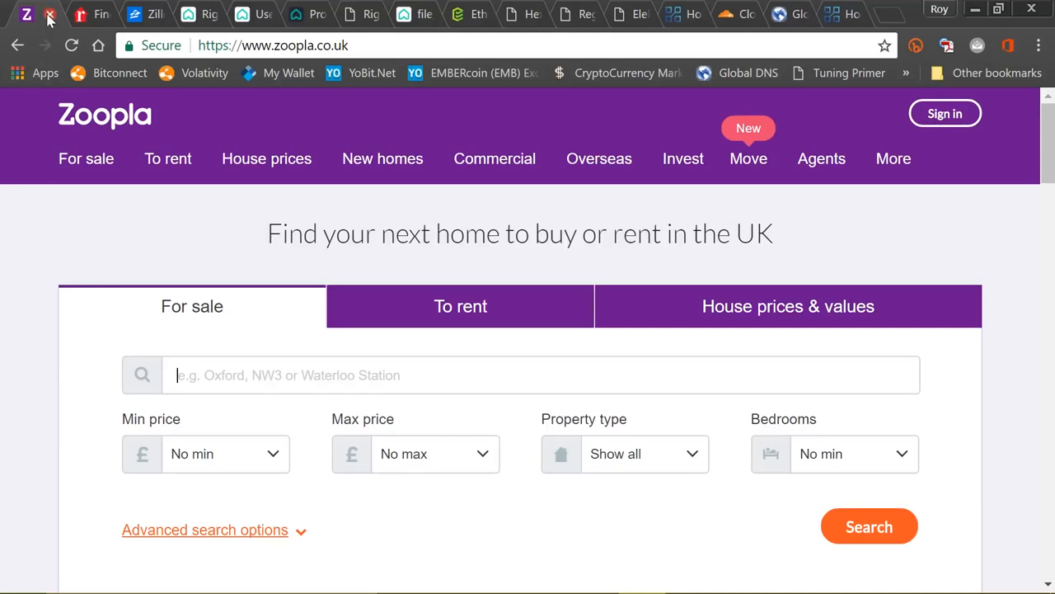
Close the Zoopla tab, leaving realtor.com showing.
left_click(49, 15)
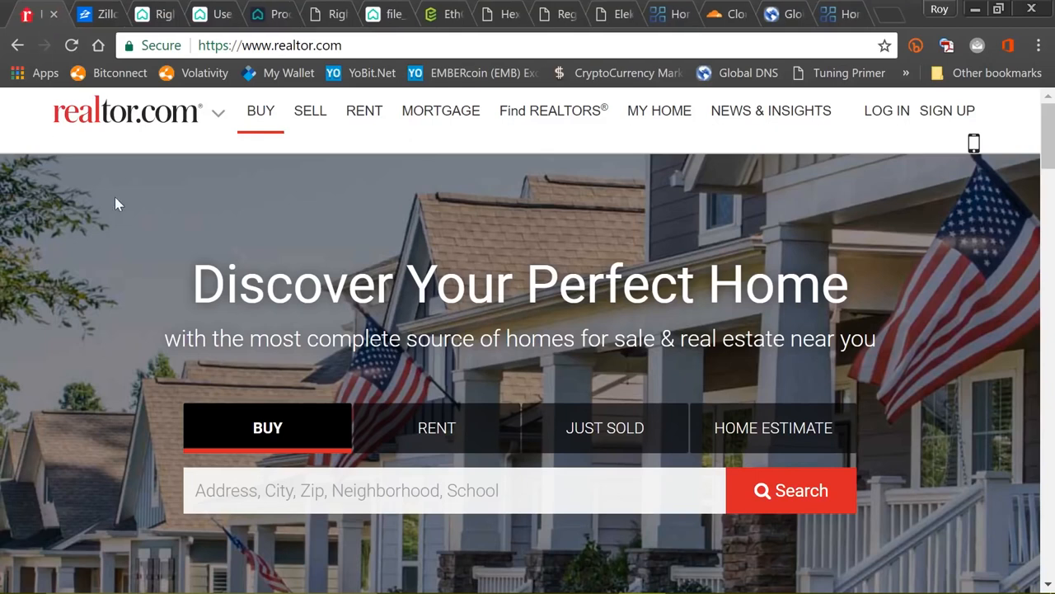
mouse_move(66, 65)
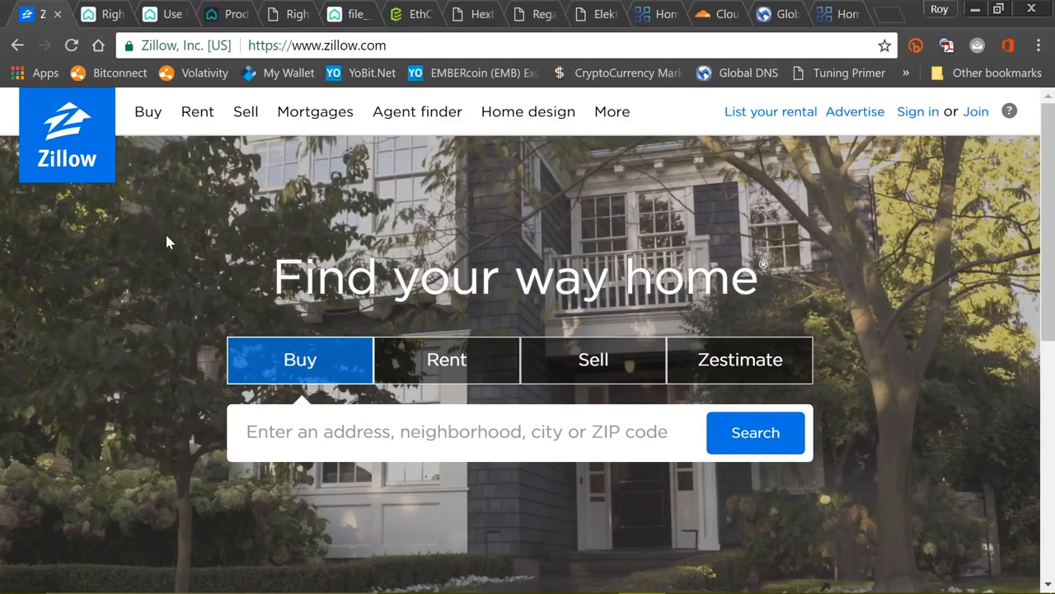
mouse_move(206, 294)
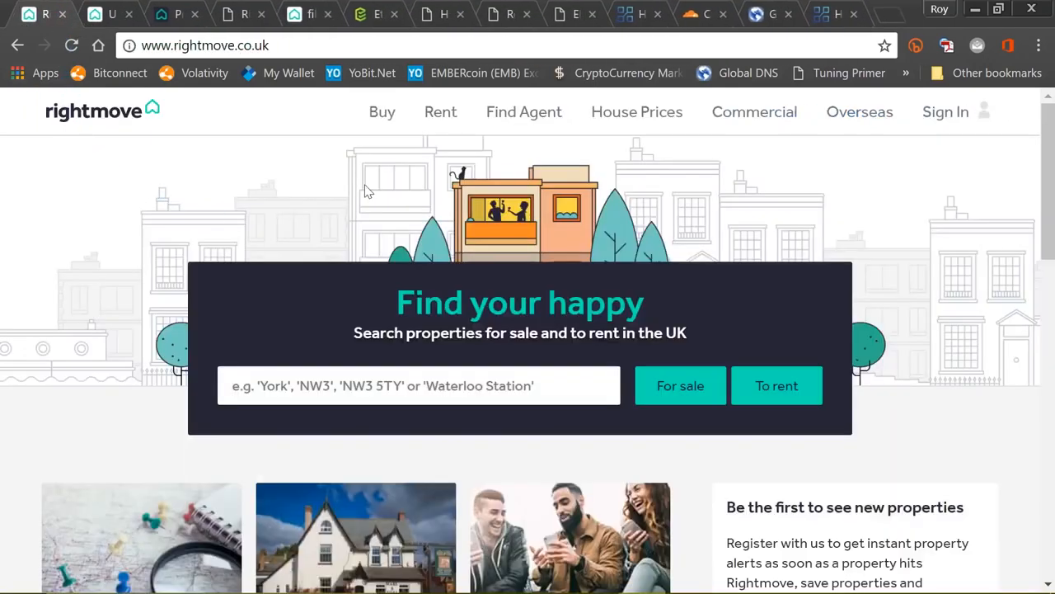
mouse_move(366, 210)
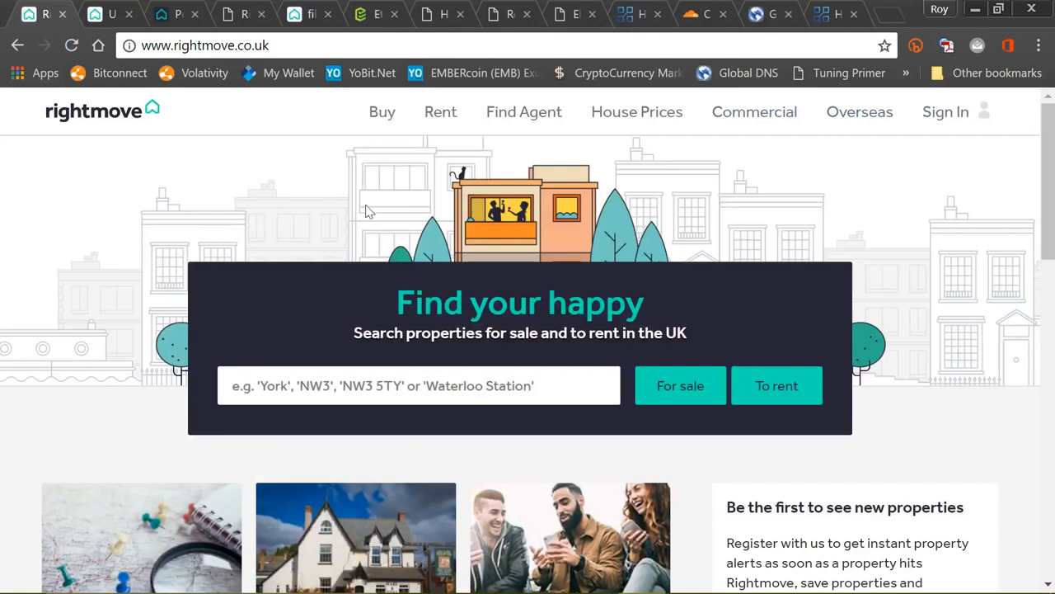
mouse_move(276, 180)
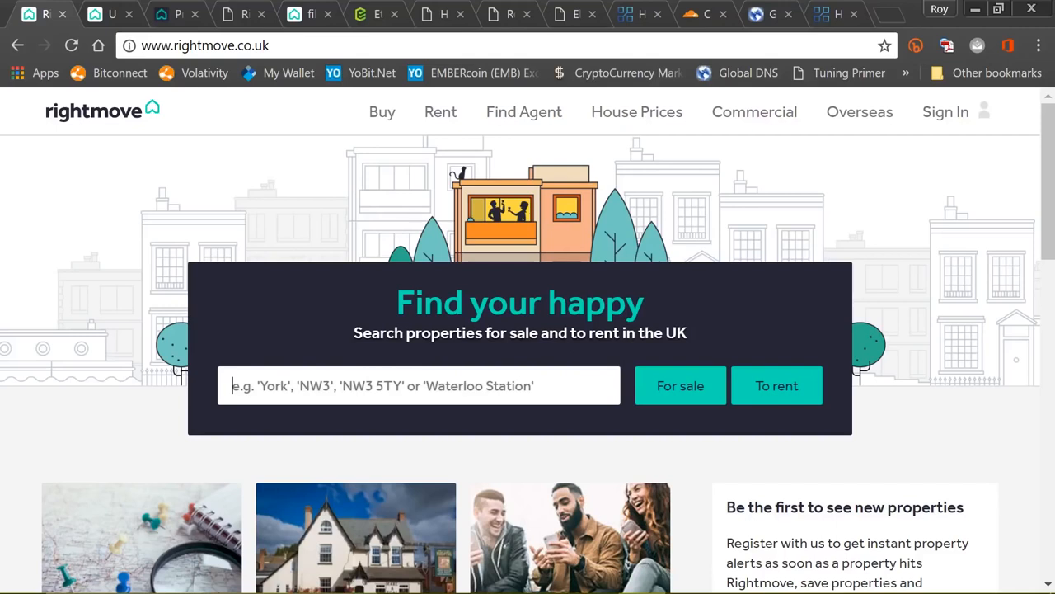
Search 'moreton pinkney' for sale and set the search radius to within 3 miles.
type("moreton pinkney")
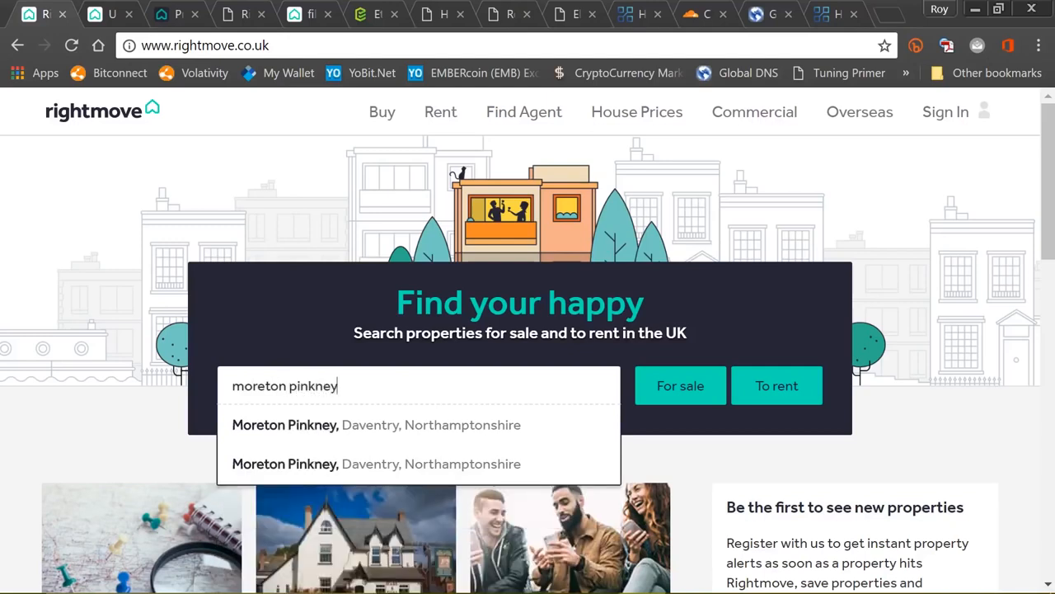
left_click(680, 385)
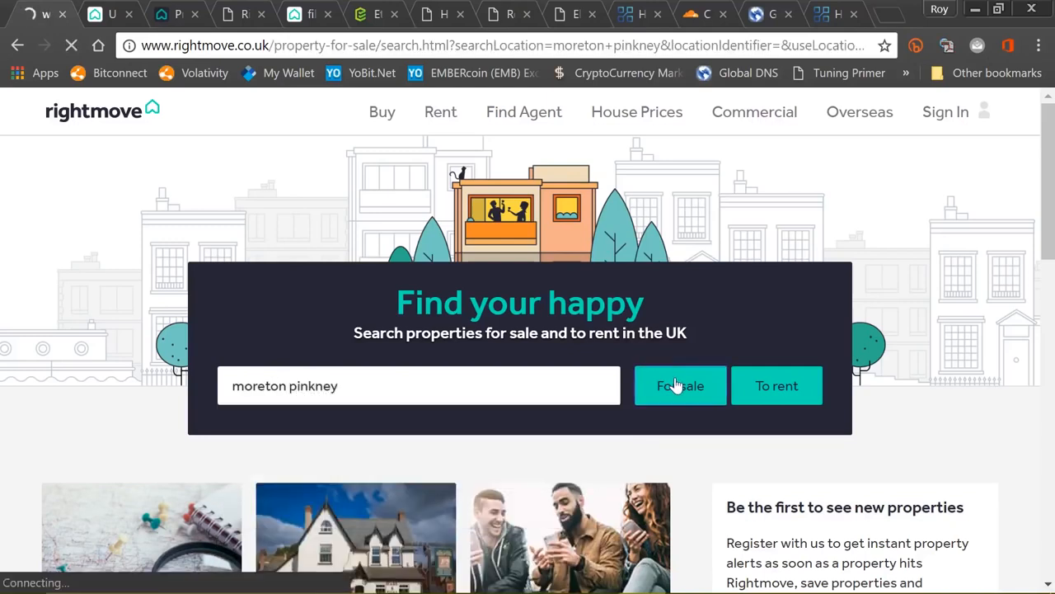
left_click(679, 385)
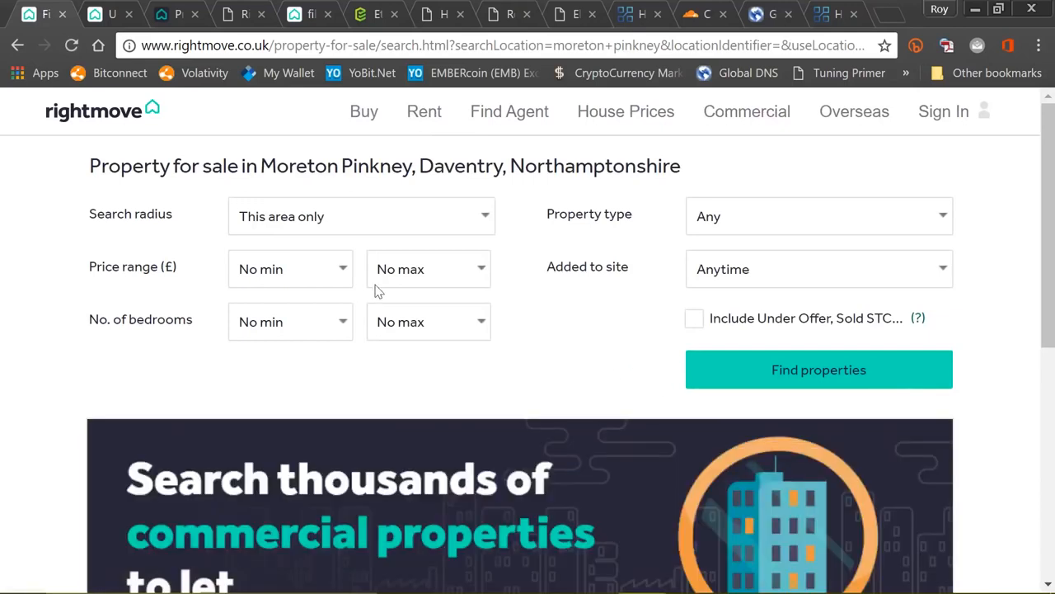
mouse_move(528, 287)
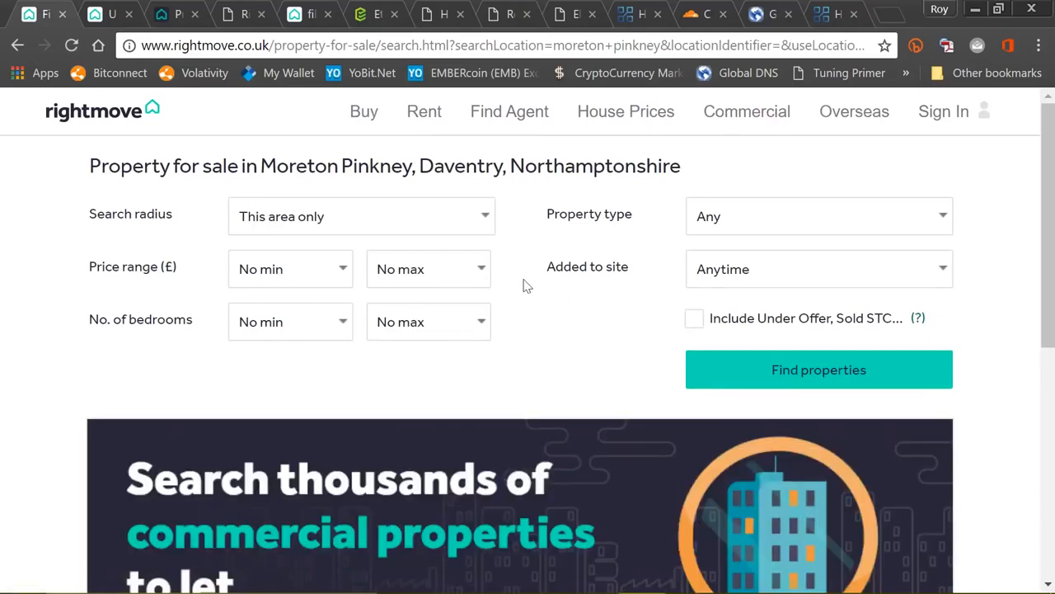
left_click(360, 216)
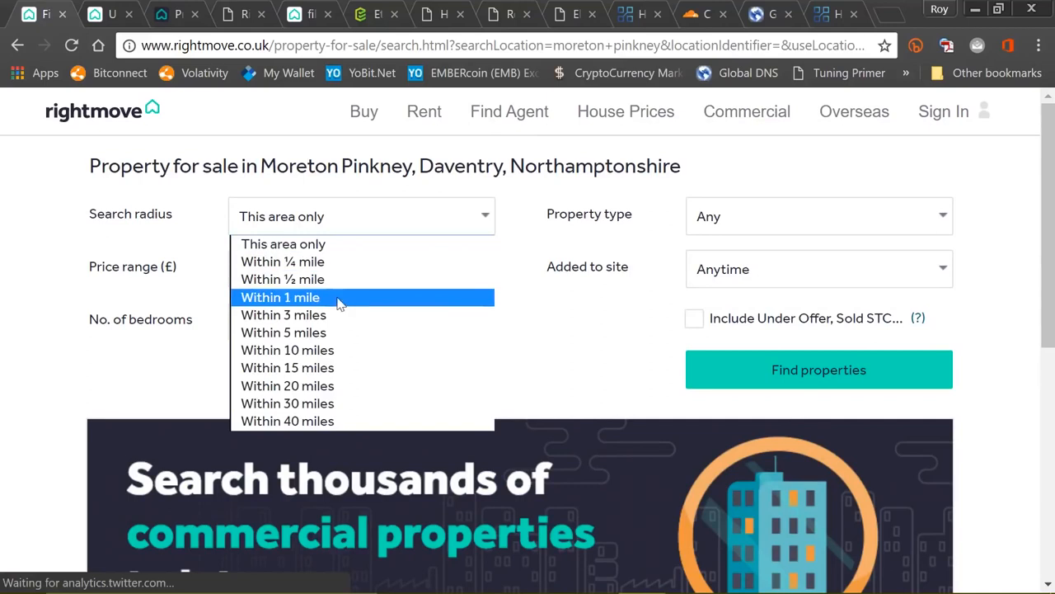
left_click(283, 314)
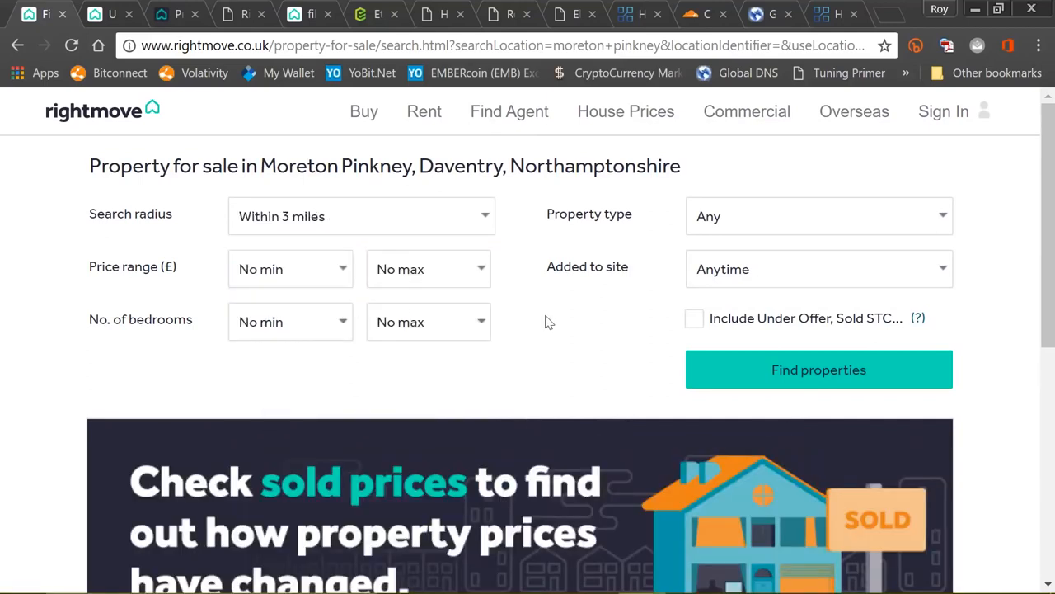
mouse_move(519, 284)
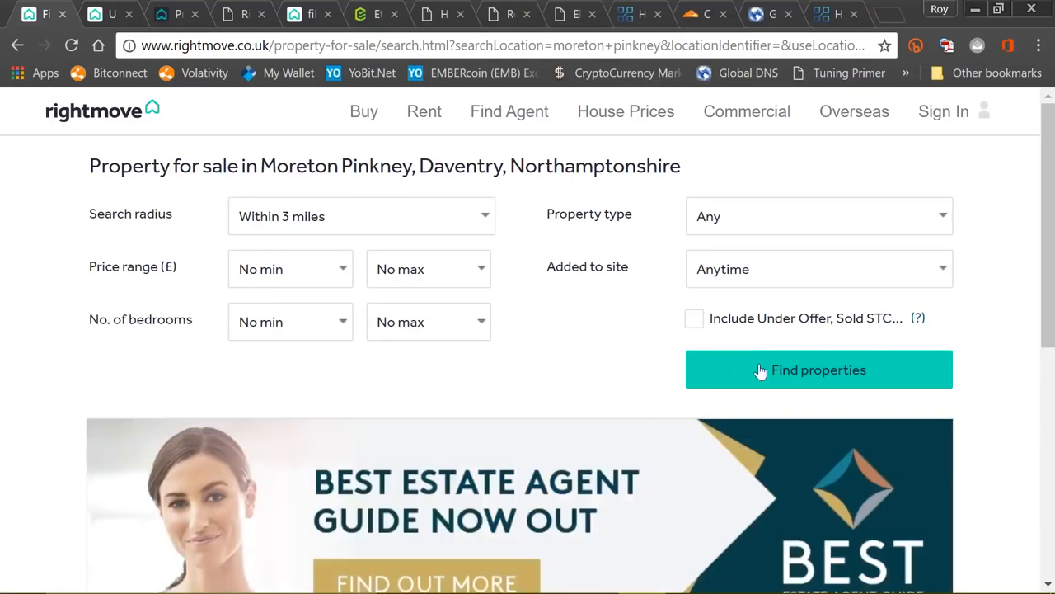
left_click(817, 369)
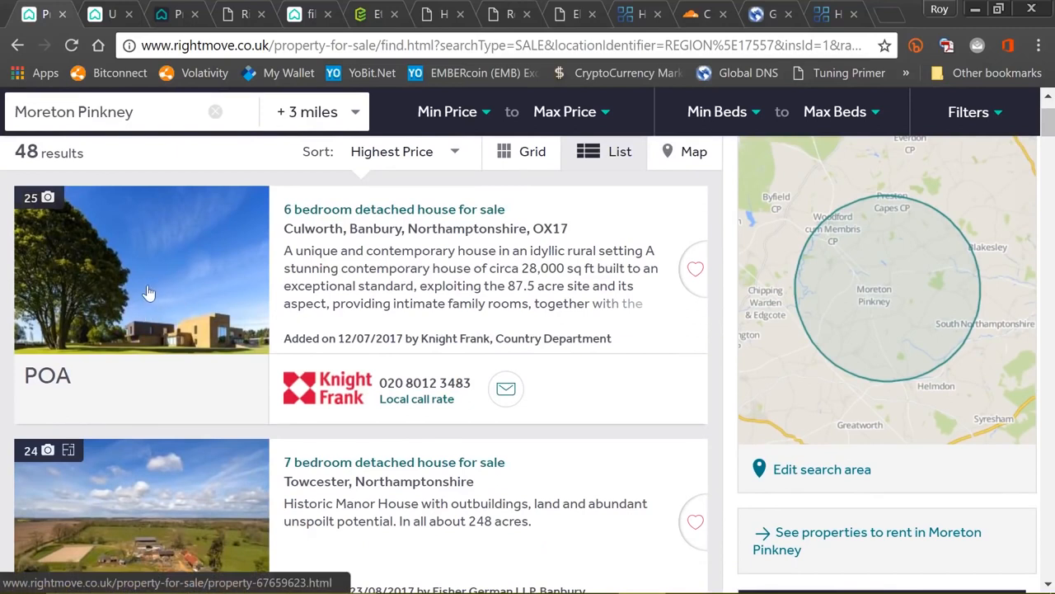
mouse_move(137, 281)
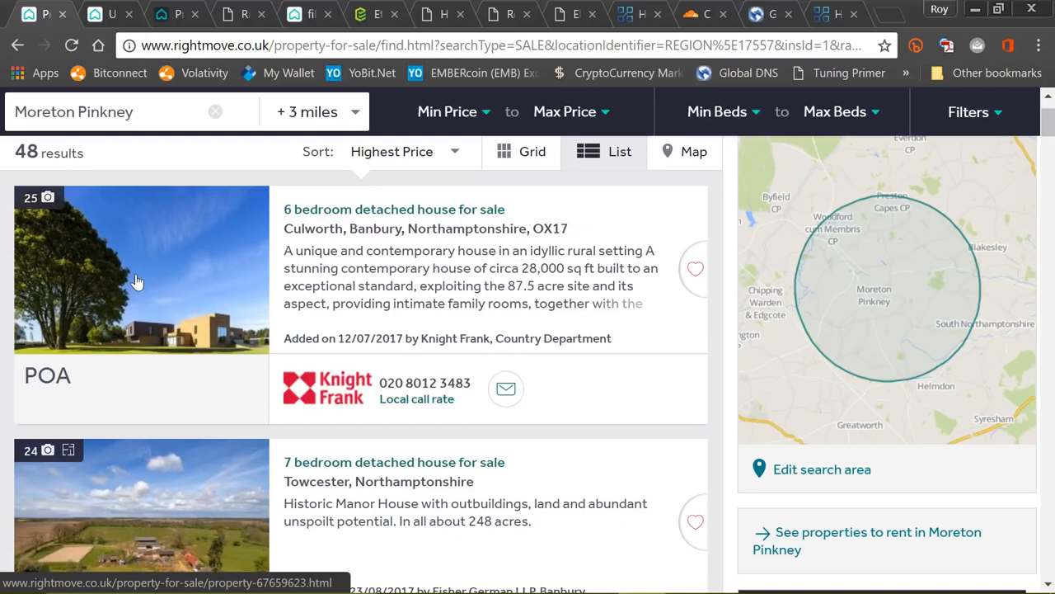
mouse_move(157, 296)
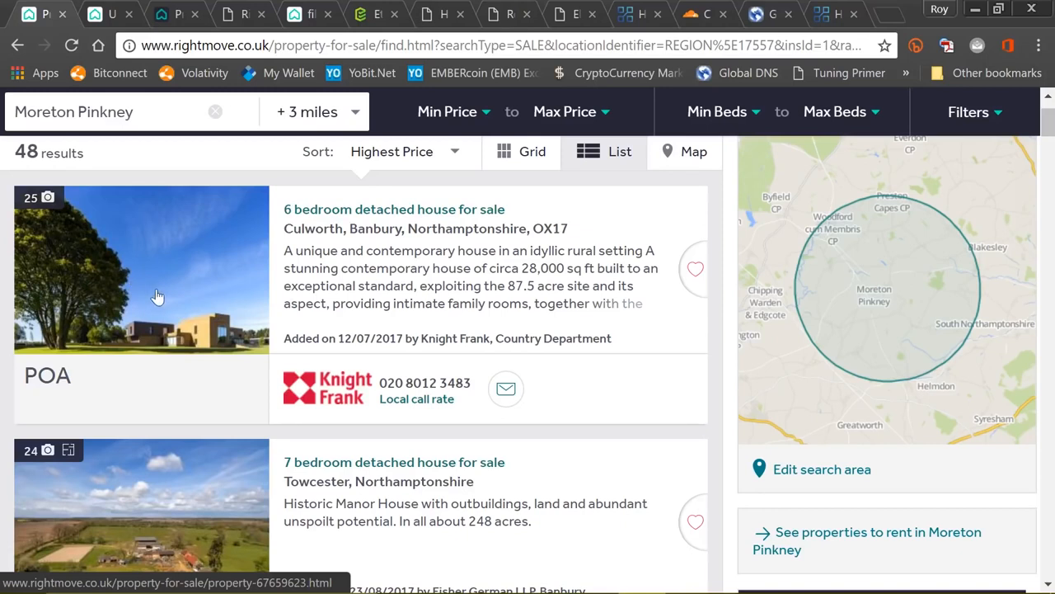
mouse_move(174, 301)
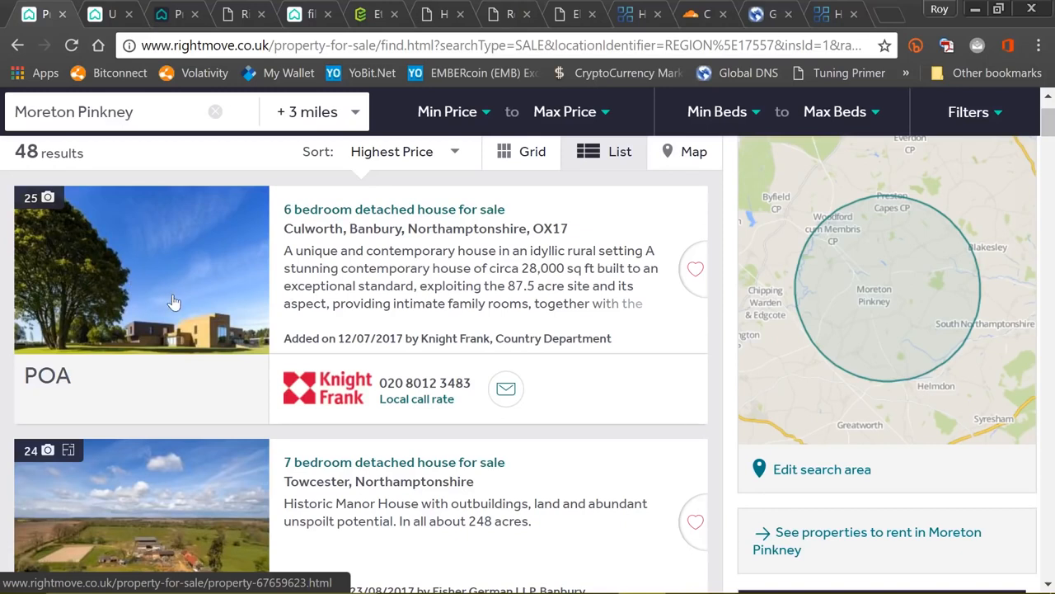
scroll("down", 3)
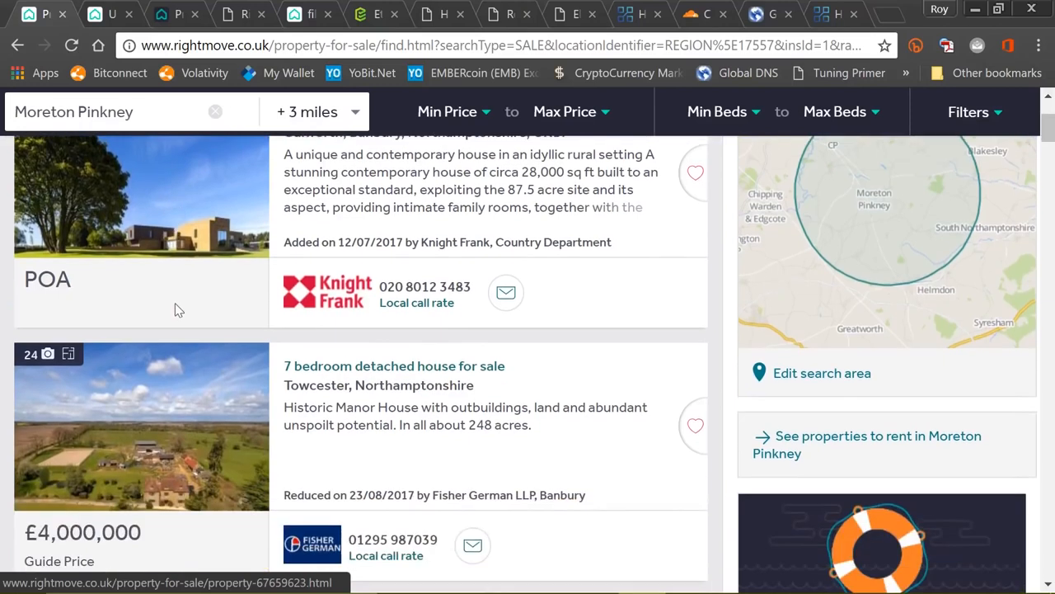
scroll("down", 3)
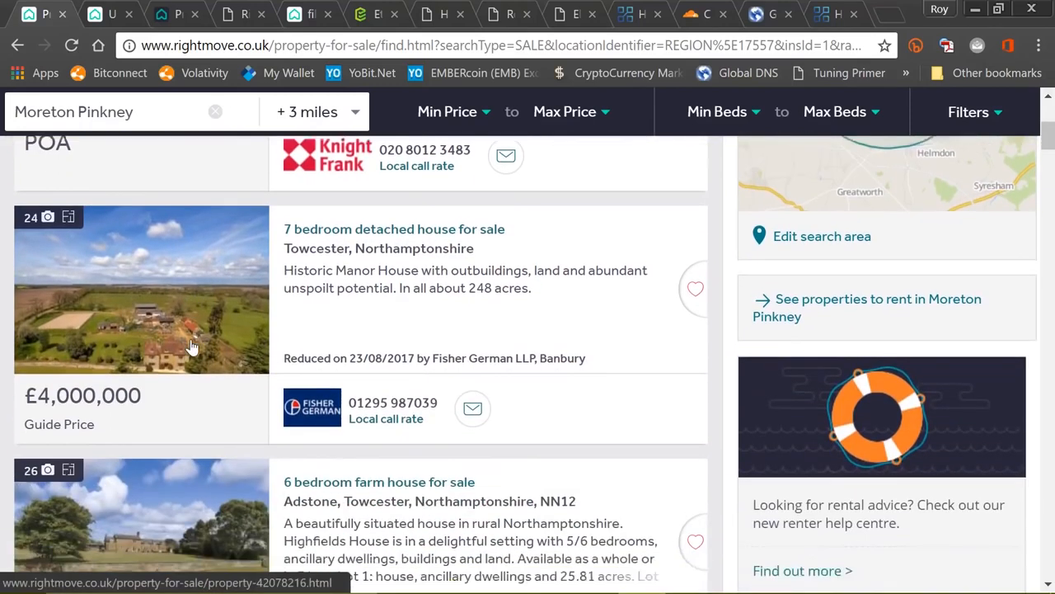
scroll("down", 3)
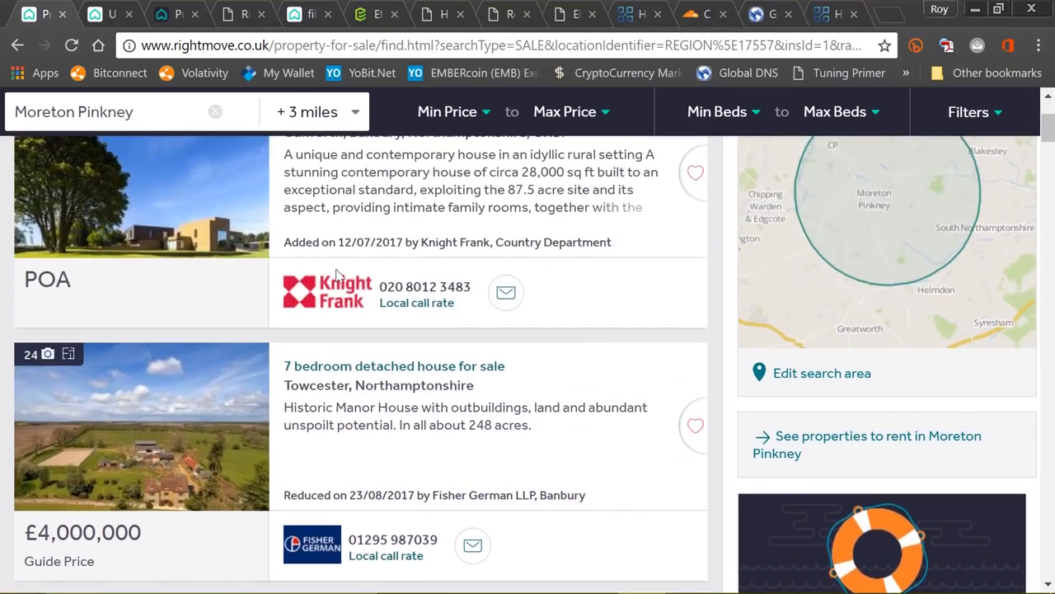
scroll("down", 3)
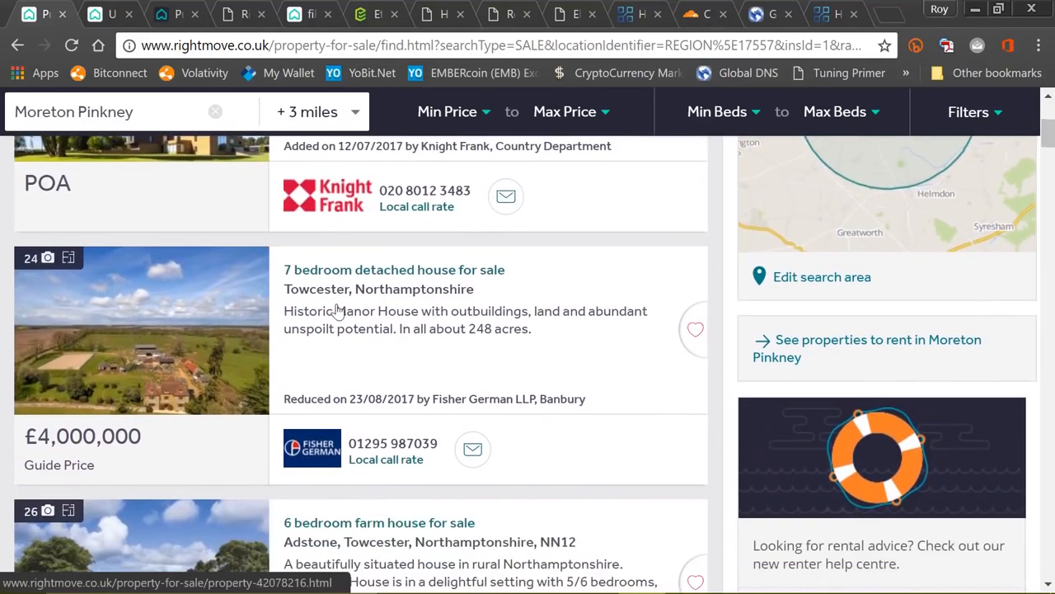
scroll("down", 3)
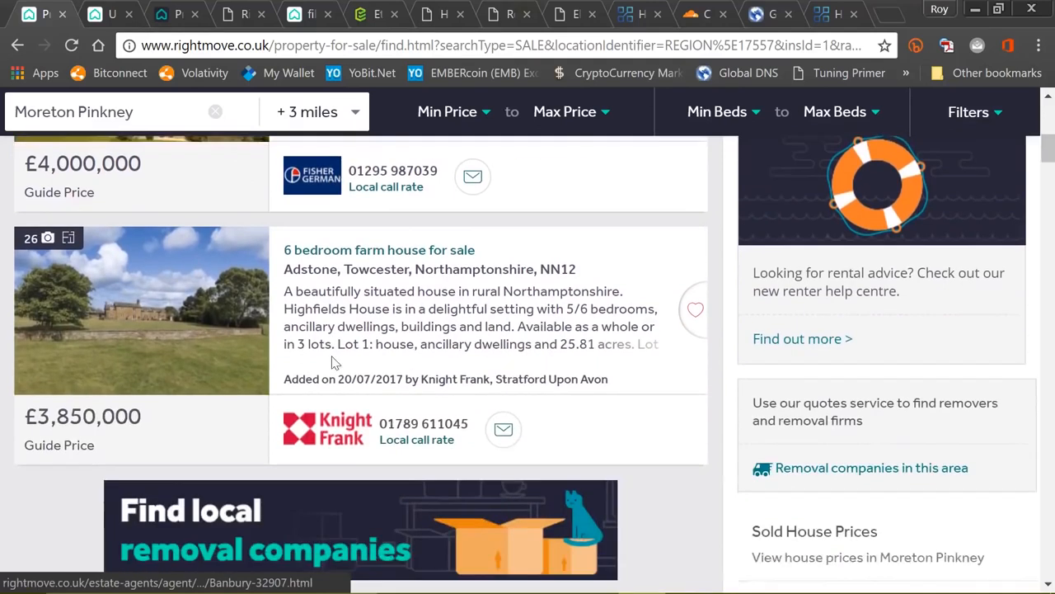
scroll("down", 3)
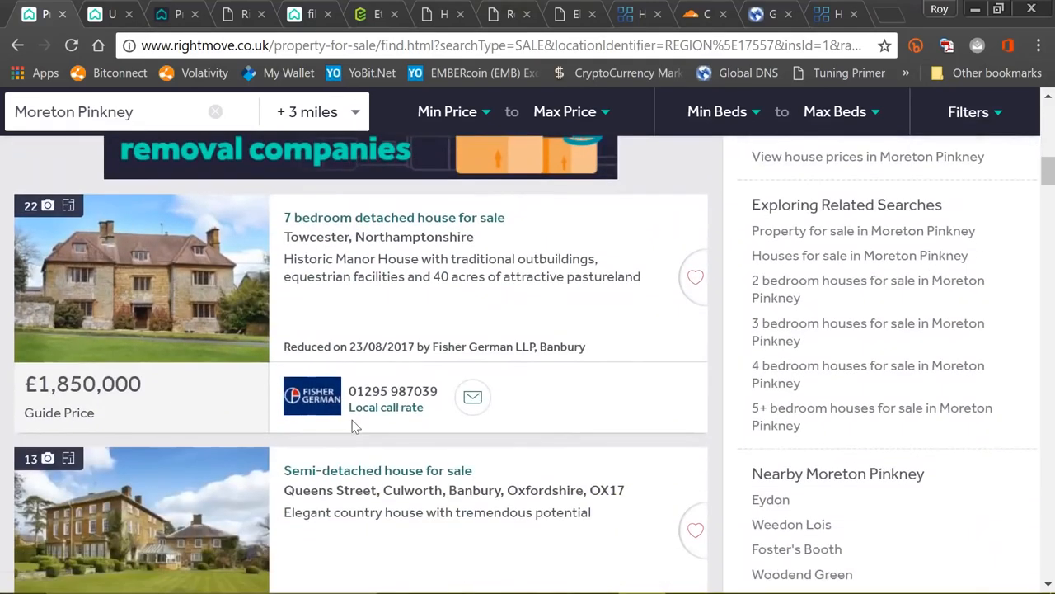
mouse_move(312, 396)
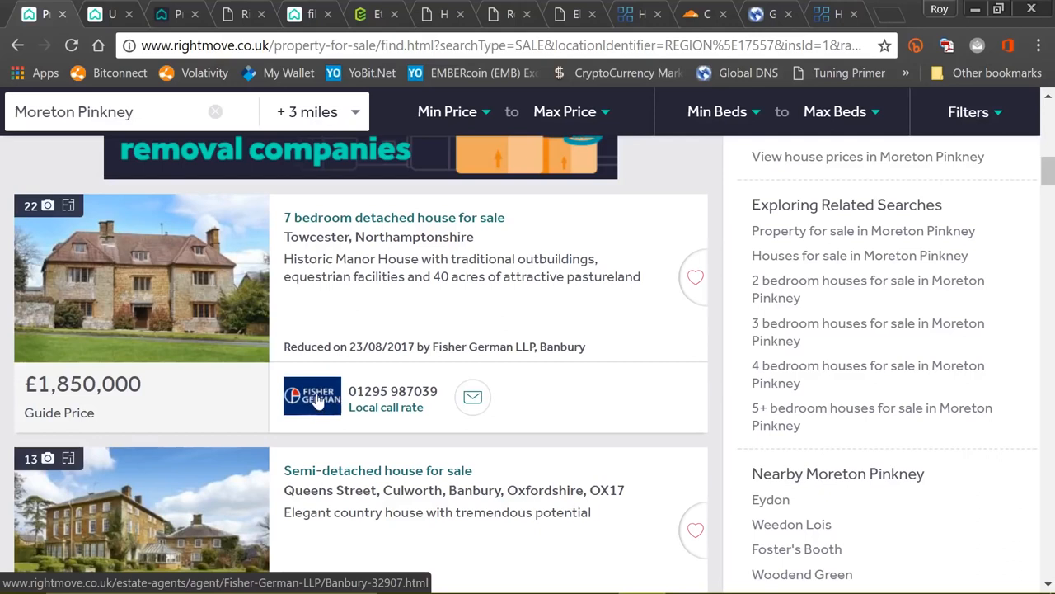
mouse_move(167, 294)
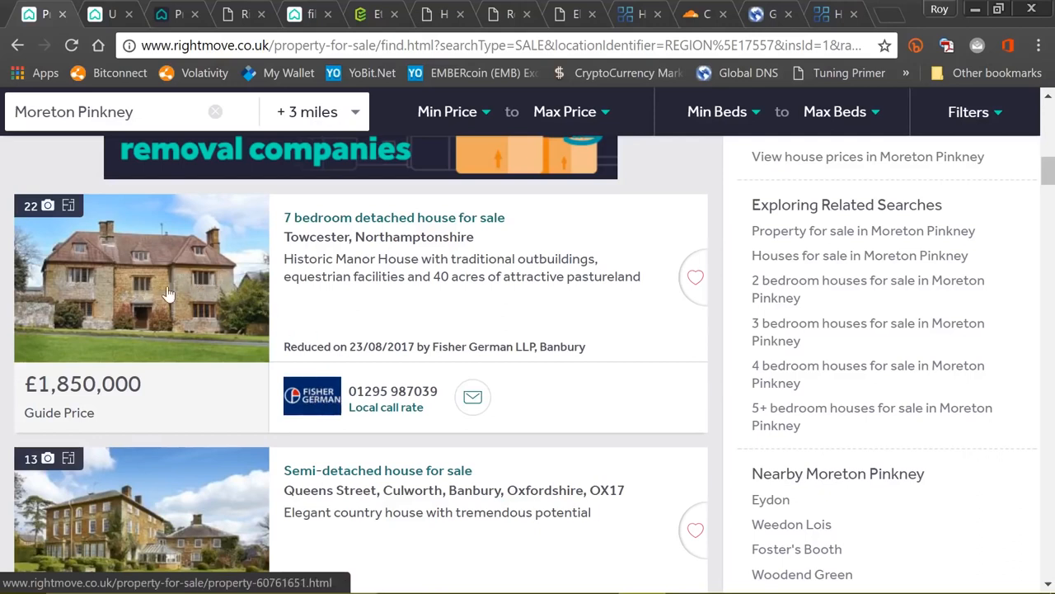
mouse_move(225, 341)
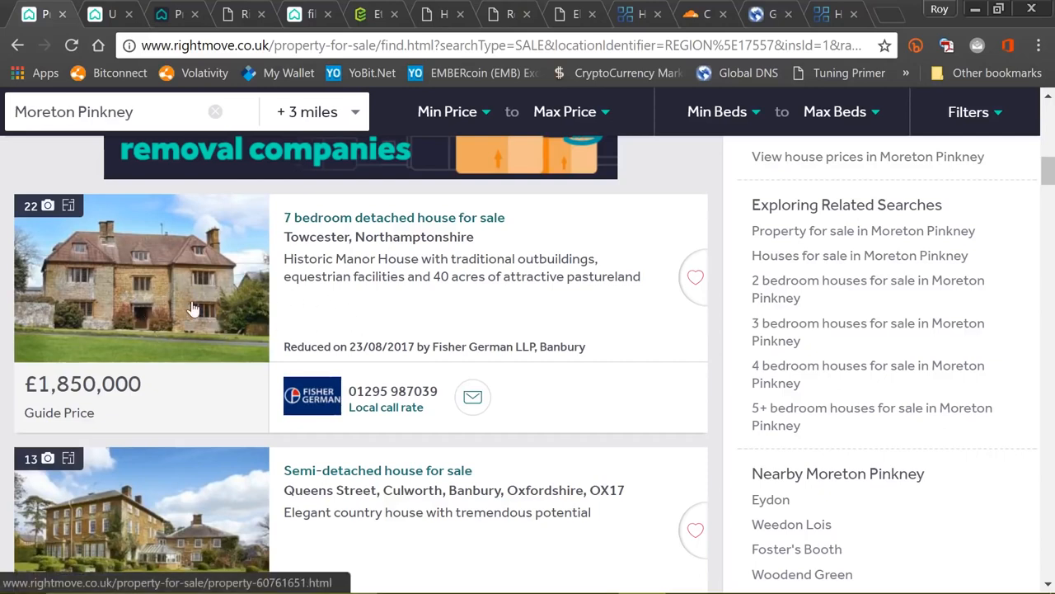
mouse_move(186, 310)
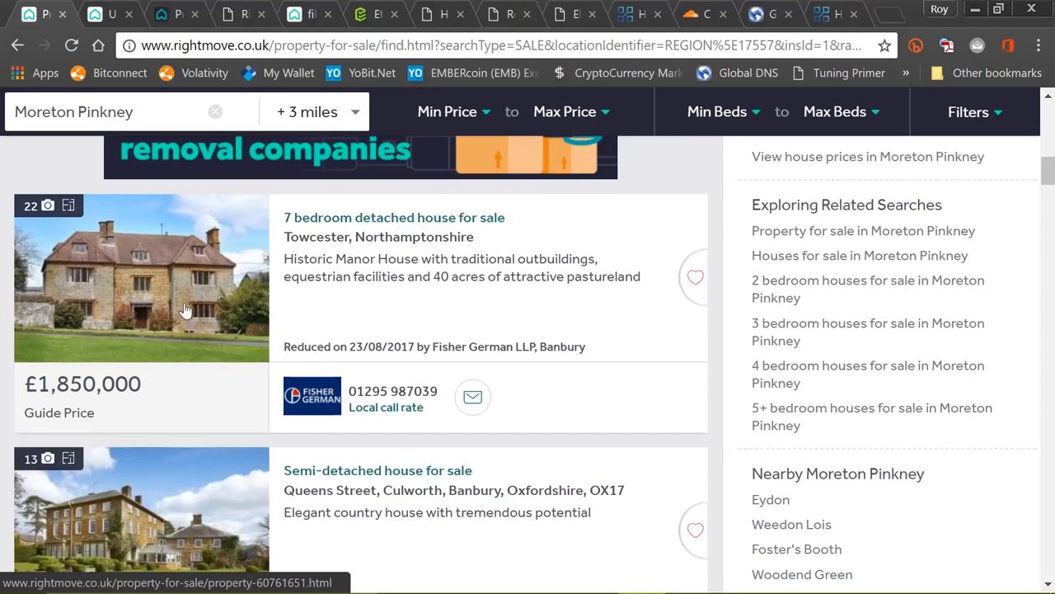
mouse_move(202, 402)
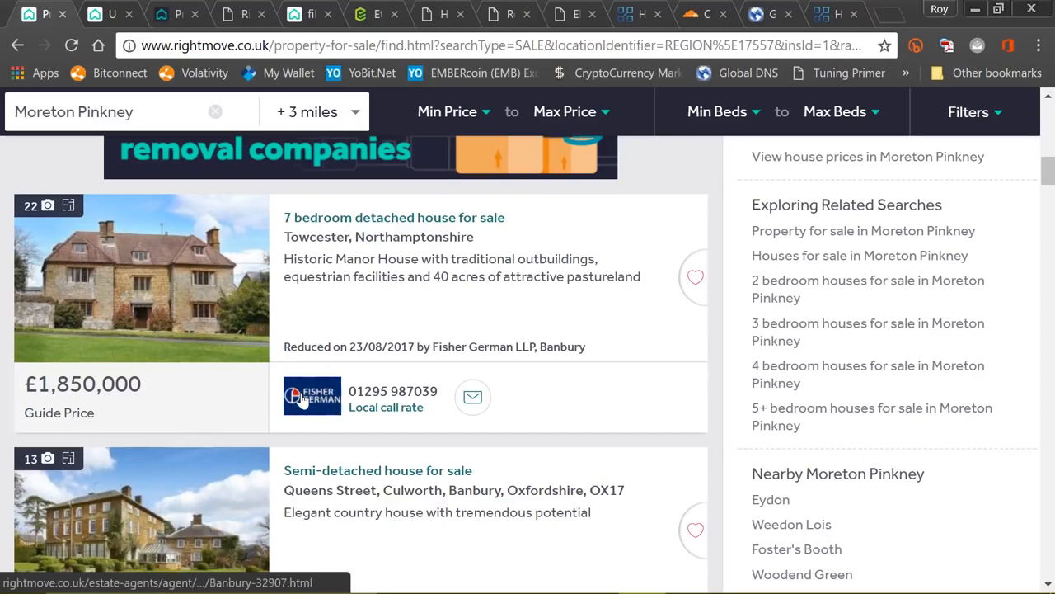
scroll("down", 3)
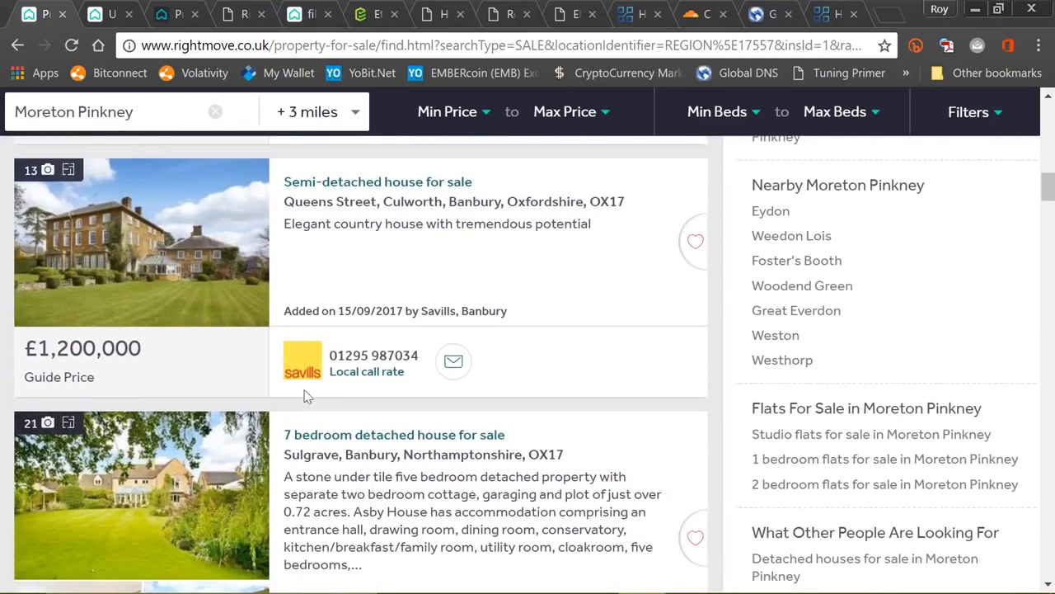
mouse_move(307, 373)
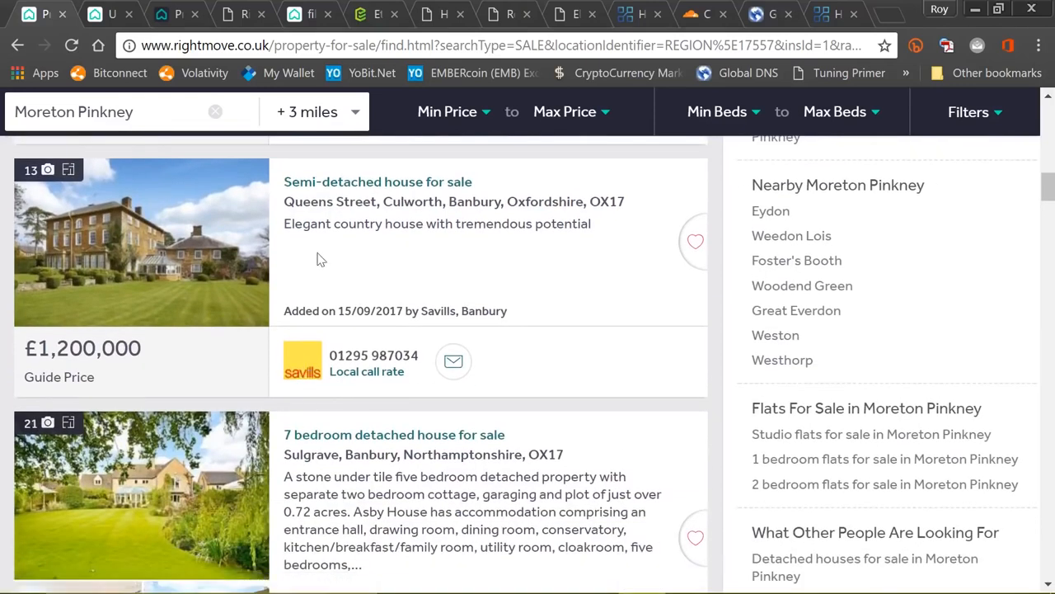
scroll("down", 3)
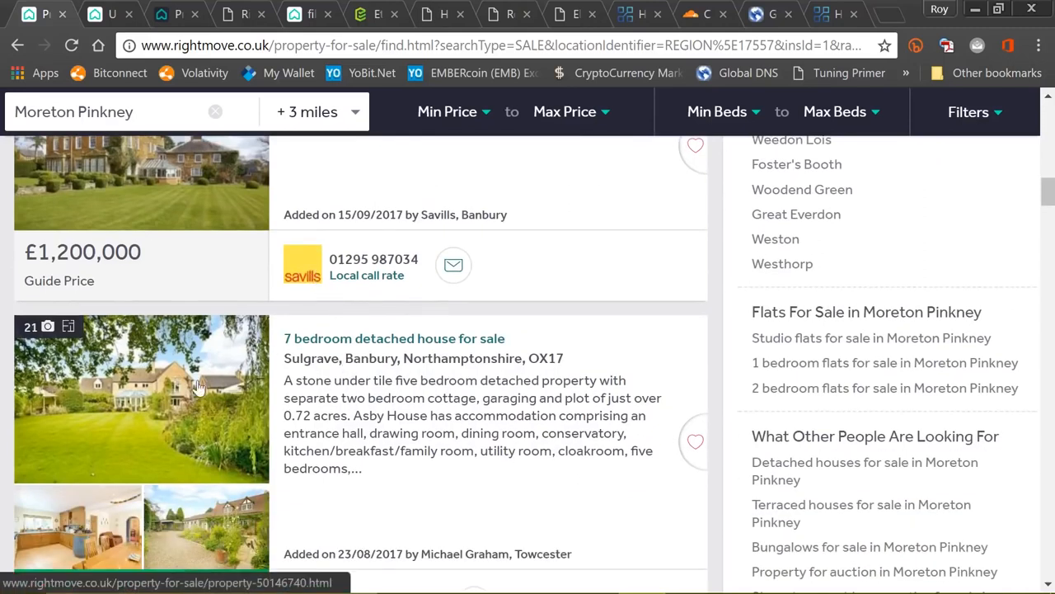
mouse_move(209, 411)
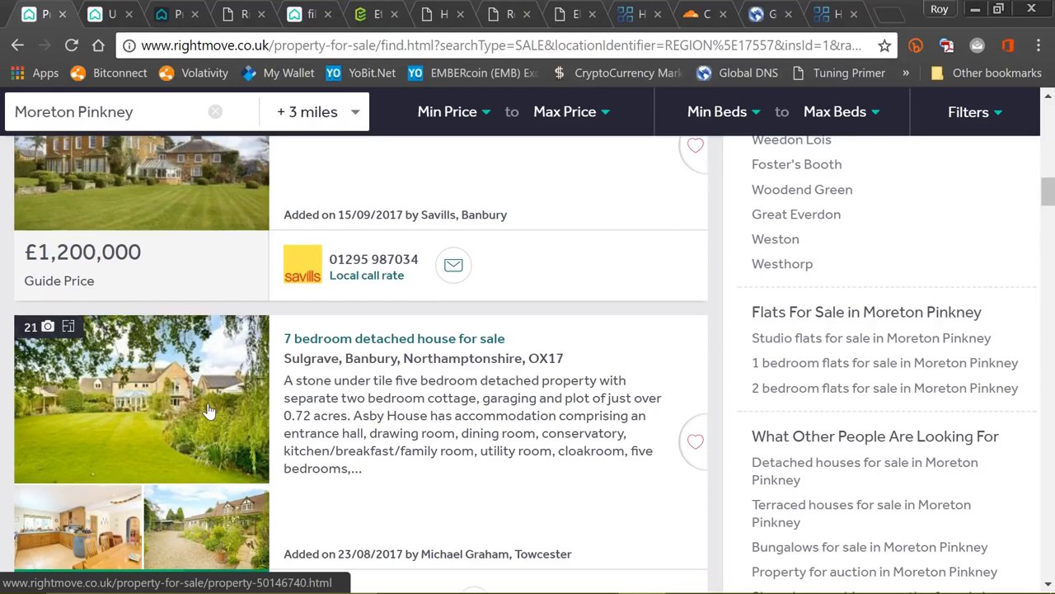
mouse_move(204, 389)
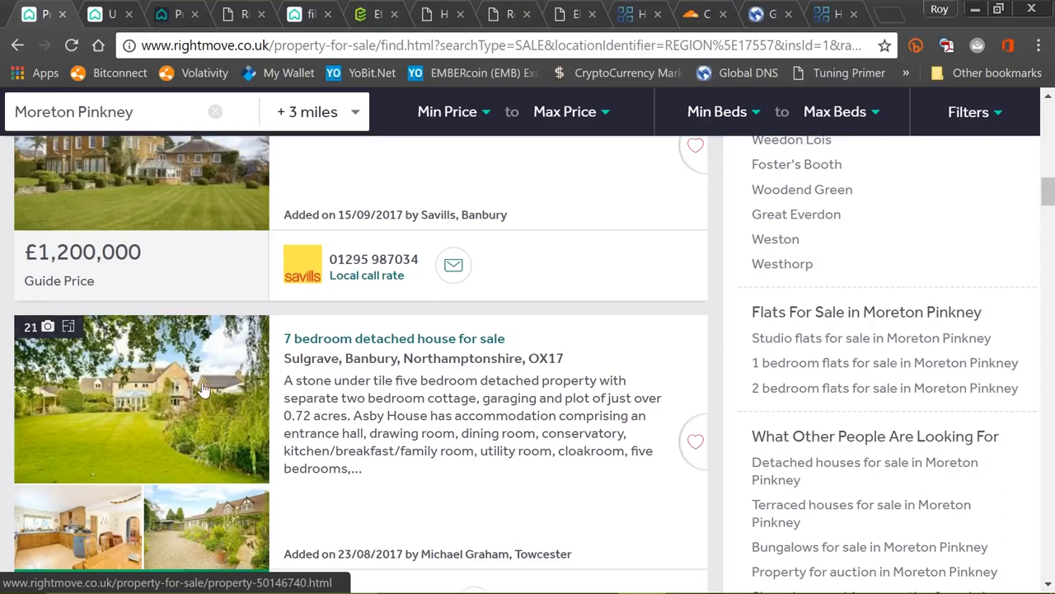
mouse_move(42, 14)
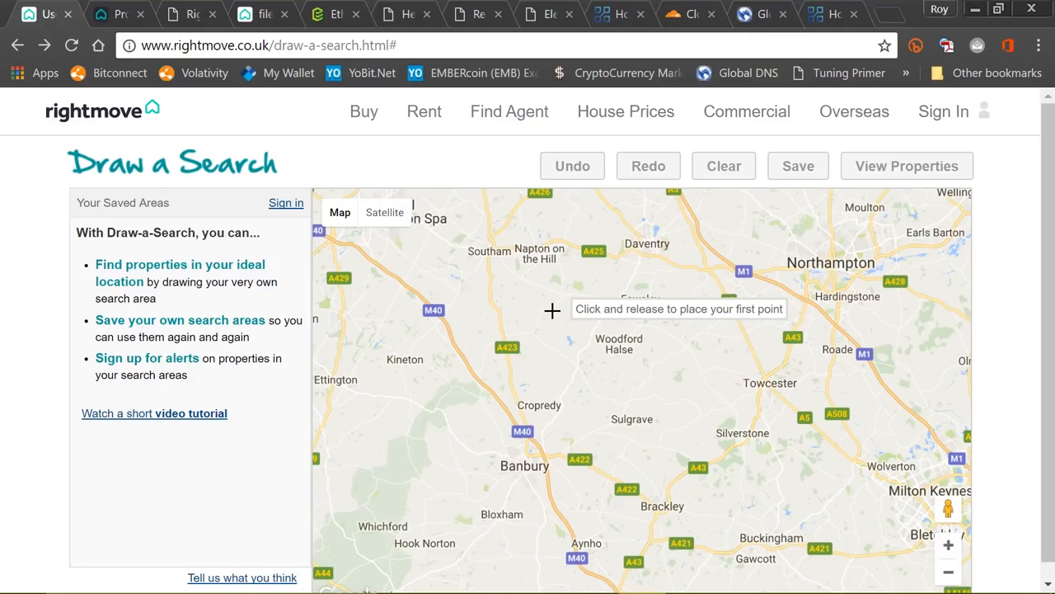
Draw a custom search shape on the map and view the properties inside it.
left_click(550, 308)
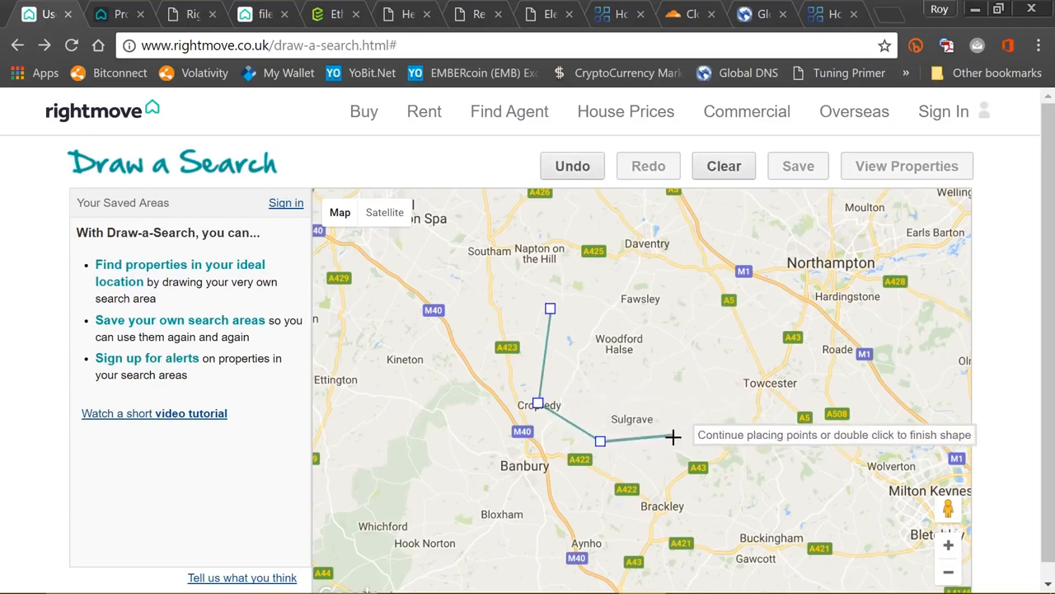
double_click(697, 299)
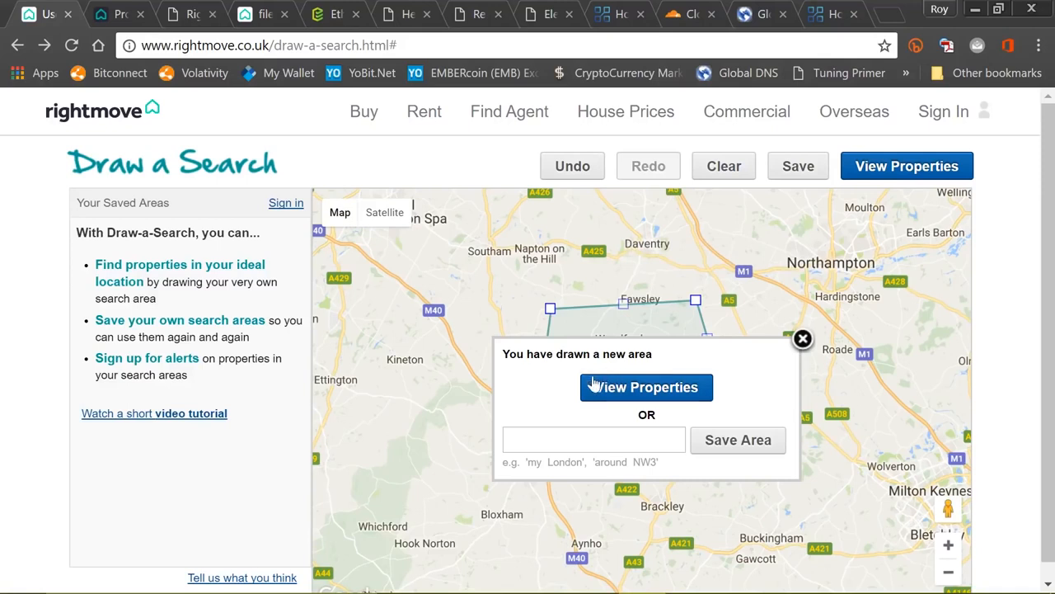
mouse_move(646, 387)
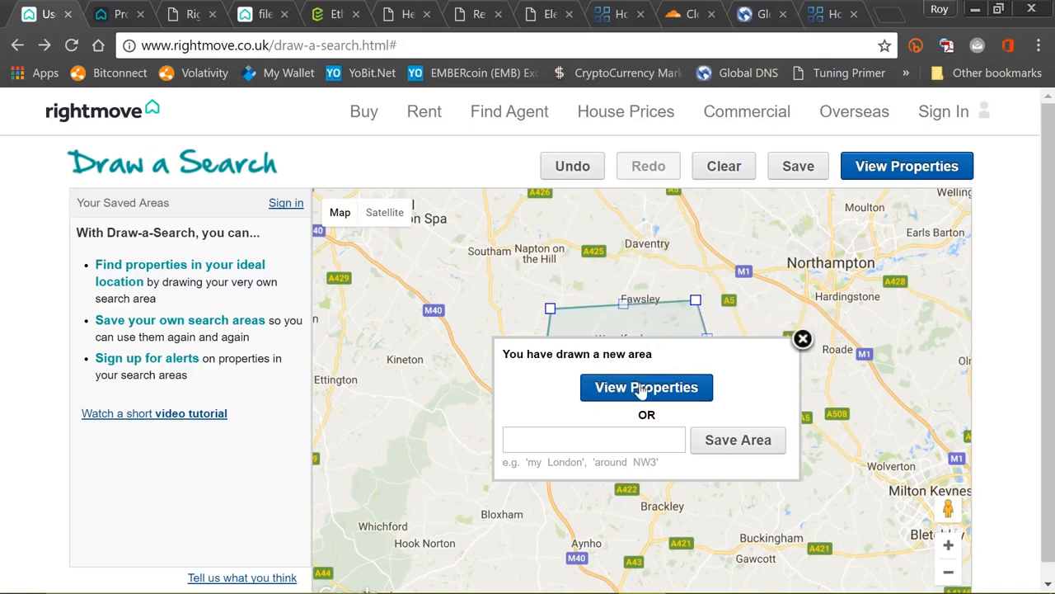
left_click(647, 387)
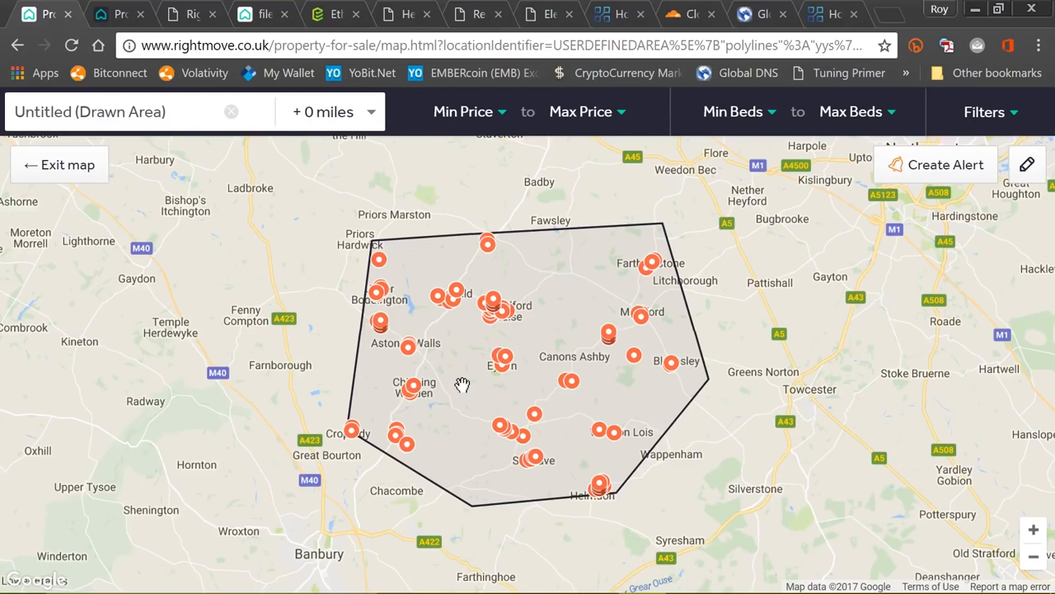
mouse_move(470, 380)
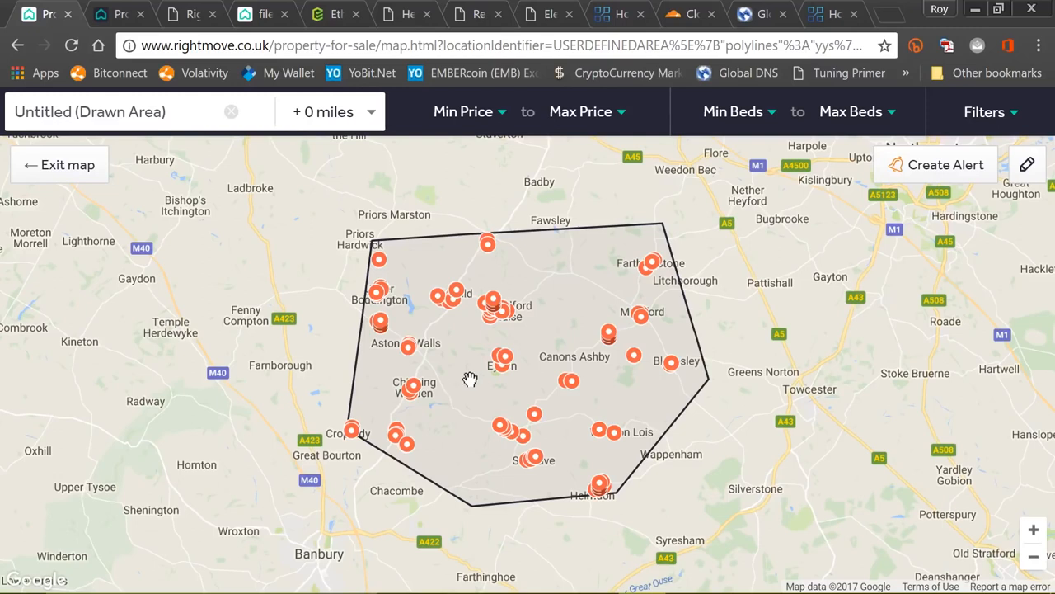
mouse_move(502, 365)
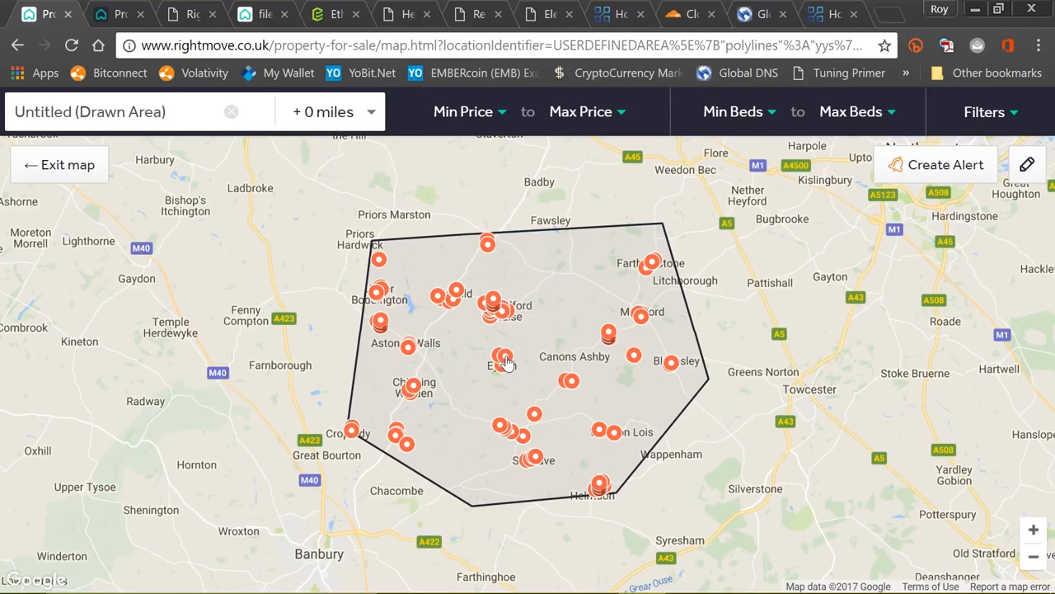
Select the property marker near Eydon and bring up its listing summary.
left_click(501, 358)
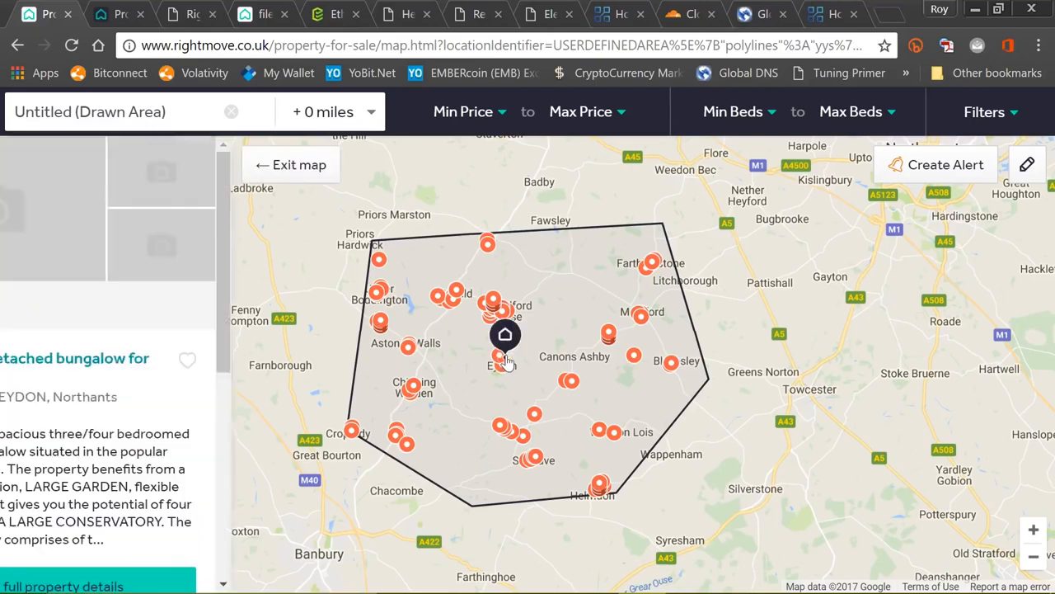
left_click(503, 338)
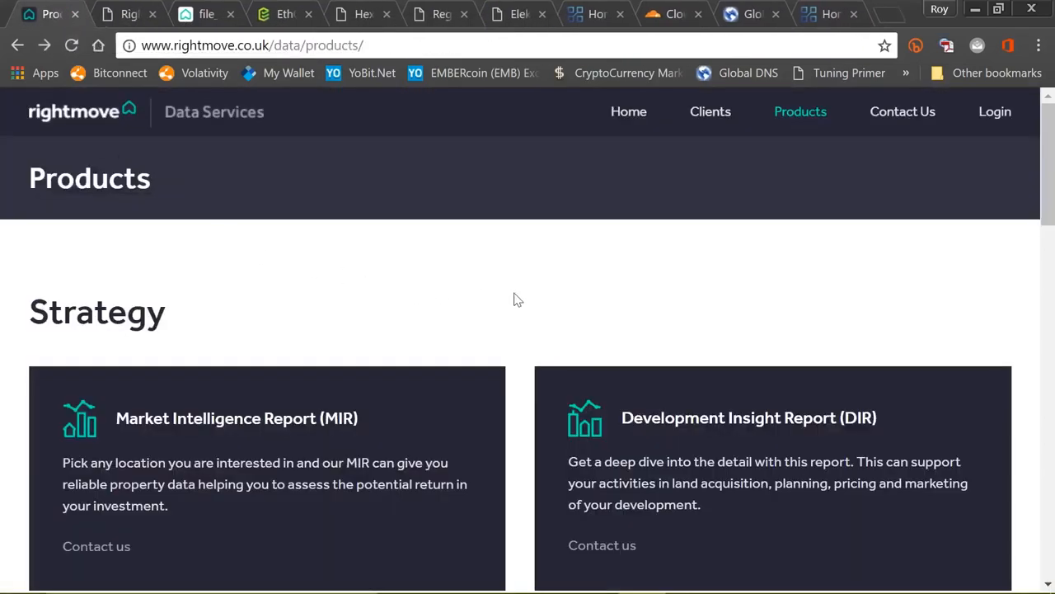
mouse_move(525, 330)
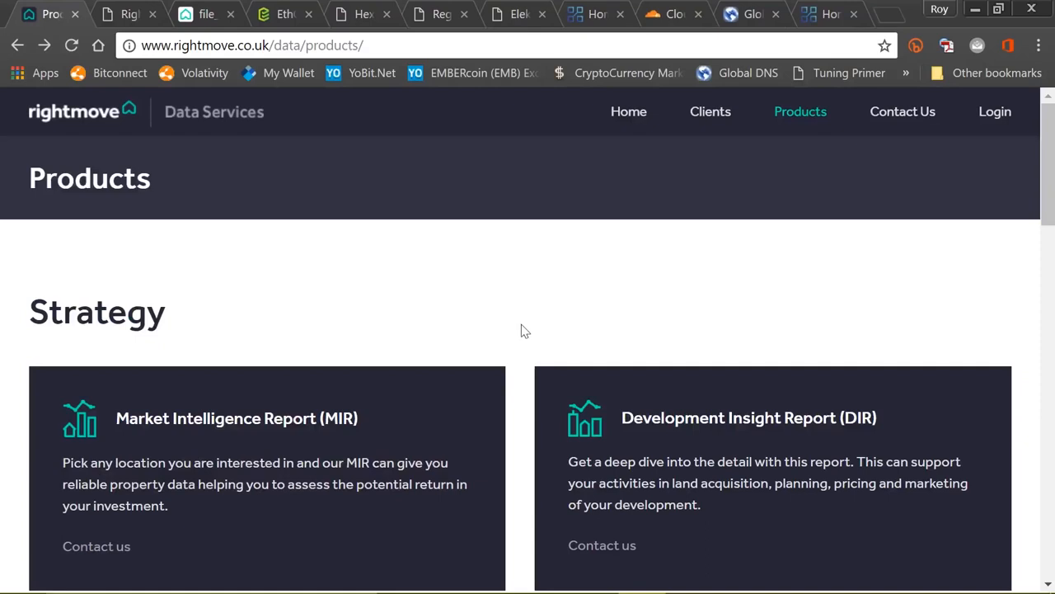
mouse_move(521, 328)
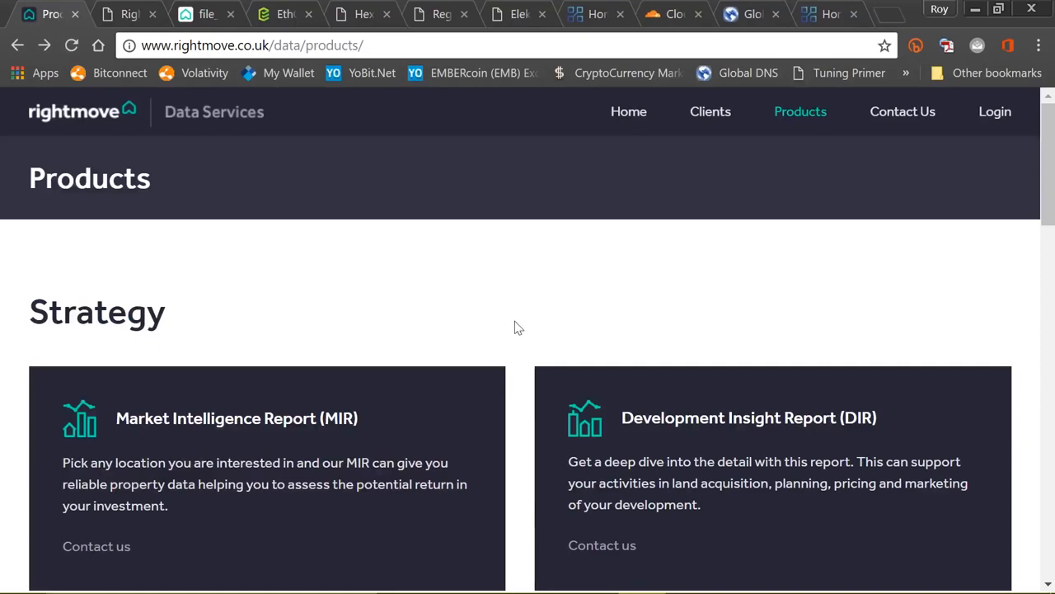
Scroll through the Data Services products across Strategy, Insight and Valuations.
scroll("down", 3)
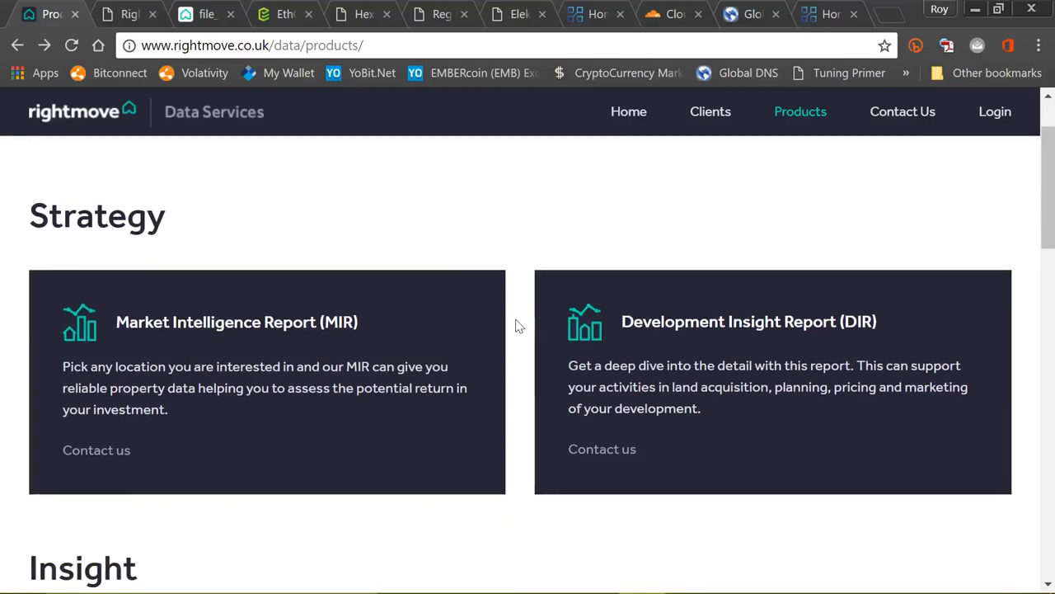
scroll("down", 3)
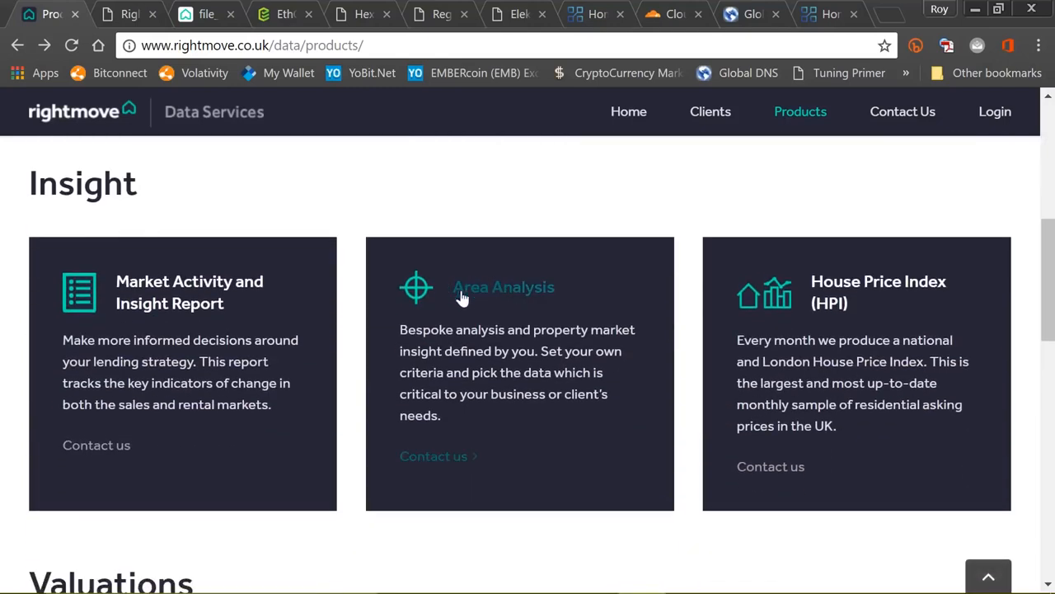
mouse_move(489, 299)
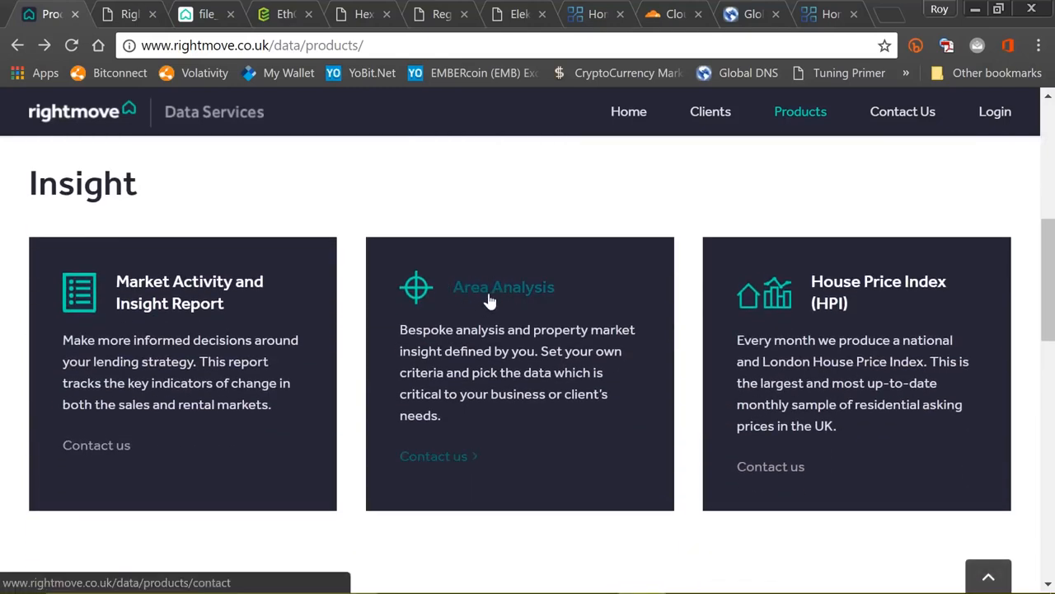
mouse_move(643, 304)
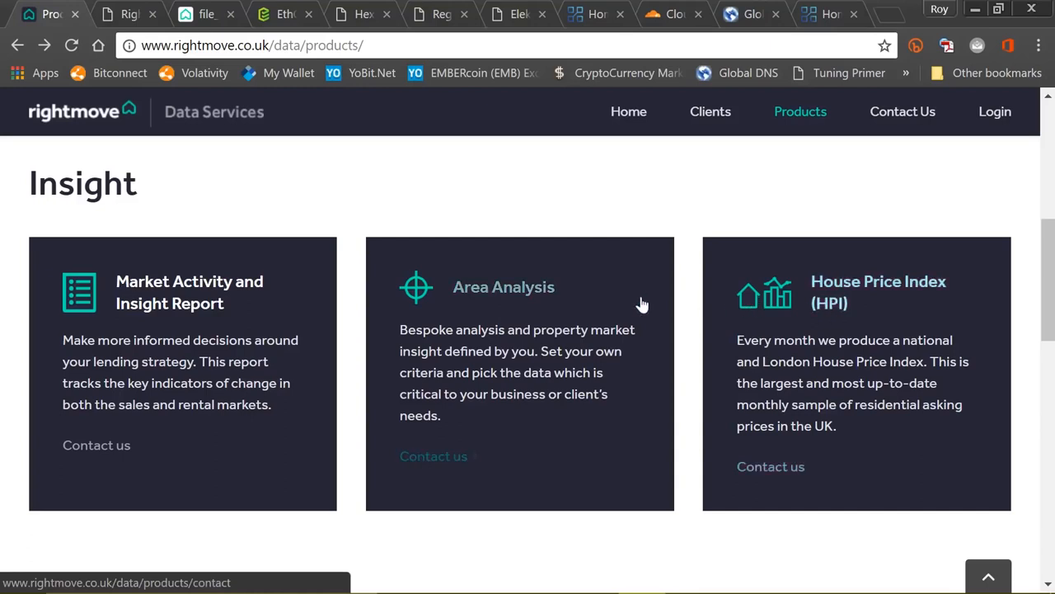
scroll("down", 3)
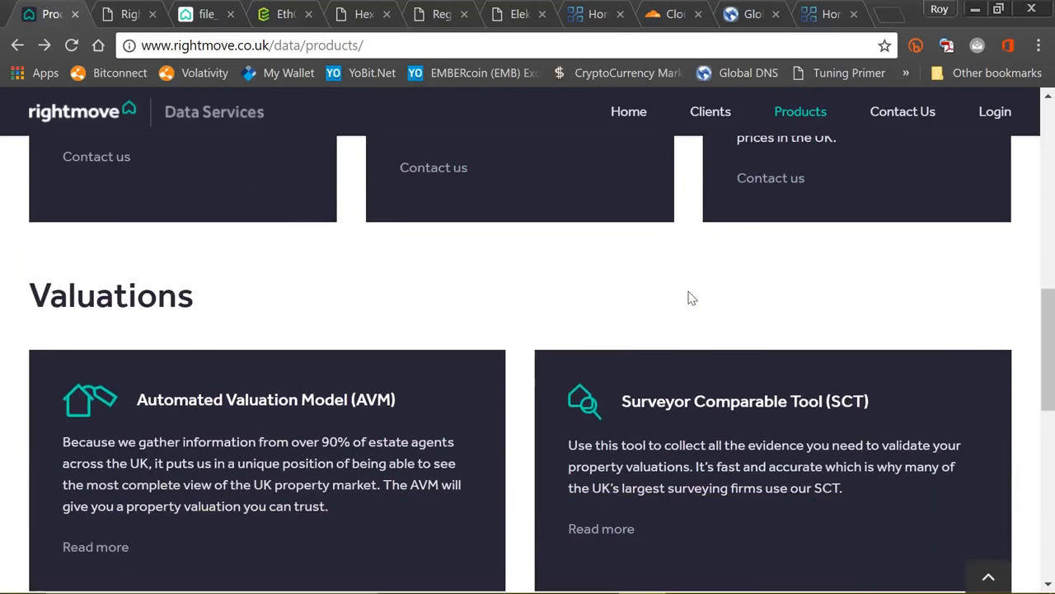
scroll("down", 3)
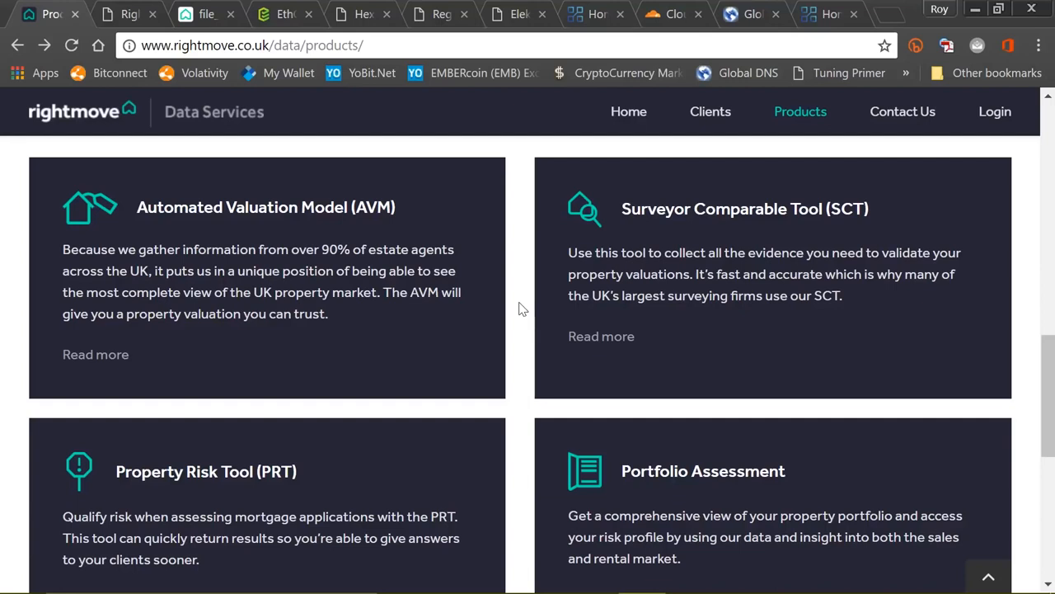
scroll("down", 3)
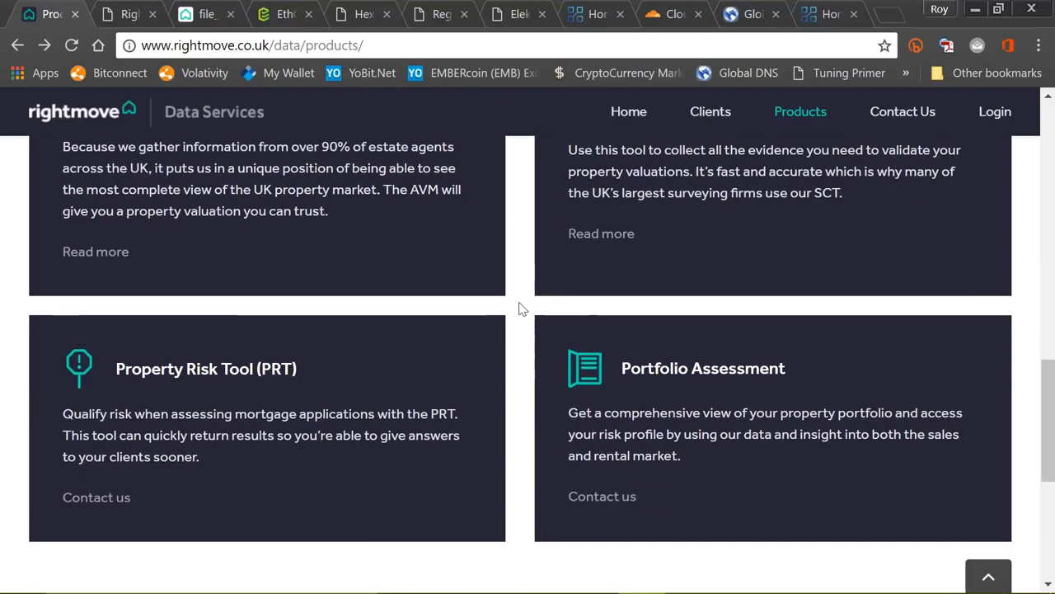
scroll("down", 3)
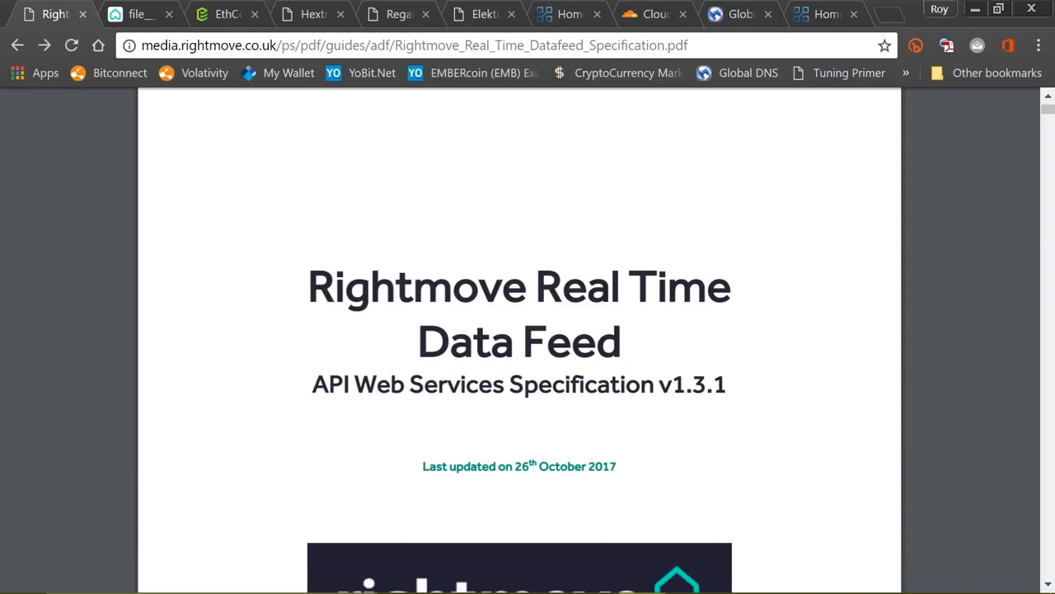
mouse_move(760, 330)
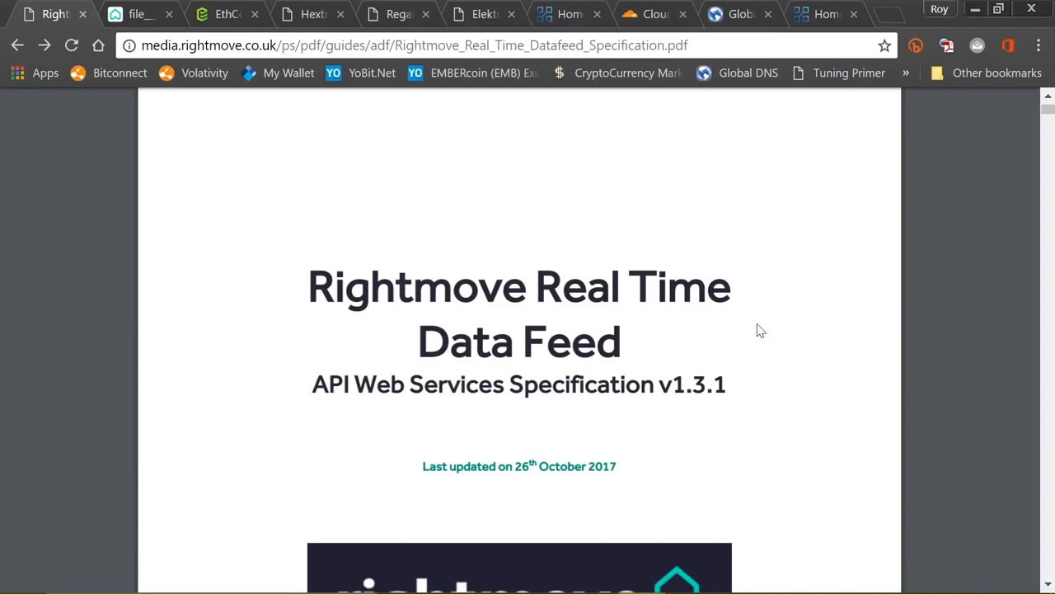
Scroll the Rightmove Real Time Data Feed spec down to the SendProperty field table.
scroll("down", 3)
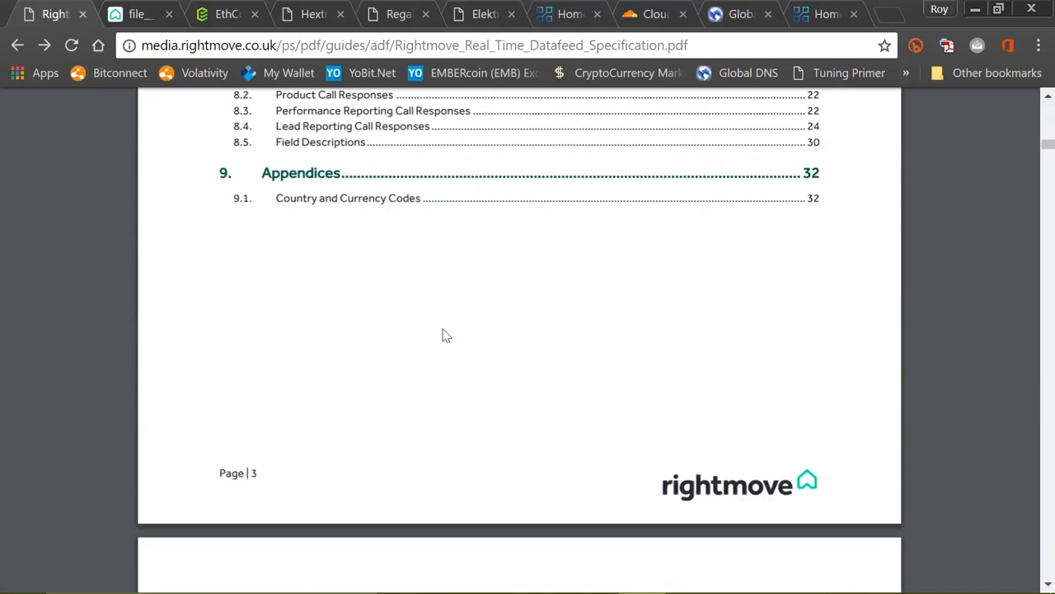
scroll("down", 3)
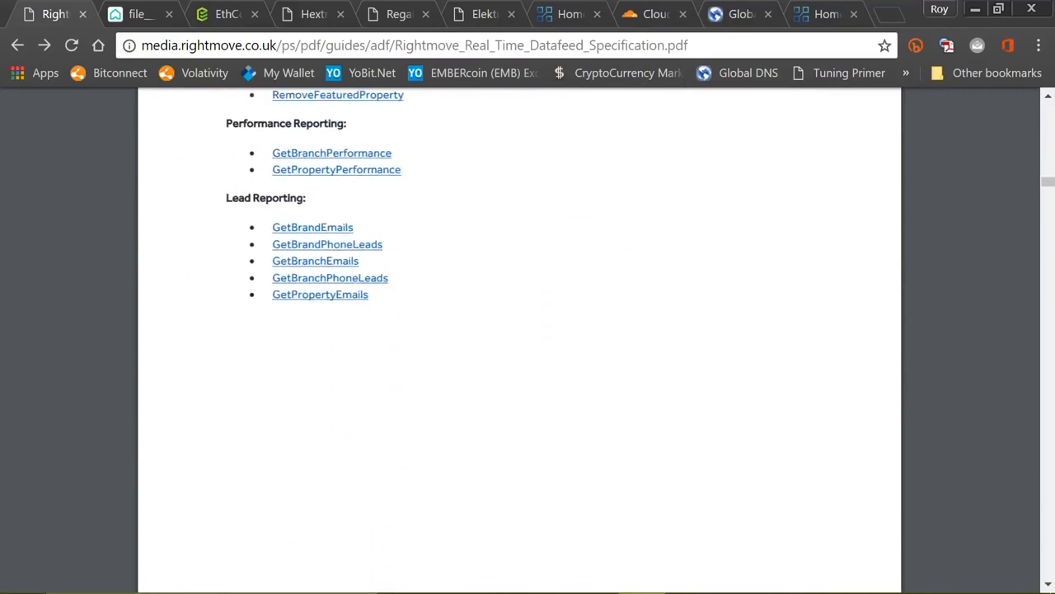
scroll("down", 3)
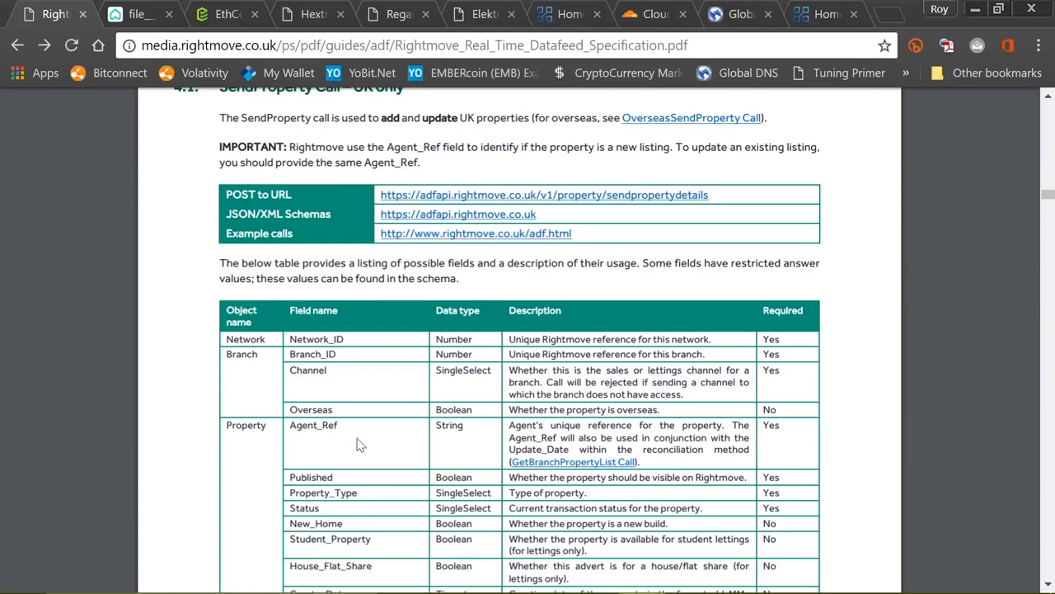
scroll("down", 3)
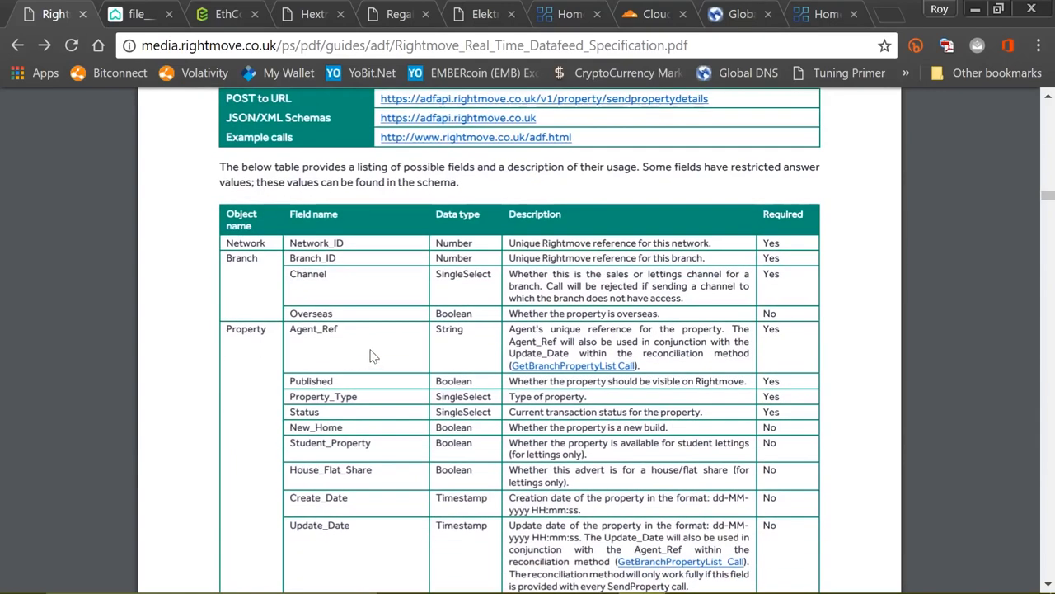
scroll("down", 3)
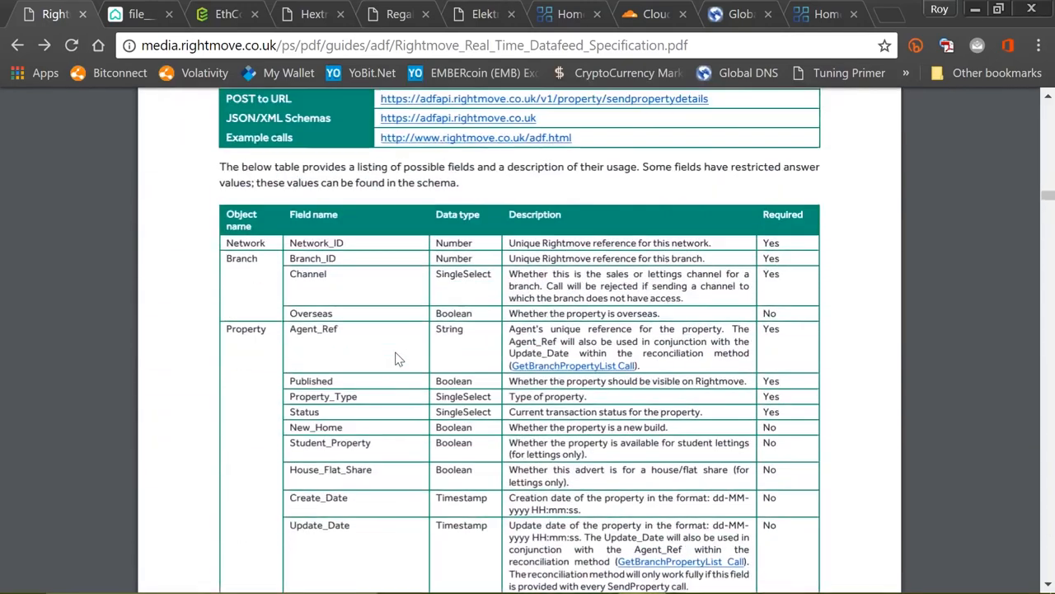
scroll("up", 3)
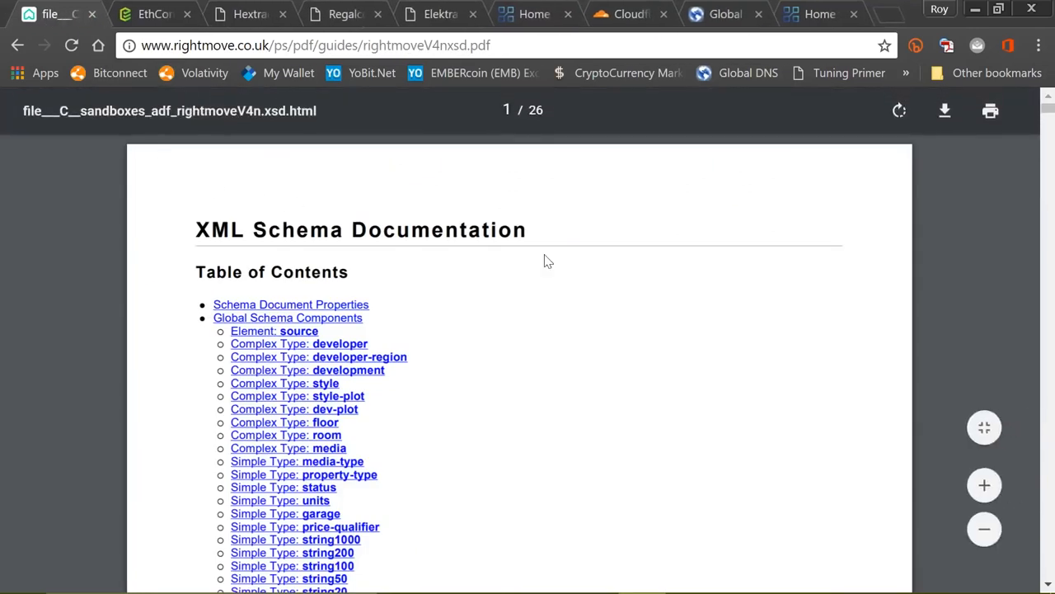
mouse_move(485, 276)
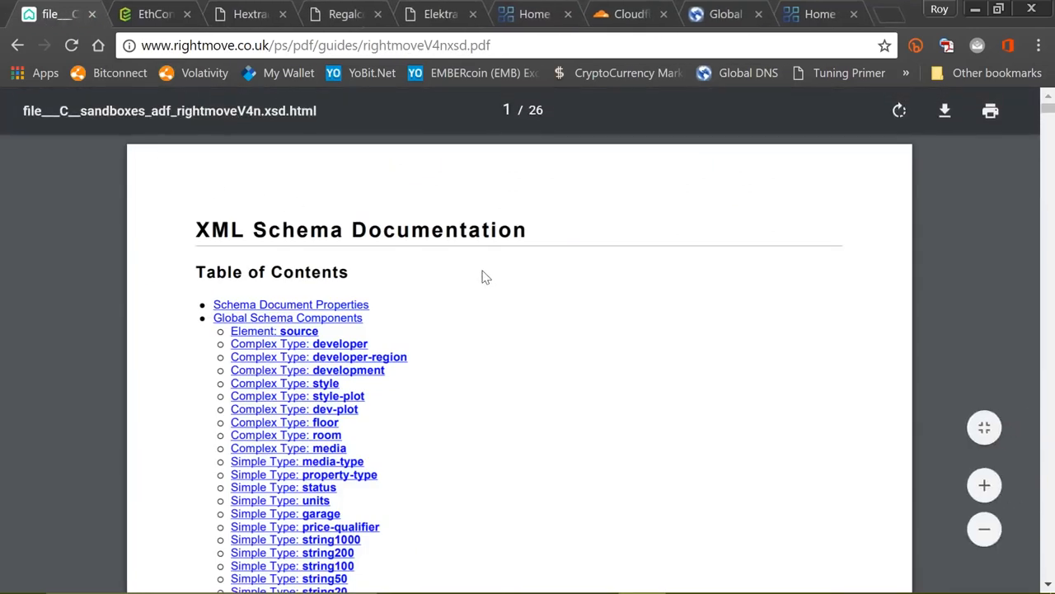
Scroll the rightmoveV4n.xsd schema documentation through the developer and development complex types.
scroll("down", 3)
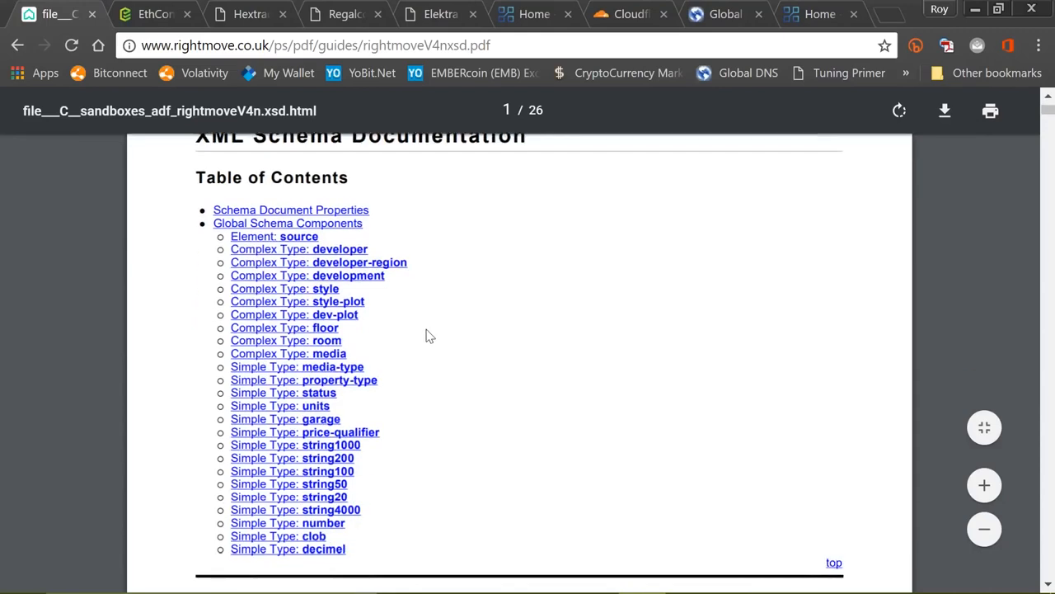
scroll("down", 3)
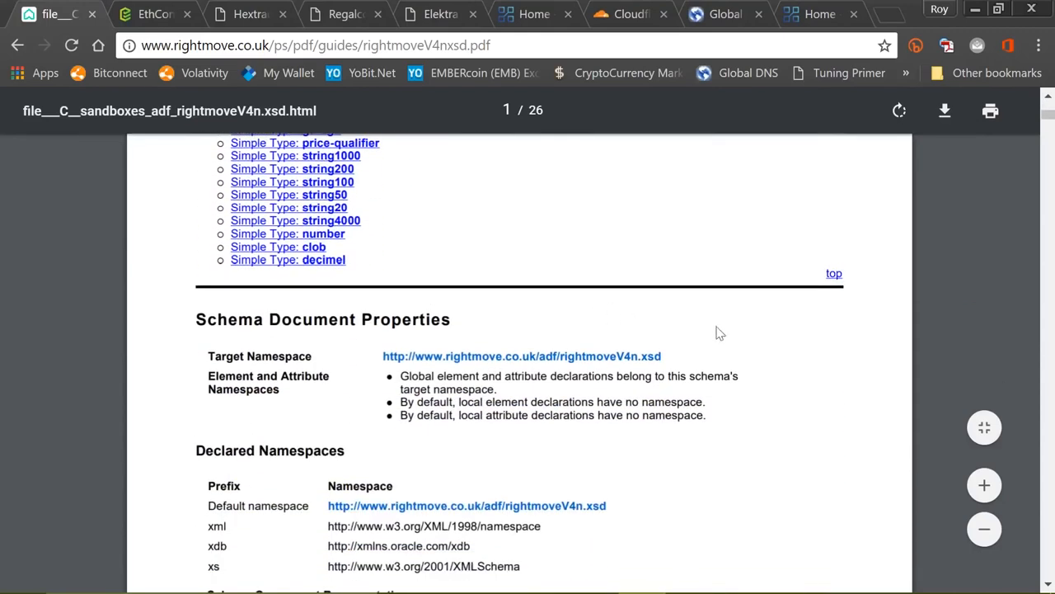
mouse_move(757, 344)
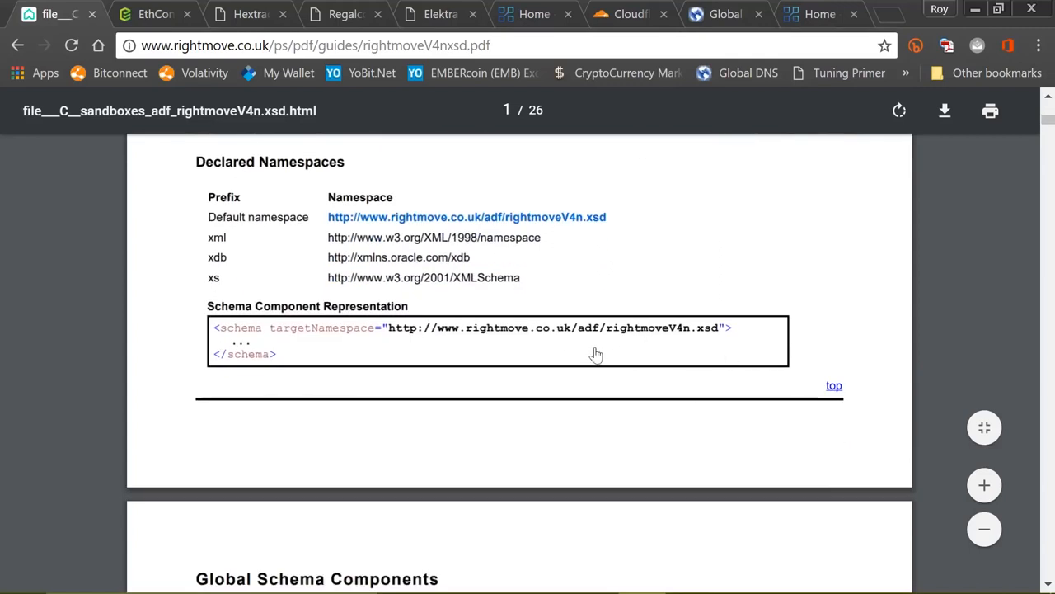
scroll("down", 3)
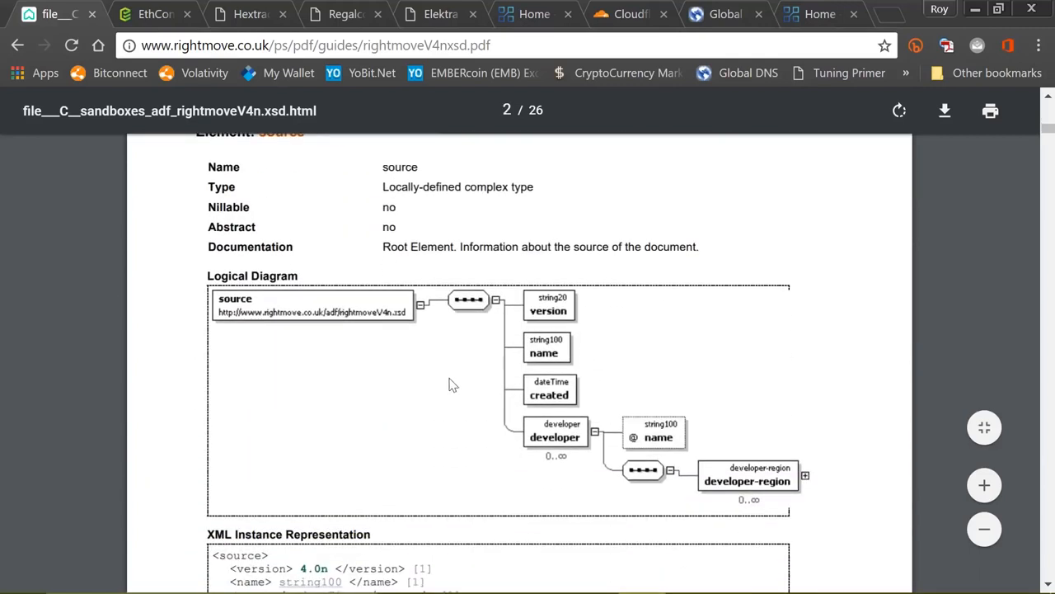
mouse_move(461, 385)
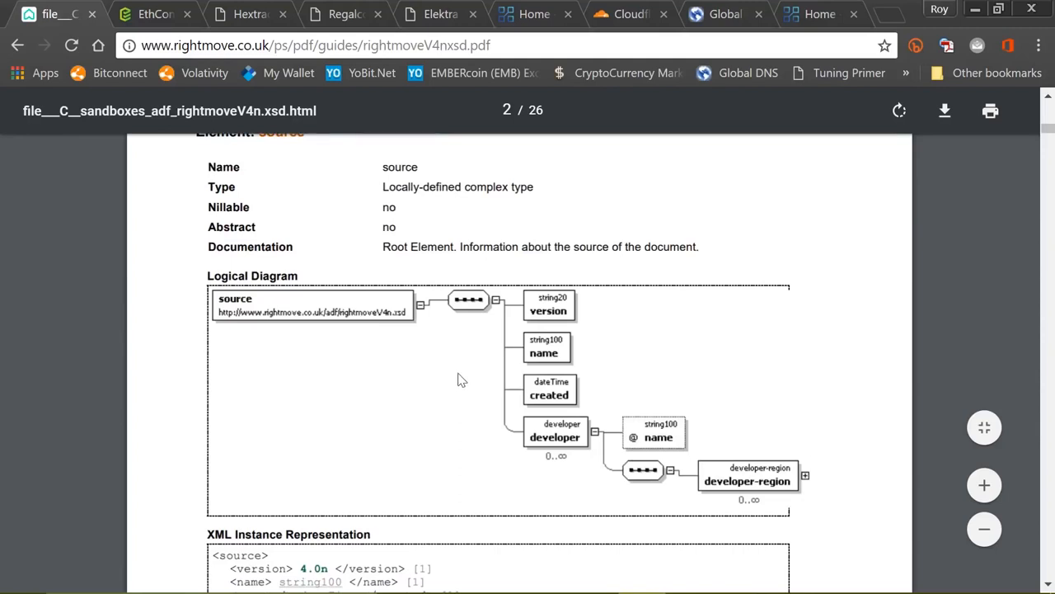
scroll("down", 3)
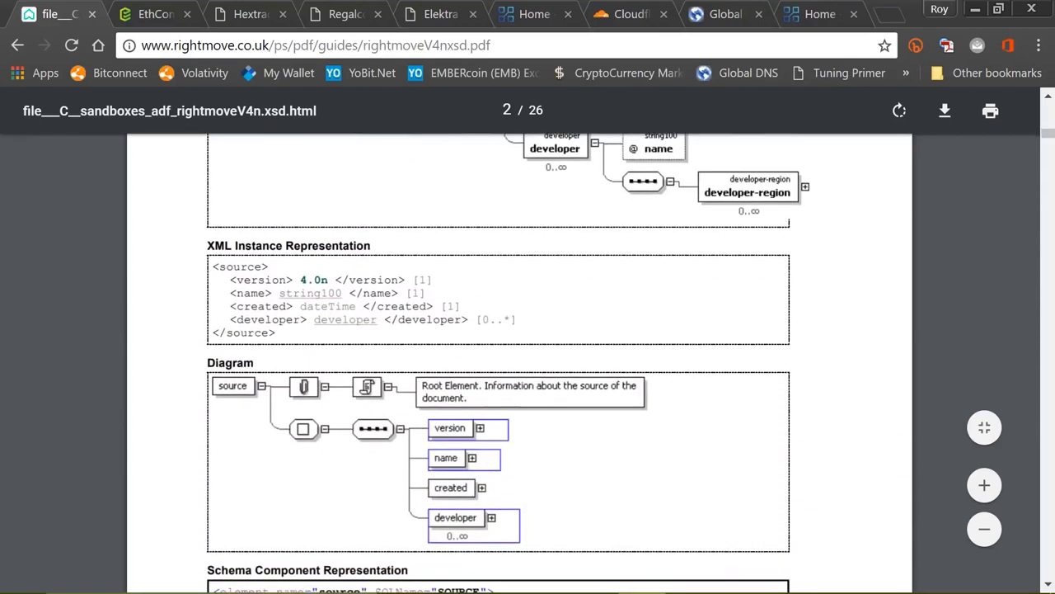
scroll("down", 3)
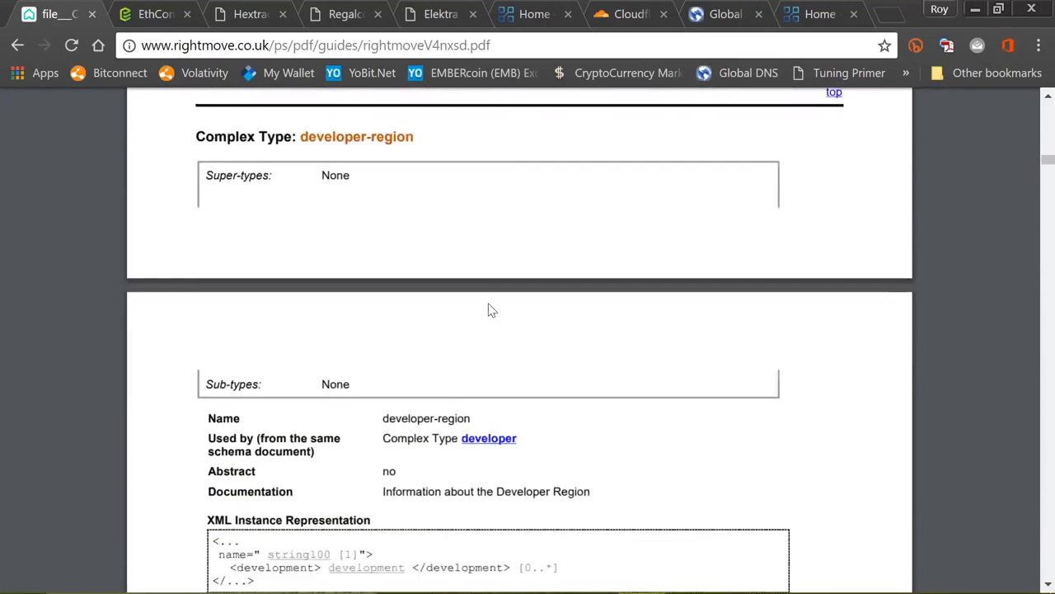
scroll("down", 3)
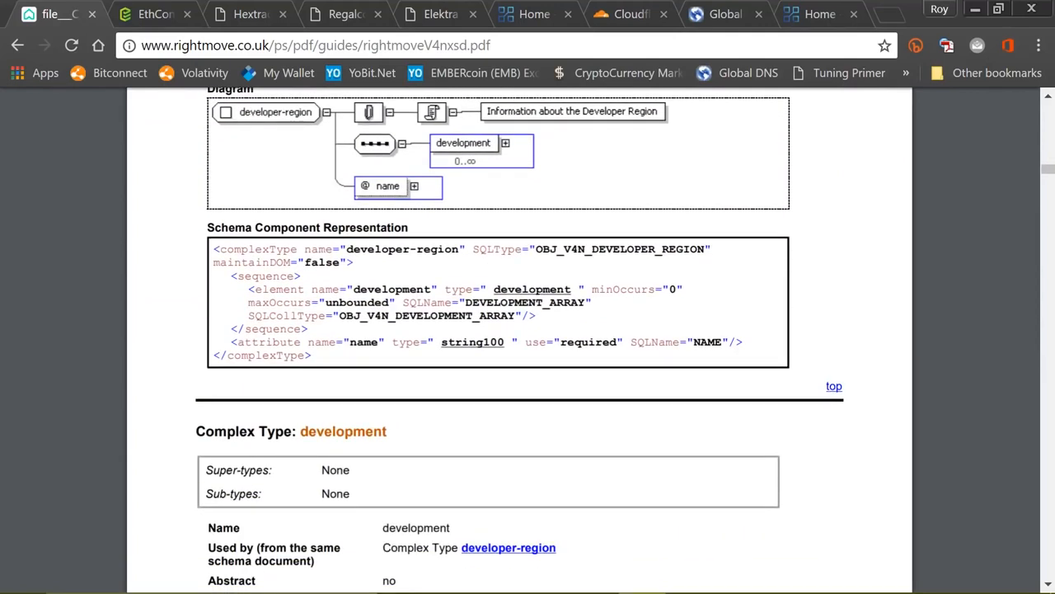
scroll("down", 3)
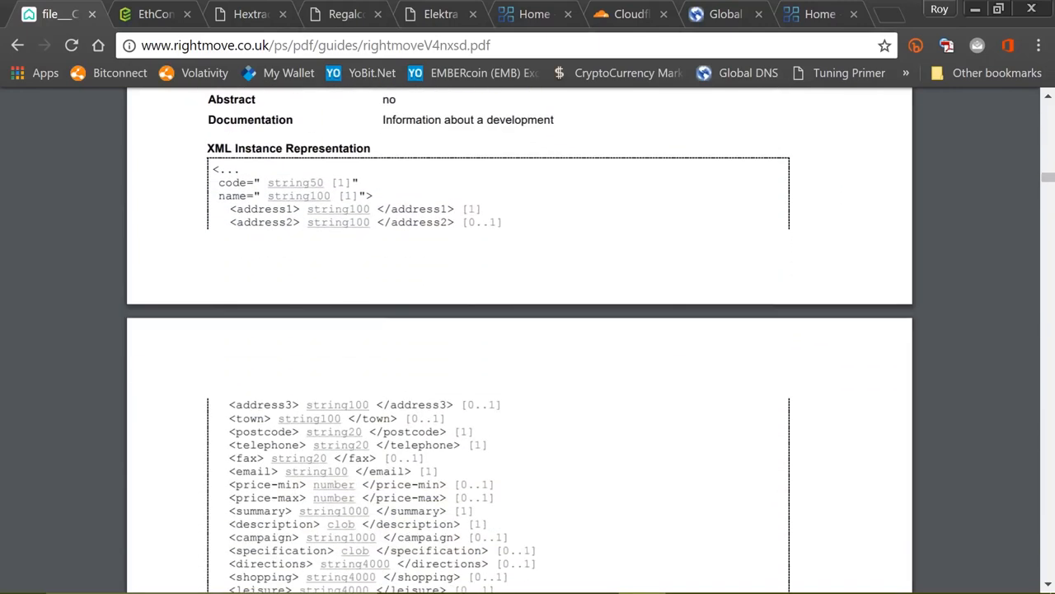
scroll("down", 3)
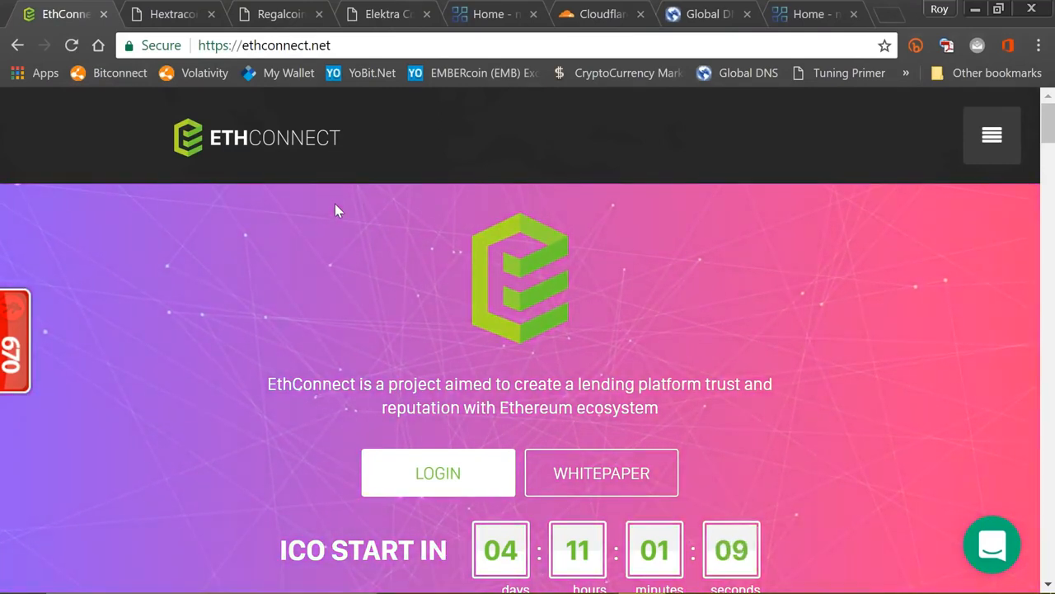
View the Hextracoin whitepaper, the Regalcoin site and then the Elektra coin site in turn.
left_click(173, 14)
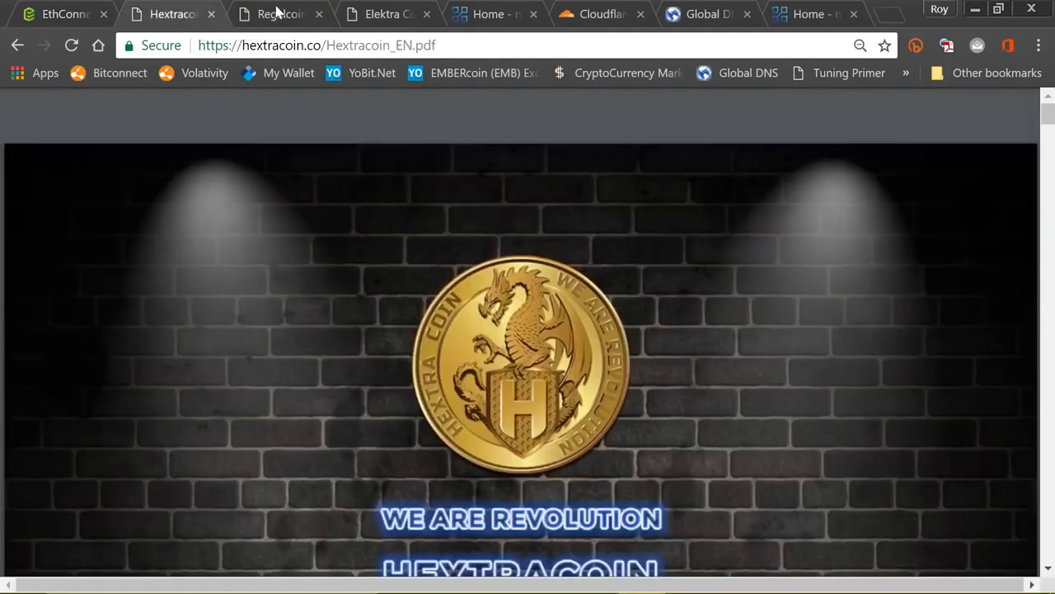
left_click(280, 14)
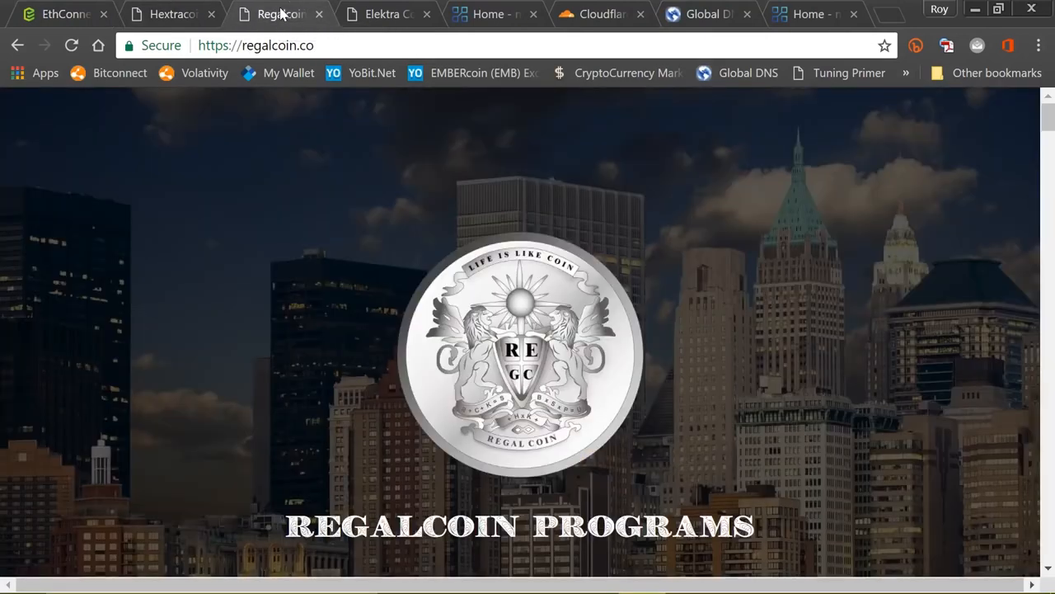
left_click(387, 14)
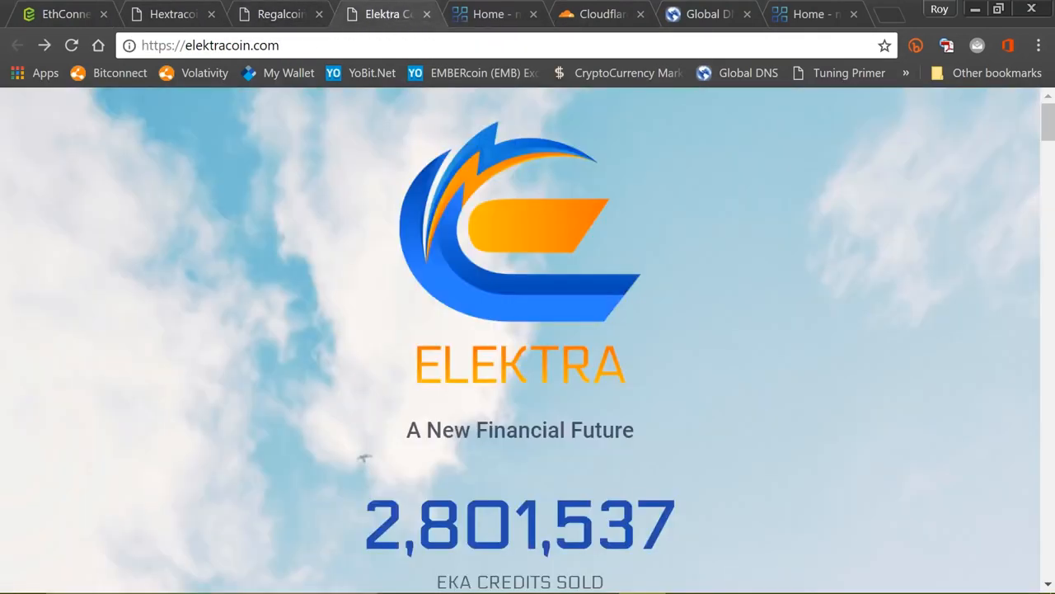
mouse_move(336, 151)
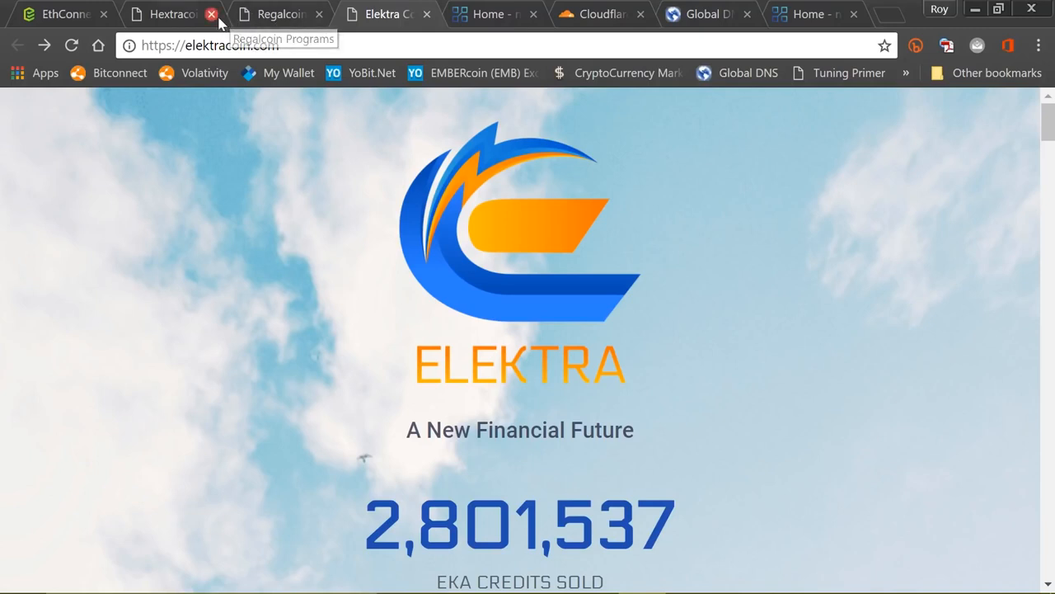
Close the Hextracoin page, check the EthConnect site, then go to the Cloudflare home page.
left_click(211, 14)
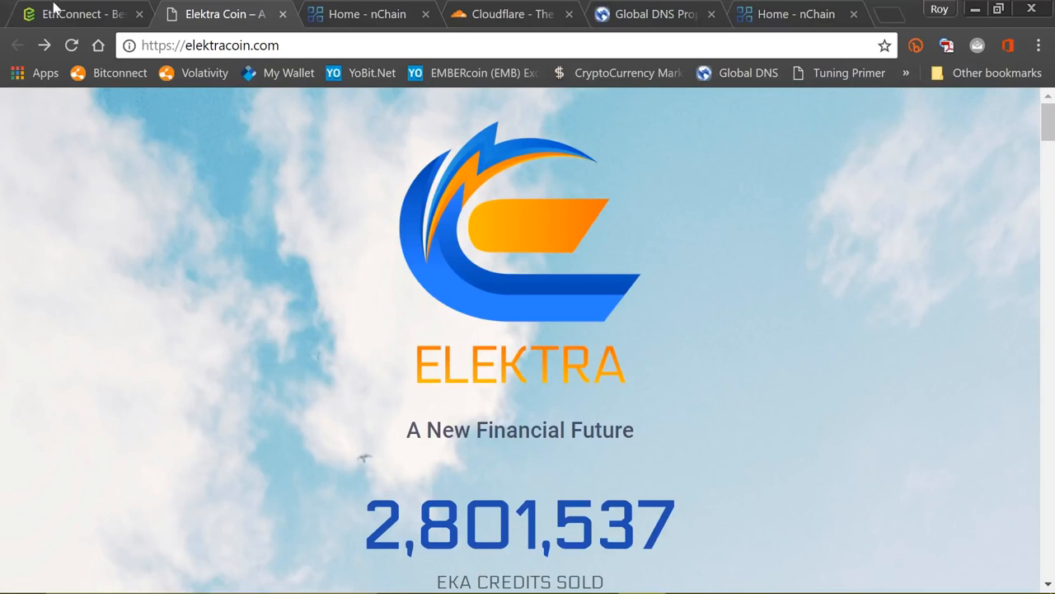
left_click(74, 14)
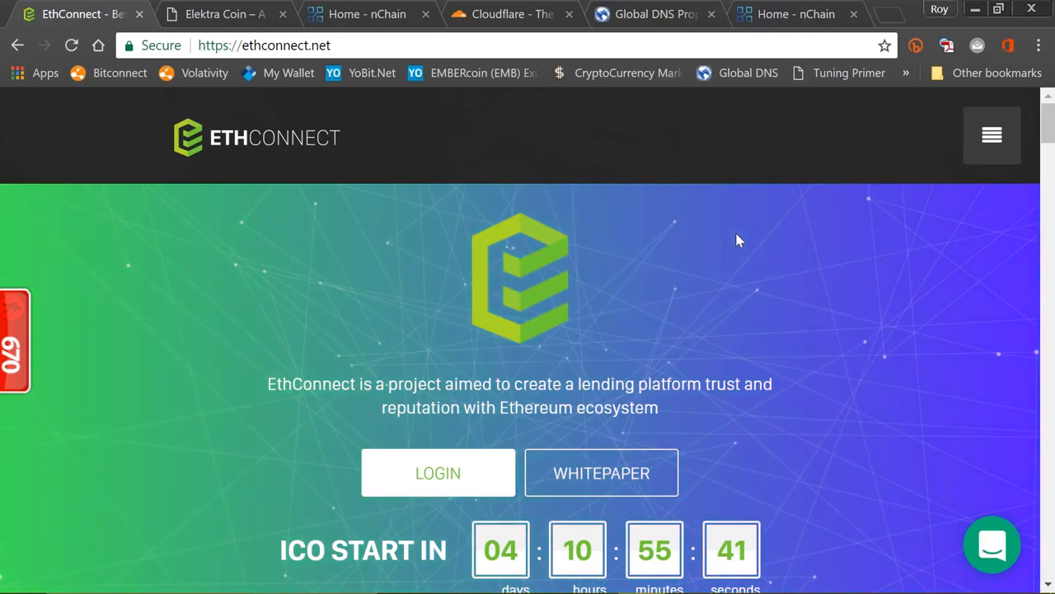
left_click(512, 14)
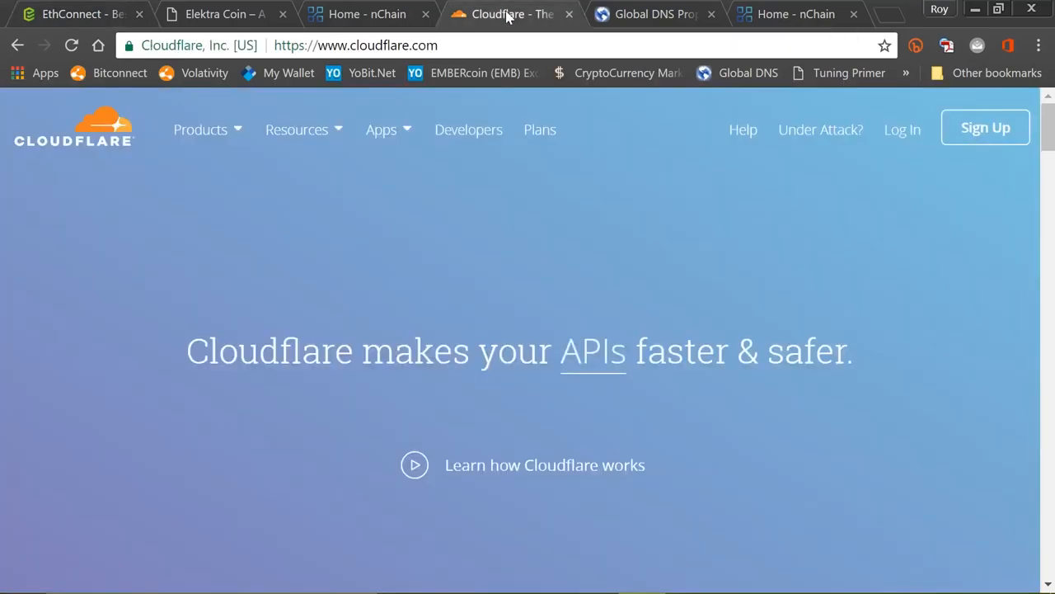
mouse_move(208, 130)
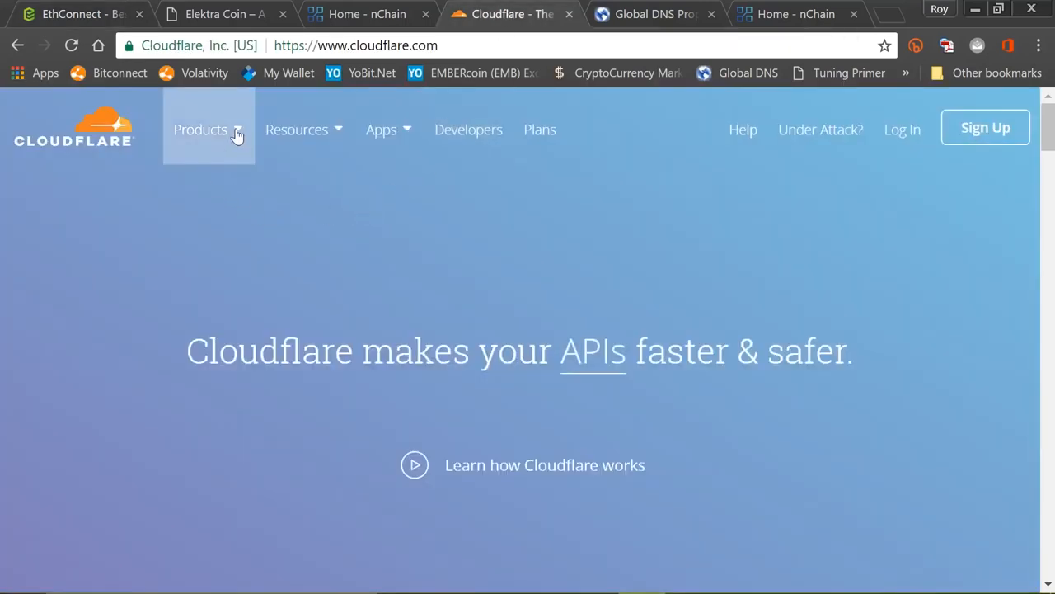
Show Cloudflare's Products menu from the top navigation, then dismiss it.
left_click(200, 130)
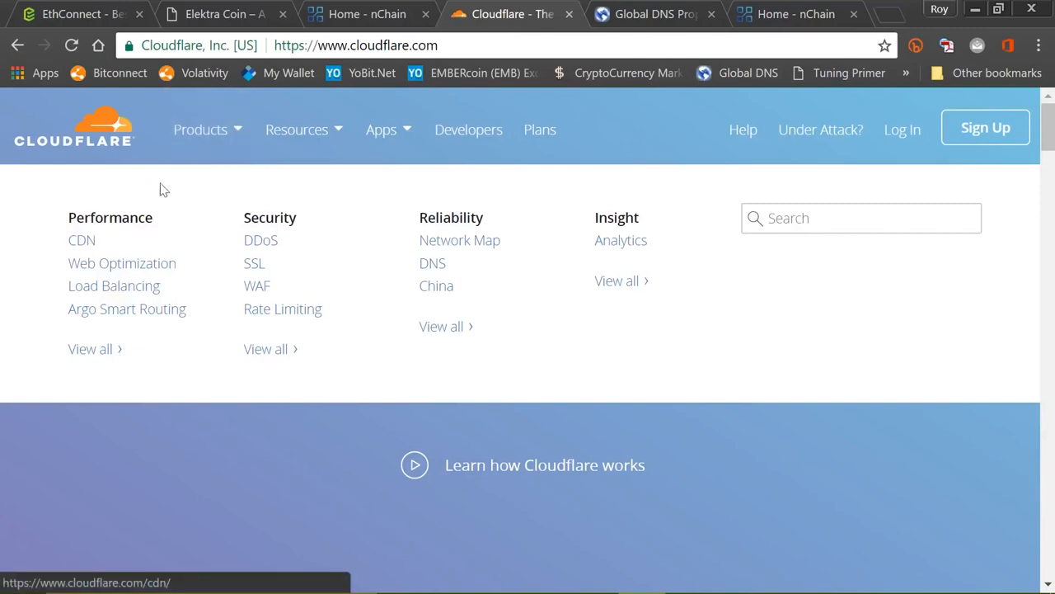
mouse_move(676, 132)
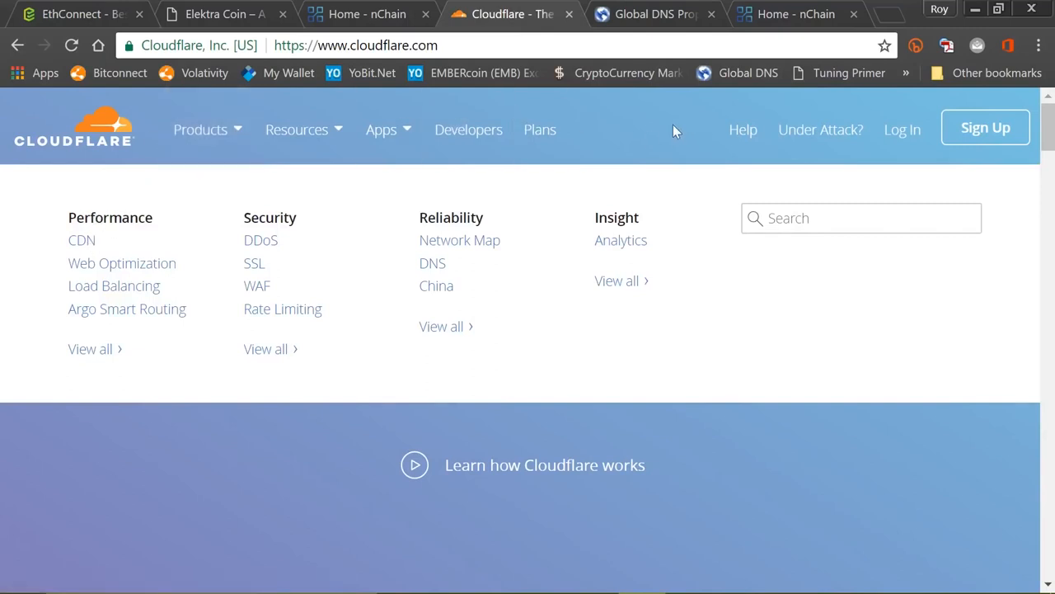
mouse_move(660, 123)
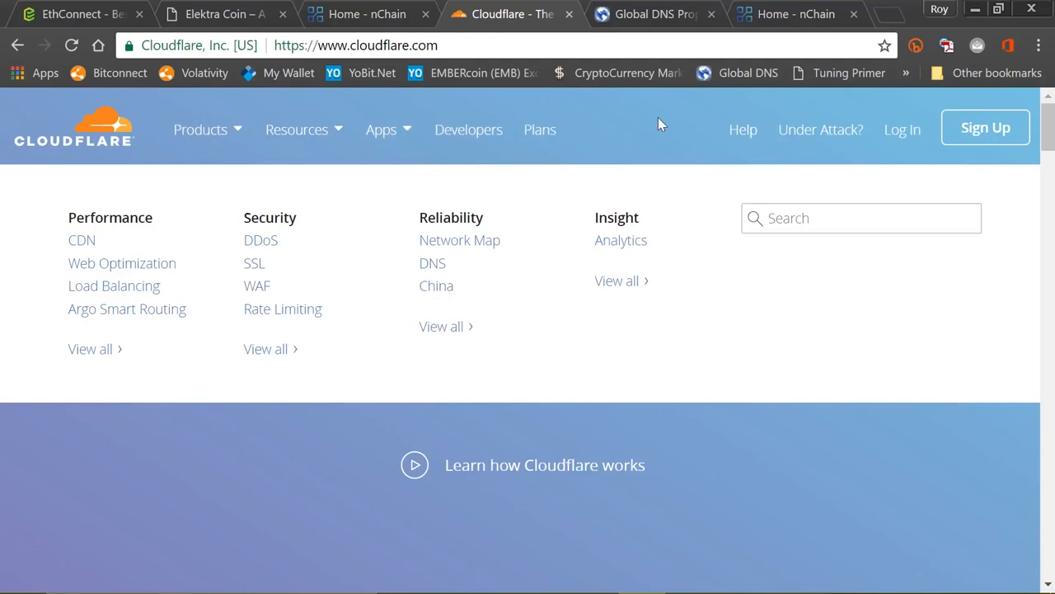
mouse_move(644, 130)
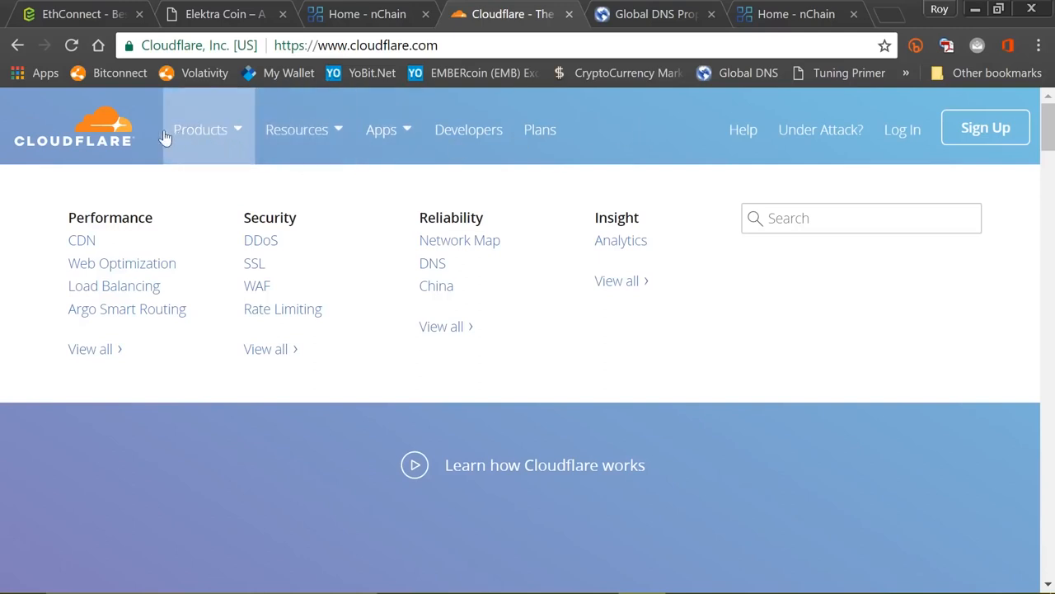
left_click(81, 240)
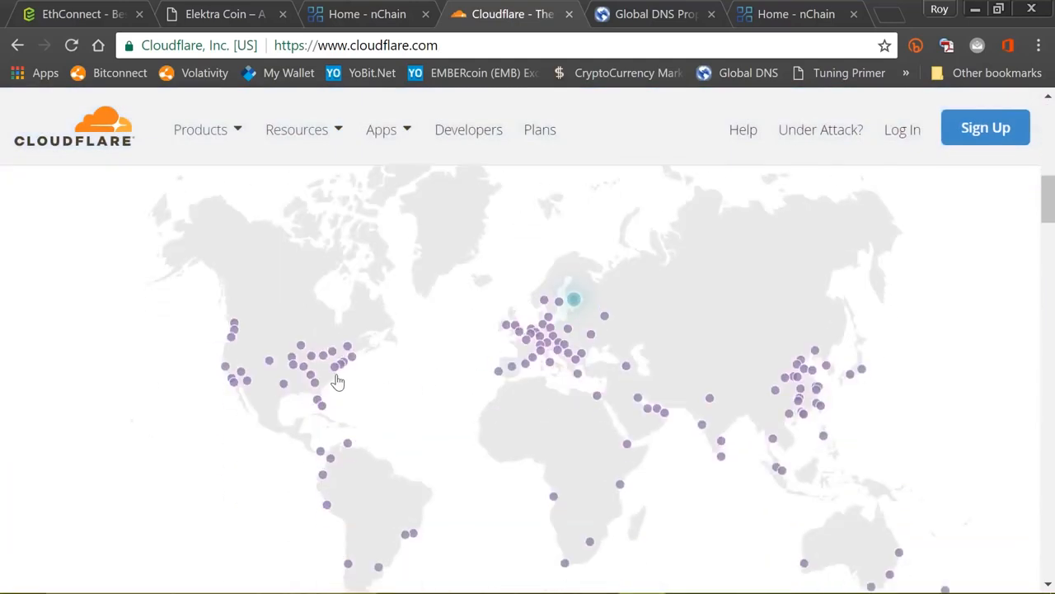
mouse_move(351, 412)
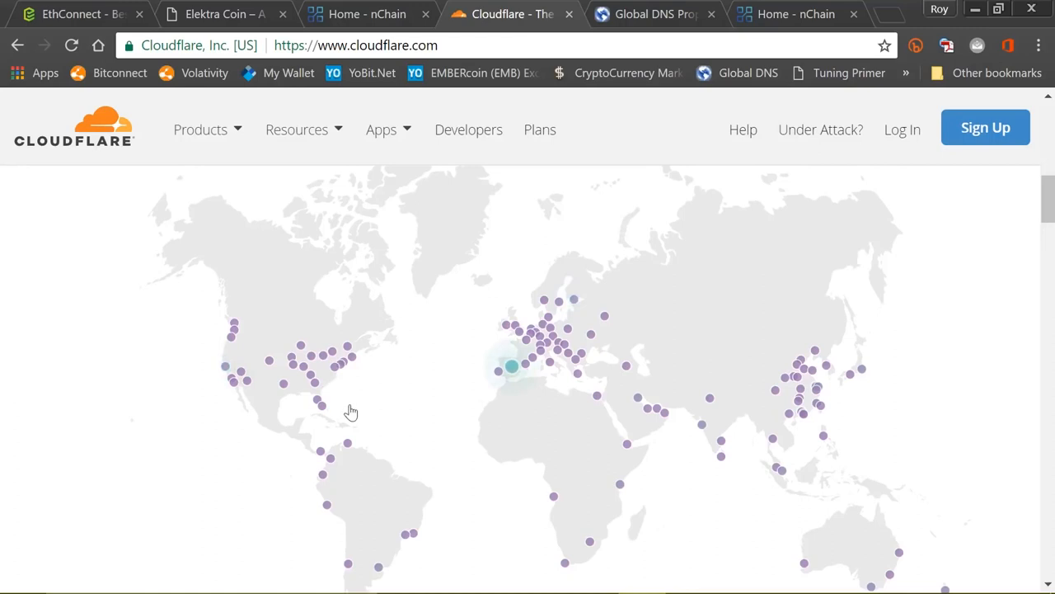
mouse_move(319, 404)
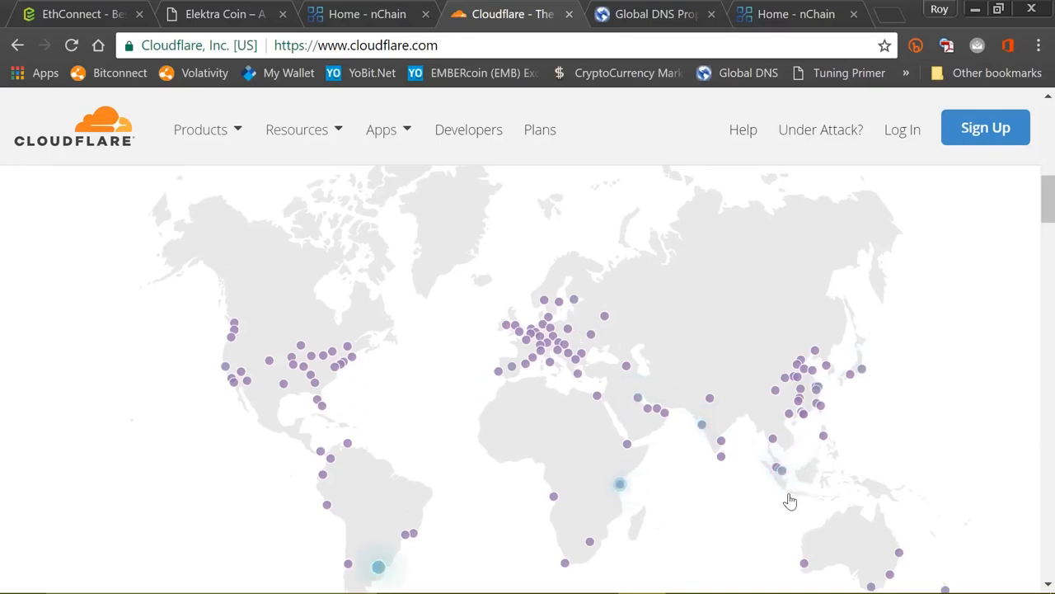
mouse_move(844, 547)
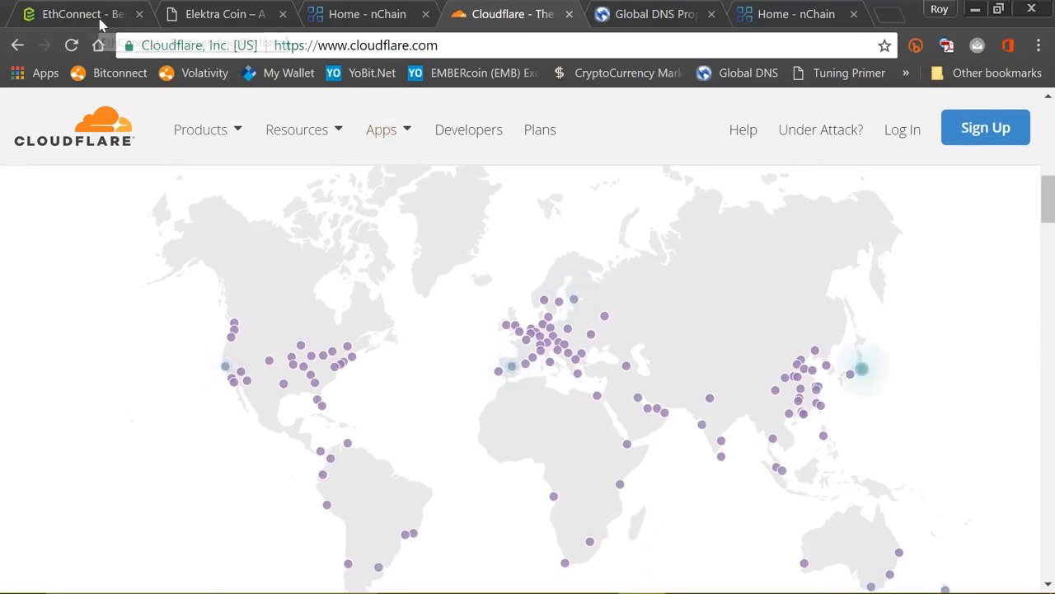
Return from the Cloudflare data-centre map to the EthConnect site.
left_click(75, 14)
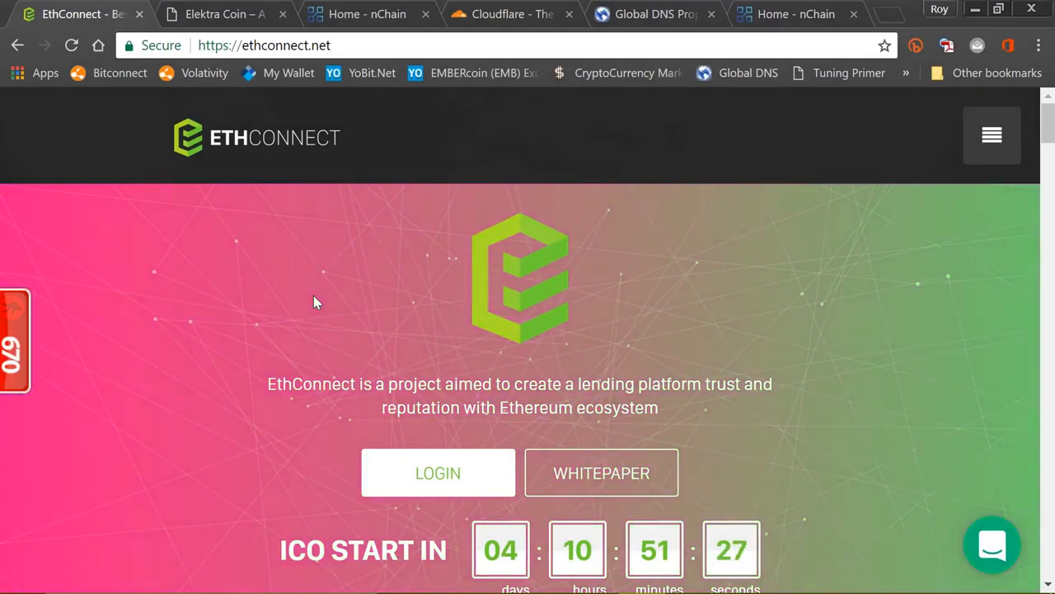
mouse_move(318, 334)
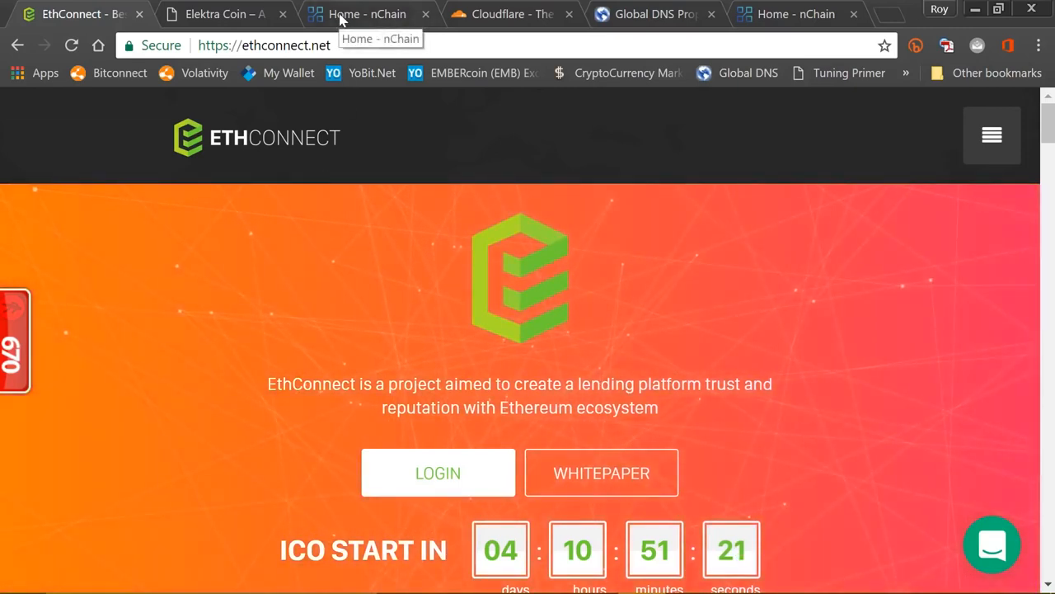
Switch from the EthConnect ICO landing page to the nChain home page.
left_click(367, 14)
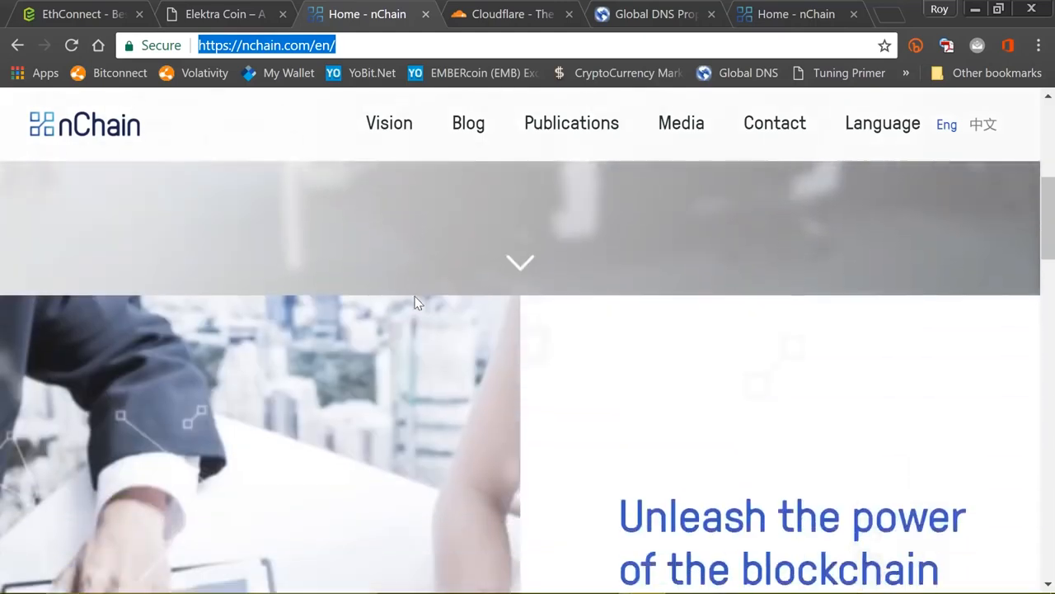
Scroll through nChain's research, careers and open-source sections, then go to the Cloudflare tab.
scroll("down", 3)
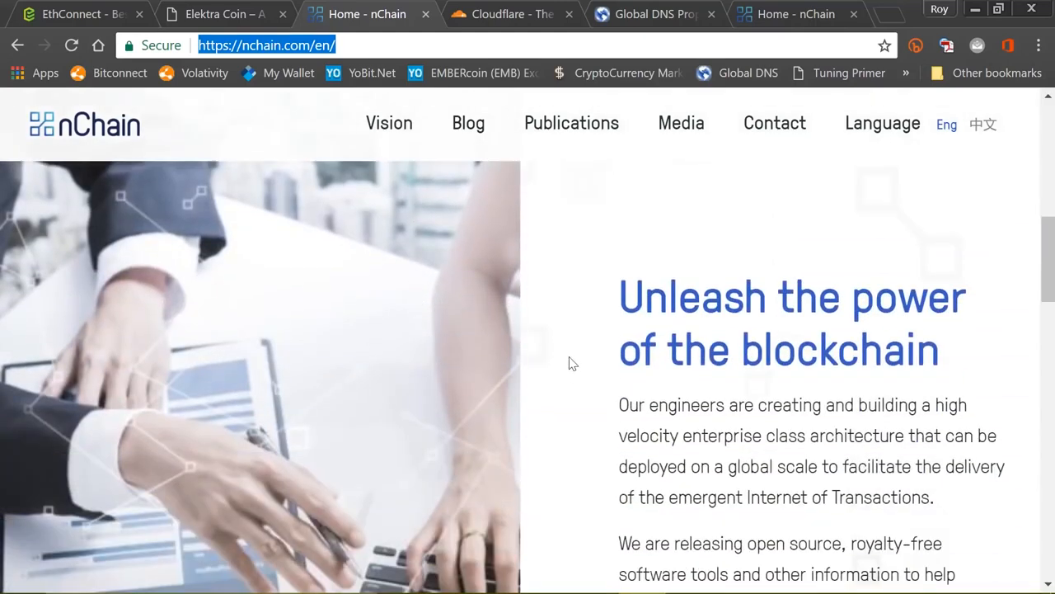
scroll("down", 3)
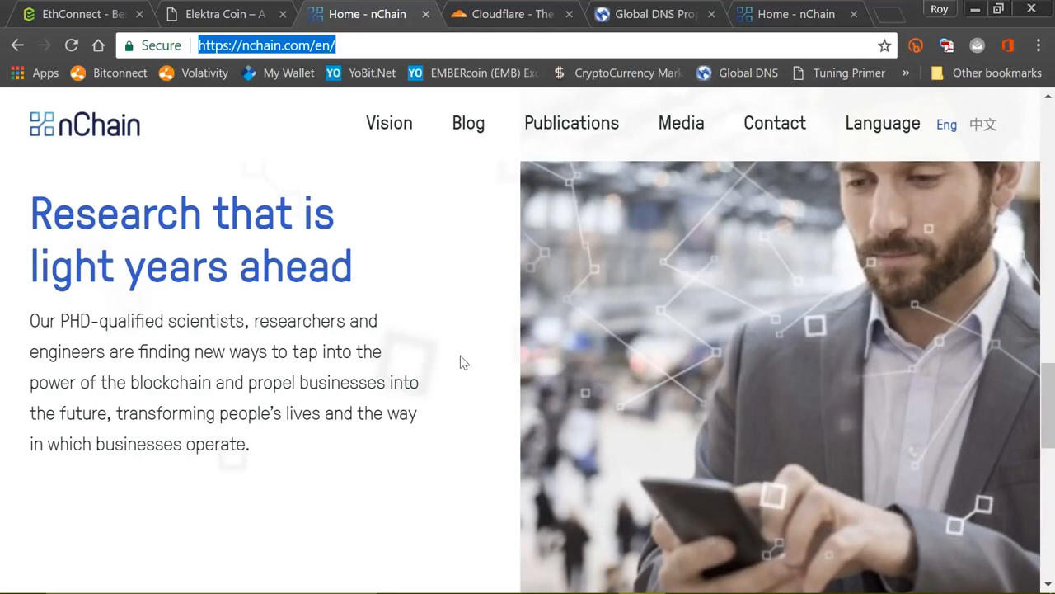
mouse_move(444, 389)
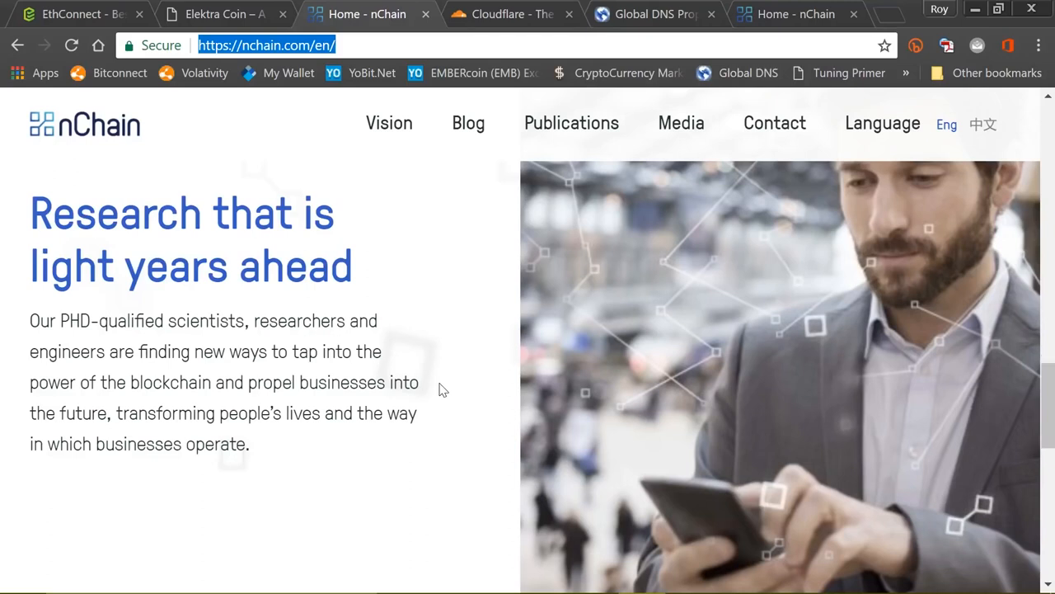
mouse_move(416, 299)
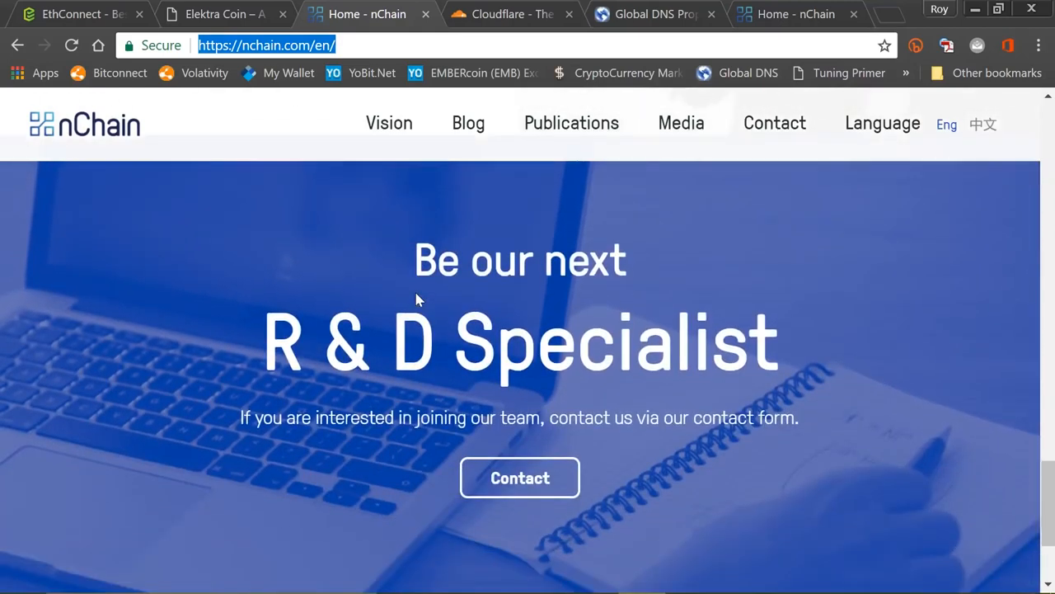
scroll("down", 3)
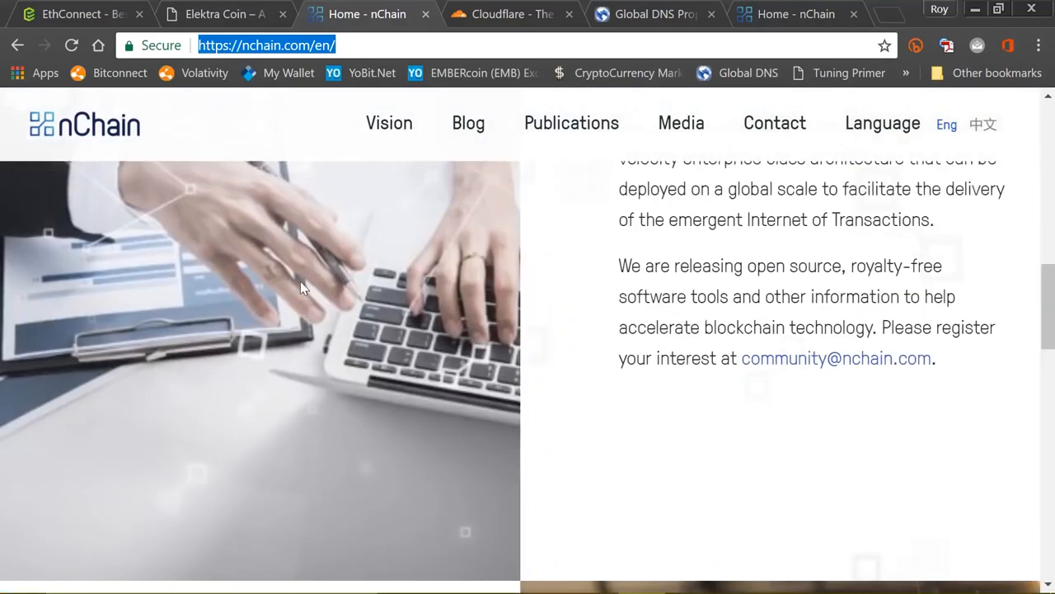
scroll("up", 3)
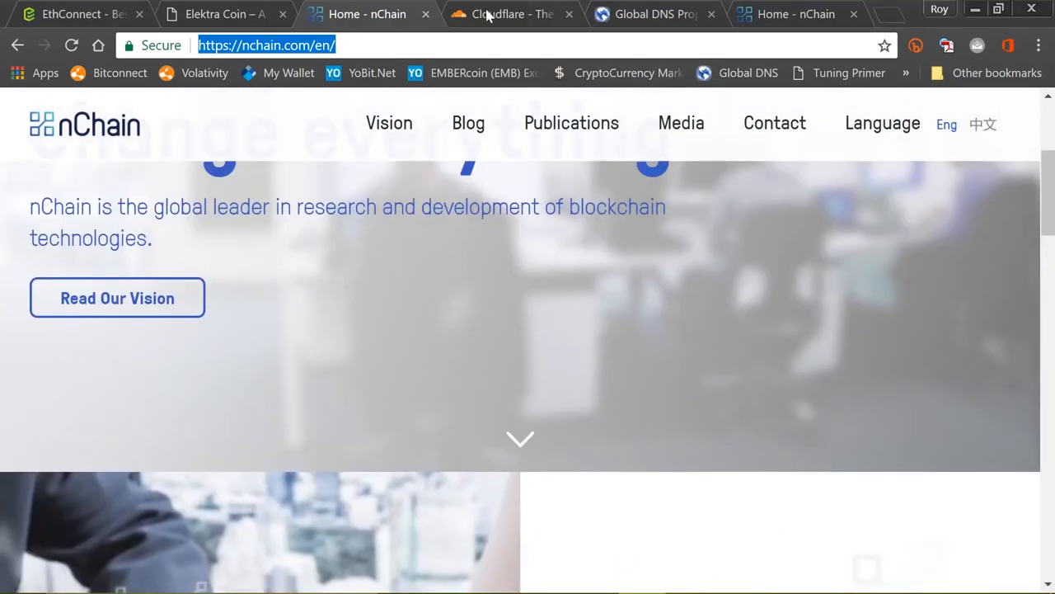
left_click(511, 14)
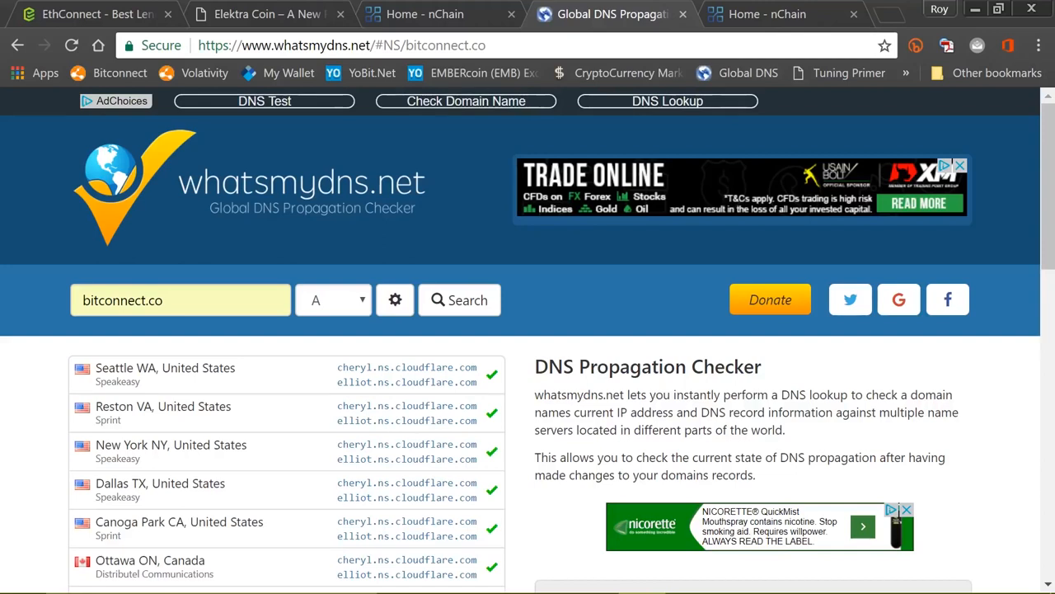
Run the A record lookup for bitconnect.co, resolving to 104.20.10.103 and 104.20.11.103.
left_click(460, 299)
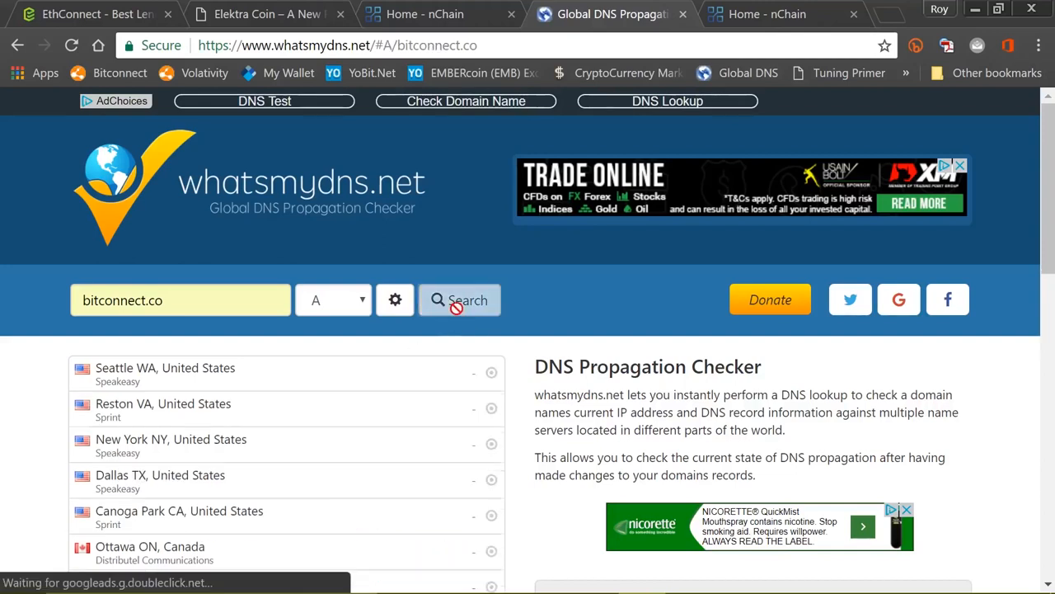
left_click(459, 299)
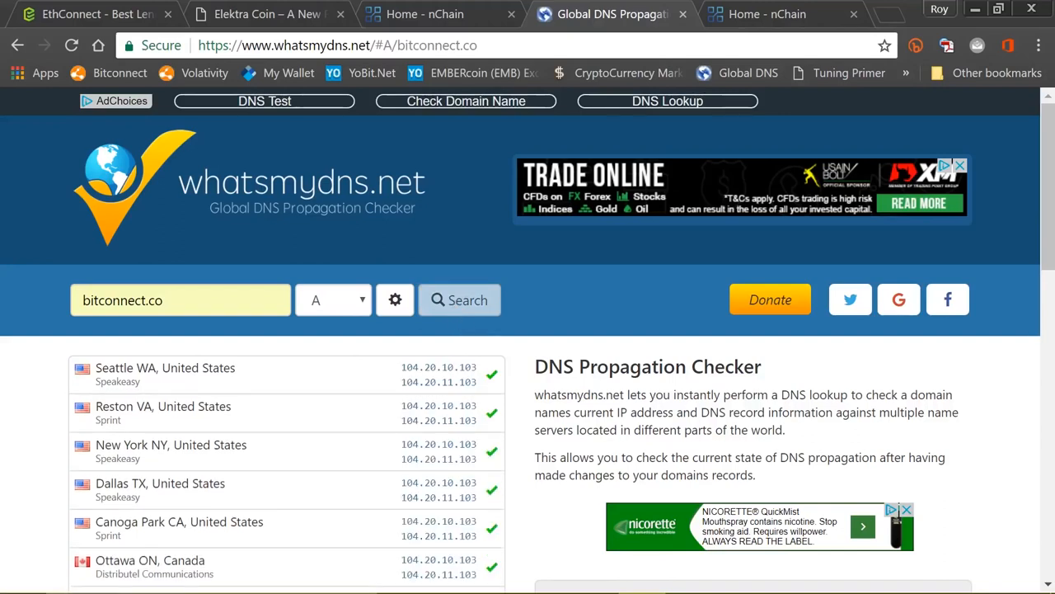
mouse_move(484, 374)
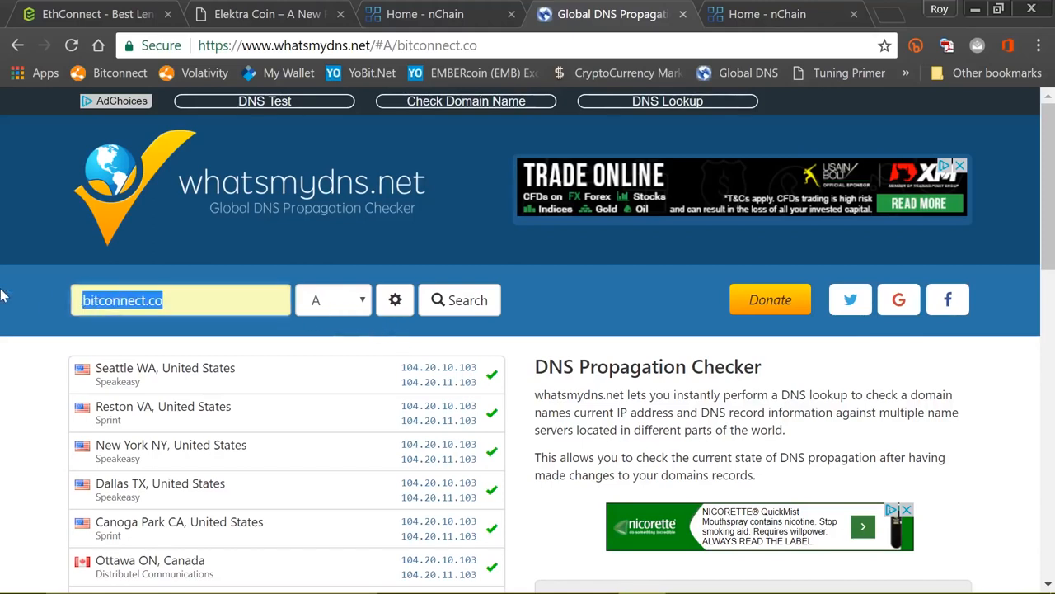
Look up bitconnect.co's AAAA records, returning 2400:cb00:2048:1::6814:a67 and ::6814:b67.
left_click(333, 299)
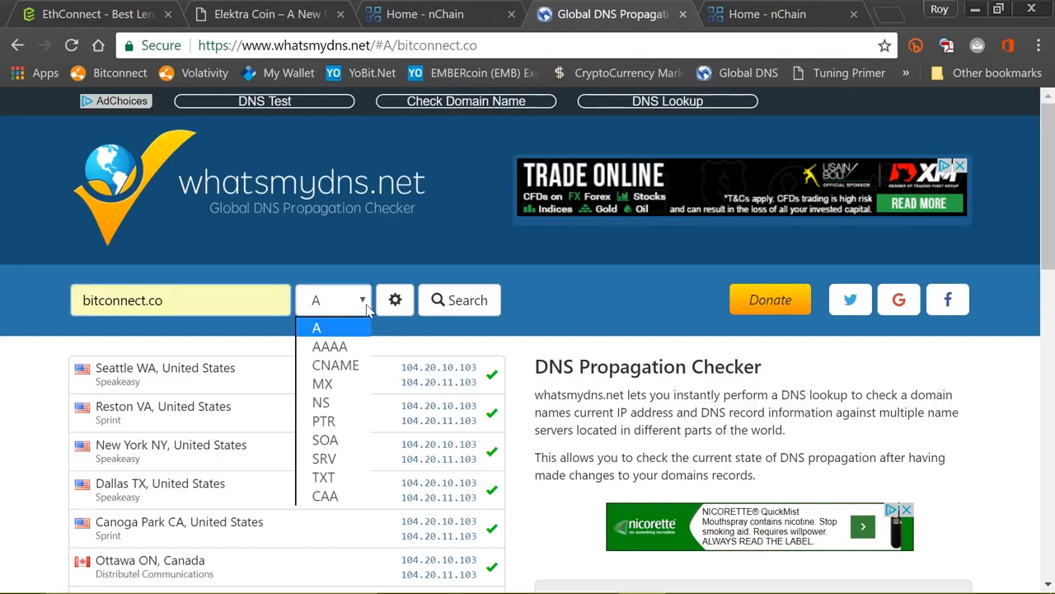
mouse_move(320, 403)
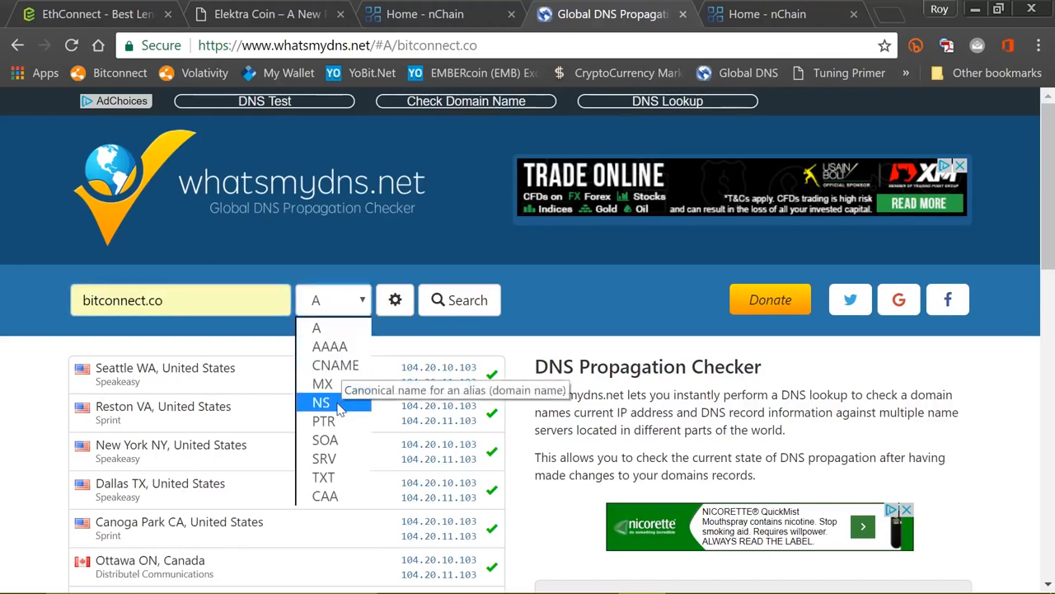
left_click(321, 402)
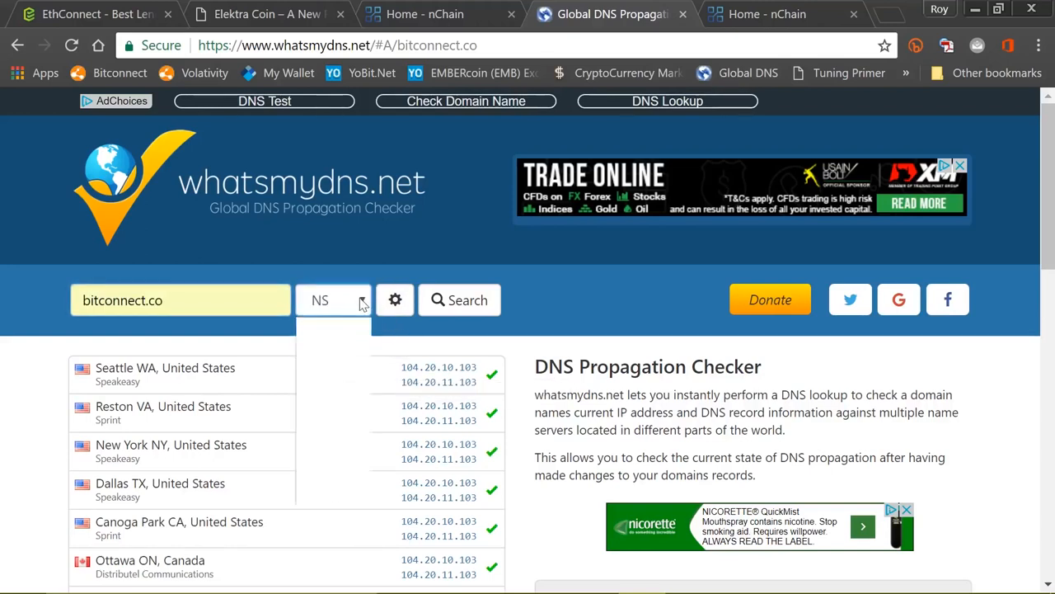
left_click(333, 300)
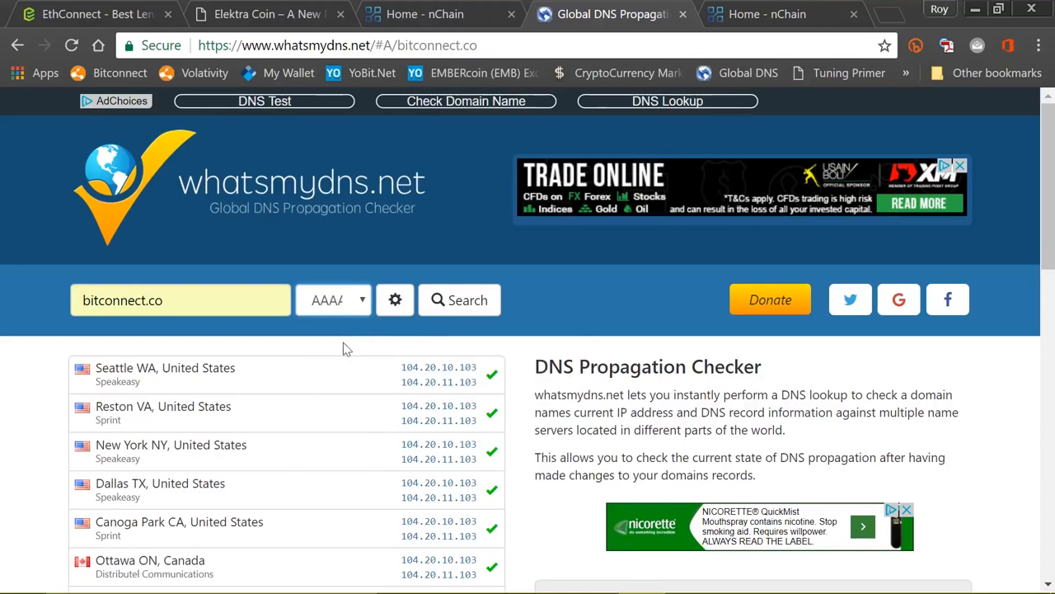
left_click(459, 299)
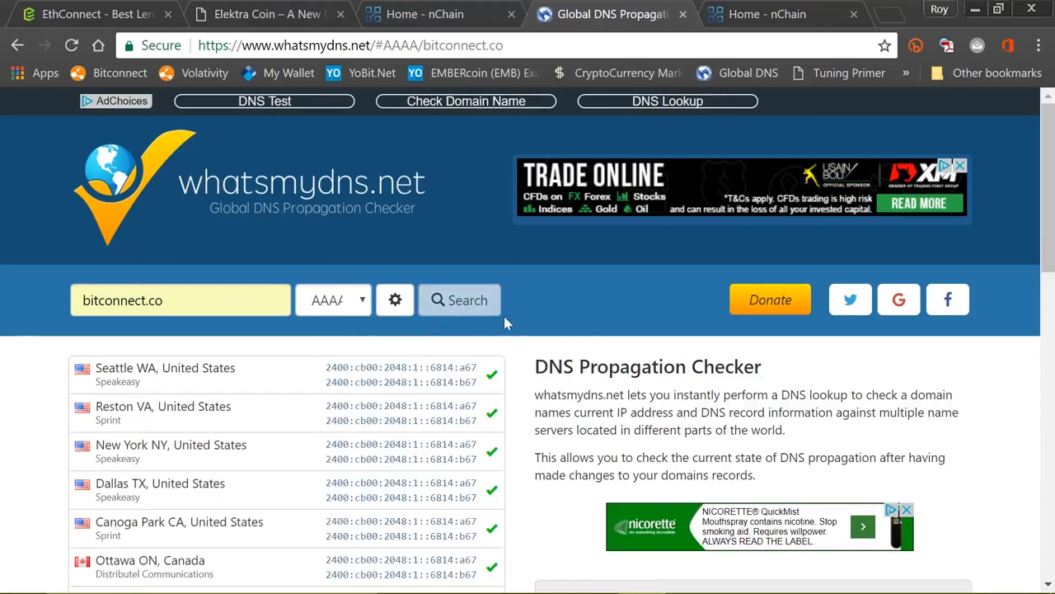
mouse_move(513, 324)
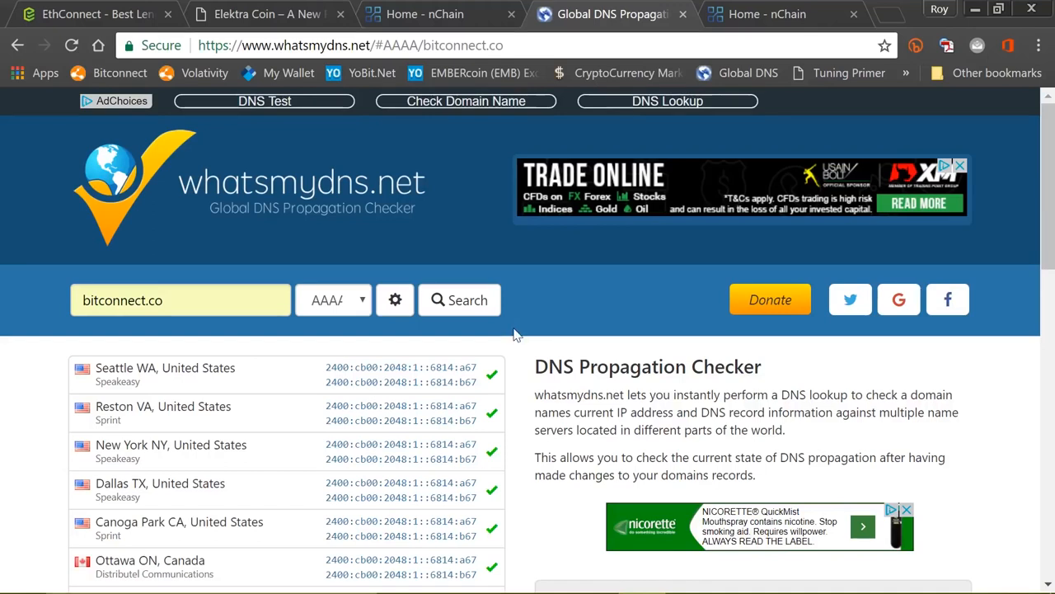
mouse_move(516, 334)
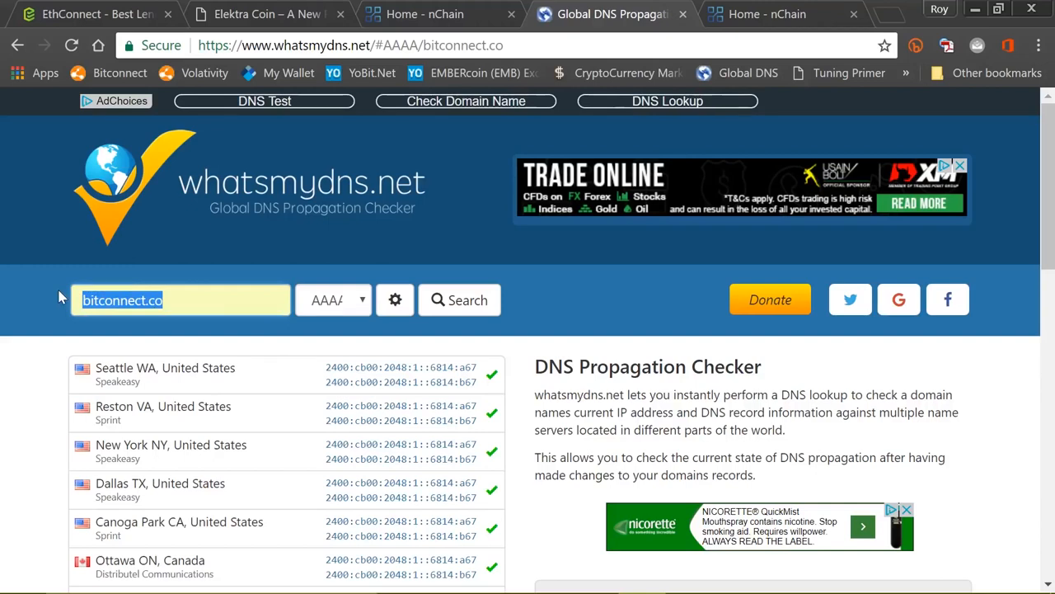
Look up regalcoin.co's AAAA records, returning 2400:cb00:2048:1::6819:d32f and ::6819:d42f everywhere.
type("regalcoin.co")
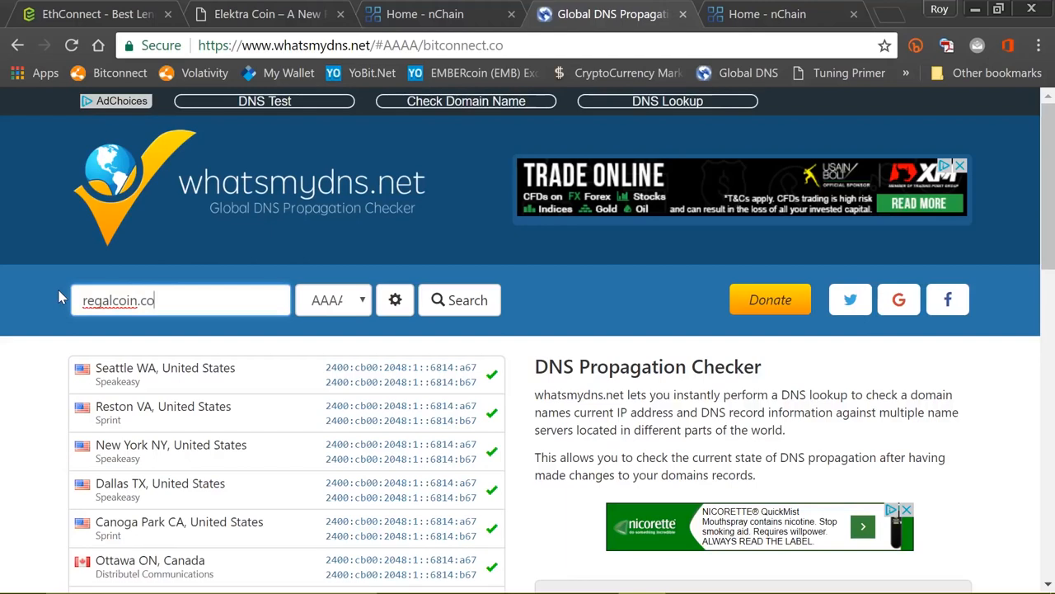
left_click(459, 299)
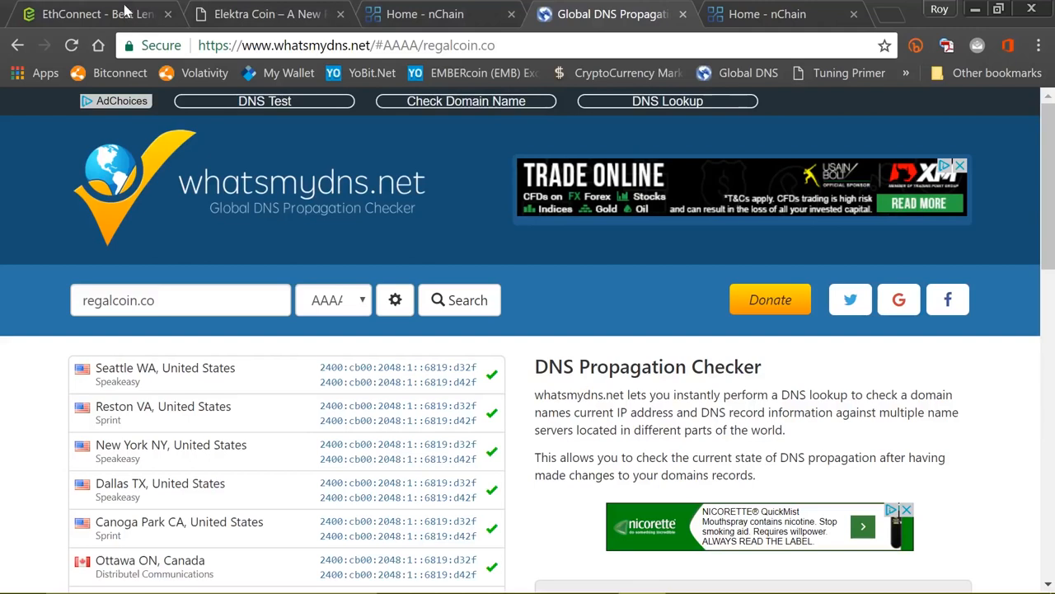
Return to the EthConnect site and review its token price tiers and lending, trading, staking, mining opportunities.
left_click(95, 14)
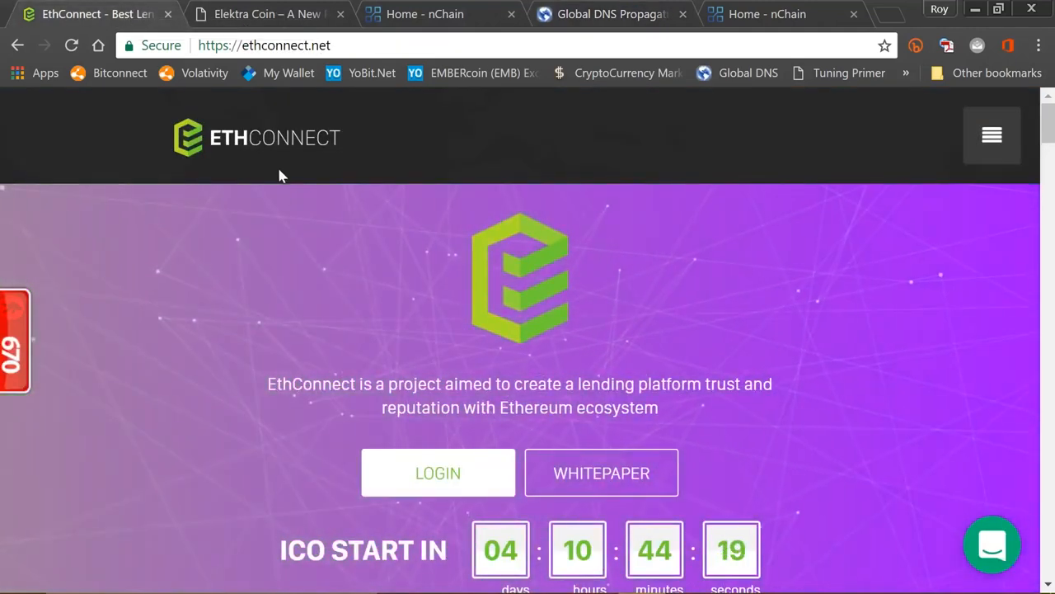
scroll("down", 3)
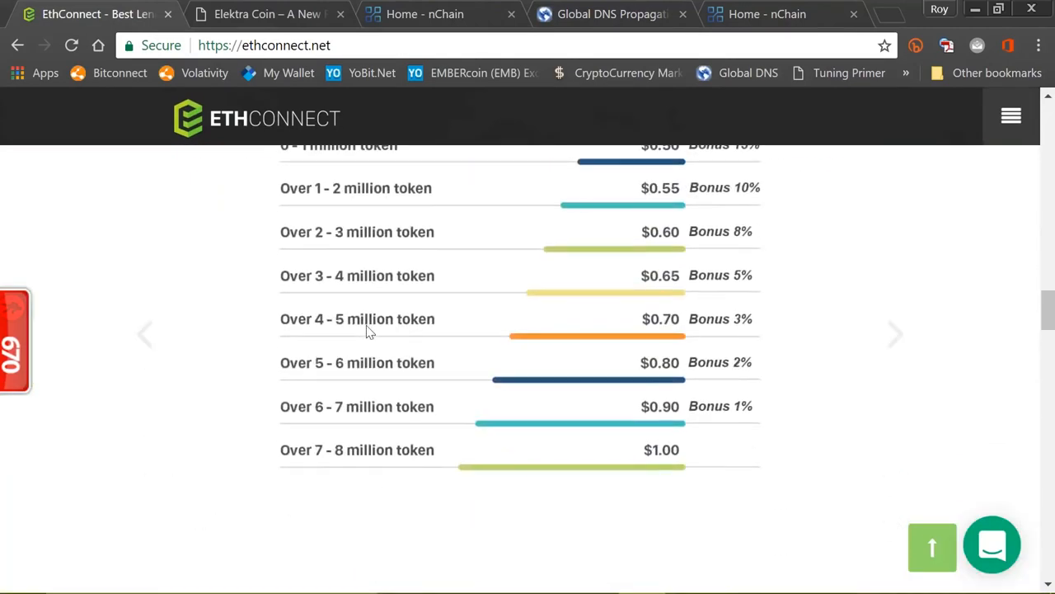
scroll("down", 3)
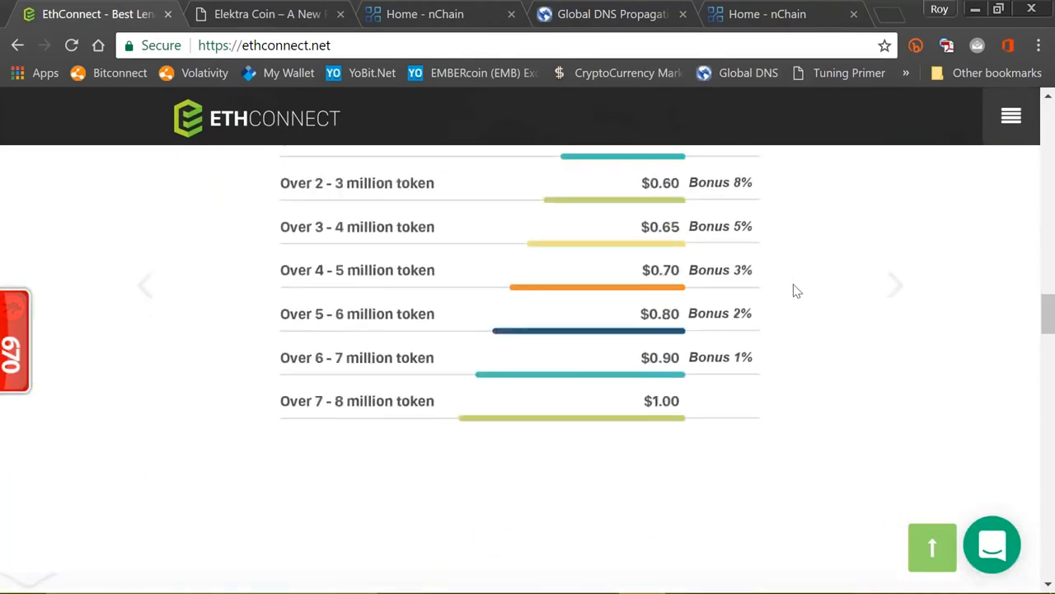
scroll("up", 3)
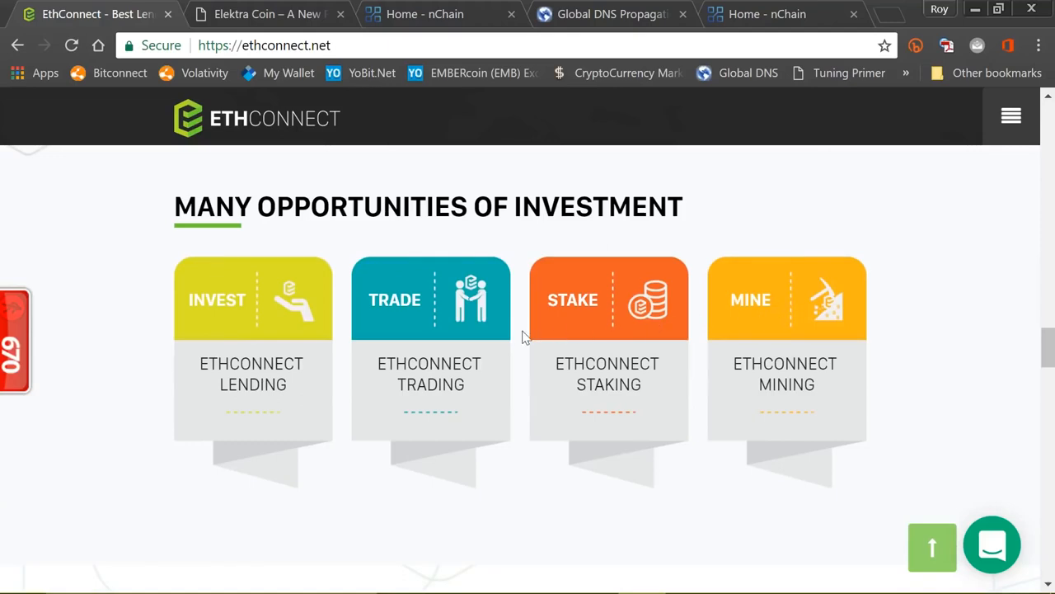
mouse_move(791, 343)
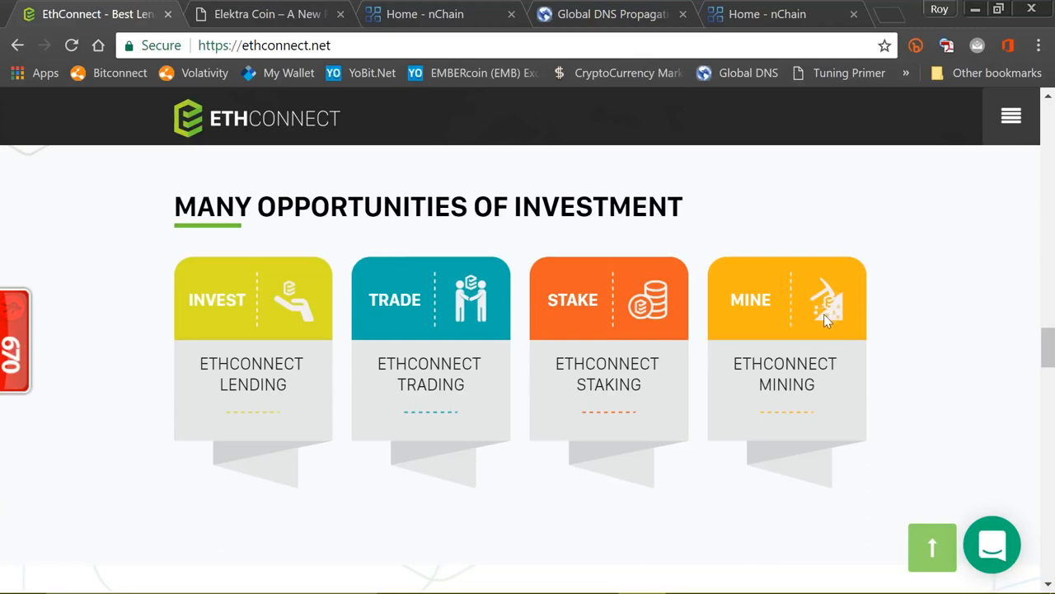
mouse_move(873, 335)
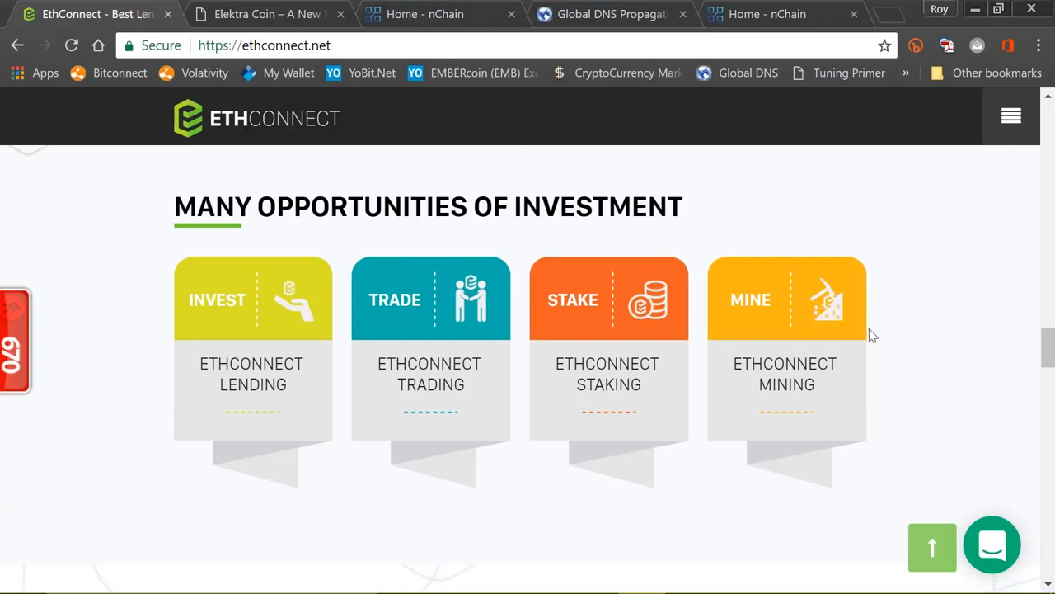
mouse_move(871, 317)
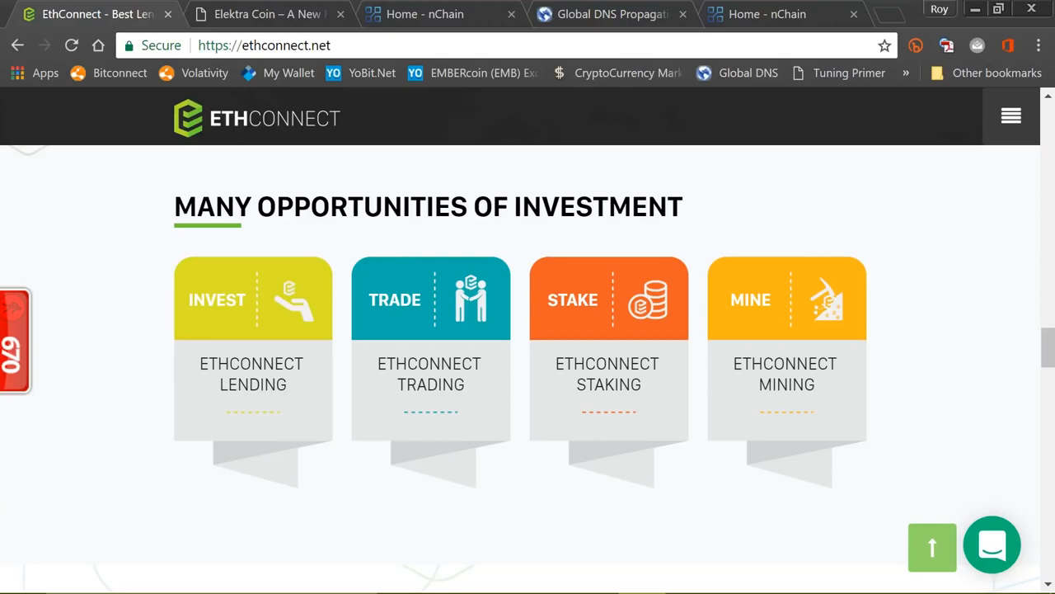
mouse_move(542, 264)
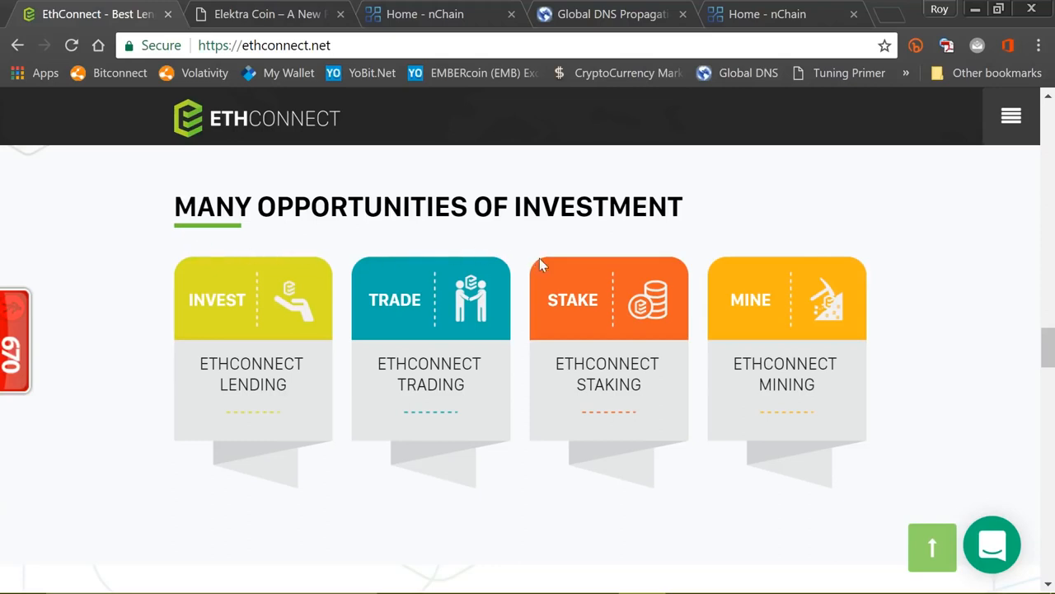
mouse_move(519, 247)
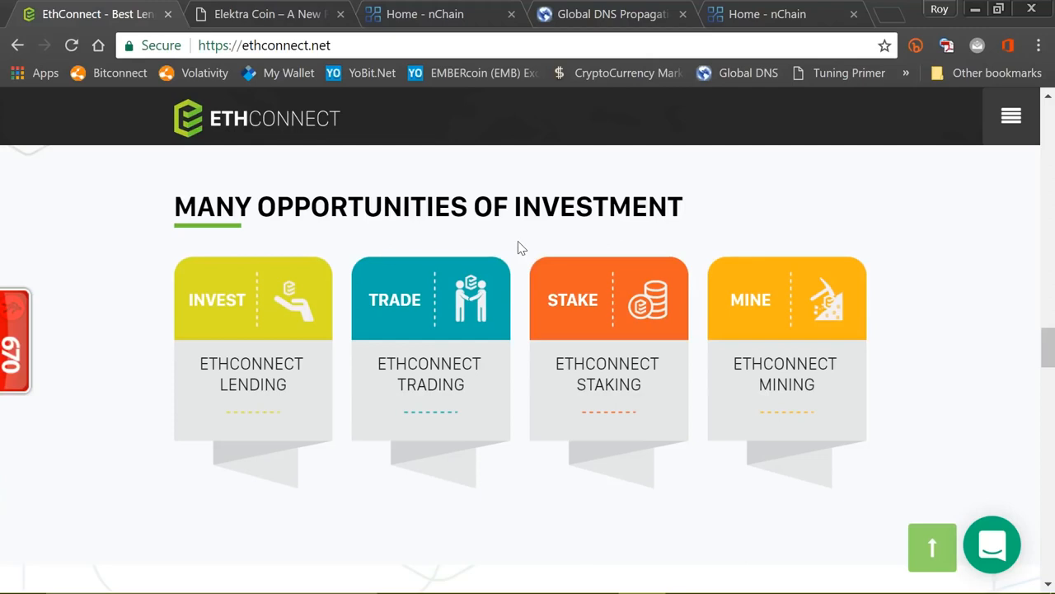
mouse_move(284, 177)
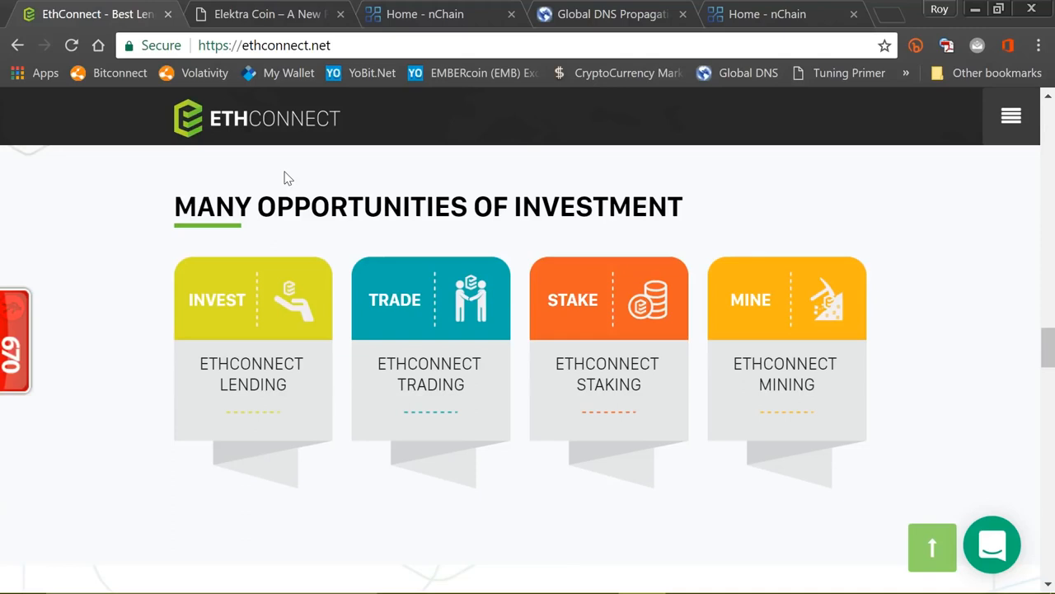
mouse_move(275, 180)
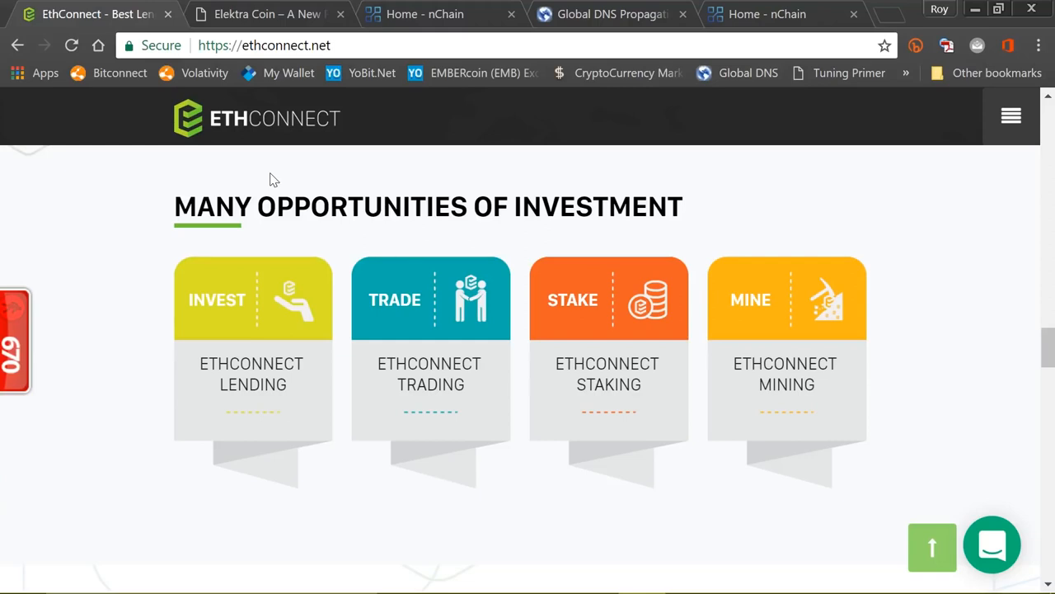
mouse_move(782, 25)
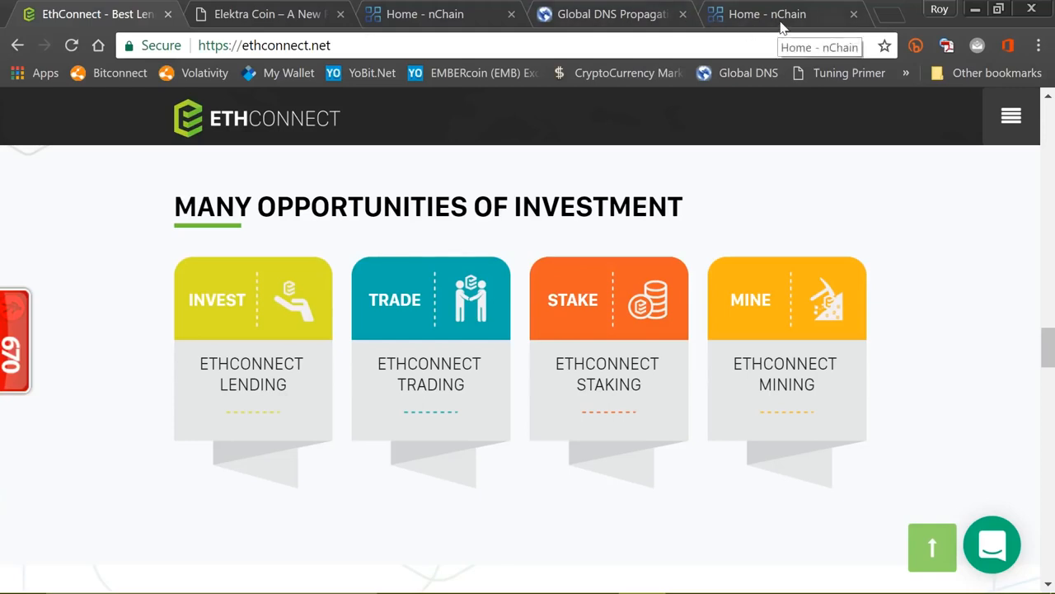
left_click(766, 14)
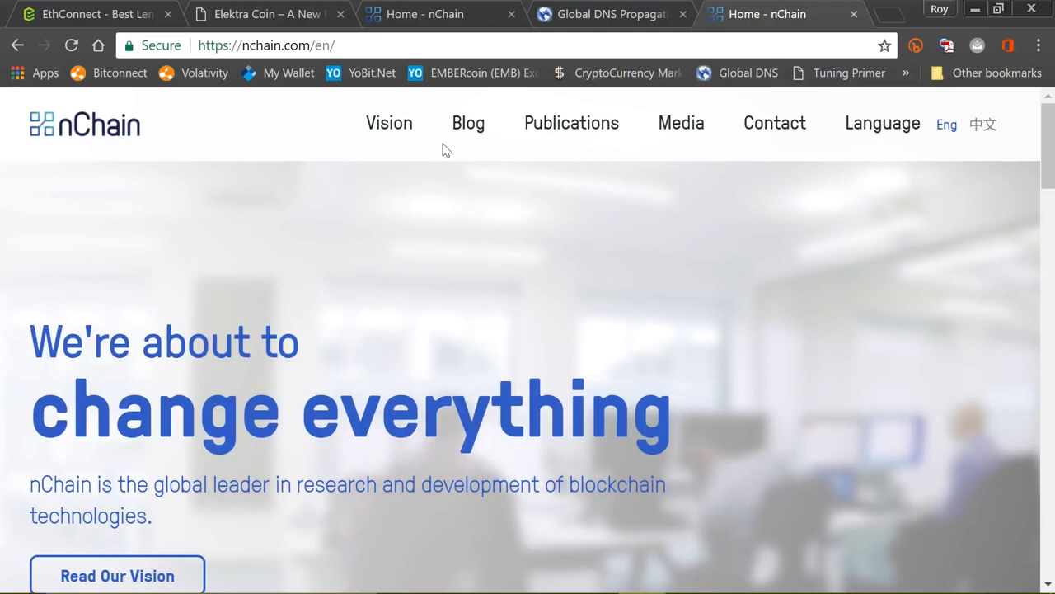
left_click(469, 123)
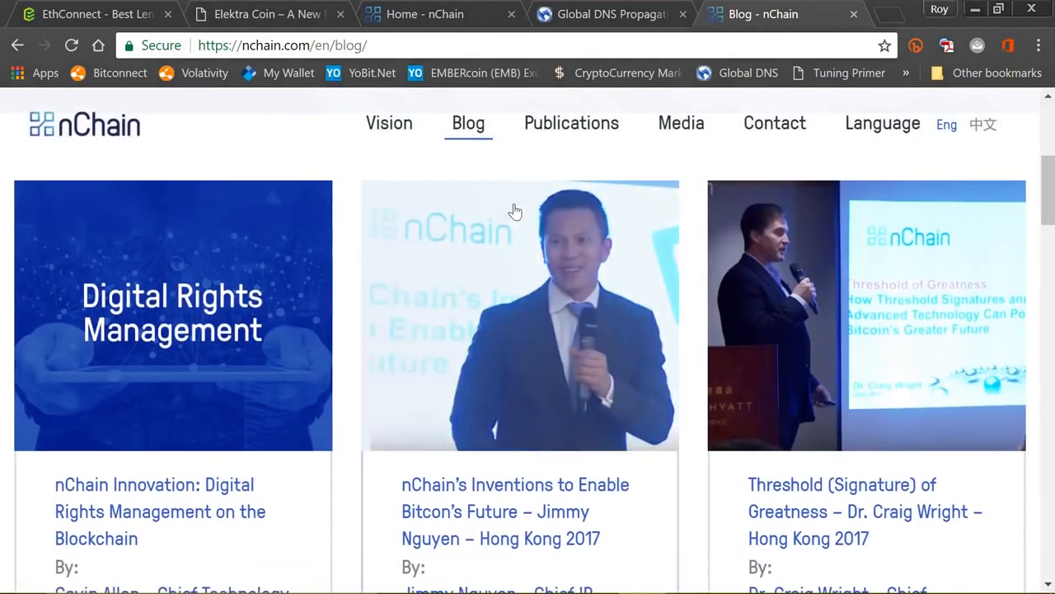
mouse_move(549, 350)
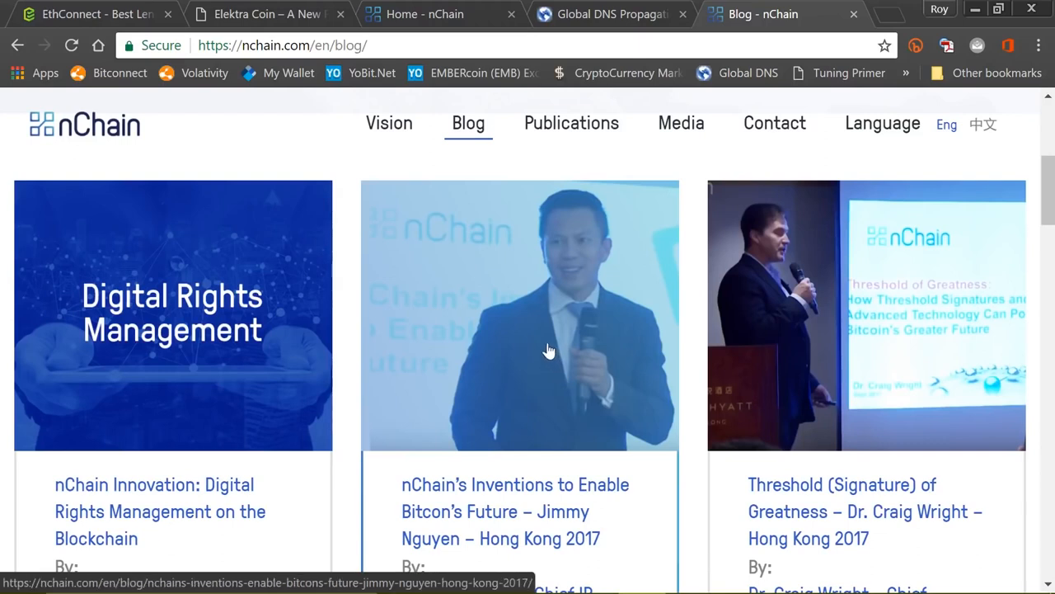
mouse_move(552, 348)
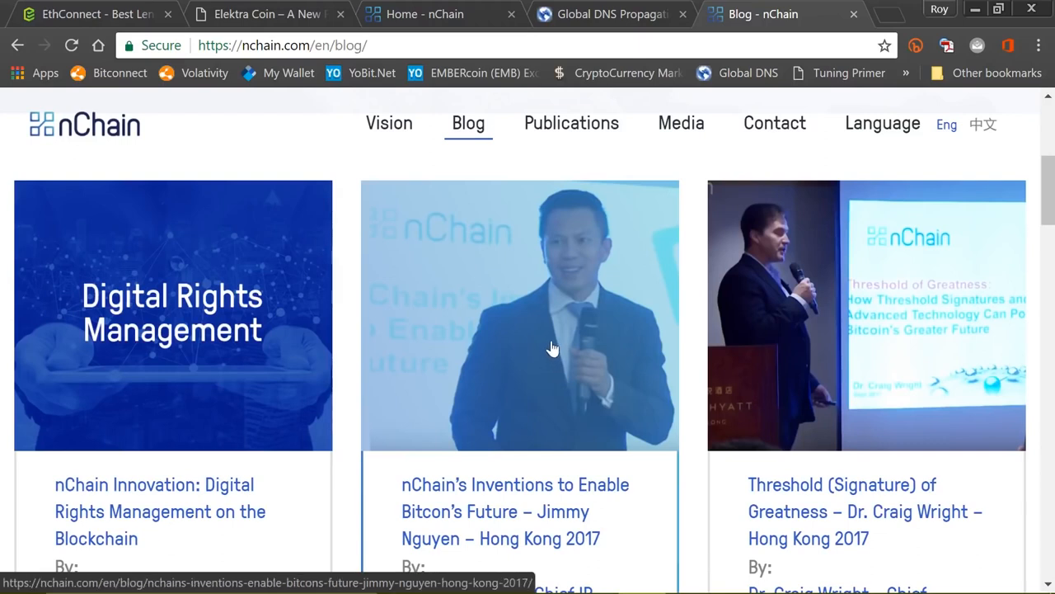
mouse_move(655, 518)
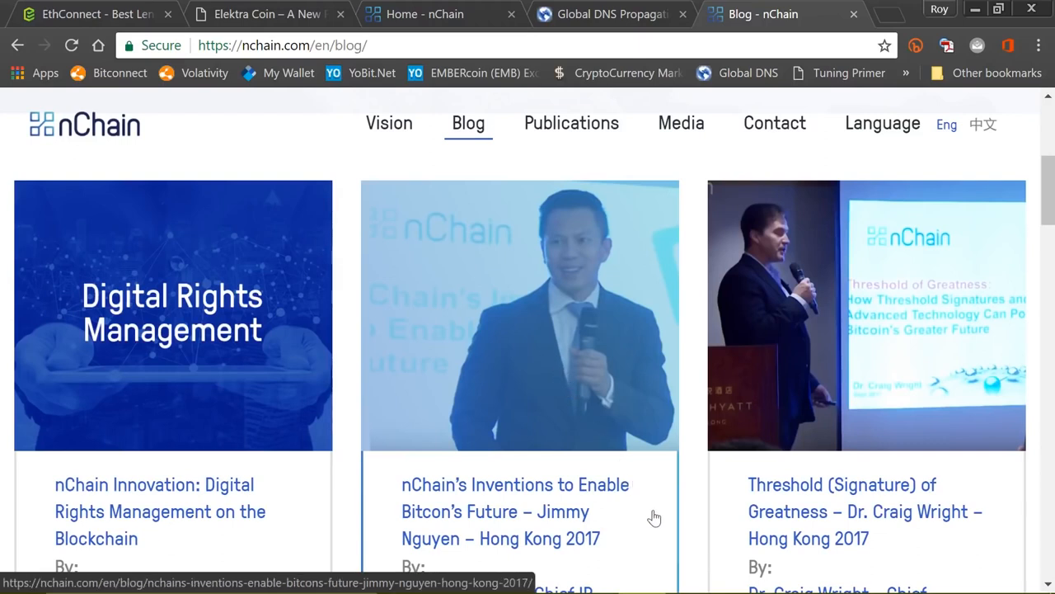
scroll("down", 3)
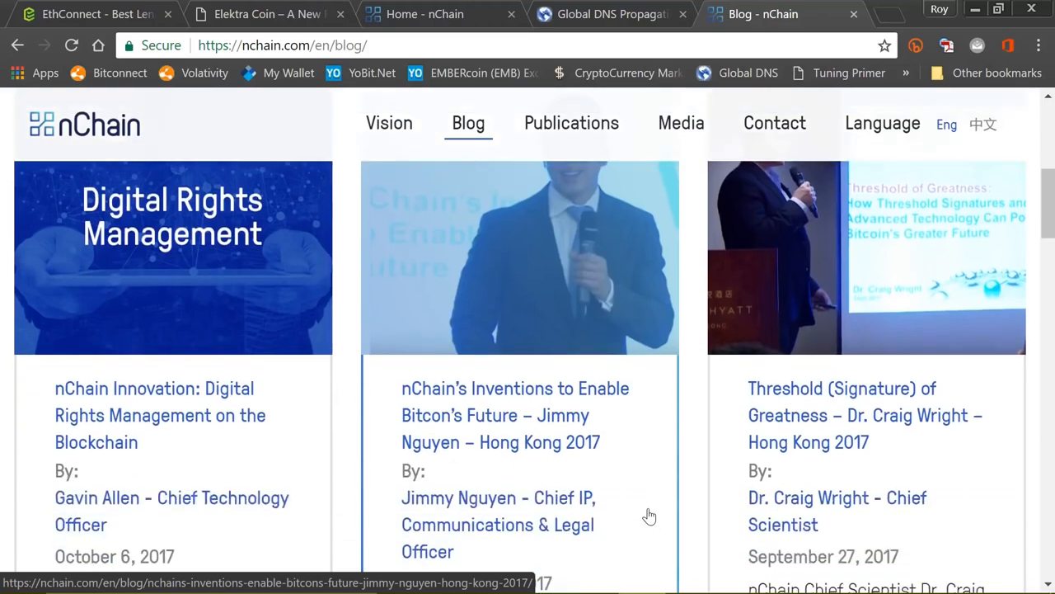
scroll("down", 3)
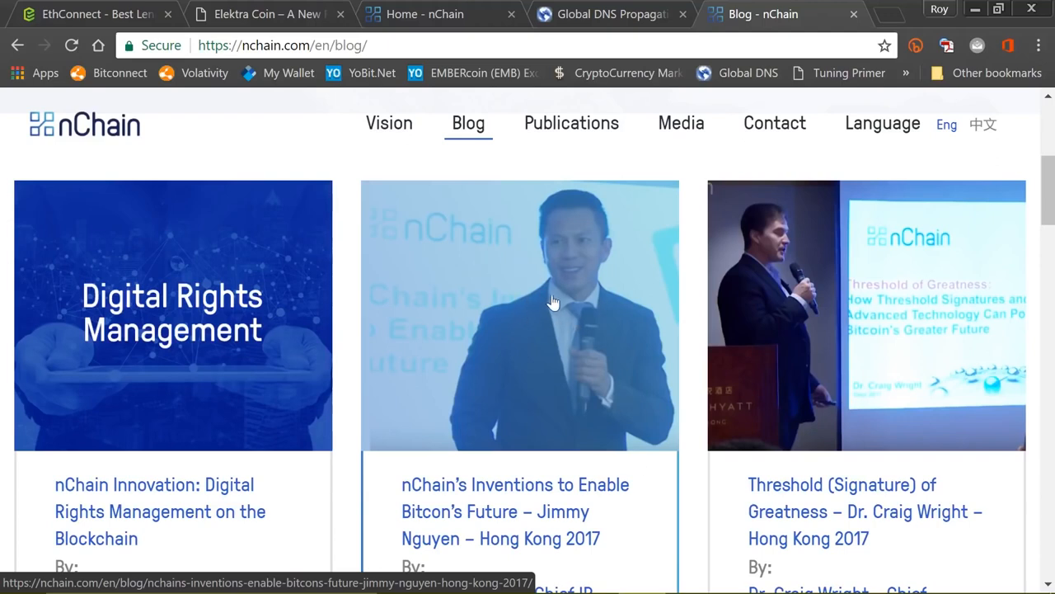
mouse_move(539, 303)
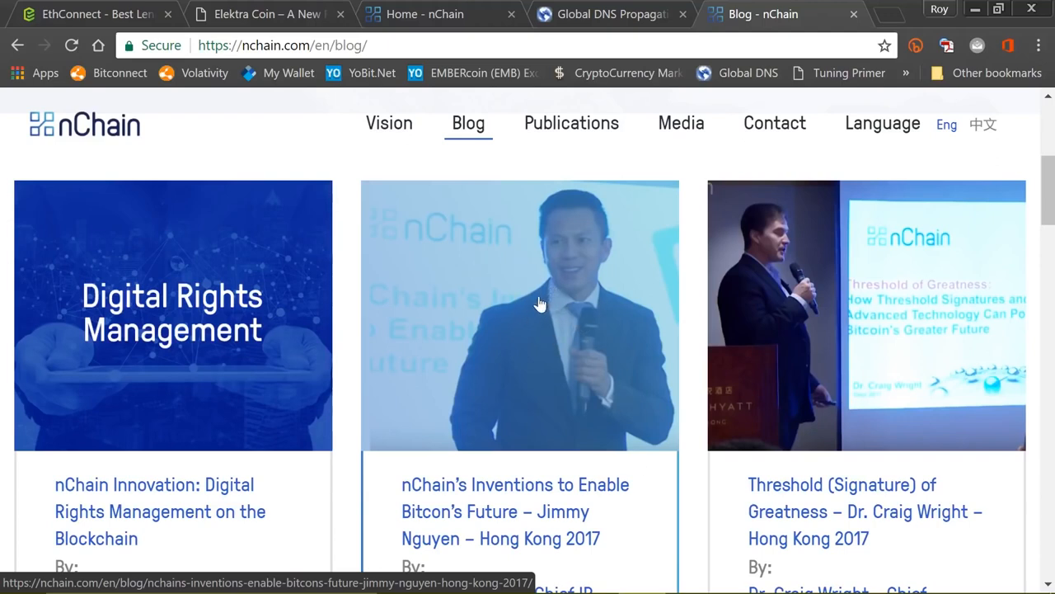
scroll("down", 3)
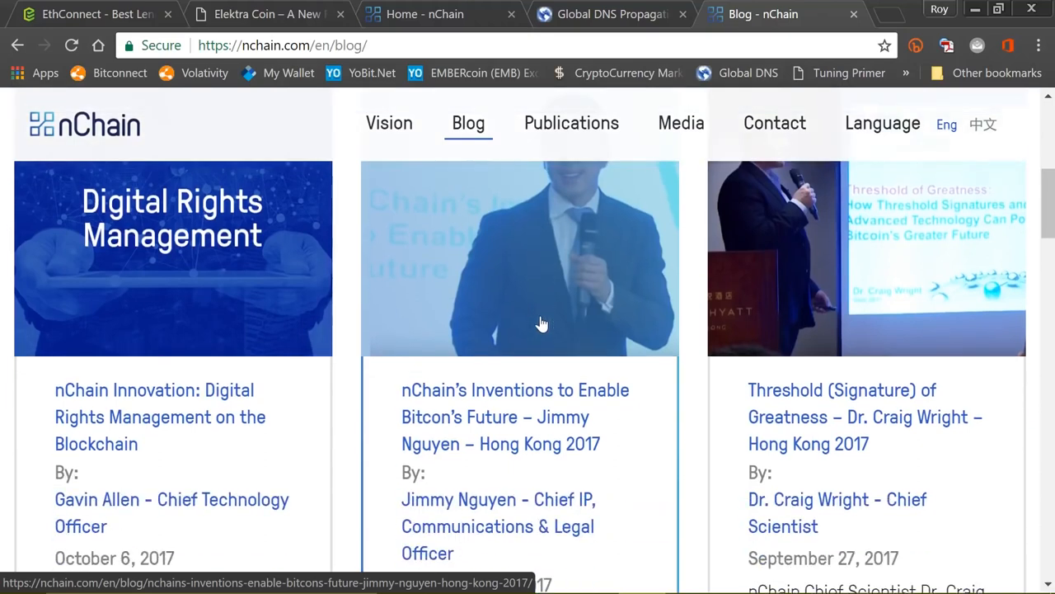
scroll("down", 3)
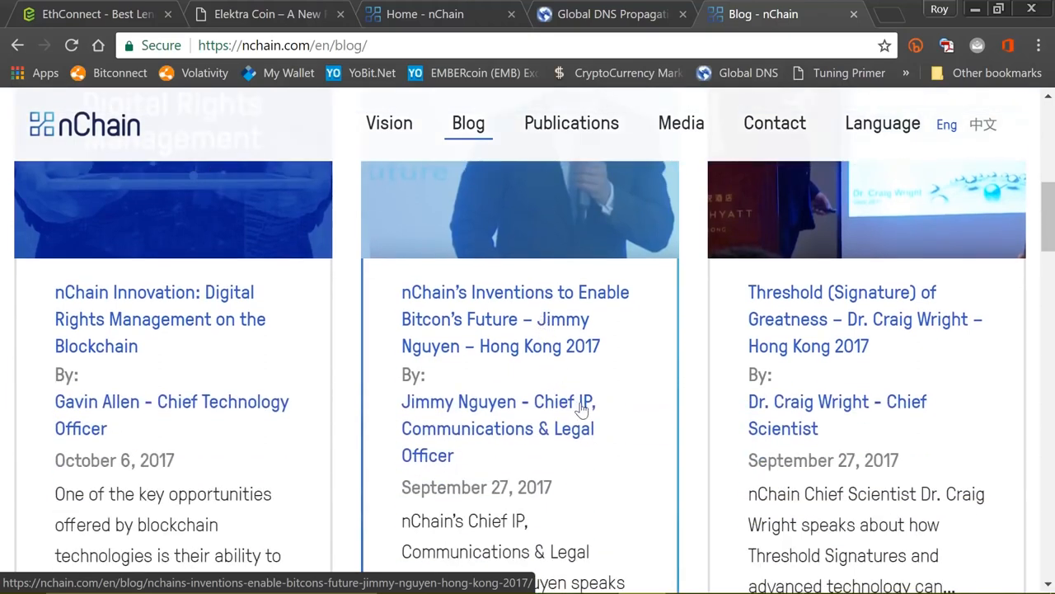
mouse_move(642, 412)
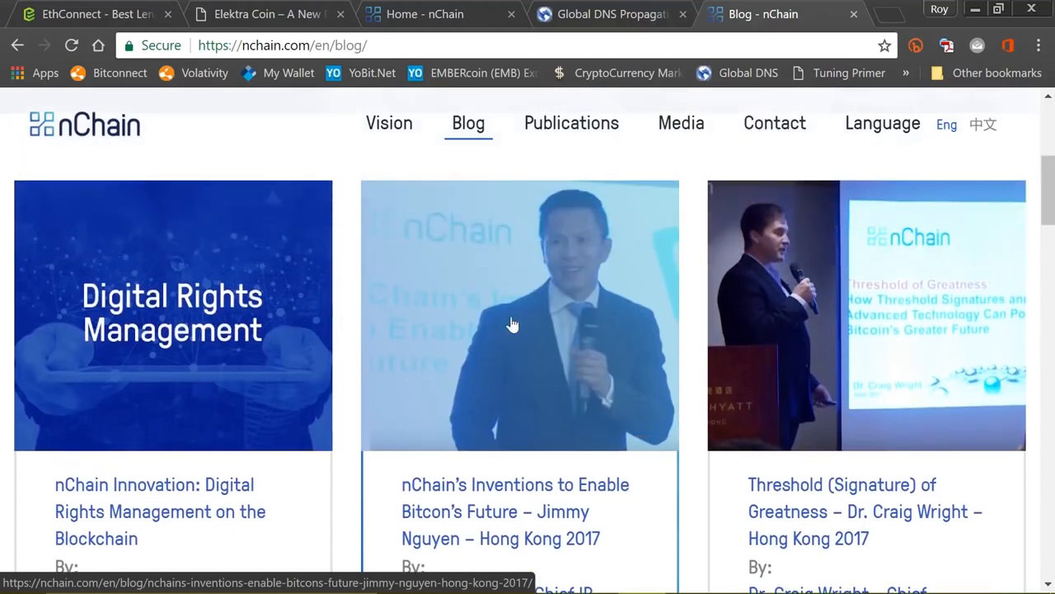
mouse_move(703, 293)
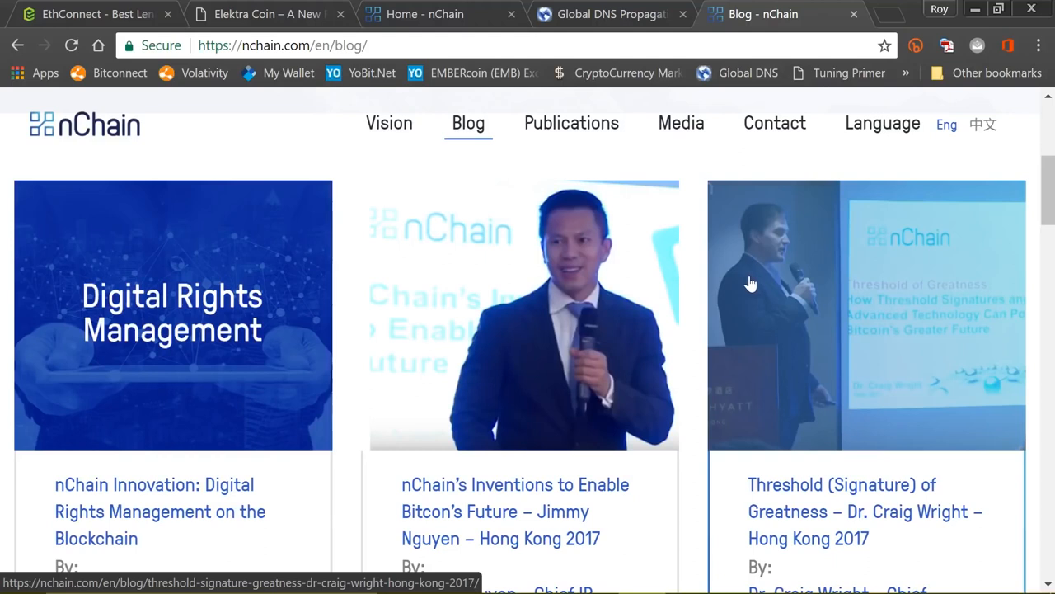
mouse_move(767, 271)
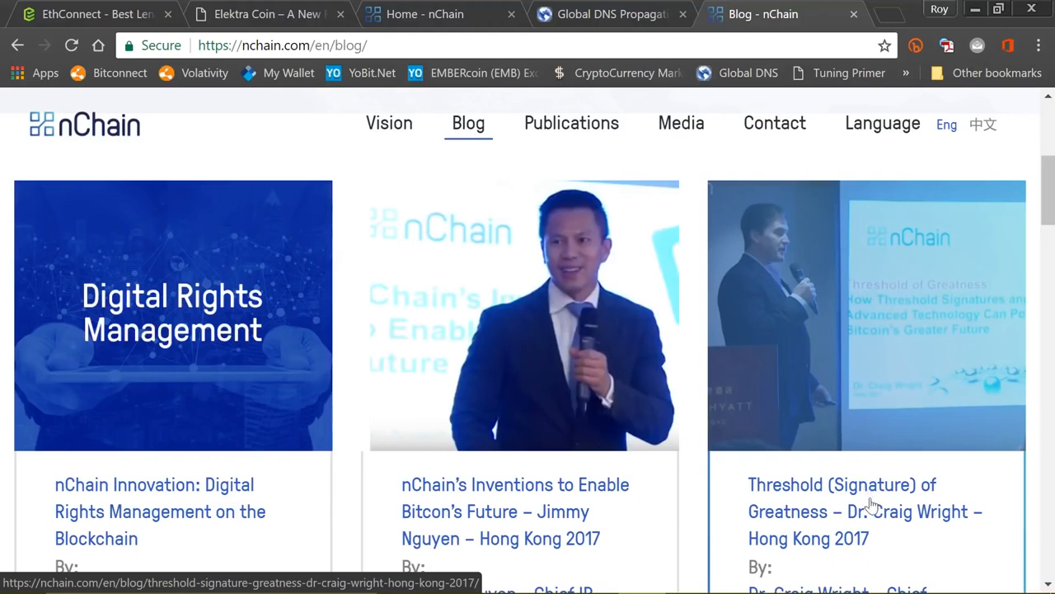
mouse_move(873, 511)
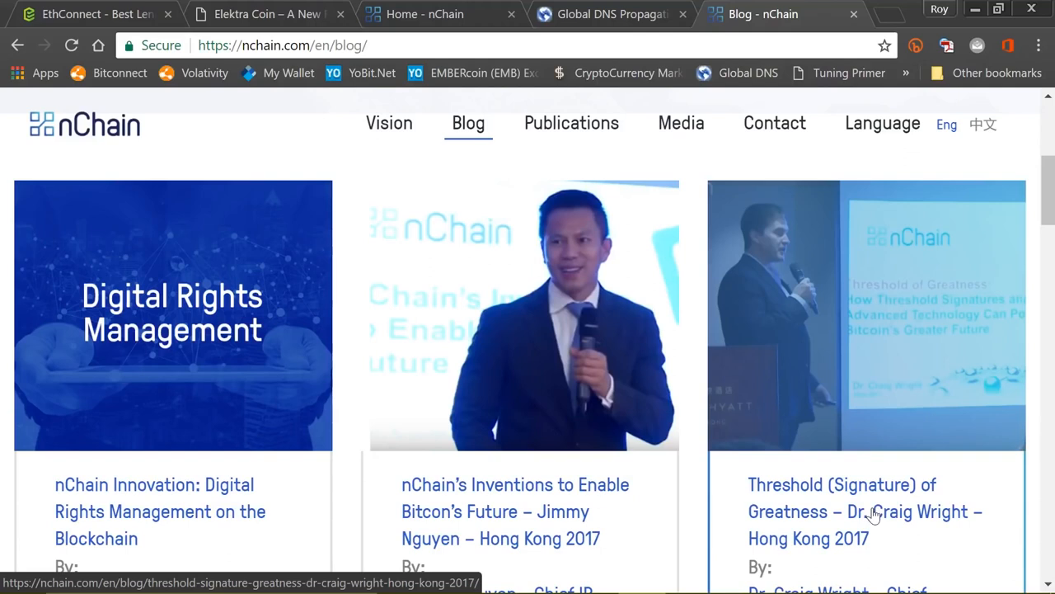
mouse_move(960, 478)
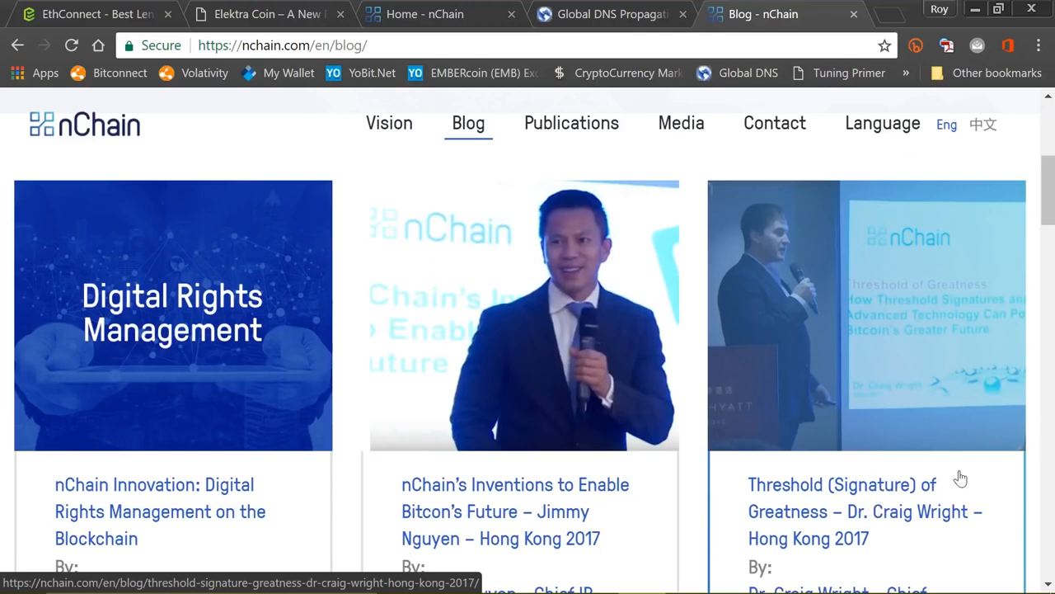
mouse_move(1014, 483)
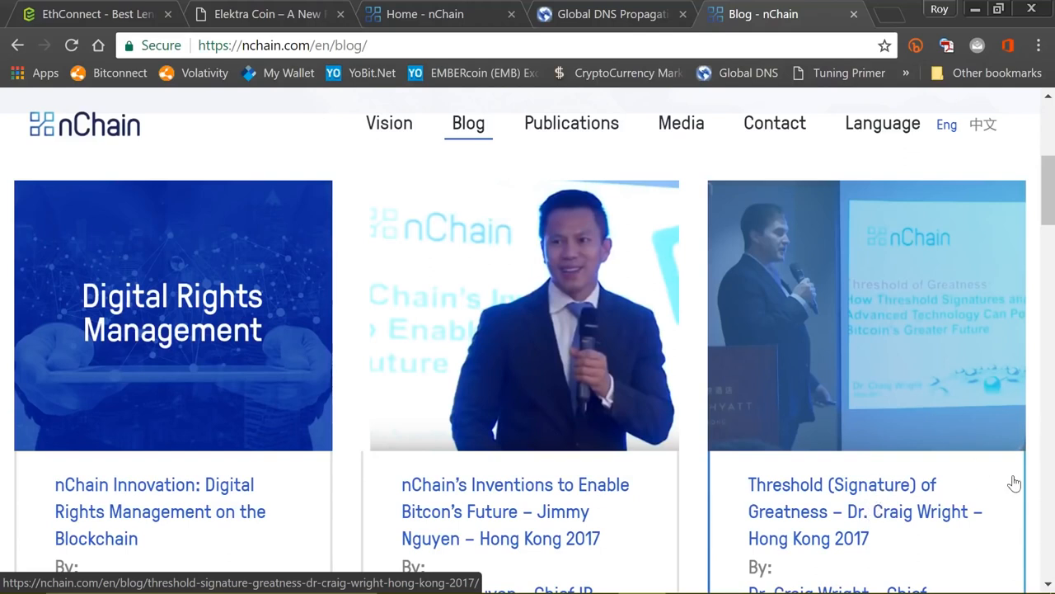
mouse_move(993, 494)
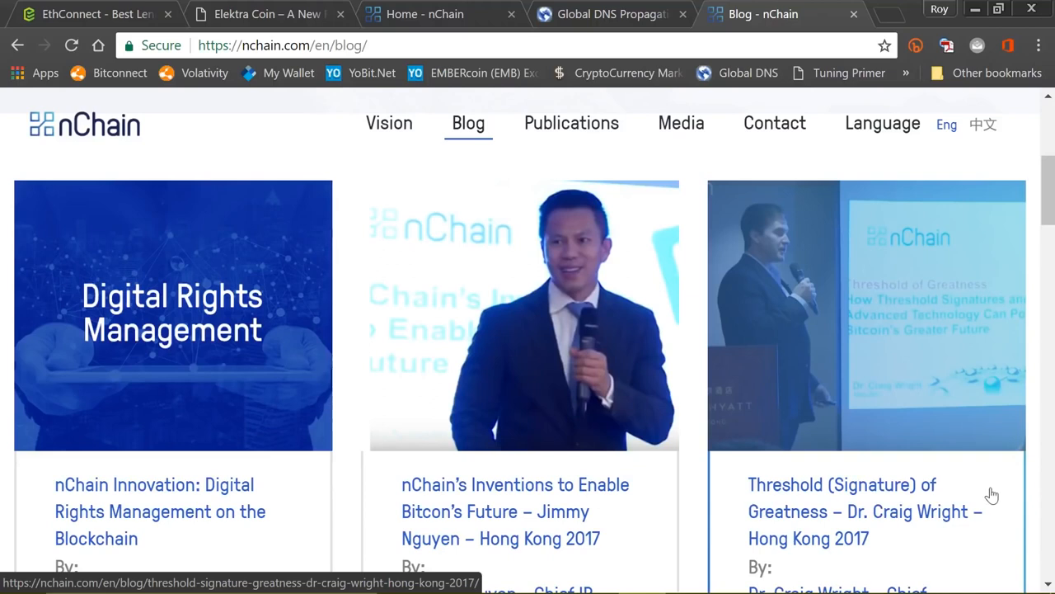
Skim down through the nChain blog posts, then return to the EthConnect site's investment section.
scroll("down", 3)
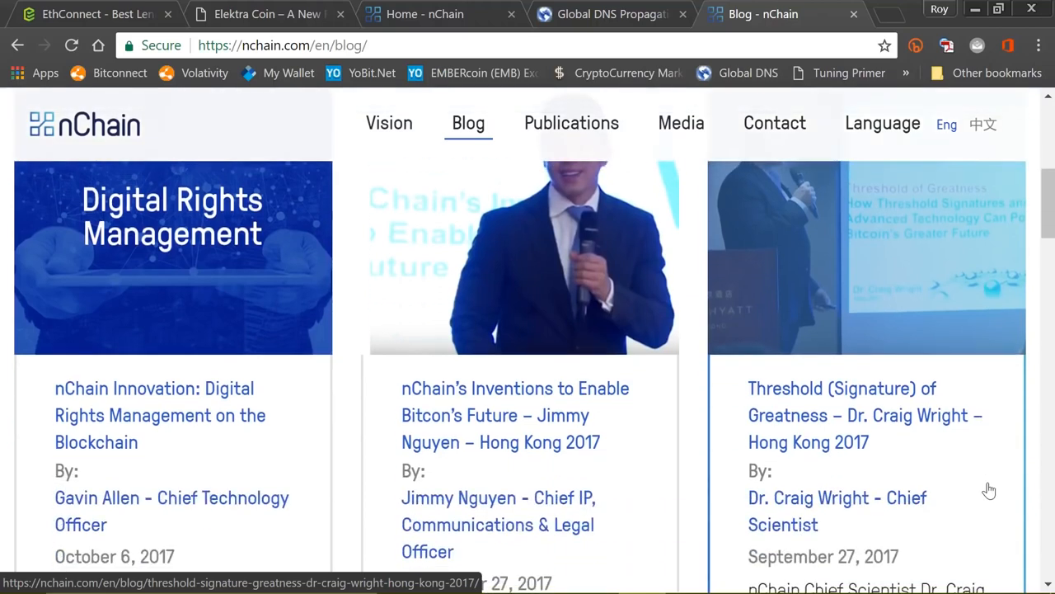
mouse_move(961, 464)
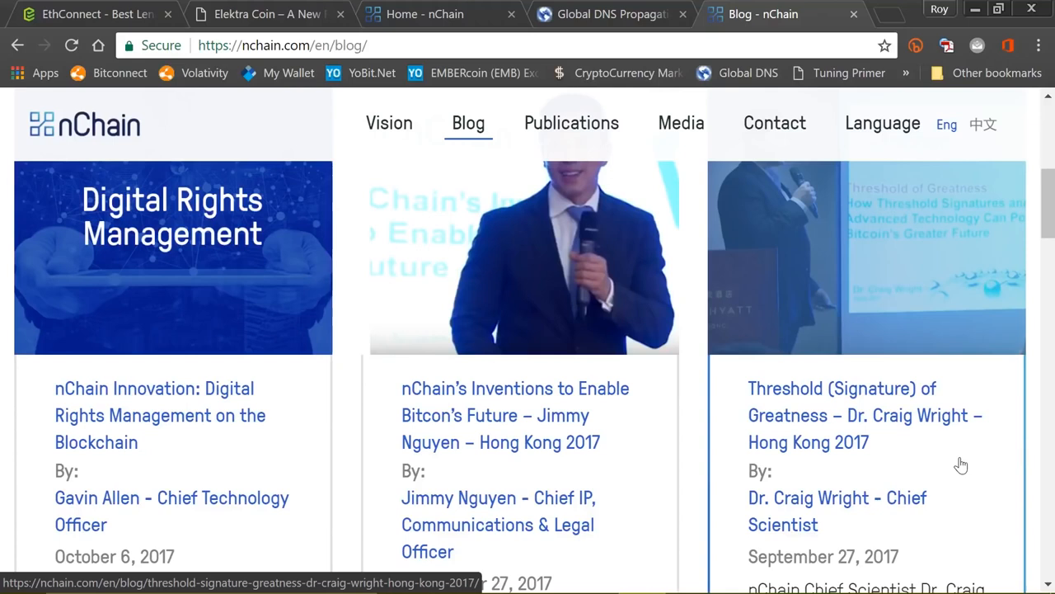
mouse_move(948, 455)
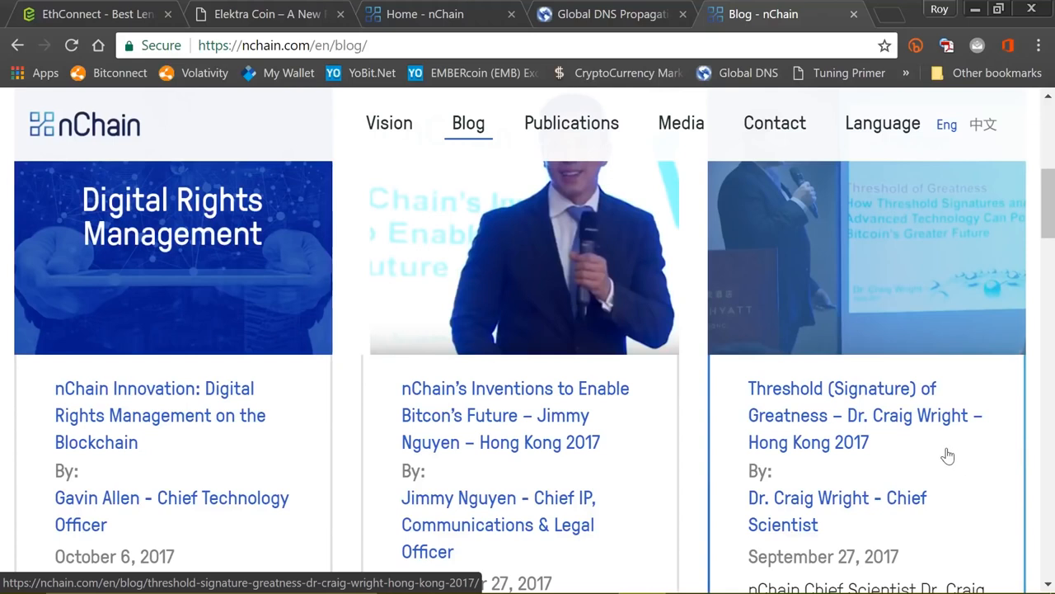
mouse_move(941, 456)
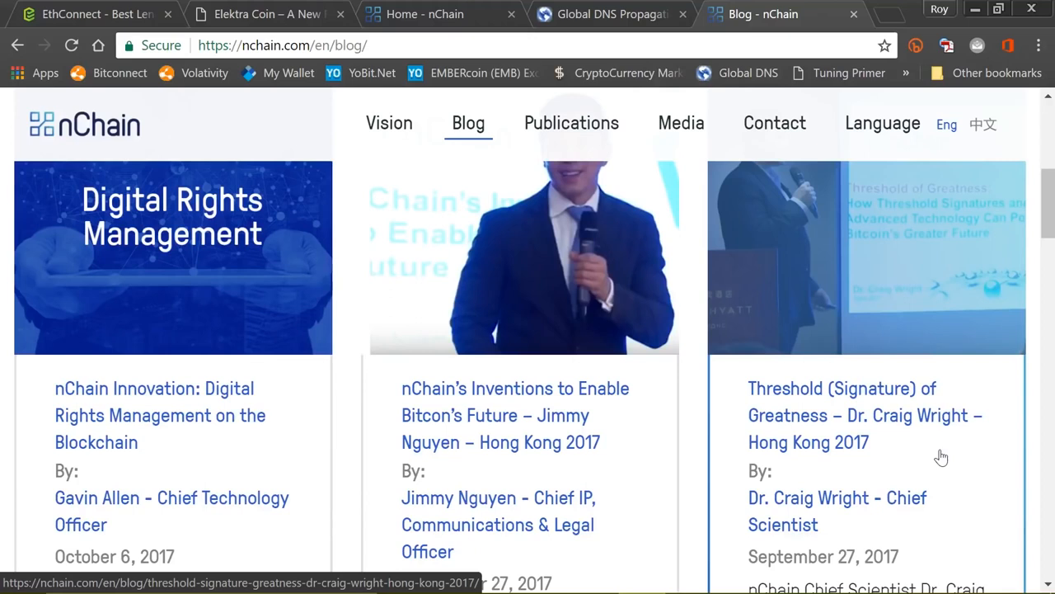
mouse_move(888, 450)
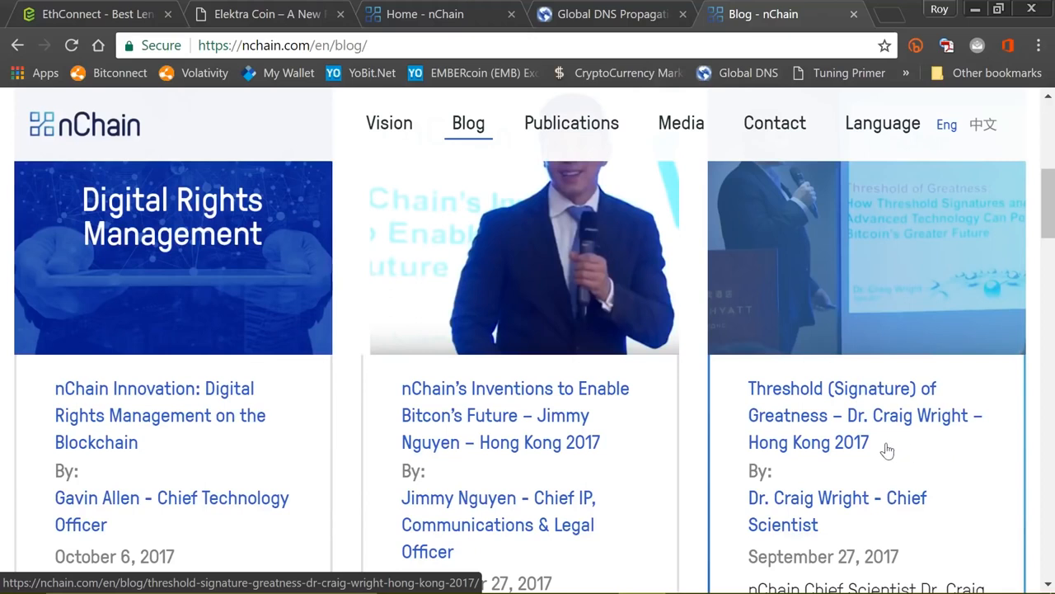
scroll("down", 3)
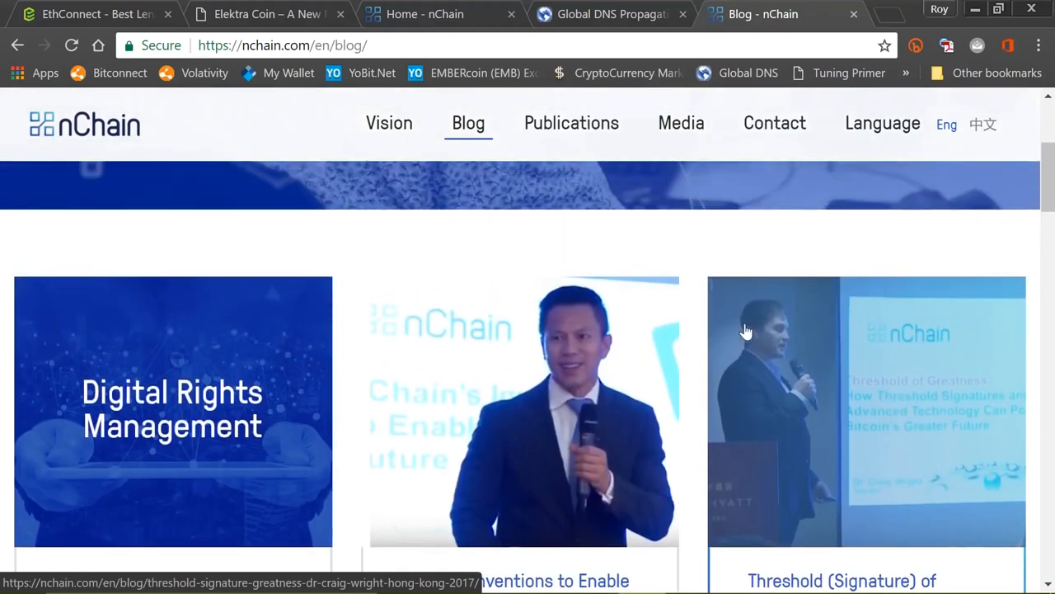
mouse_move(834, 440)
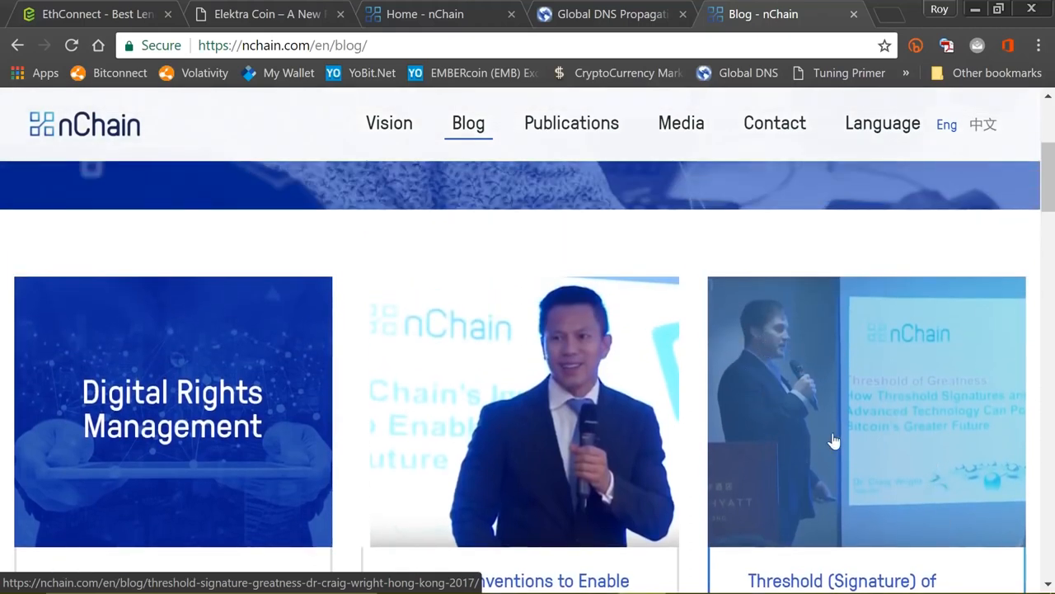
mouse_move(825, 423)
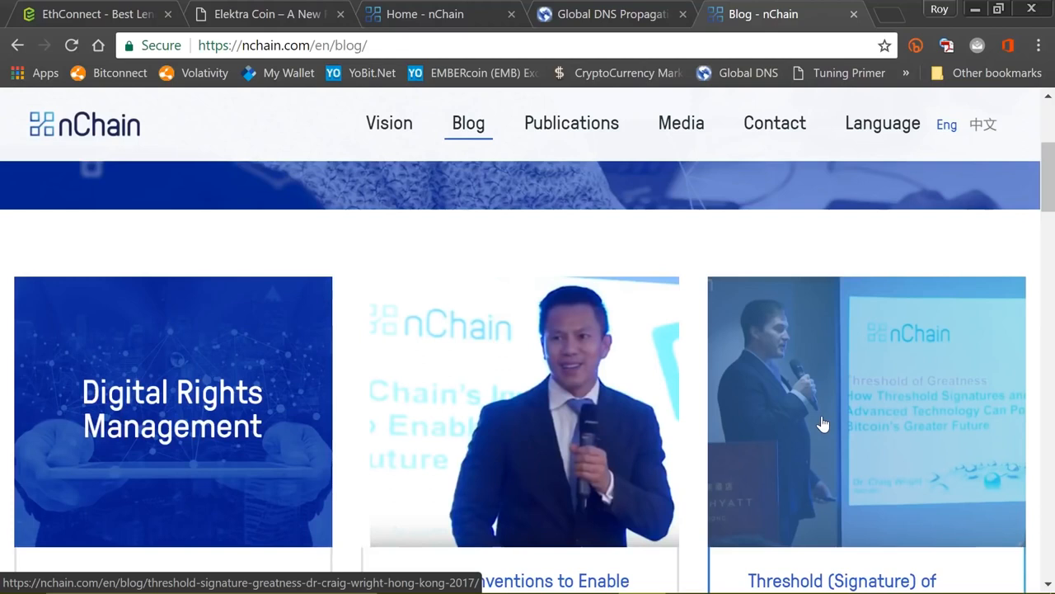
mouse_move(724, 409)
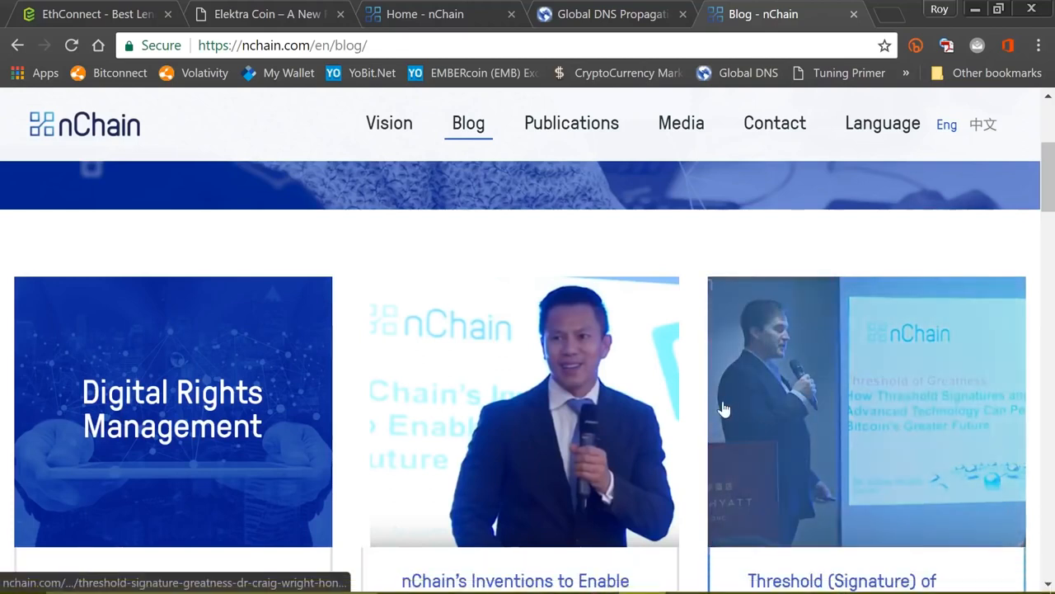
scroll("down", 3)
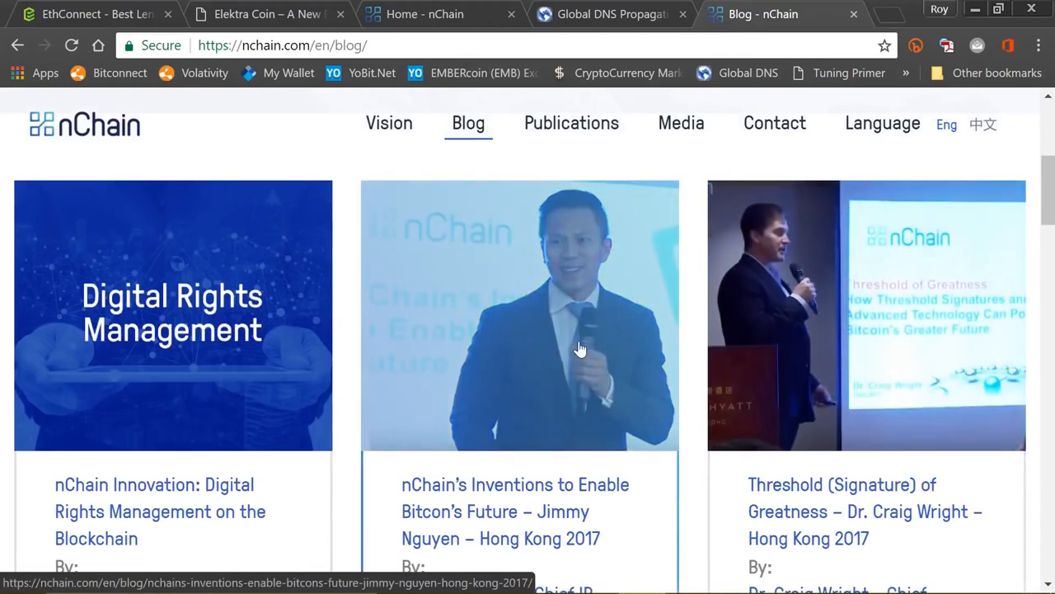
mouse_move(799, 315)
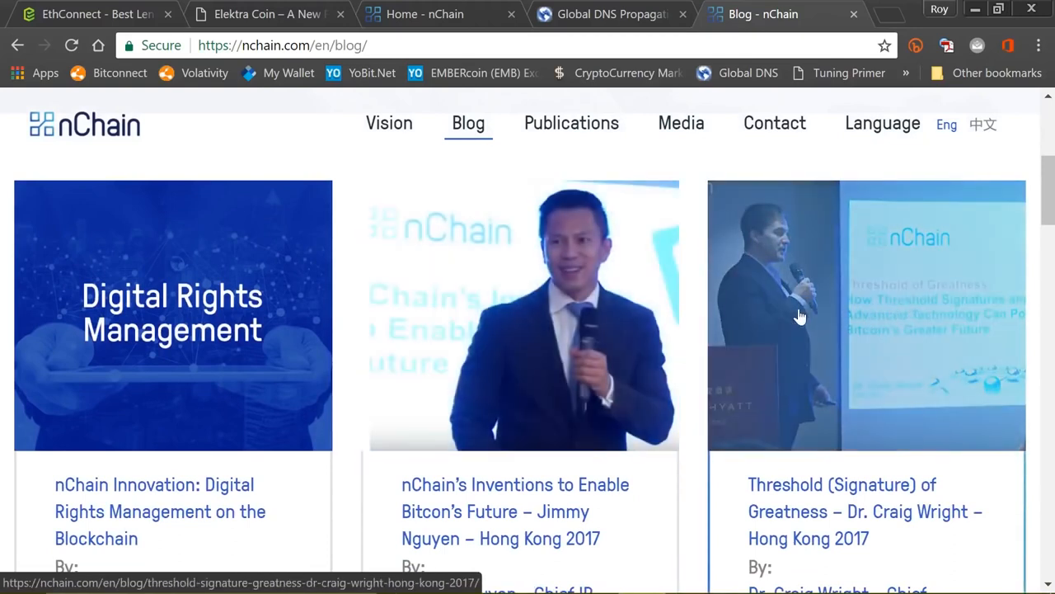
mouse_move(808, 346)
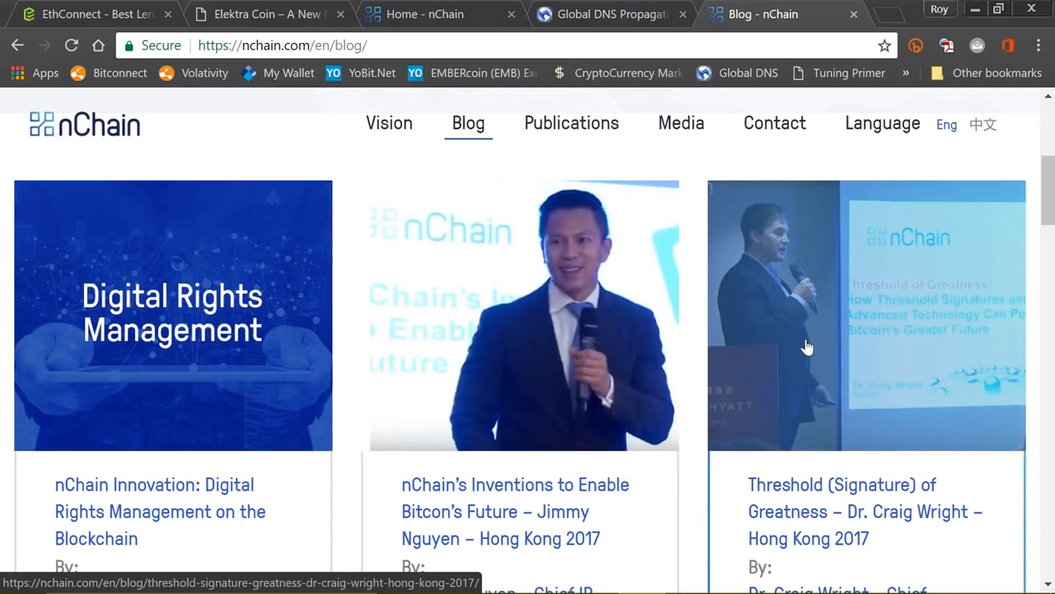
mouse_move(799, 336)
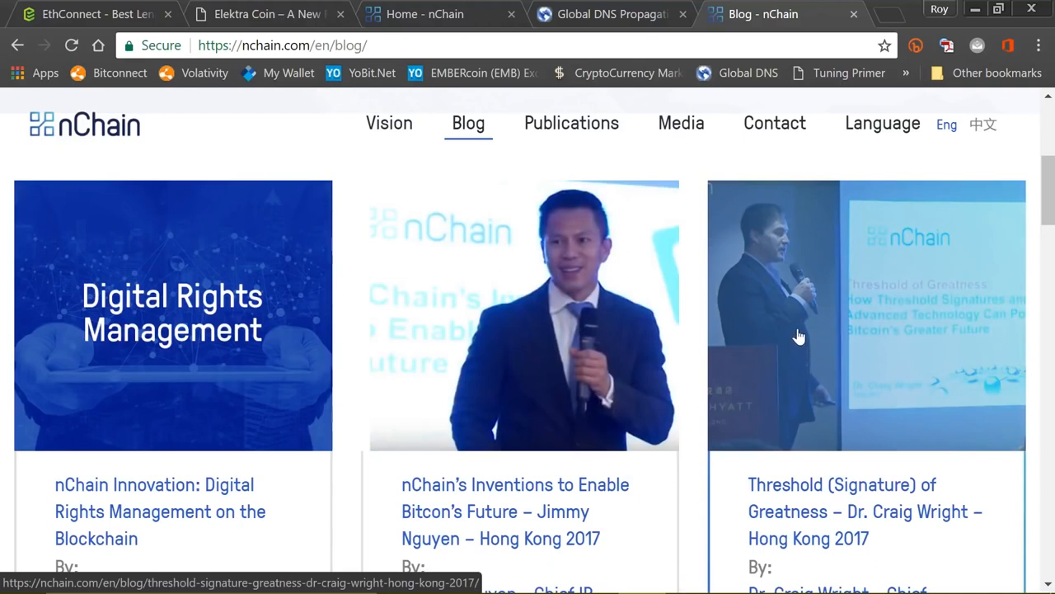
mouse_move(750, 306)
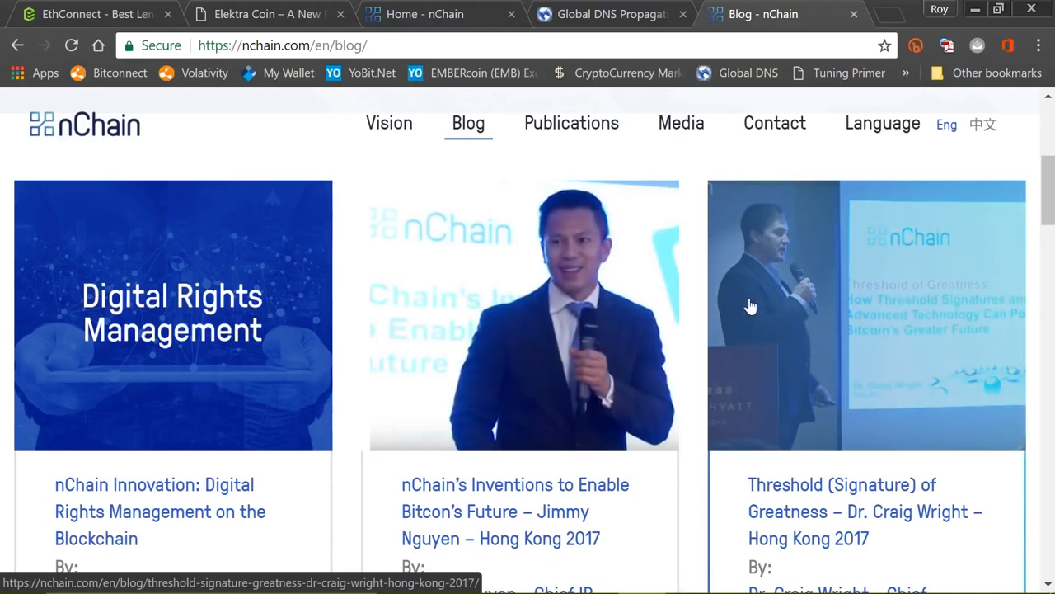
mouse_move(774, 331)
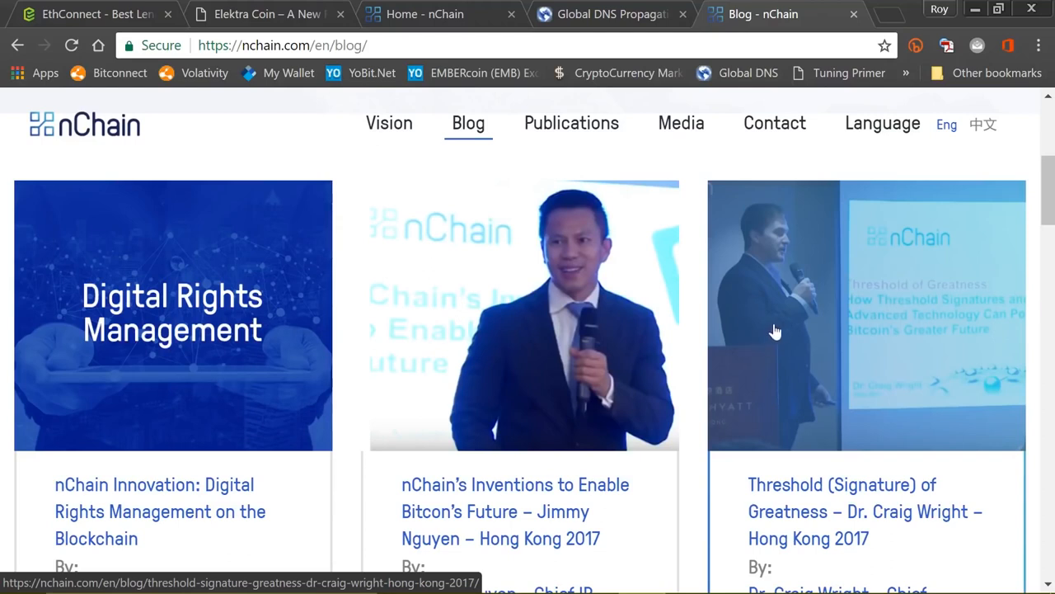
mouse_move(759, 341)
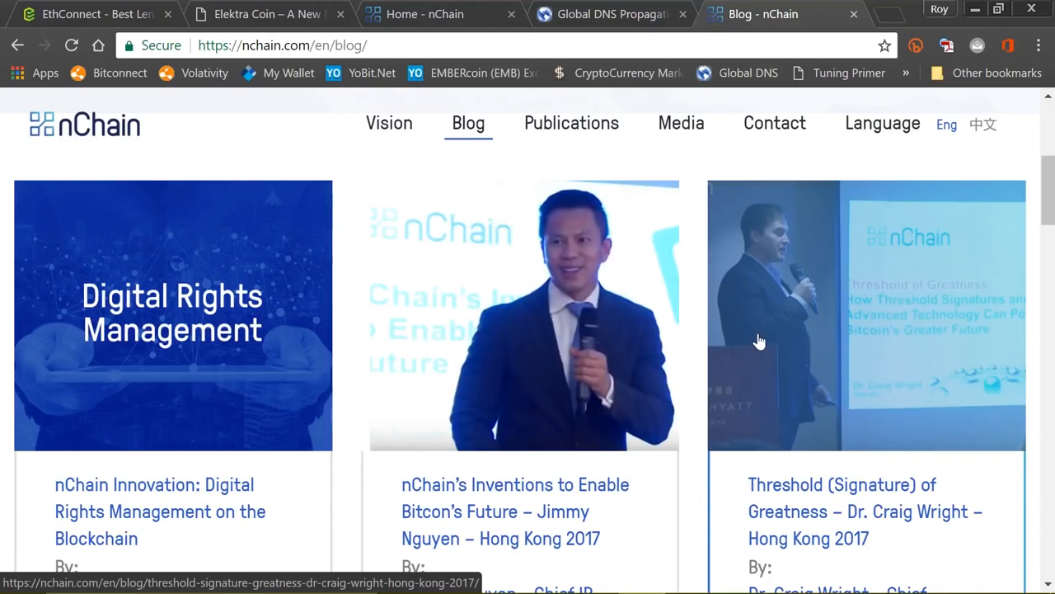
mouse_move(758, 338)
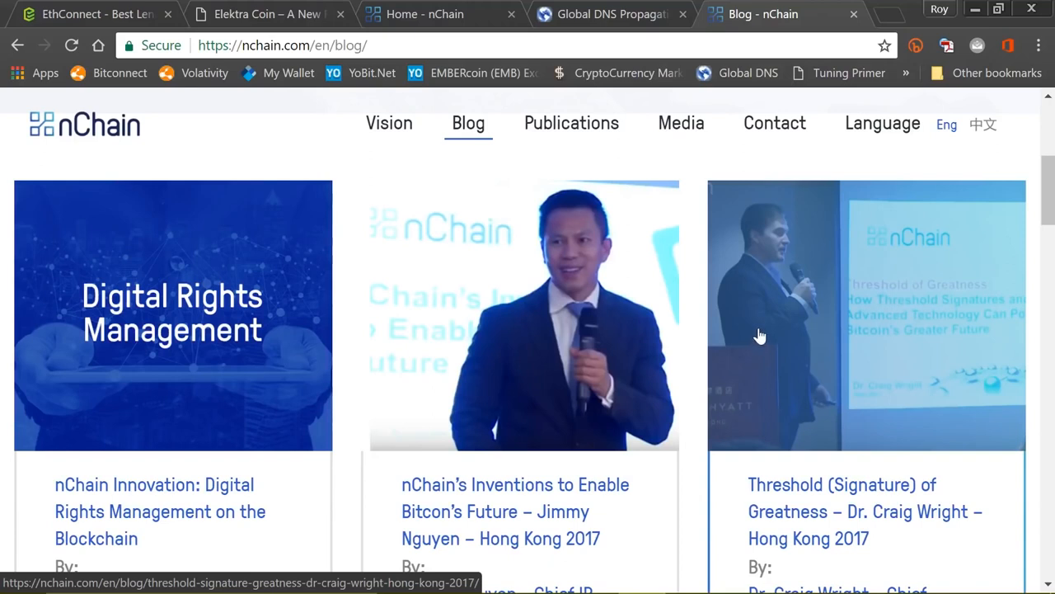
mouse_move(540, 256)
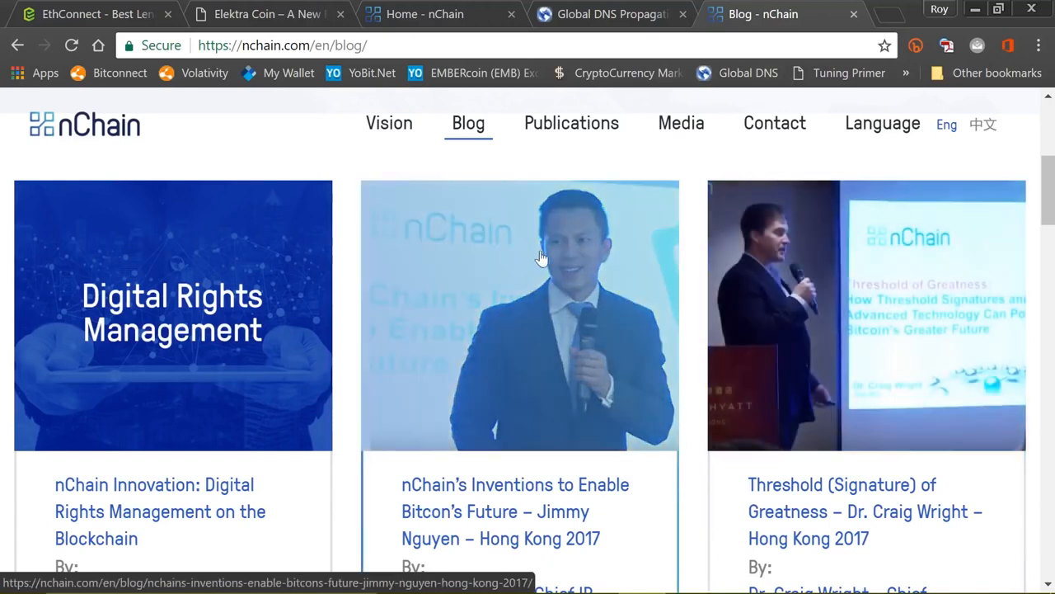
mouse_move(565, 308)
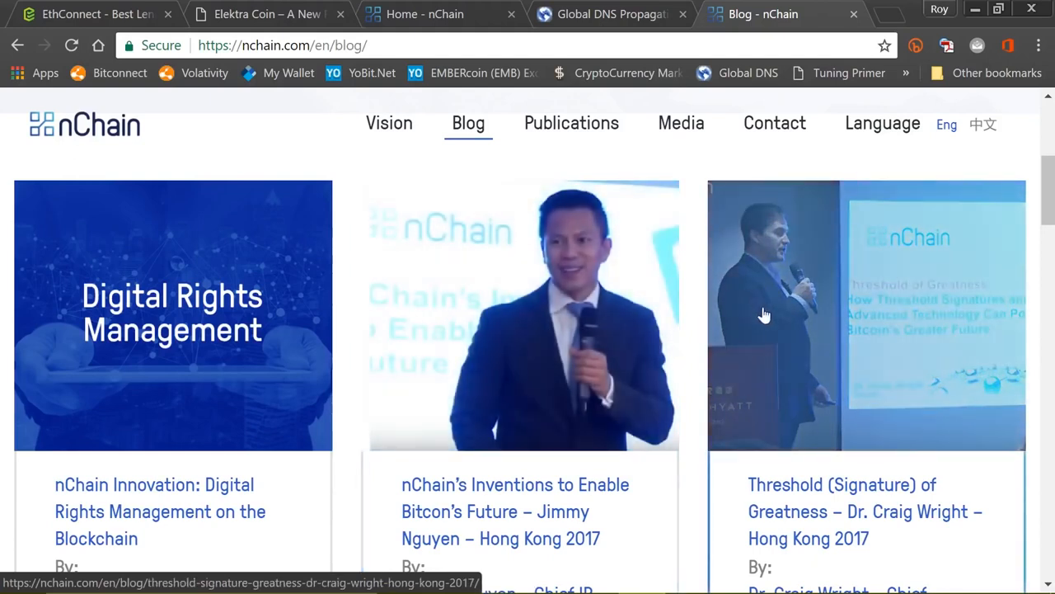
mouse_move(775, 272)
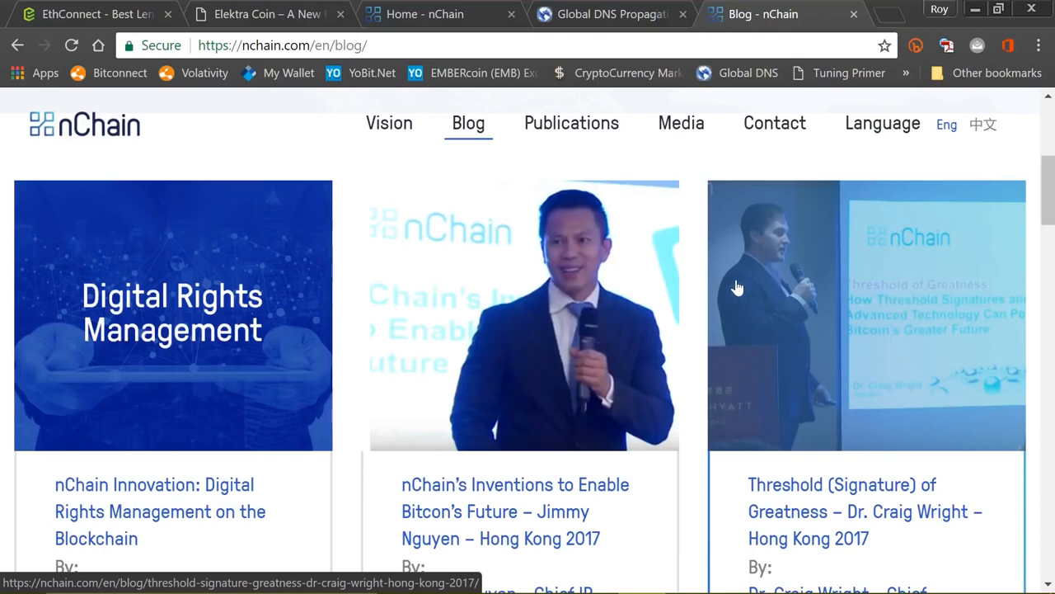
mouse_move(585, 311)
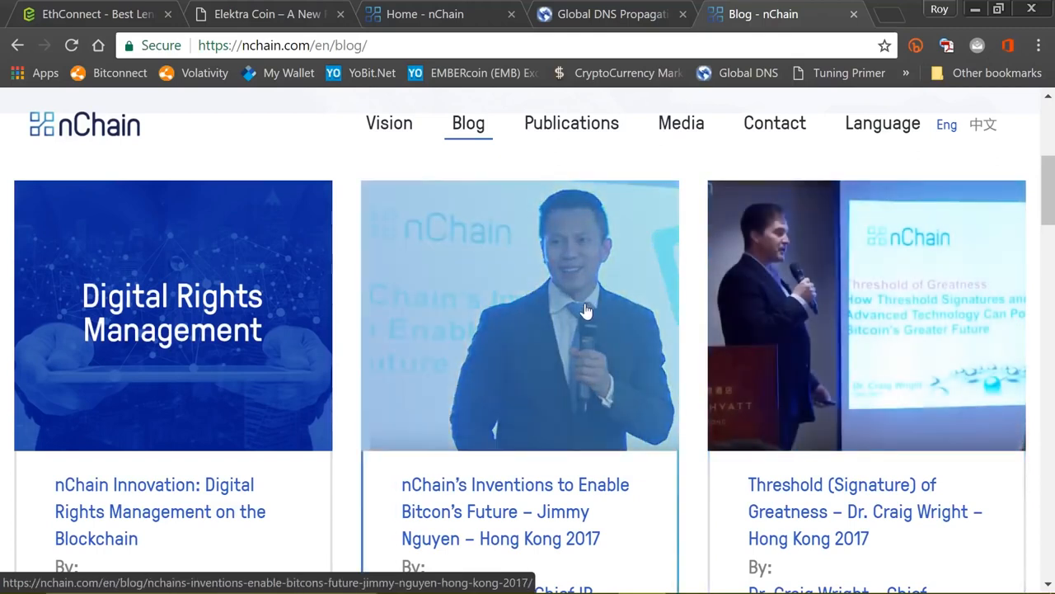
mouse_move(571, 330)
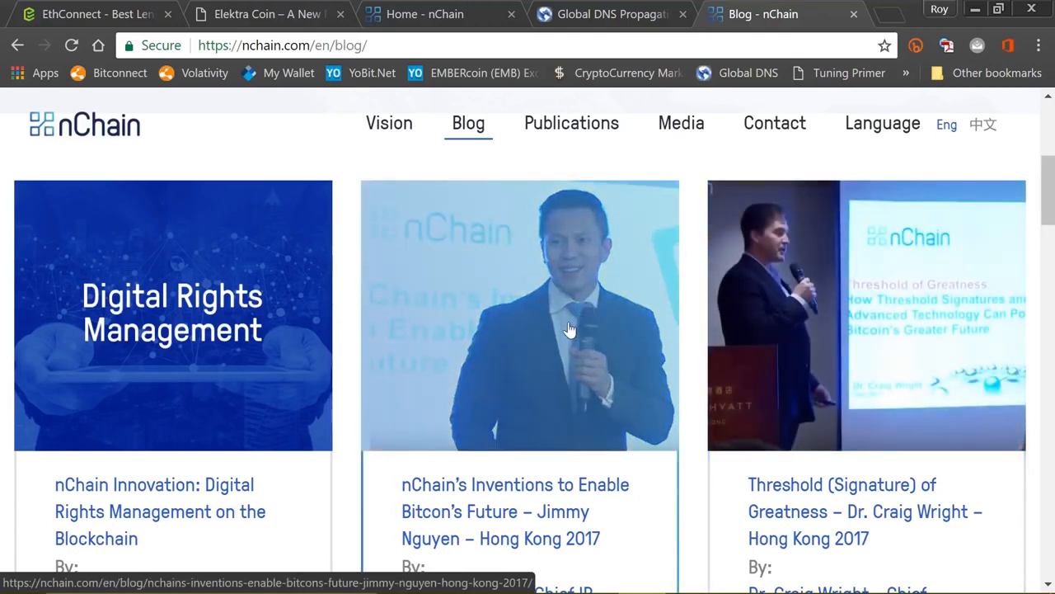
scroll("down", 3)
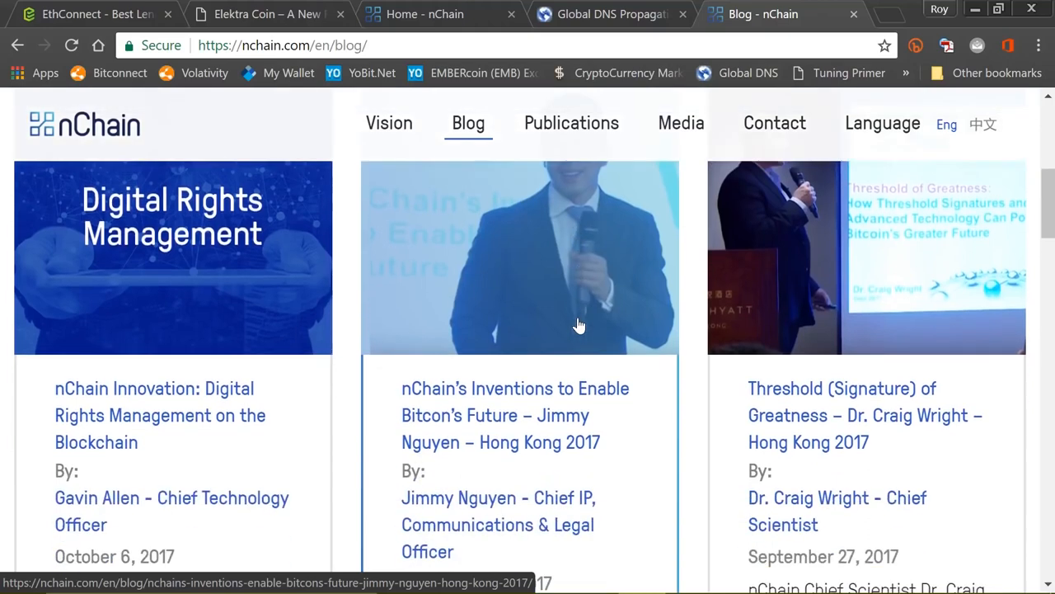
scroll("down", 3)
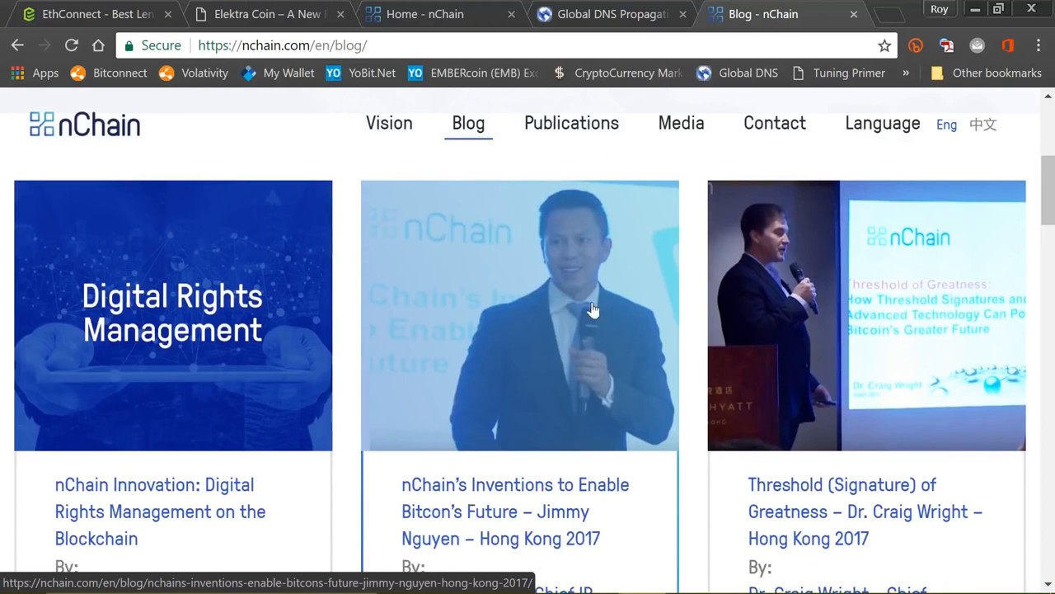
mouse_move(767, 309)
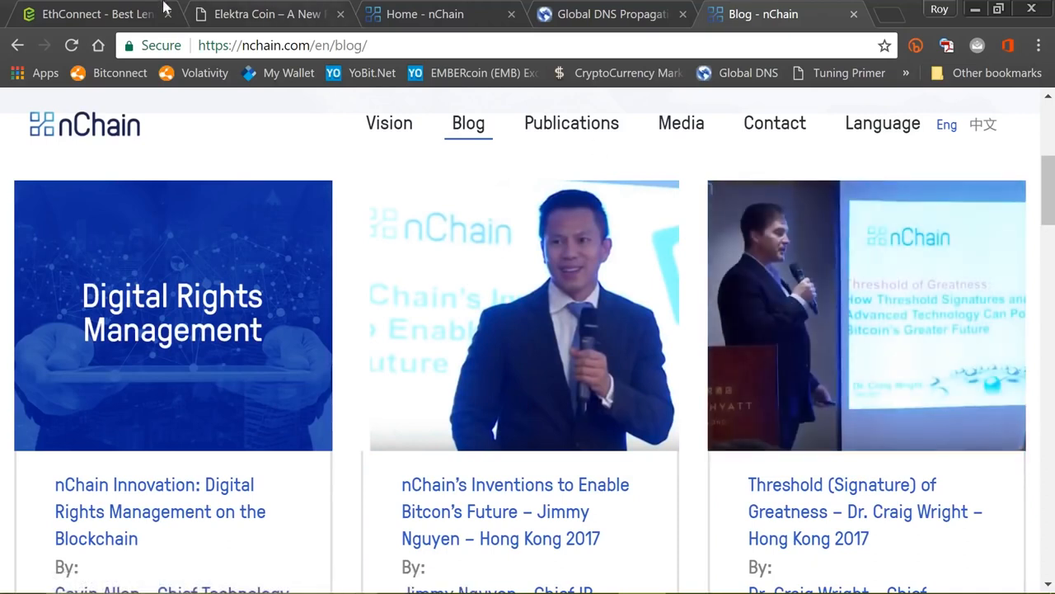
left_click(91, 14)
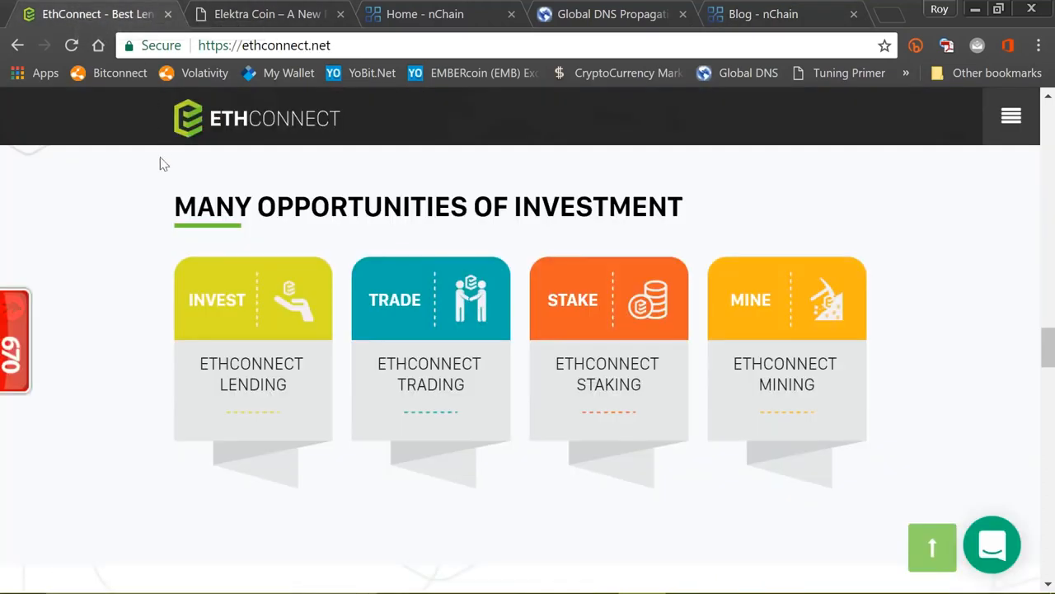
Sign in to EthConnect and reach the member dashboard with zero balances and the ICO countdown.
left_click(229, 132)
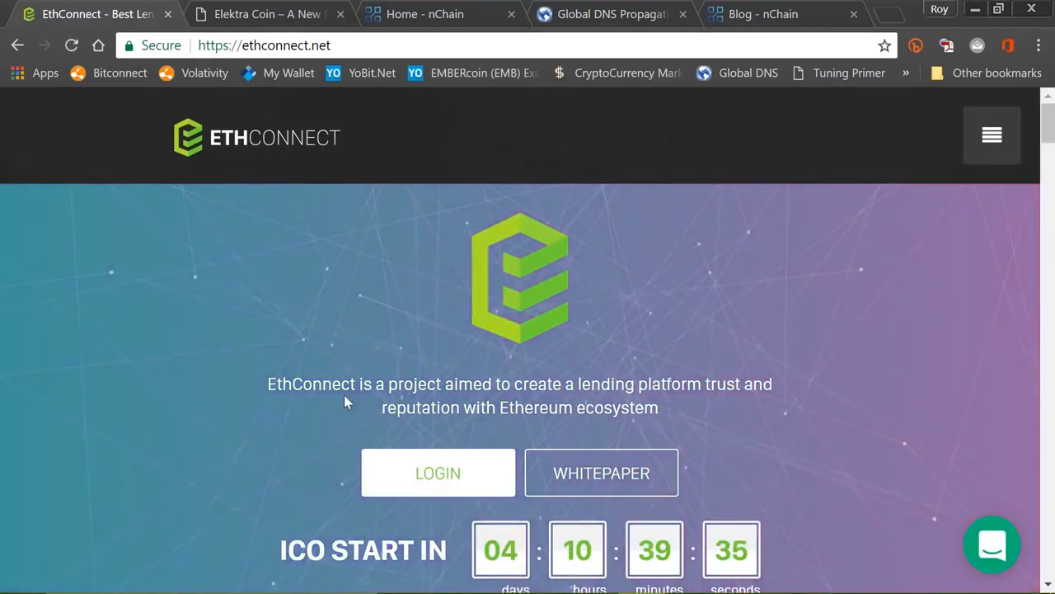
left_click(438, 472)
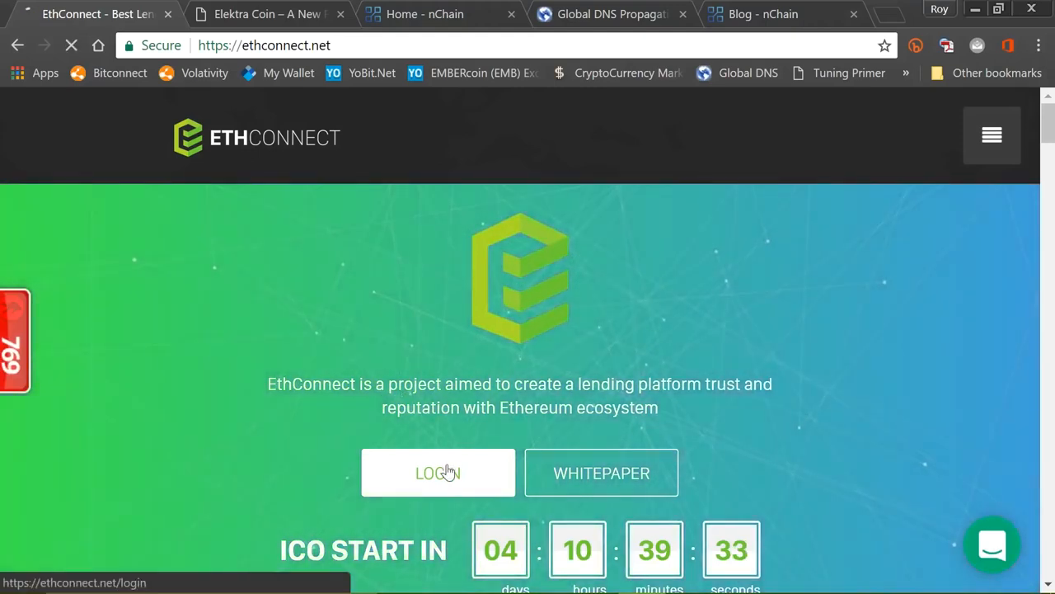
left_click(438, 472)
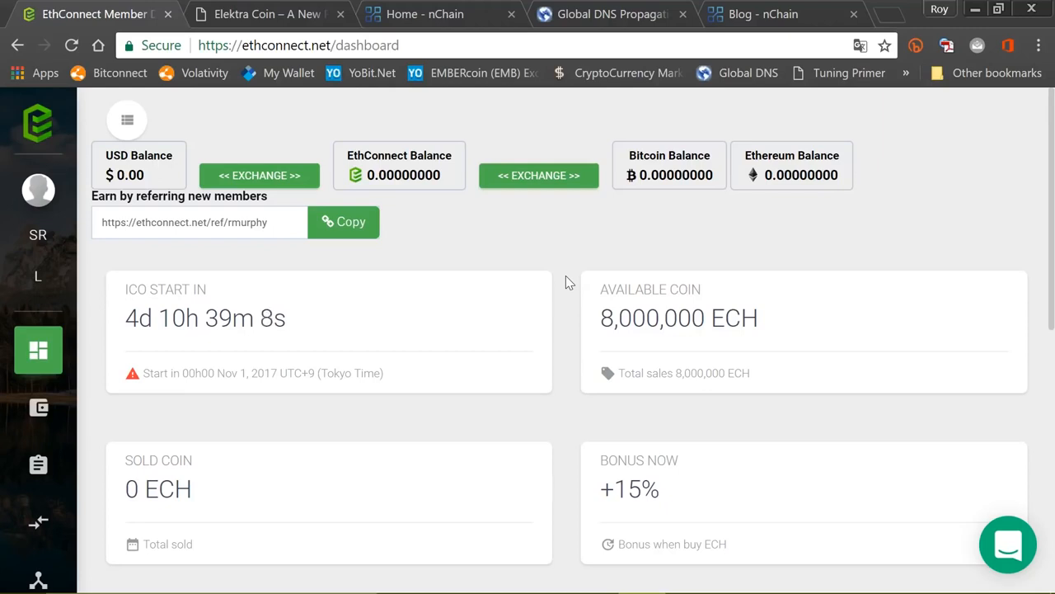
left_click(126, 120)
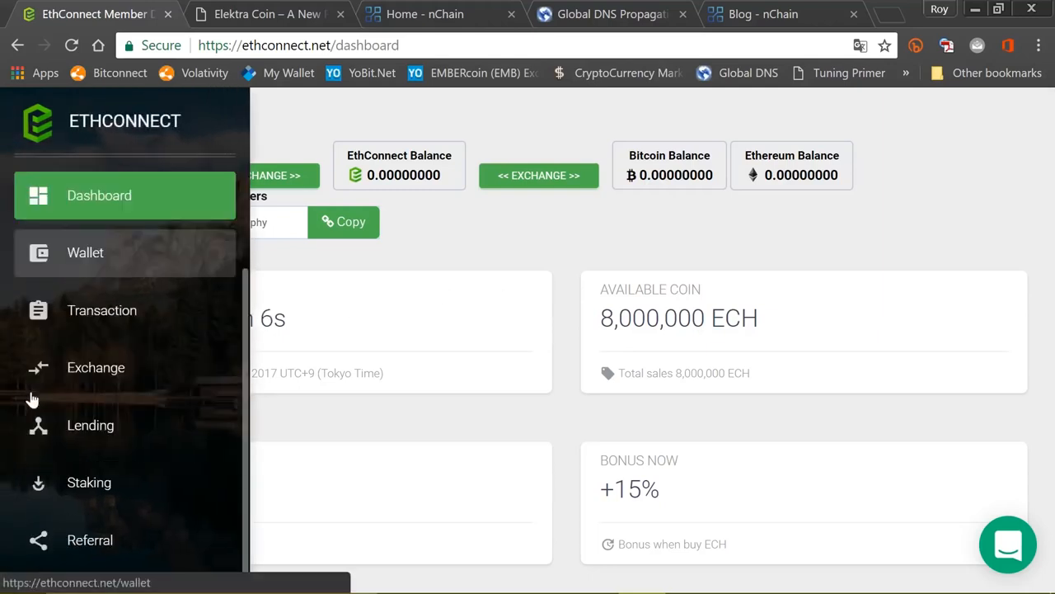
View the referral page with 22 direct referrals and browse to page 3 of the referred members list.
left_click(90, 539)
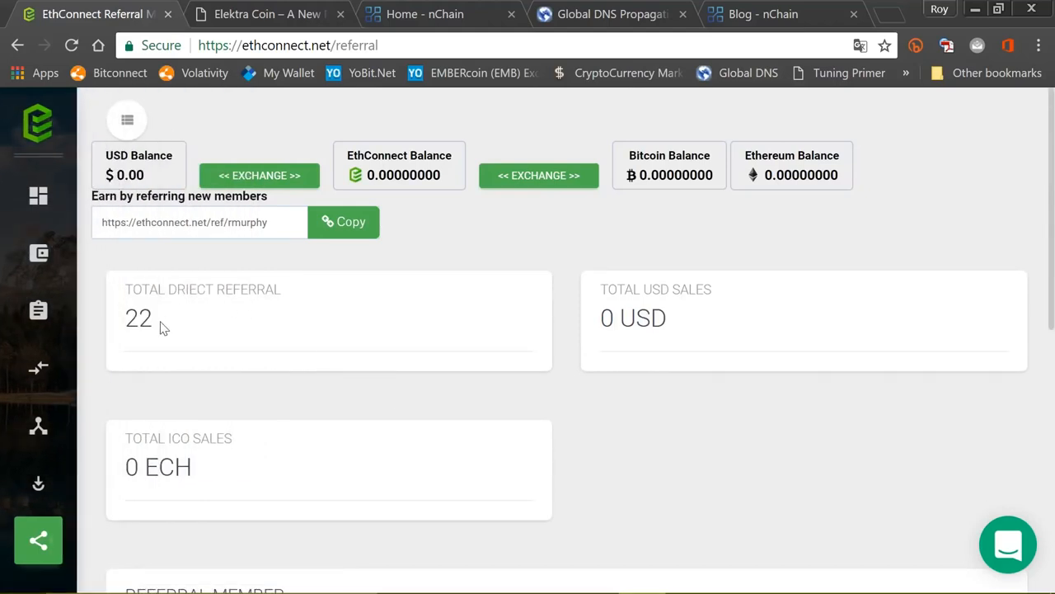
mouse_move(565, 316)
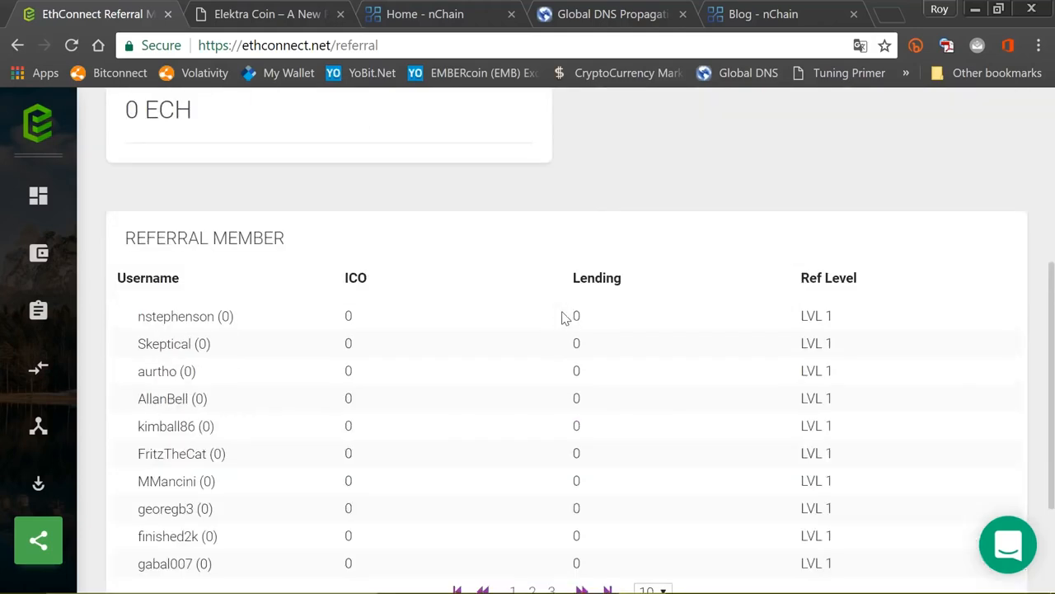
scroll("down", 3)
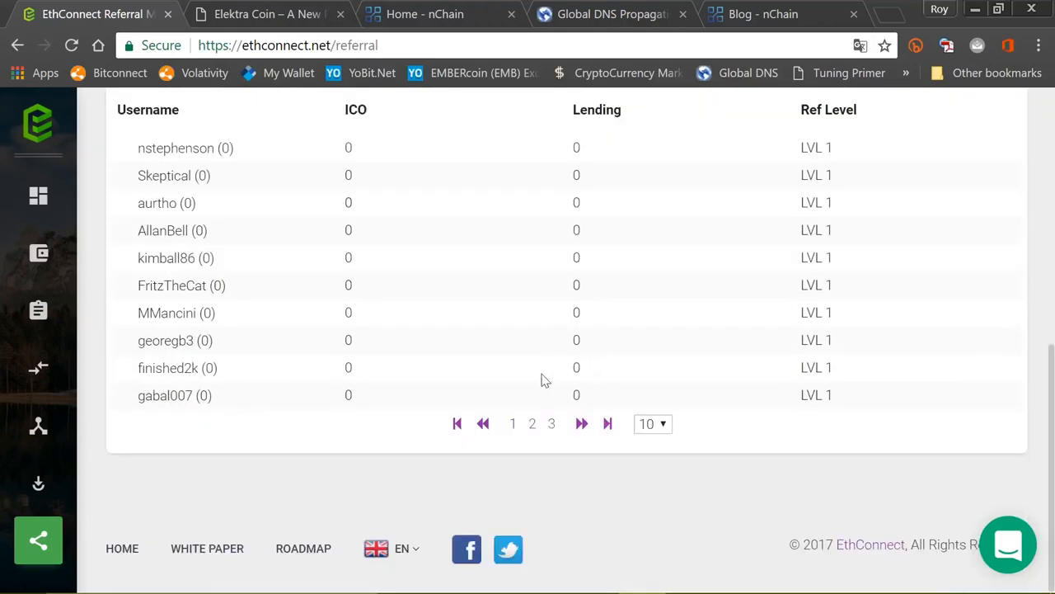
mouse_move(536, 451)
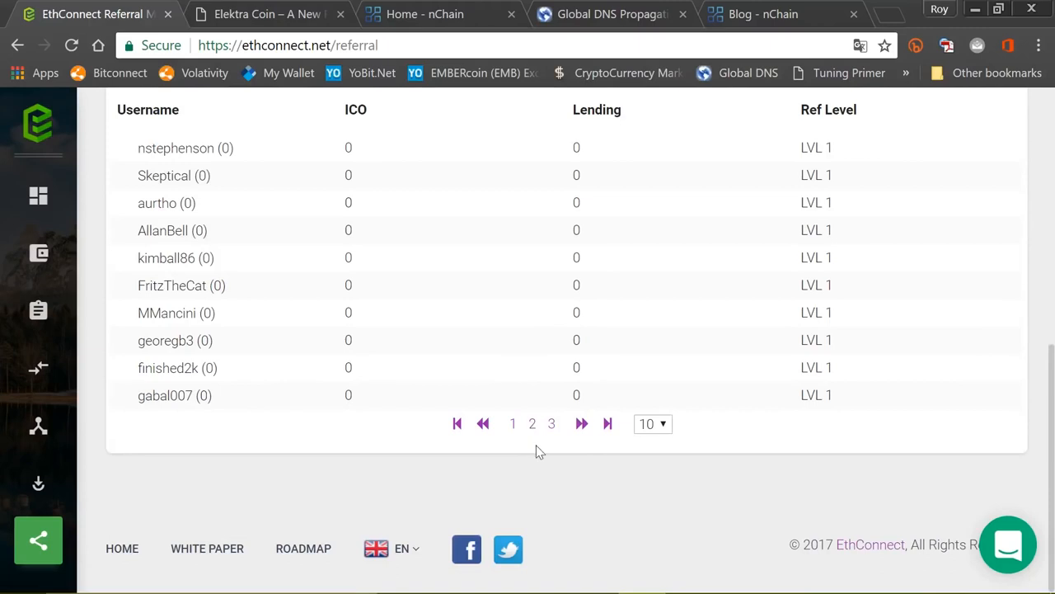
left_click(531, 423)
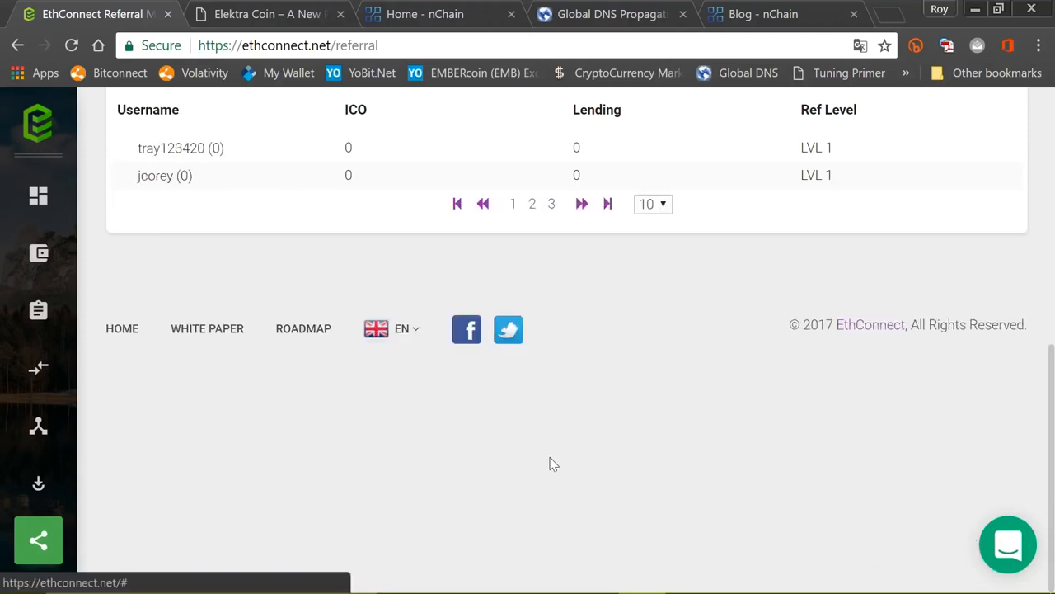
scroll("up", 3)
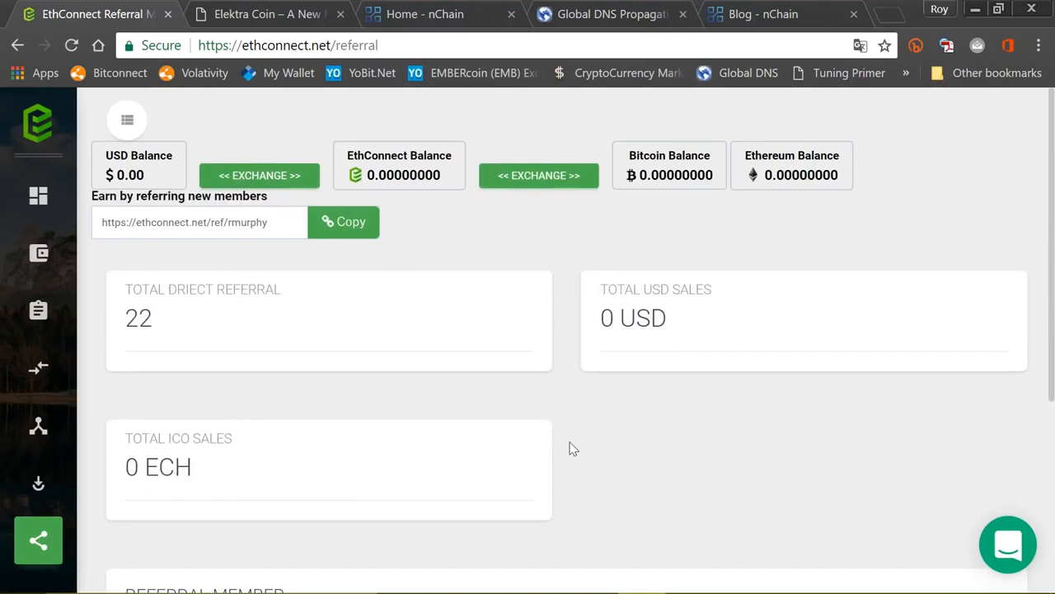